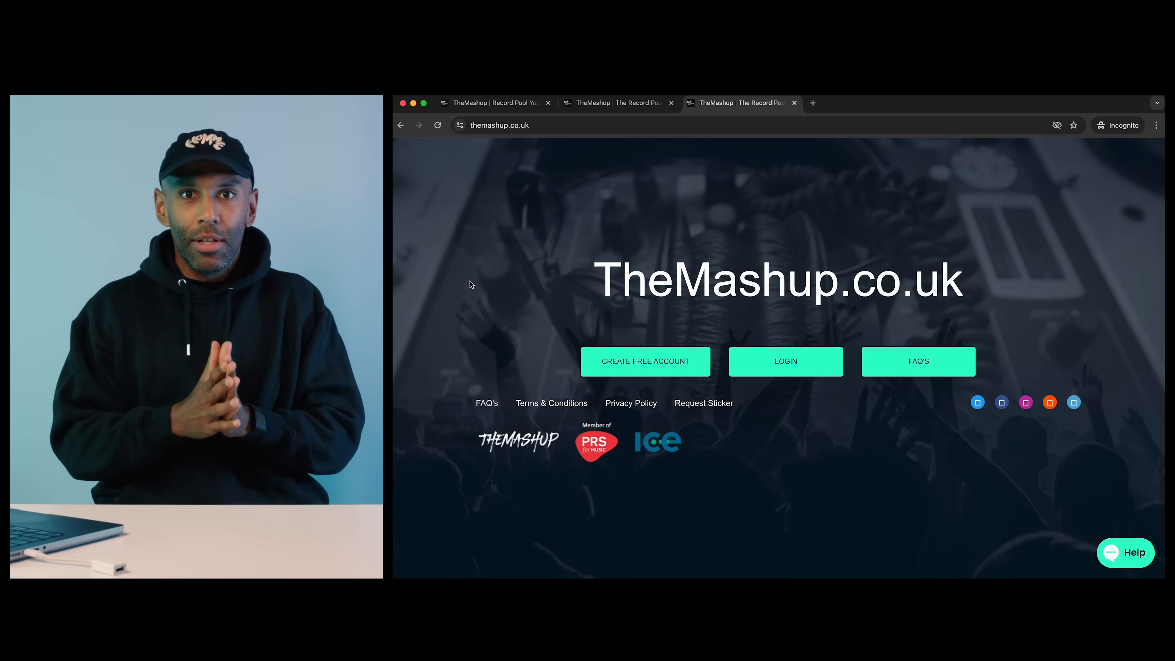
{"action": "mouse_move", "coordinate": [476, 103]}
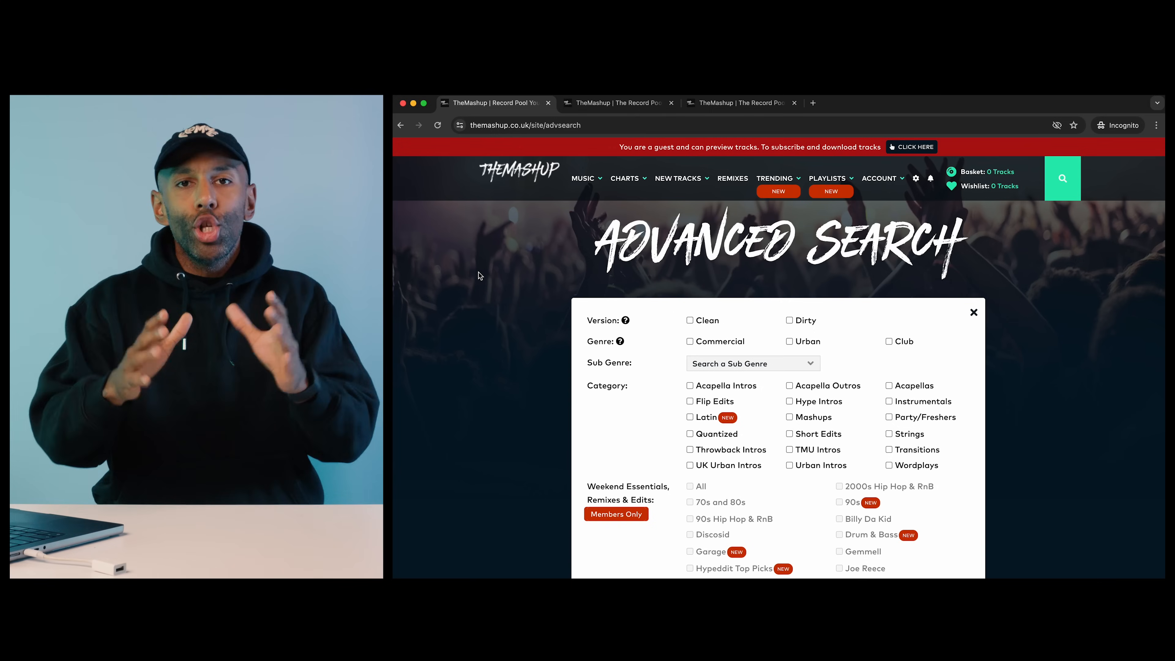
{"action": "scroll", "scroll_direction": "down", "scroll_amount": 3}
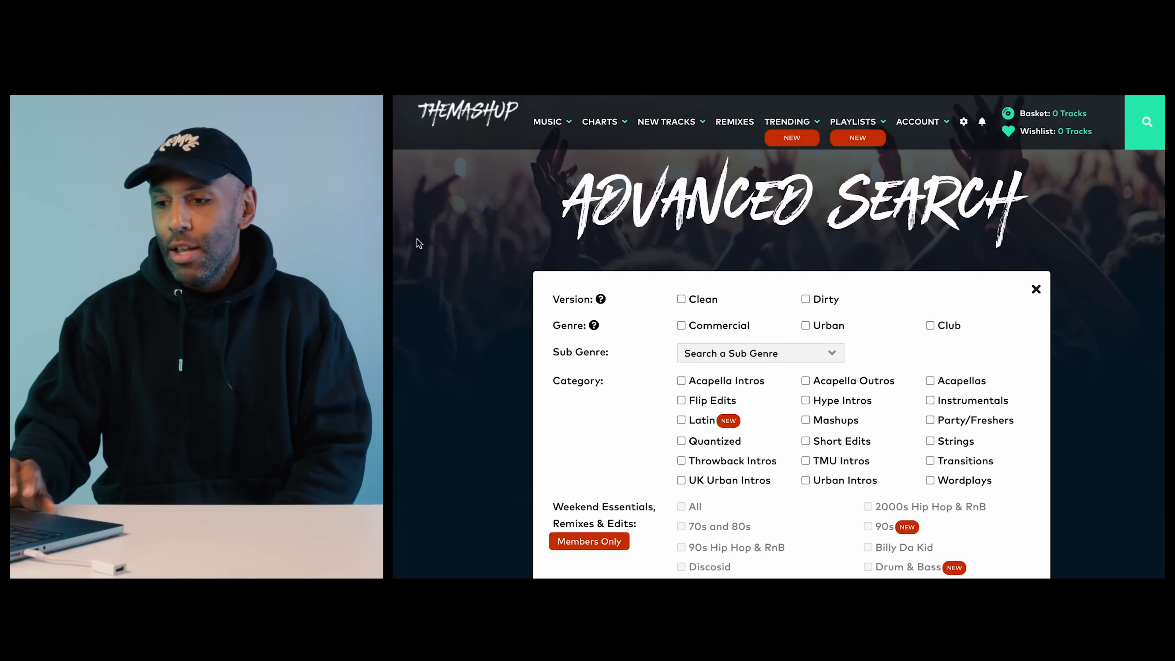
{"action": "scroll", "scroll_direction": "down", "scroll_amount": 3}
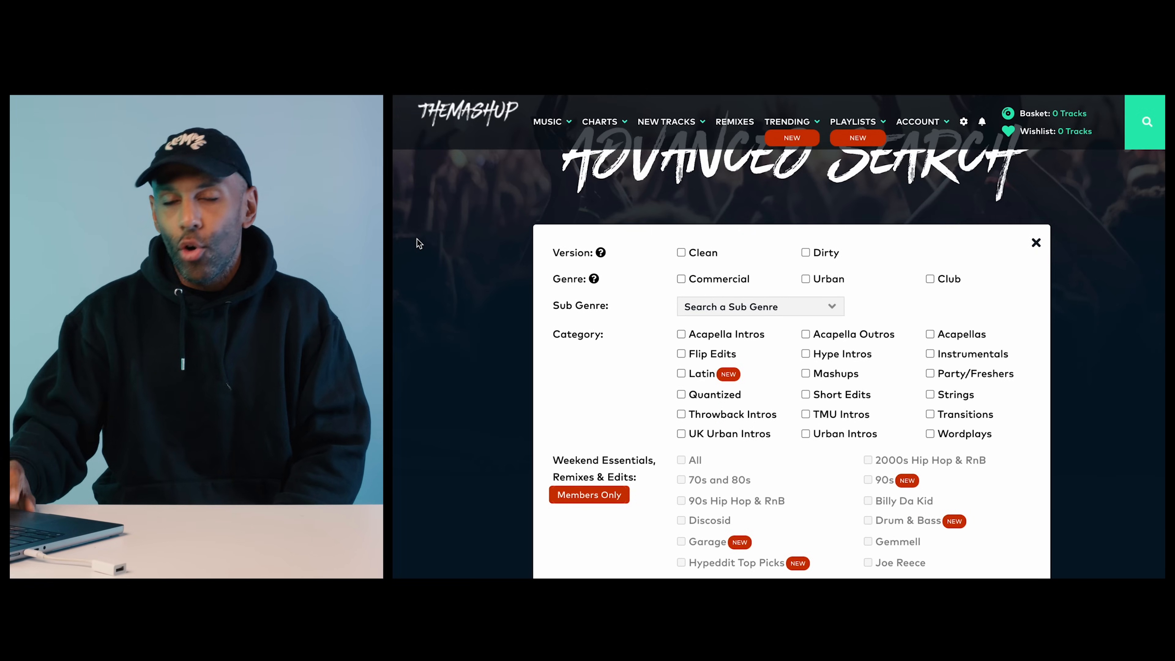
{"action": "scroll", "scroll_direction": "down", "scroll_amount": 3}
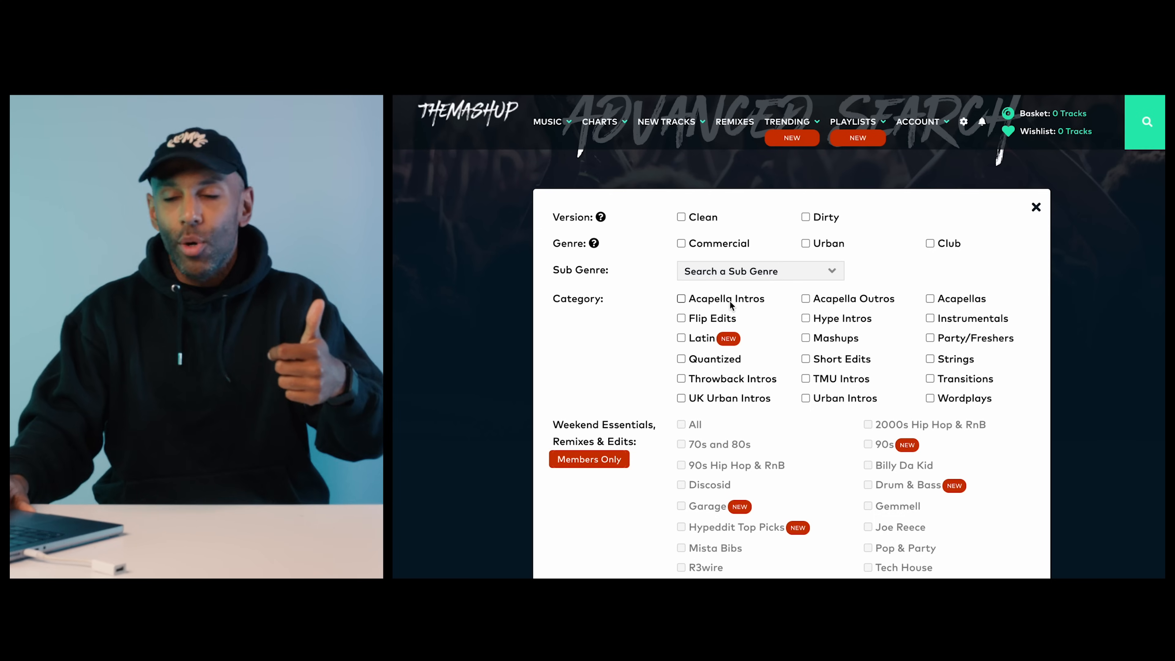
{"action": "mouse_move", "coordinate": [718, 368]}
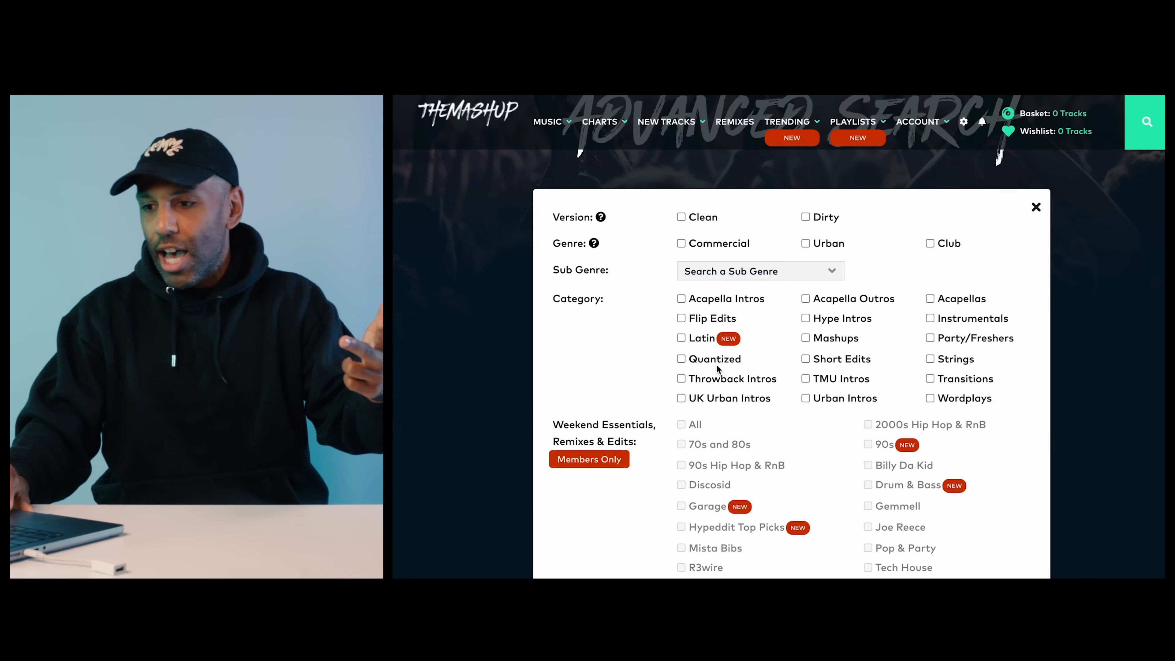
{"action": "mouse_move", "coordinate": [796, 335]}
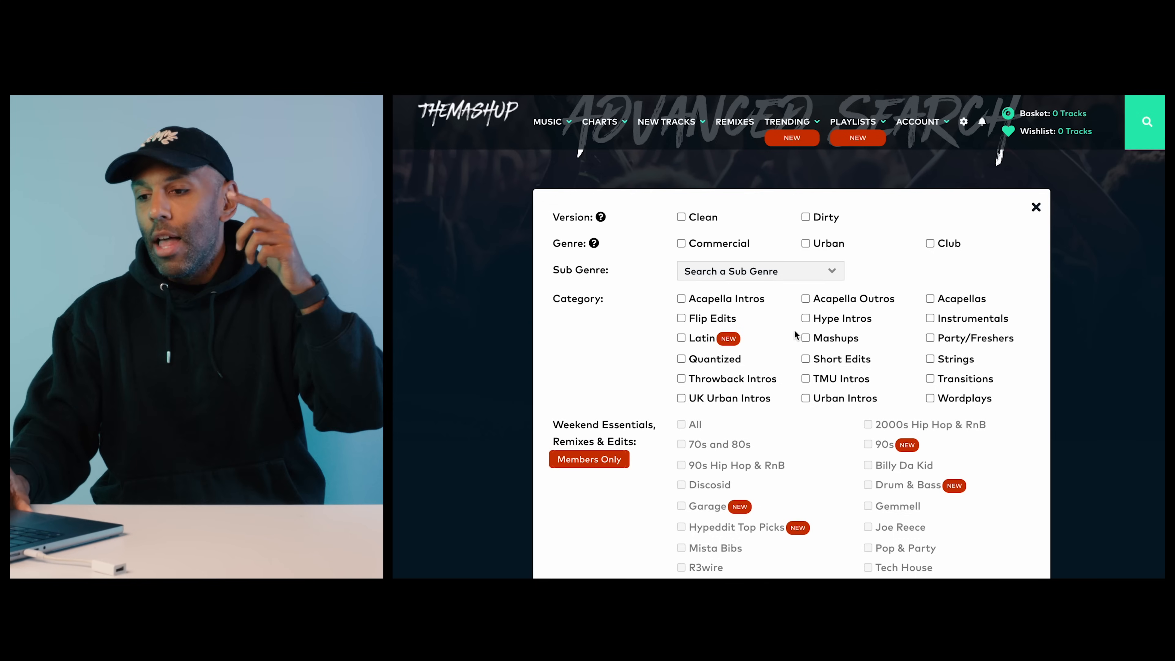
{"action": "mouse_move", "coordinate": [847, 318]}
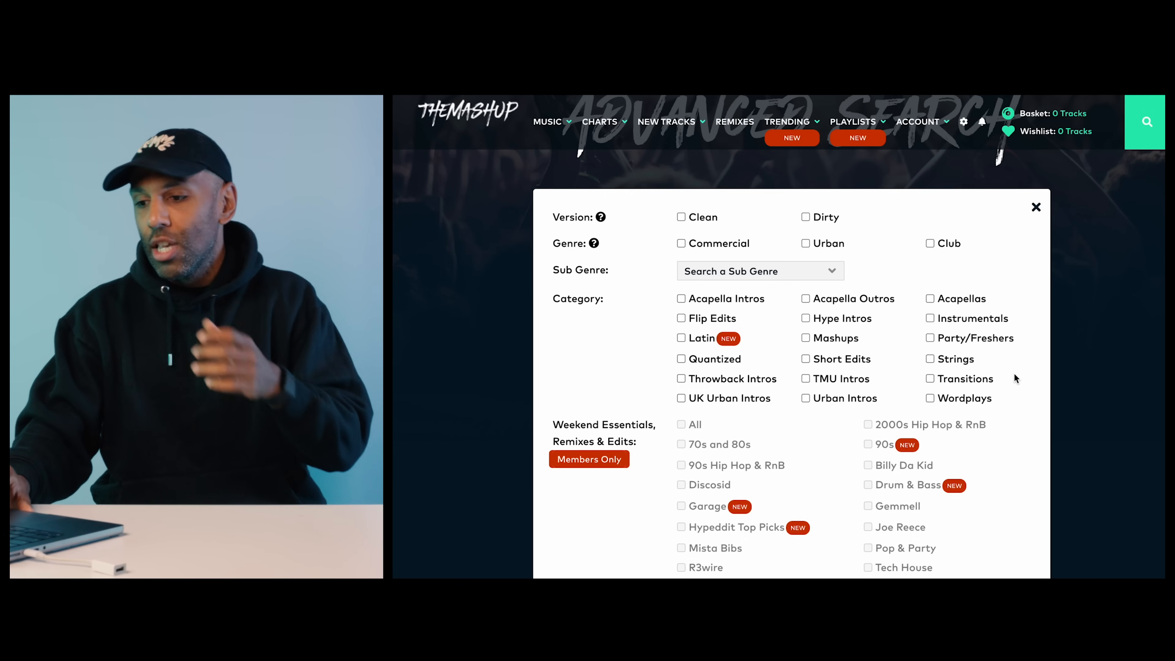
{"action": "mouse_move", "coordinate": [952, 334]}
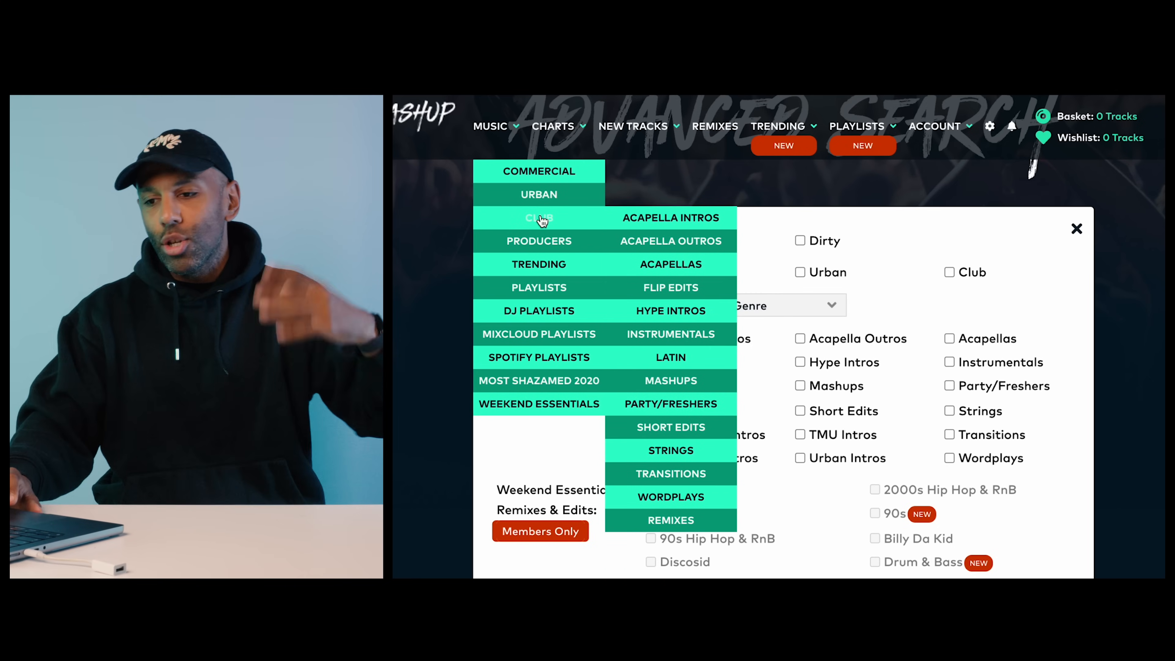
{"action": "mouse_move", "coordinate": [539, 240]}
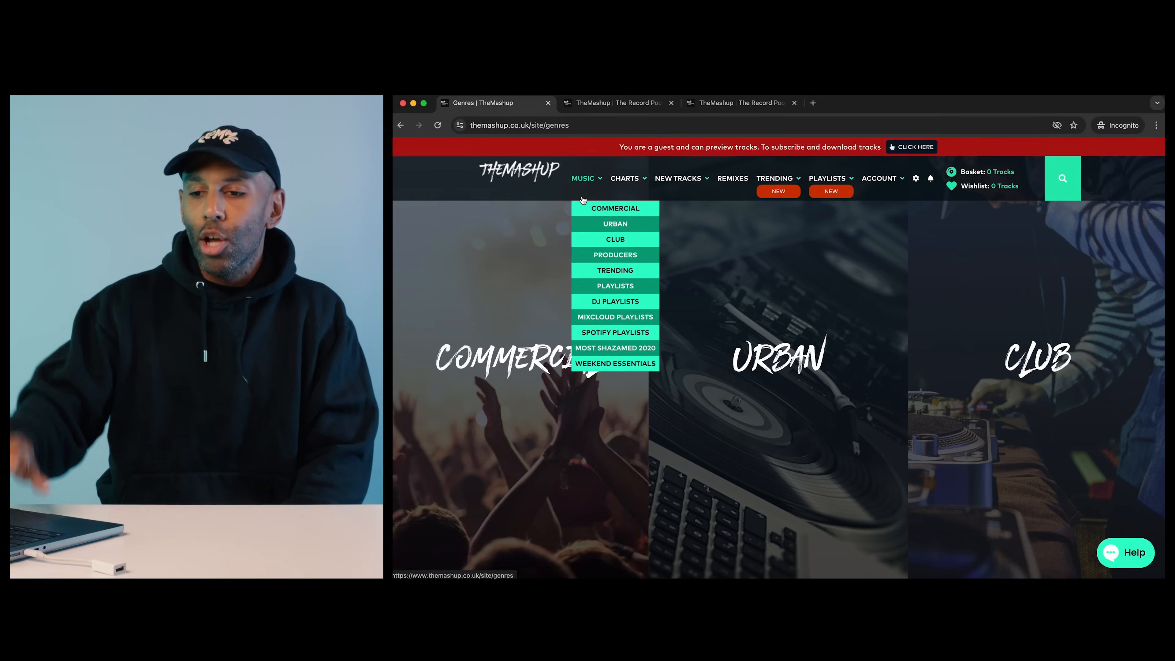
Open the Club genre page and browse its tiles down to Hype Intros, Instrumentals, Latin and Party/Freshers
{"action": "left_click", "coordinate": [614, 240]}
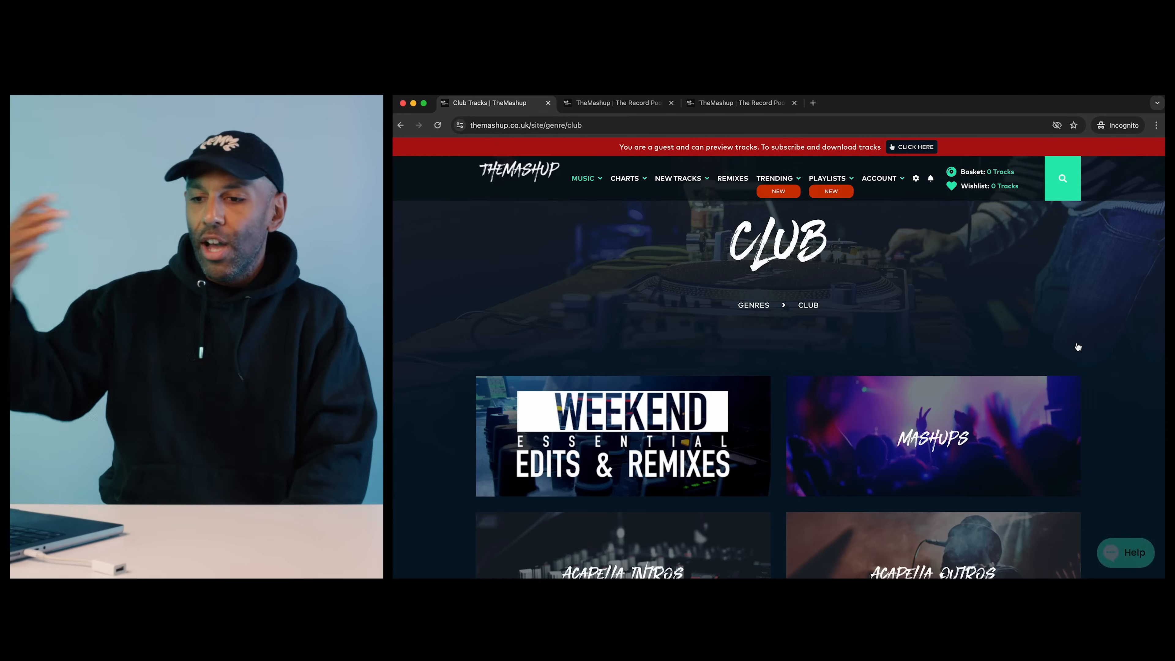
{"action": "scroll", "scroll_direction": "down", "scroll_amount": 3}
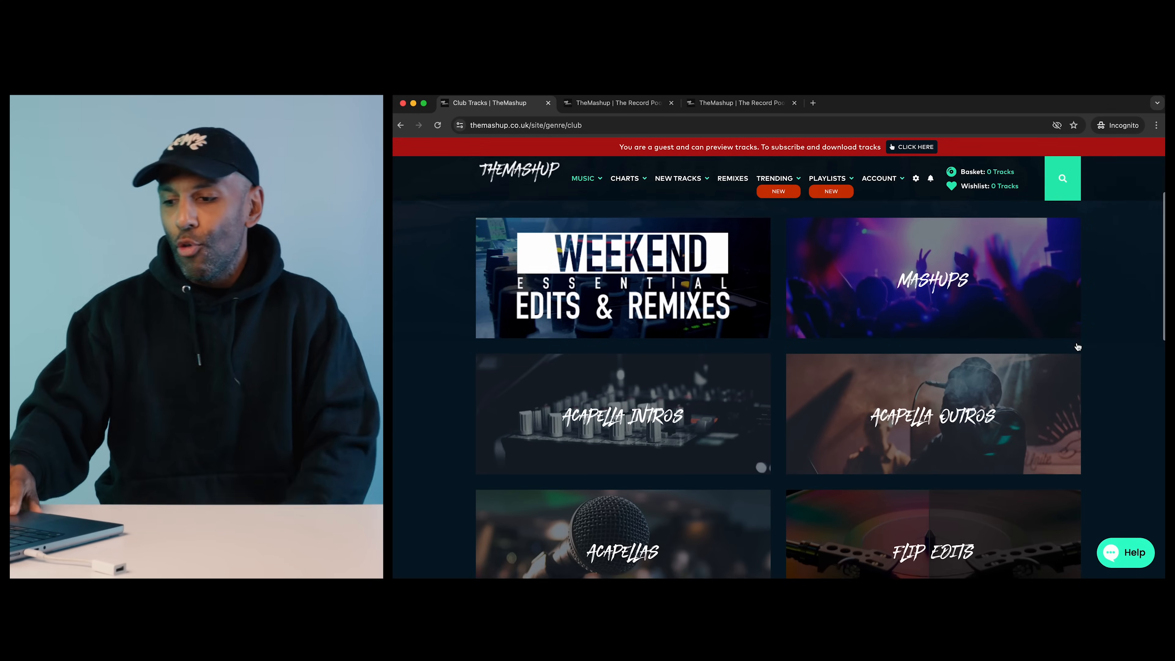
{"action": "scroll", "scroll_direction": "down", "scroll_amount": 3}
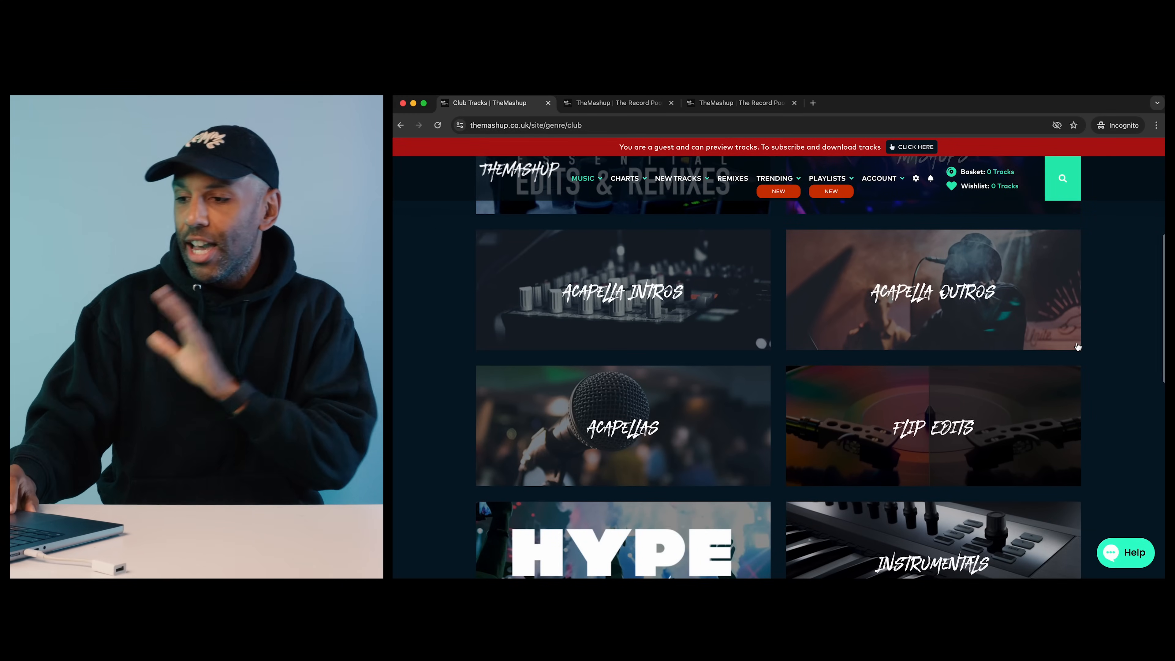
{"action": "scroll", "scroll_direction": "down", "scroll_amount": 3}
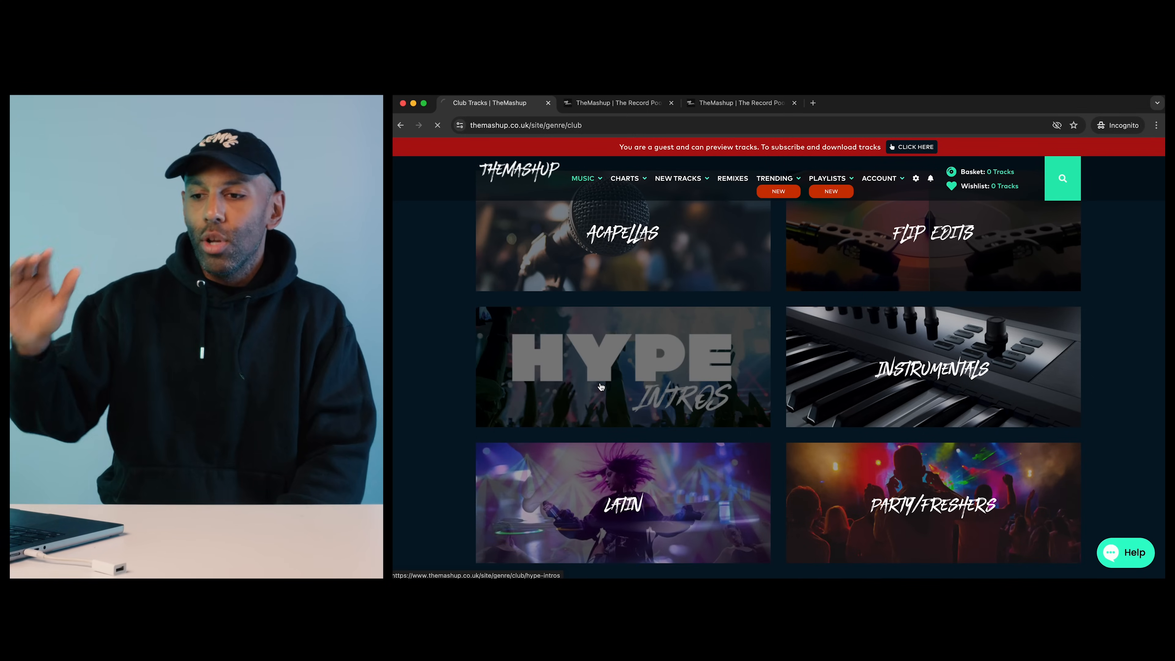
Open the Club Hype Intros list and start previewing Get Busy (Odd Mob Remix)
{"action": "left_click", "coordinate": [621, 367]}
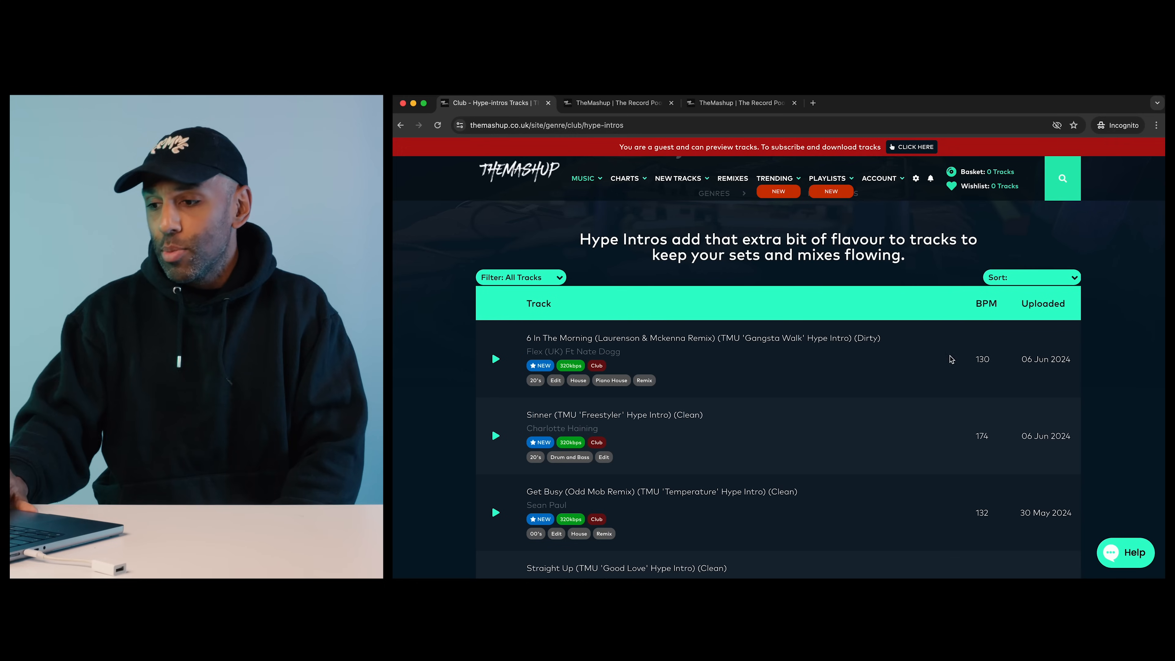
{"action": "mouse_move", "coordinate": [1030, 369]}
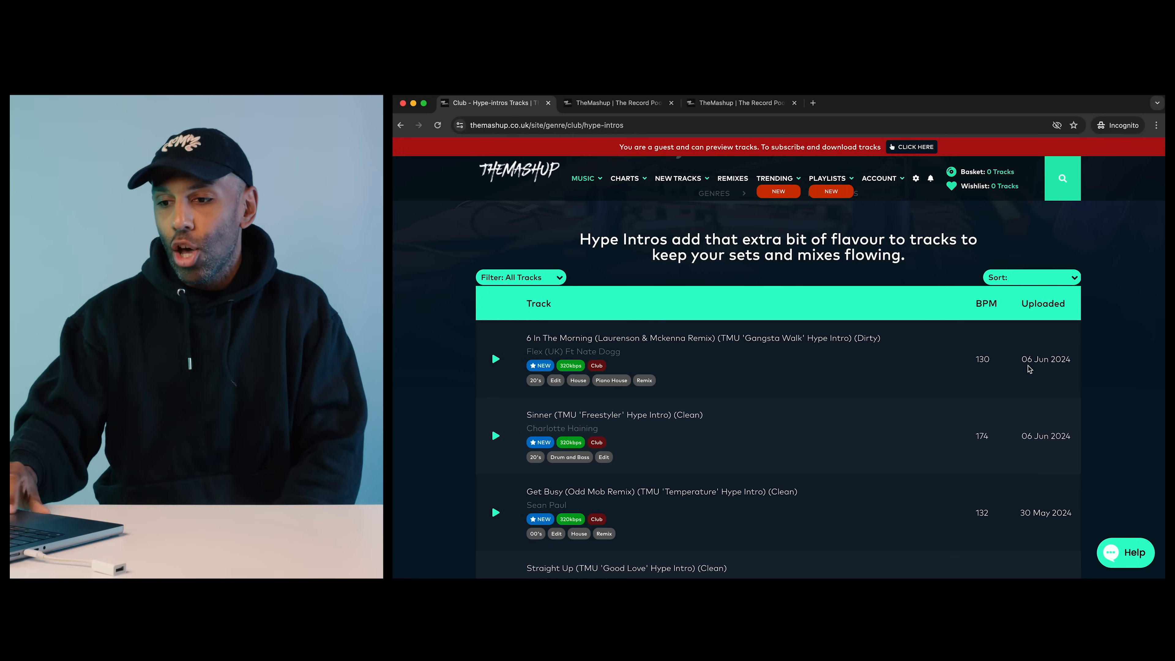
{"action": "scroll", "scroll_direction": "down", "scroll_amount": 3}
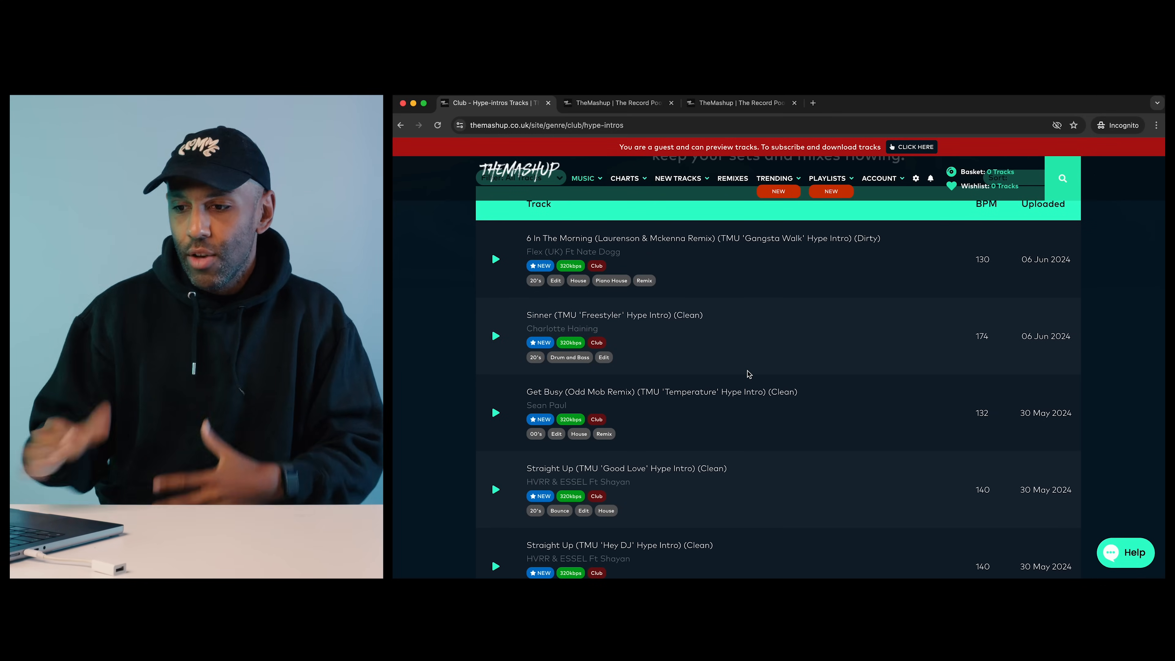
{"action": "scroll", "scroll_direction": "down", "scroll_amount": 3}
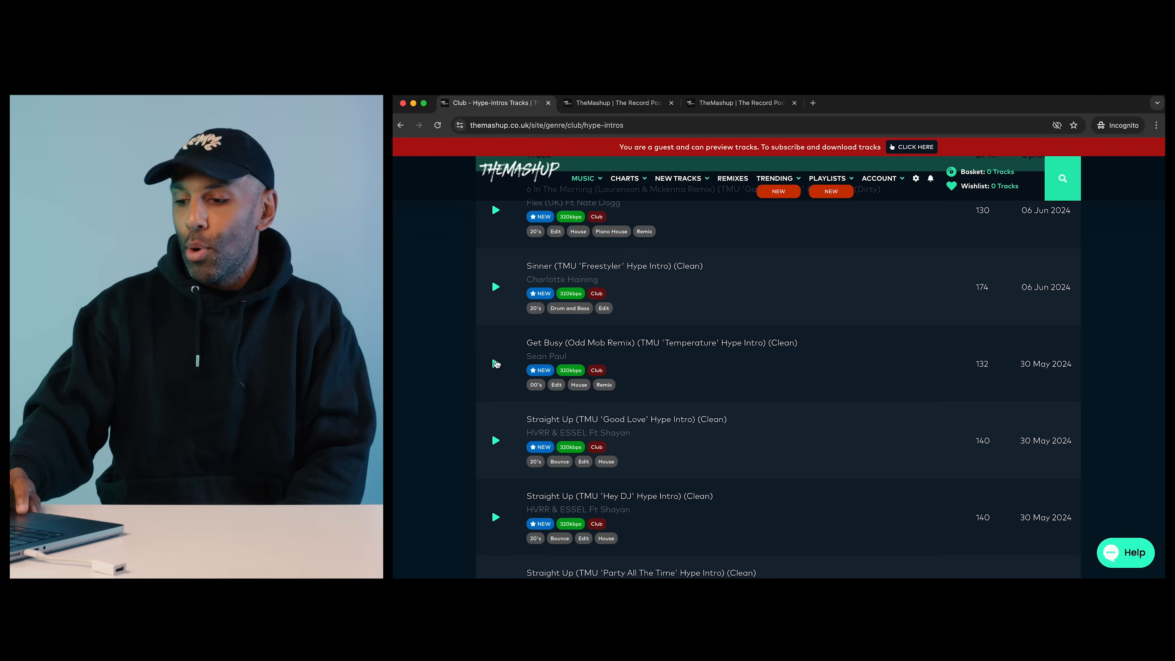
{"action": "left_click", "coordinate": [495, 363]}
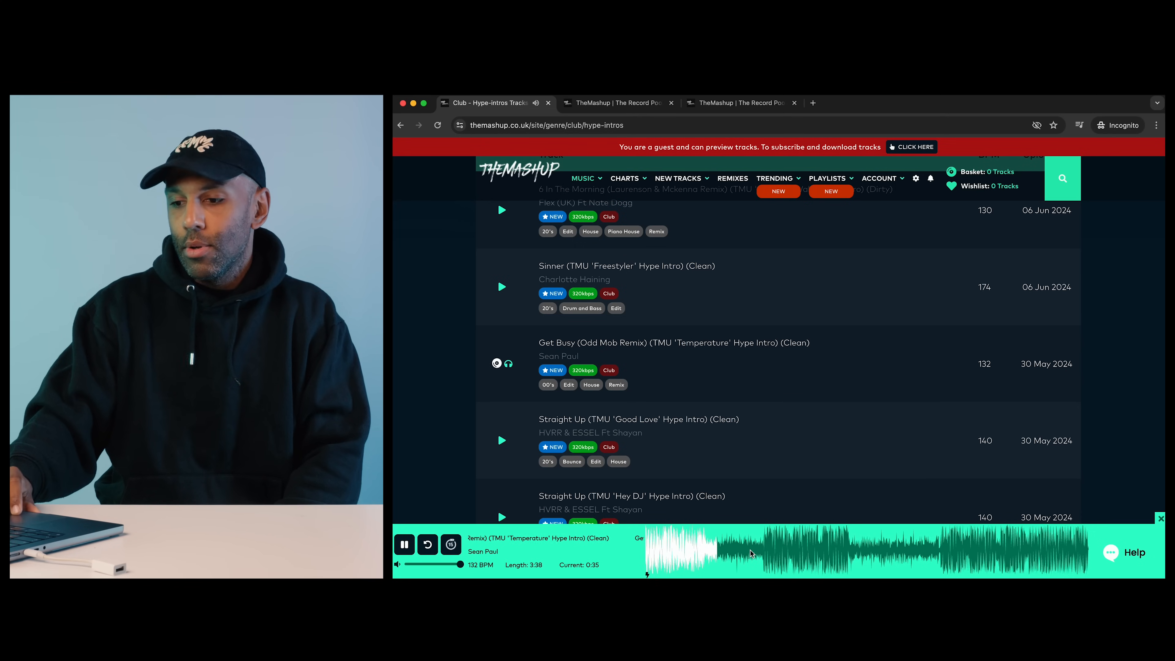
Pause the Get Busy preview from the player bar and look further down the list
{"action": "left_click", "coordinate": [403, 544]}
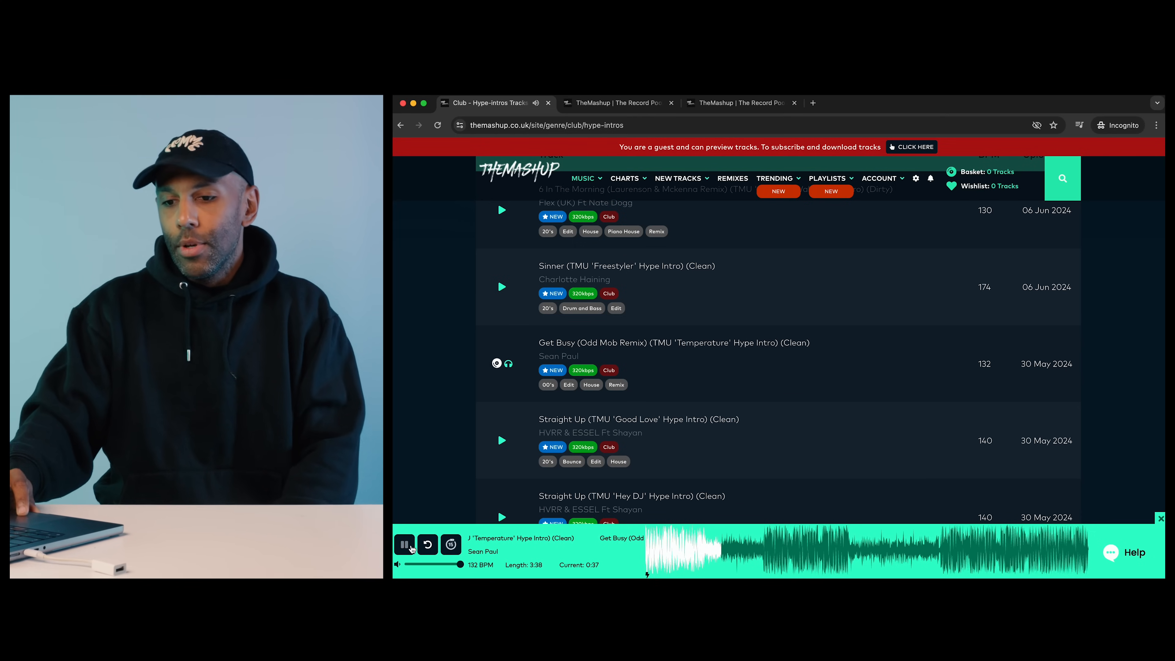
{"action": "left_click", "coordinate": [403, 545]}
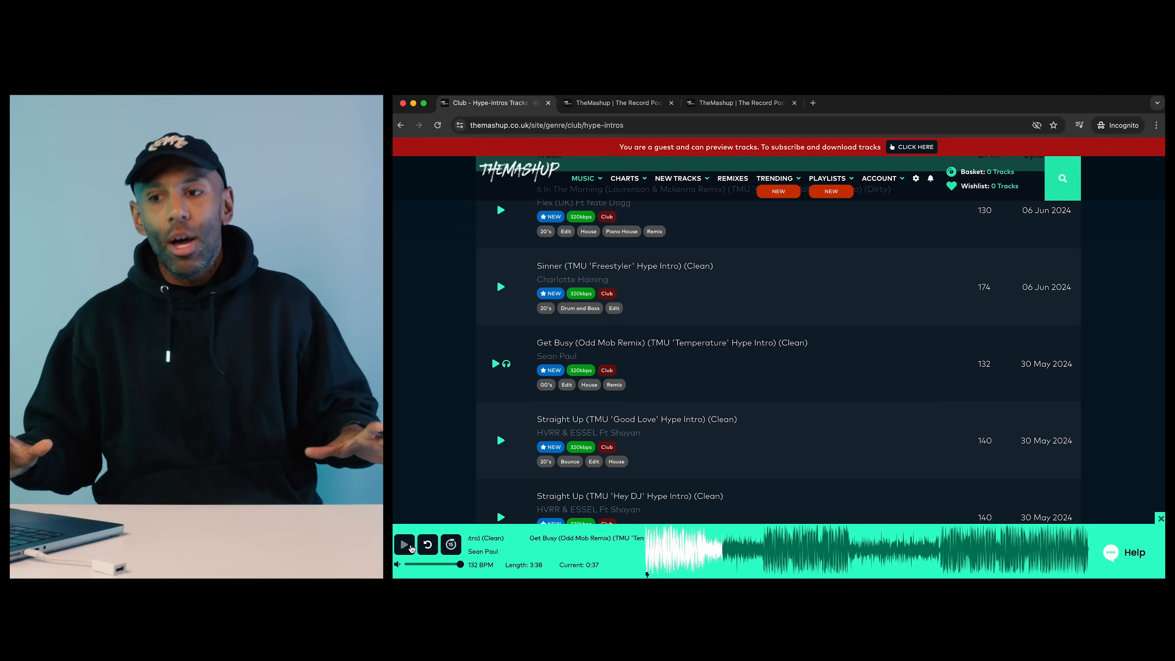
{"action": "left_click", "coordinate": [404, 544]}
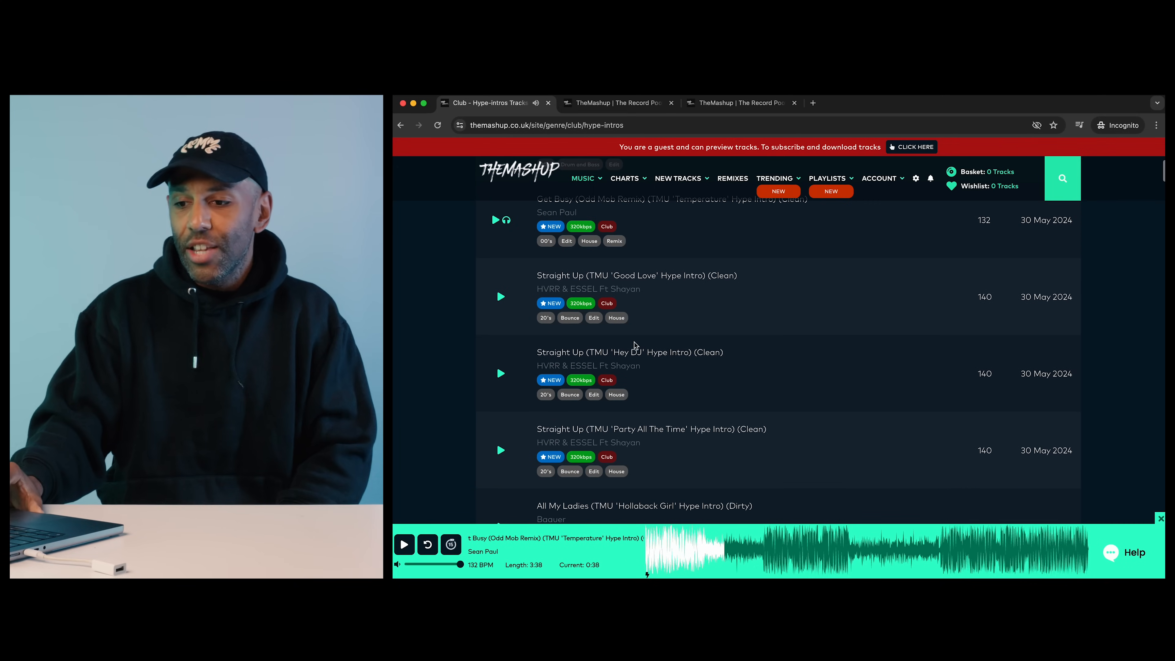
{"action": "scroll", "scroll_direction": "down", "scroll_amount": 3}
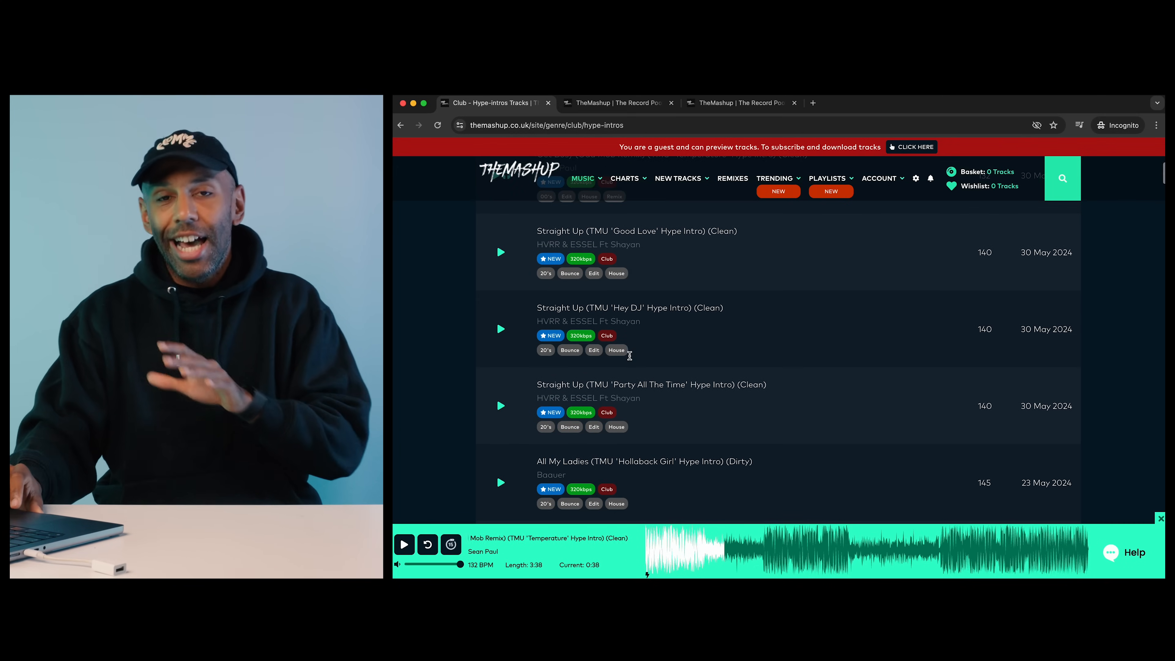
Open the Club Acapella Intros list and browse its 16-bar intro edits like Get Busy and Mockingbird
{"action": "left_click", "coordinate": [583, 178]}
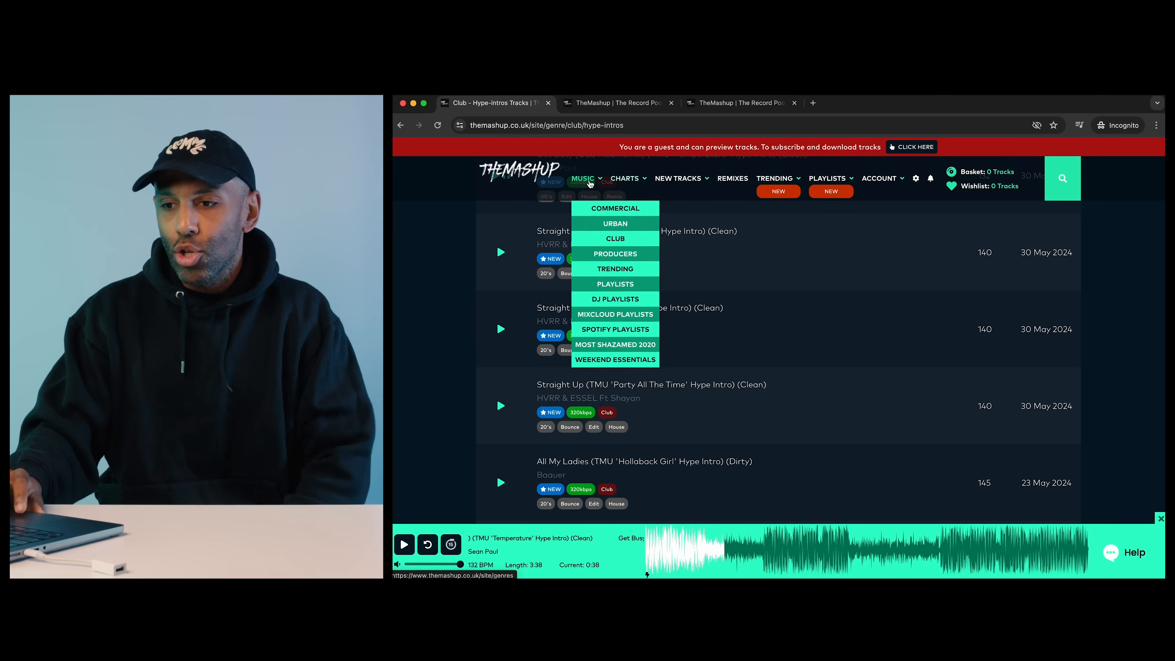
{"action": "left_click", "coordinate": [615, 238]}
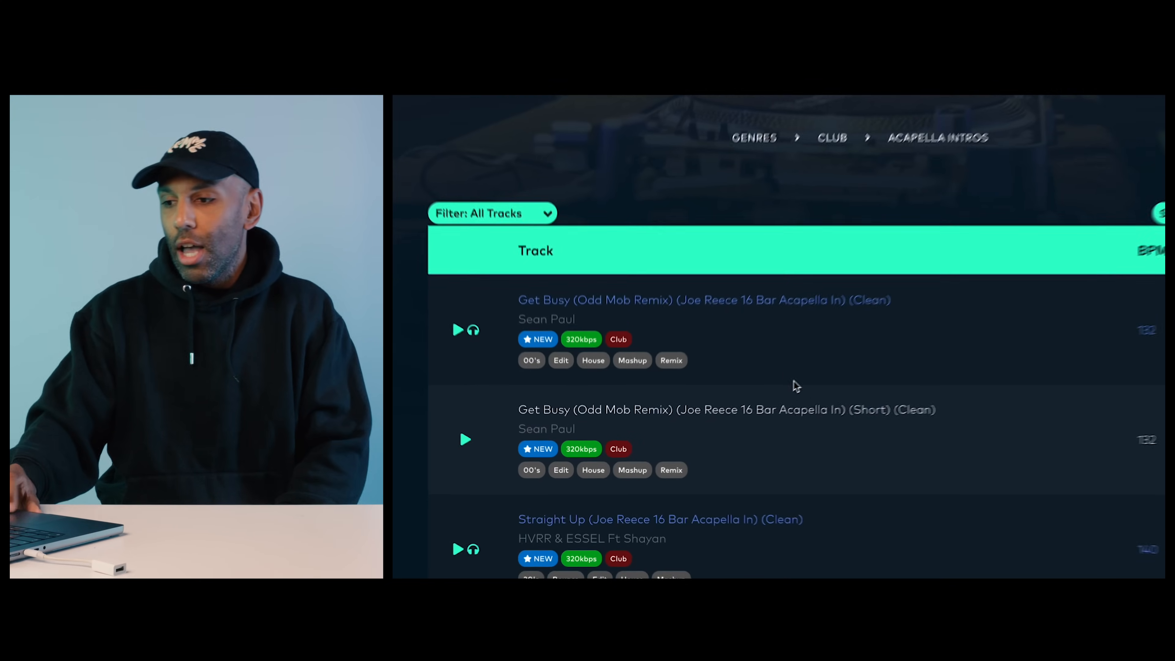
{"action": "scroll", "scroll_direction": "down", "scroll_amount": 3}
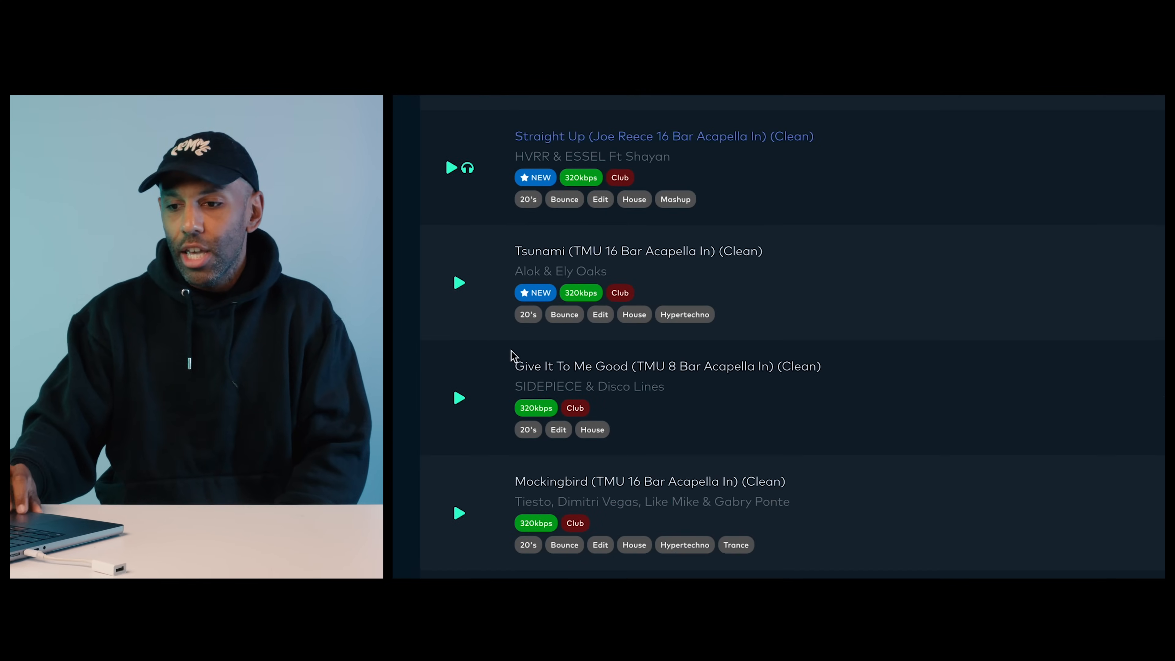
{"action": "scroll", "scroll_direction": "down", "scroll_amount": 3}
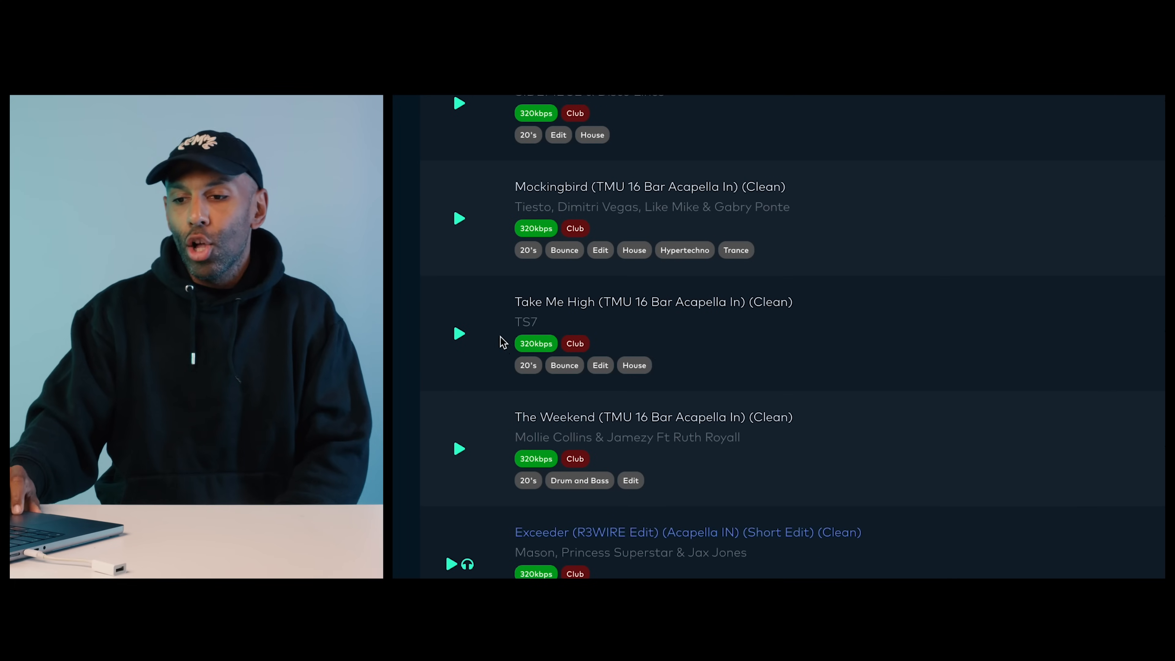
{"action": "mouse_move", "coordinate": [548, 340]}
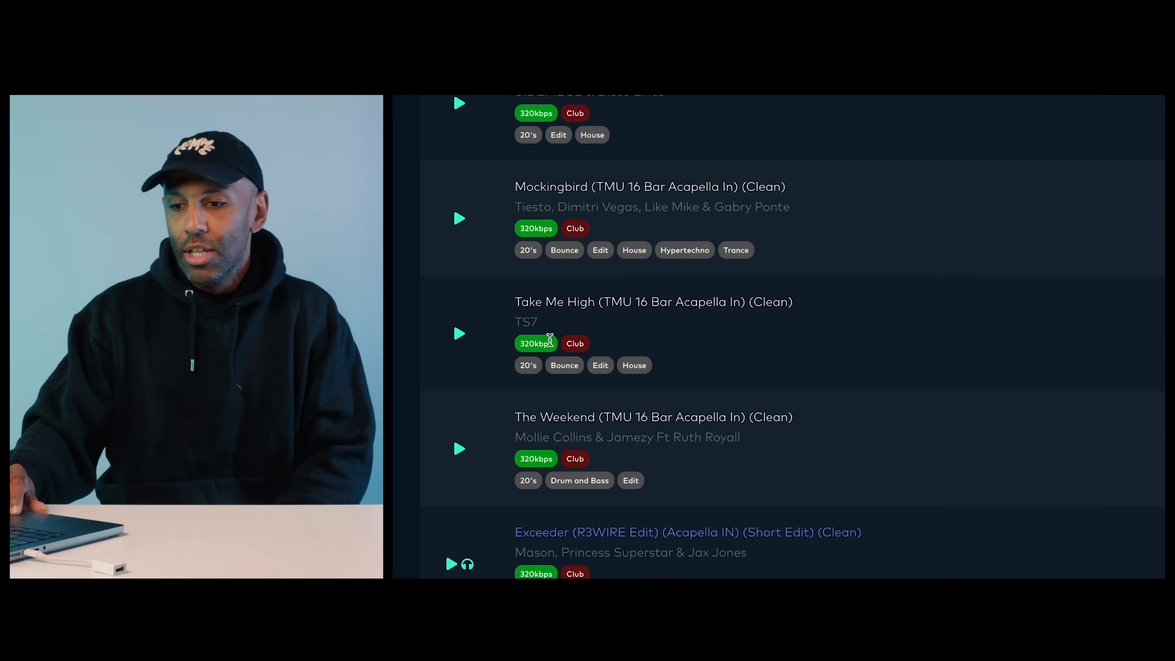
{"action": "mouse_move", "coordinate": [573, 364]}
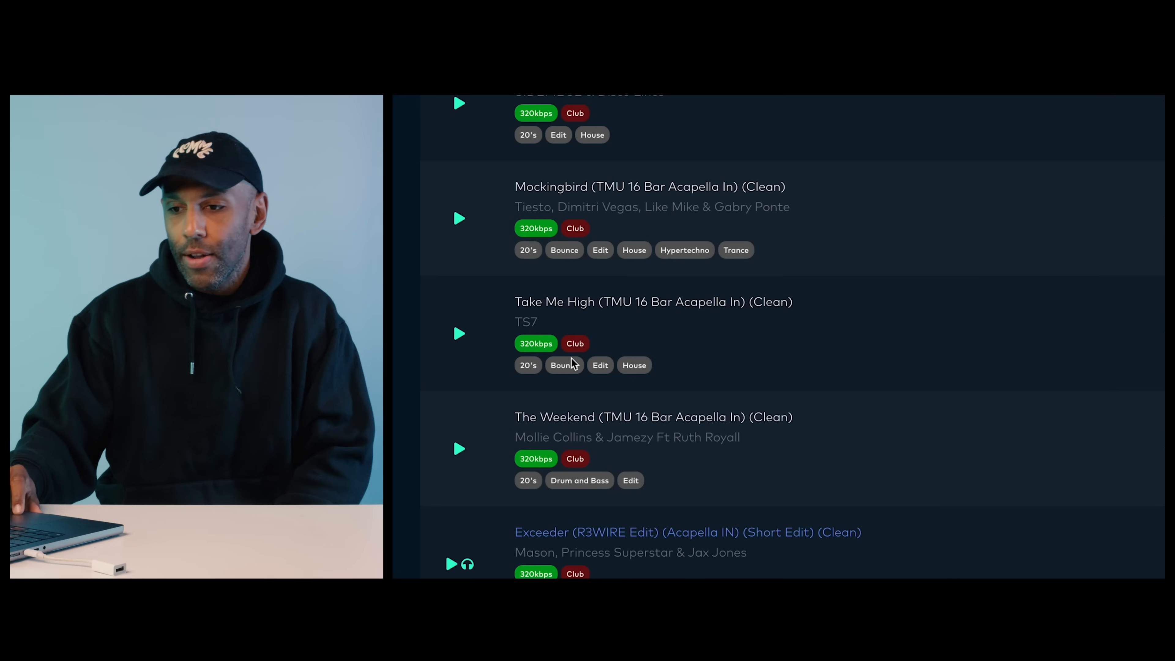
{"action": "mouse_move", "coordinate": [573, 382]}
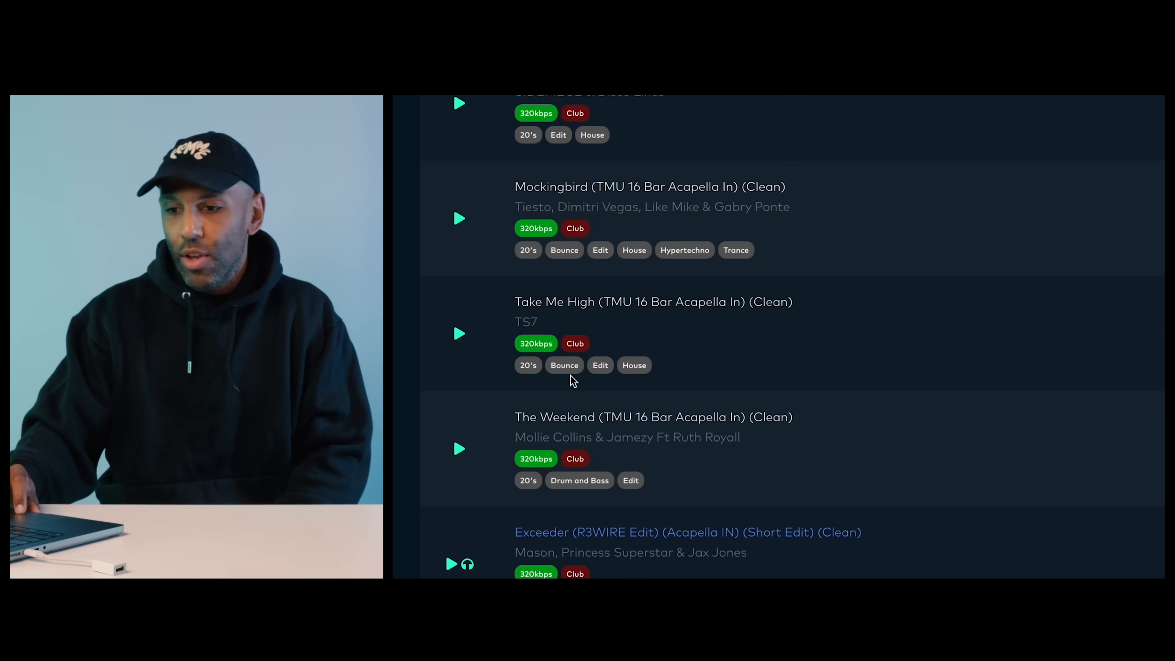
{"action": "mouse_move", "coordinate": [655, 381]}
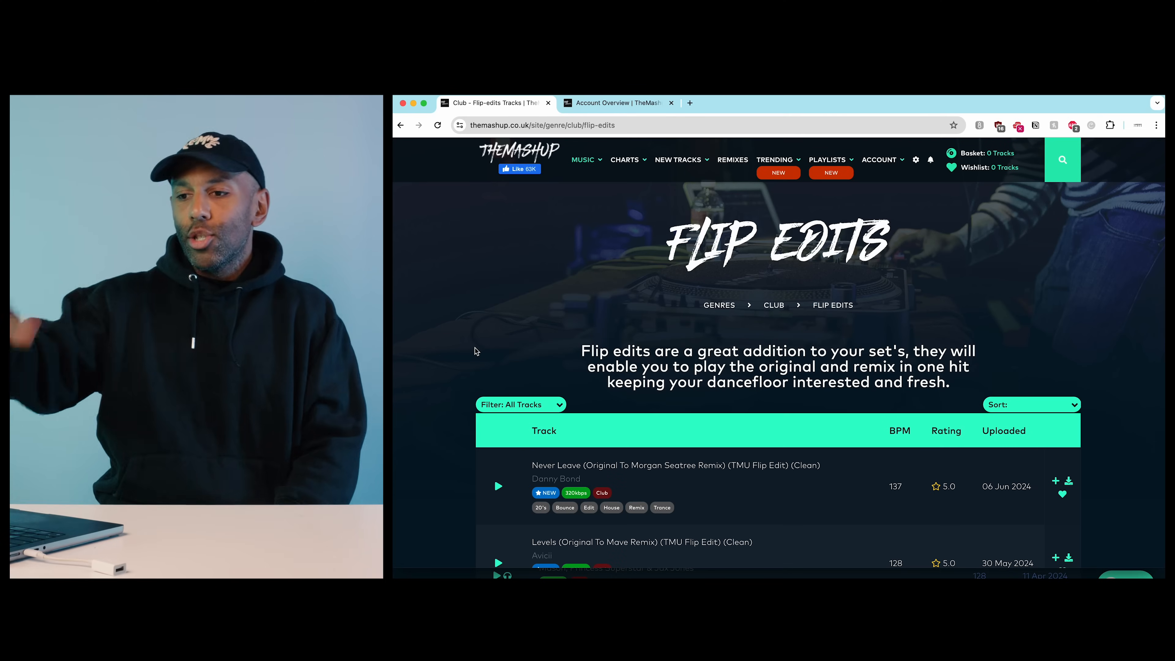
Preview Avicii's Levels (TMU Flip Edit), pausing and seeking further into the track
{"action": "scroll", "scroll_direction": "down", "scroll_amount": 3}
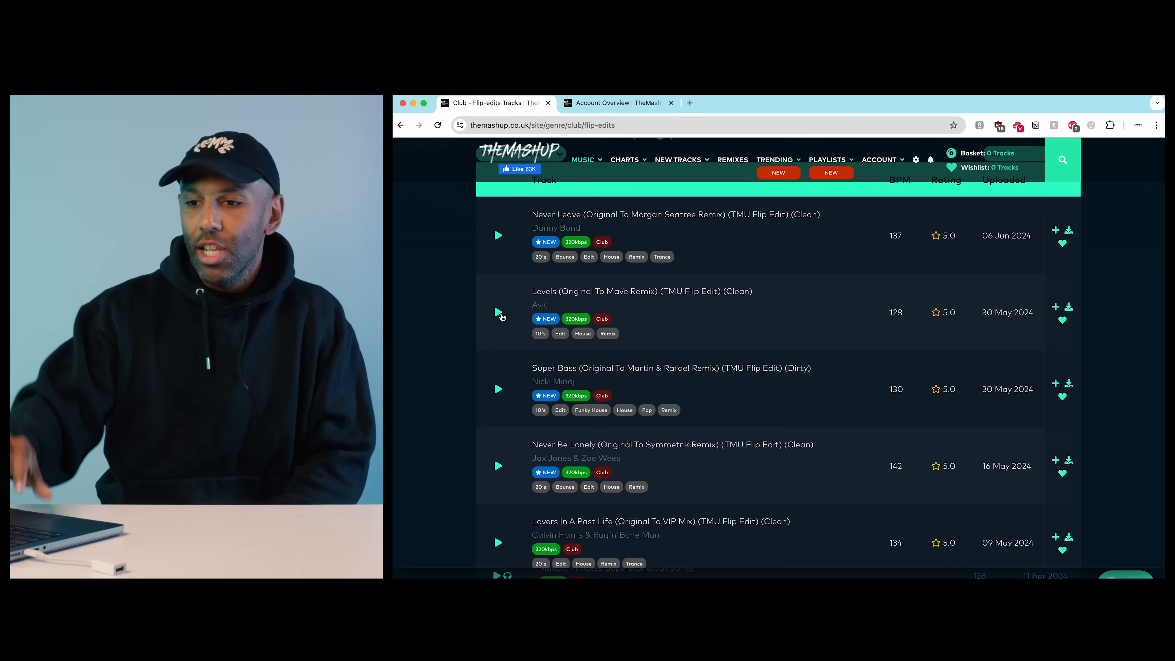
{"action": "left_click", "coordinate": [498, 313]}
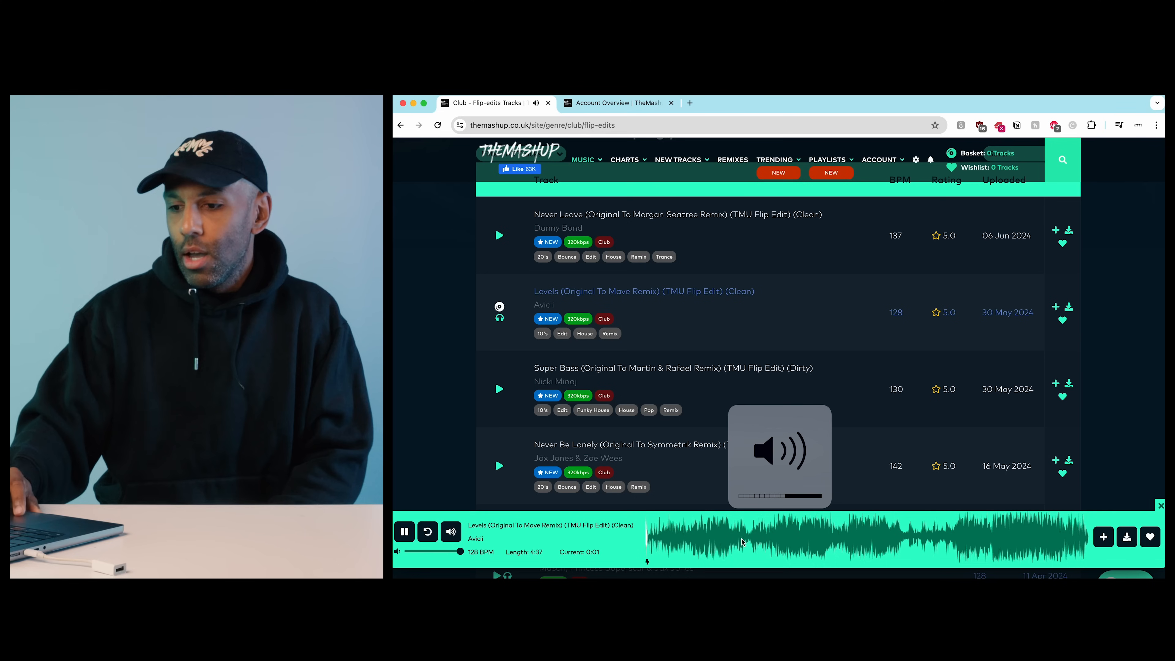
{"action": "left_click", "coordinate": [404, 532]}
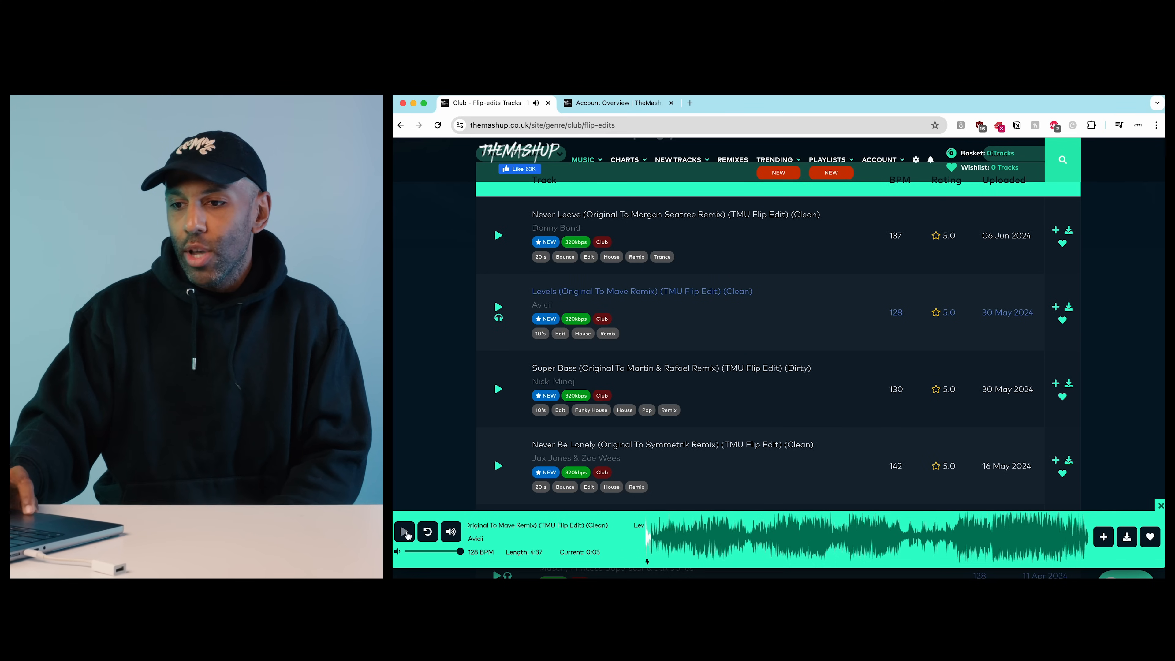
{"action": "left_click", "coordinate": [404, 532]}
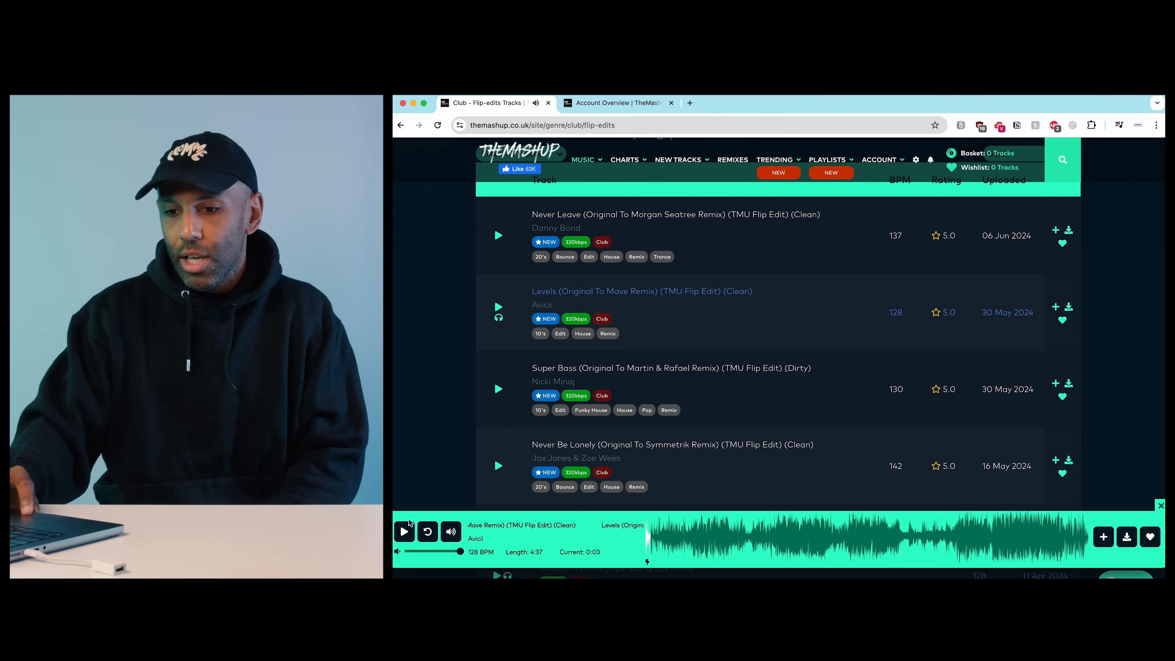
{"action": "left_click", "coordinate": [404, 531]}
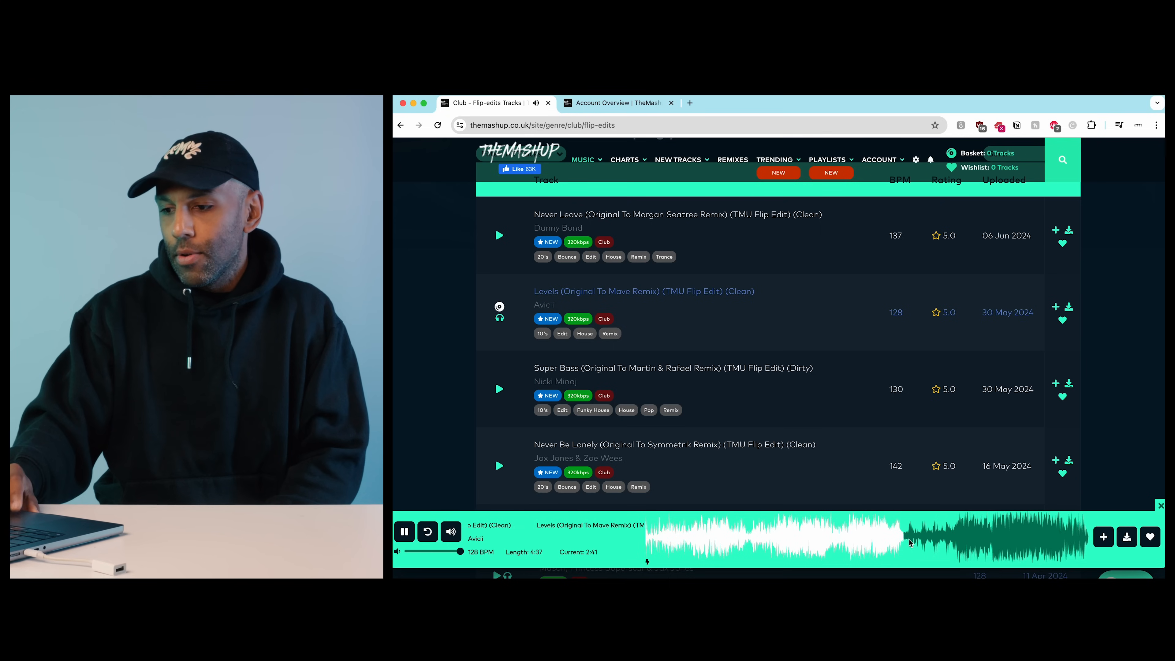
{"action": "left_click", "coordinate": [997, 539]}
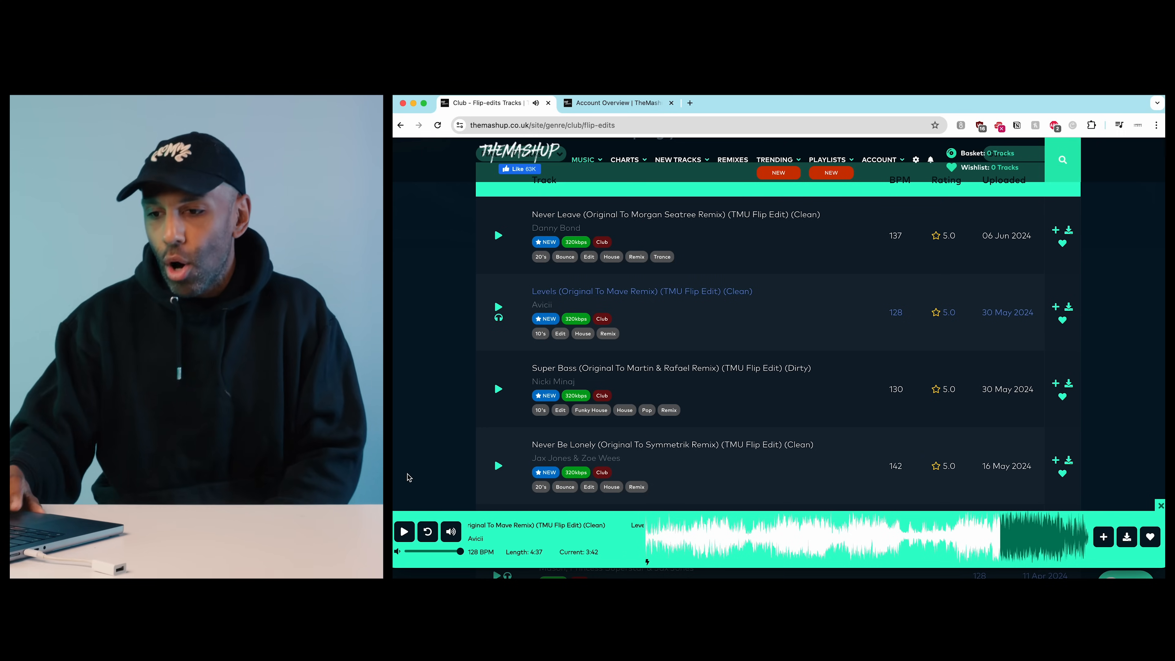
Browse further down the Club Flip Edits list toward the Urban categories
{"action": "scroll", "scroll_direction": "down", "scroll_amount": 3}
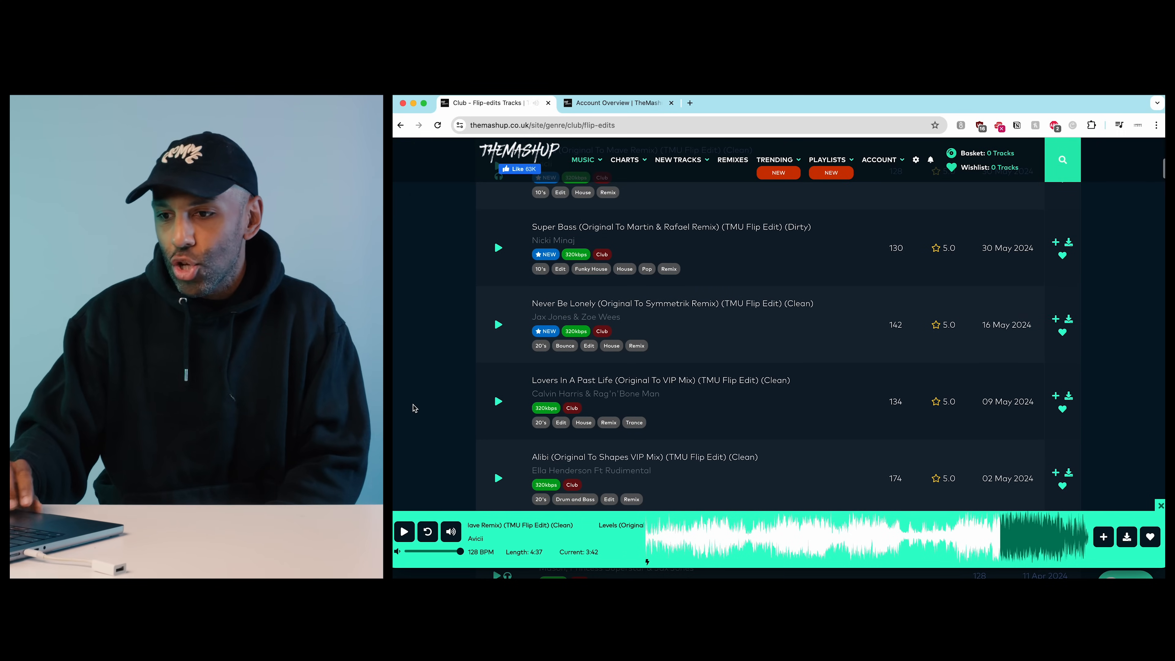
{"action": "scroll", "scroll_direction": "down", "scroll_amount": 3}
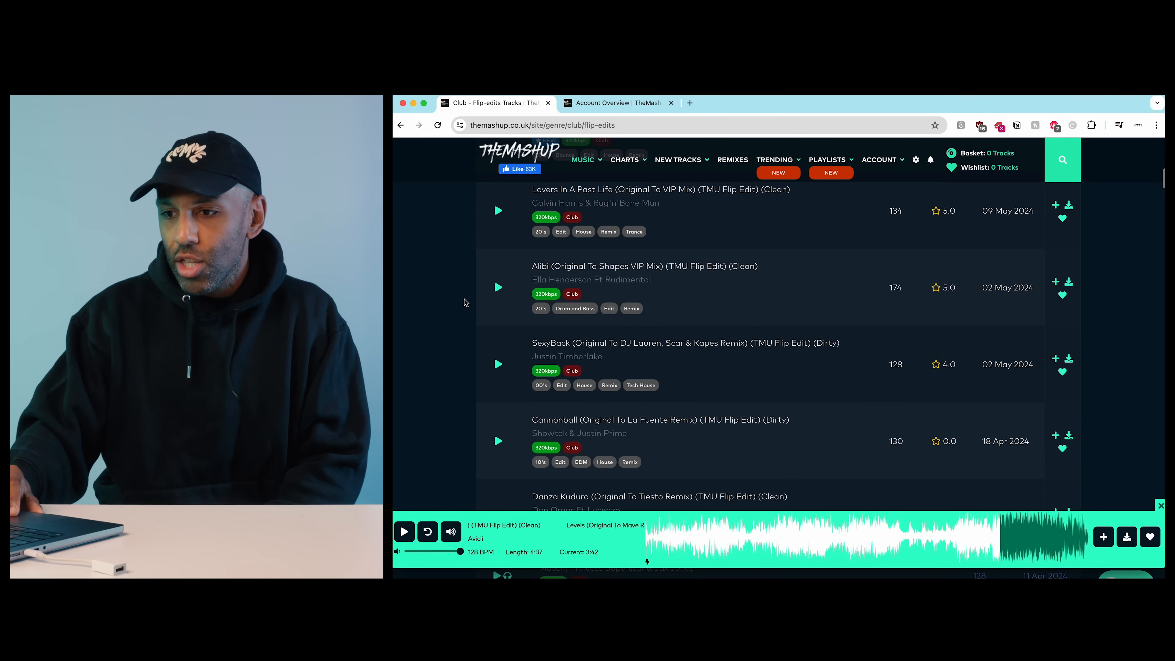
{"action": "left_click", "coordinate": [498, 287]}
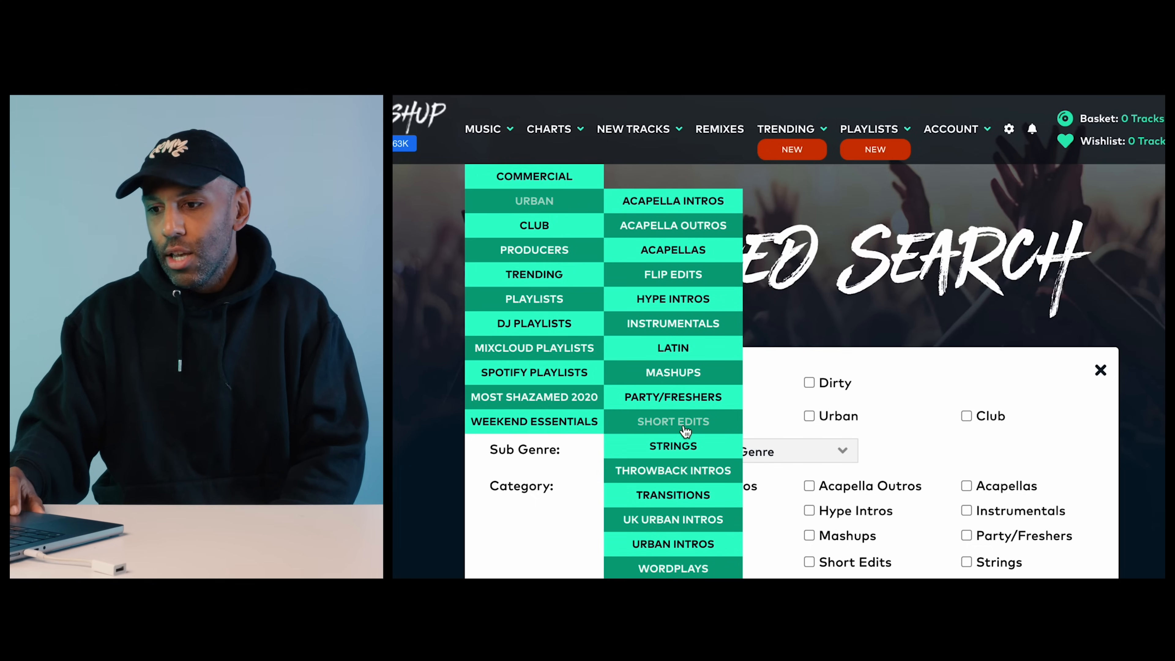
Open Urban Short Edits and preview Pop Smoke's The Woo (So Acclaimed Edit), pausing and resuming it
{"action": "left_click", "coordinate": [672, 420]}
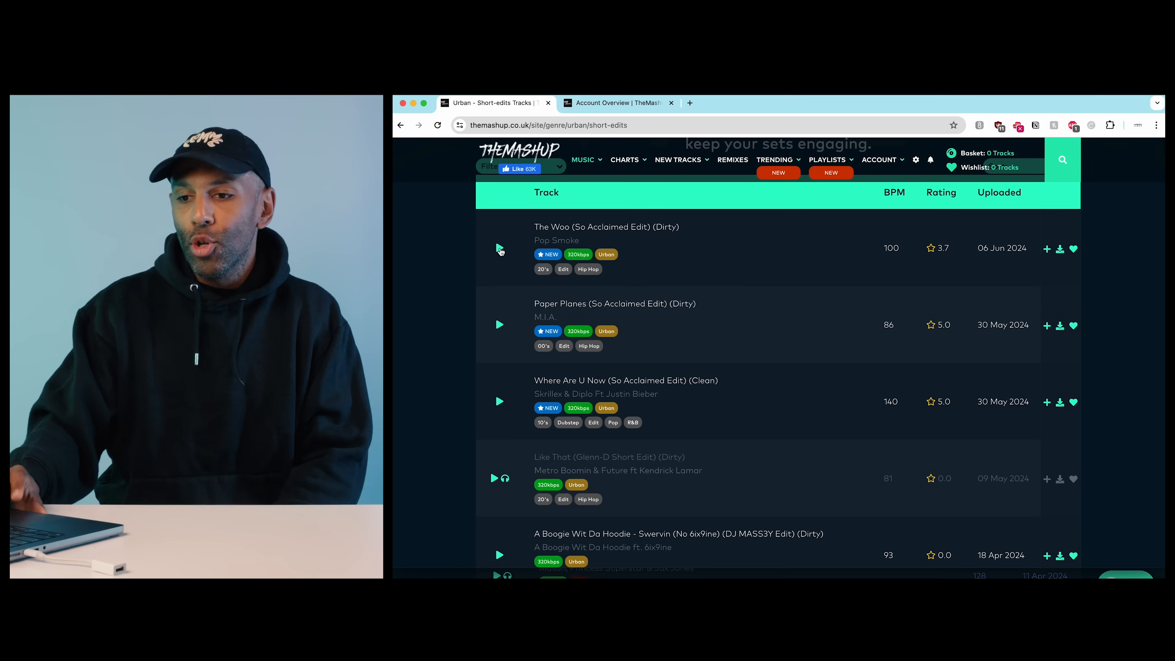
{"action": "left_click", "coordinate": [499, 248]}
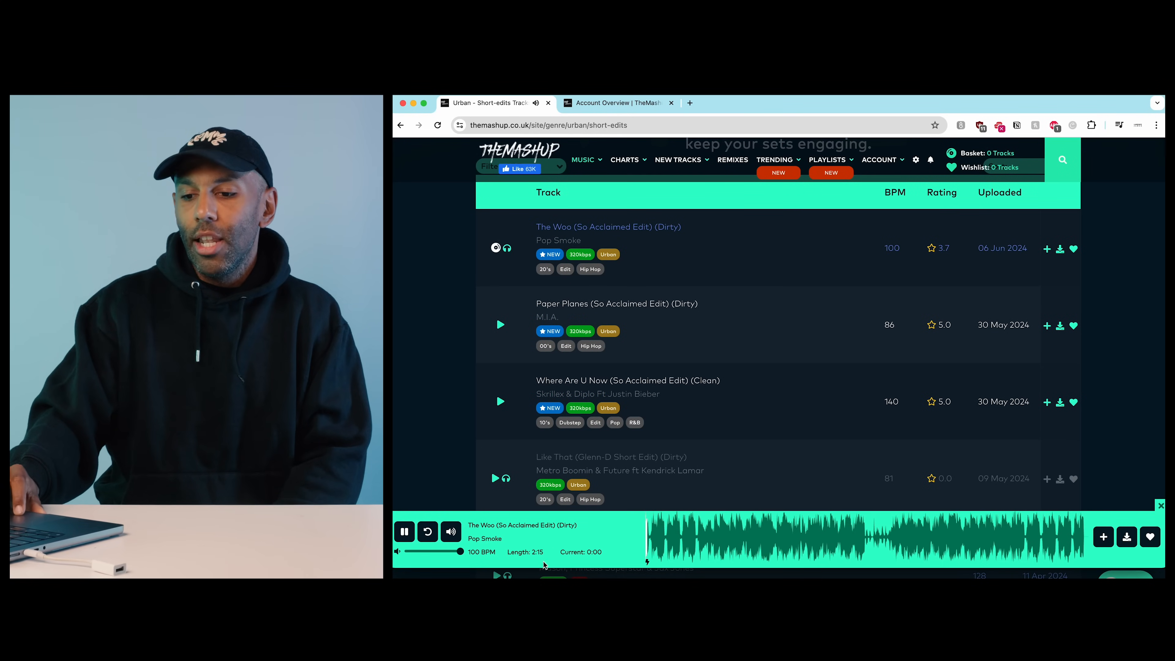
{"action": "left_click", "coordinate": [403, 532]}
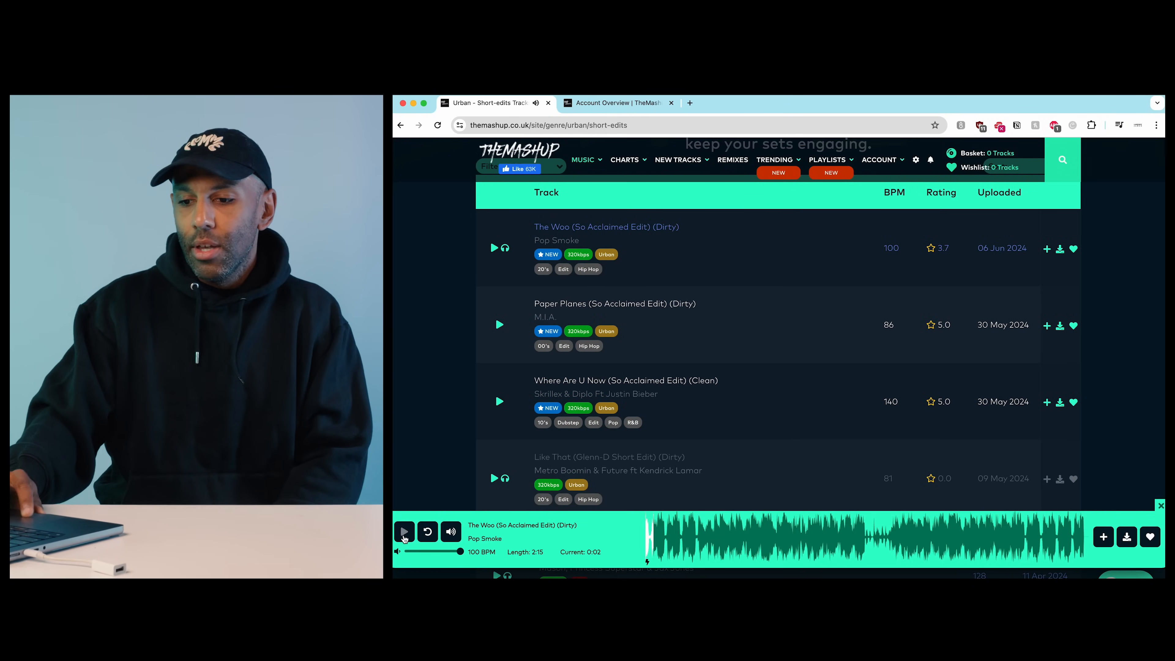
{"action": "left_click", "coordinate": [403, 532]}
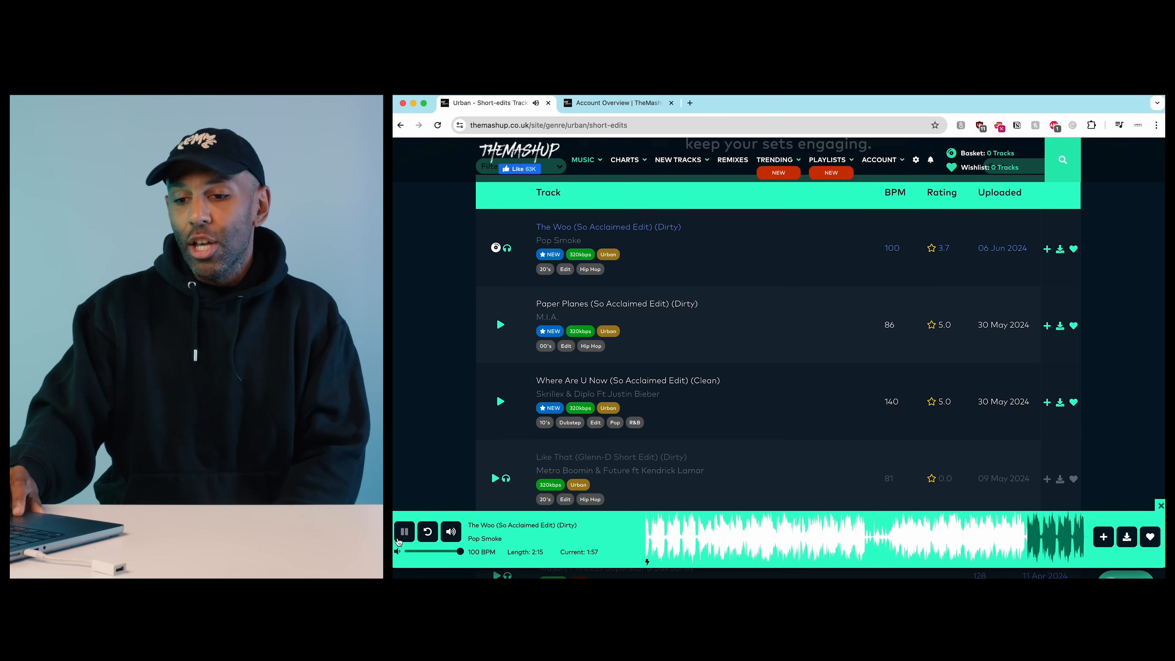
{"action": "left_click", "coordinate": [403, 531]}
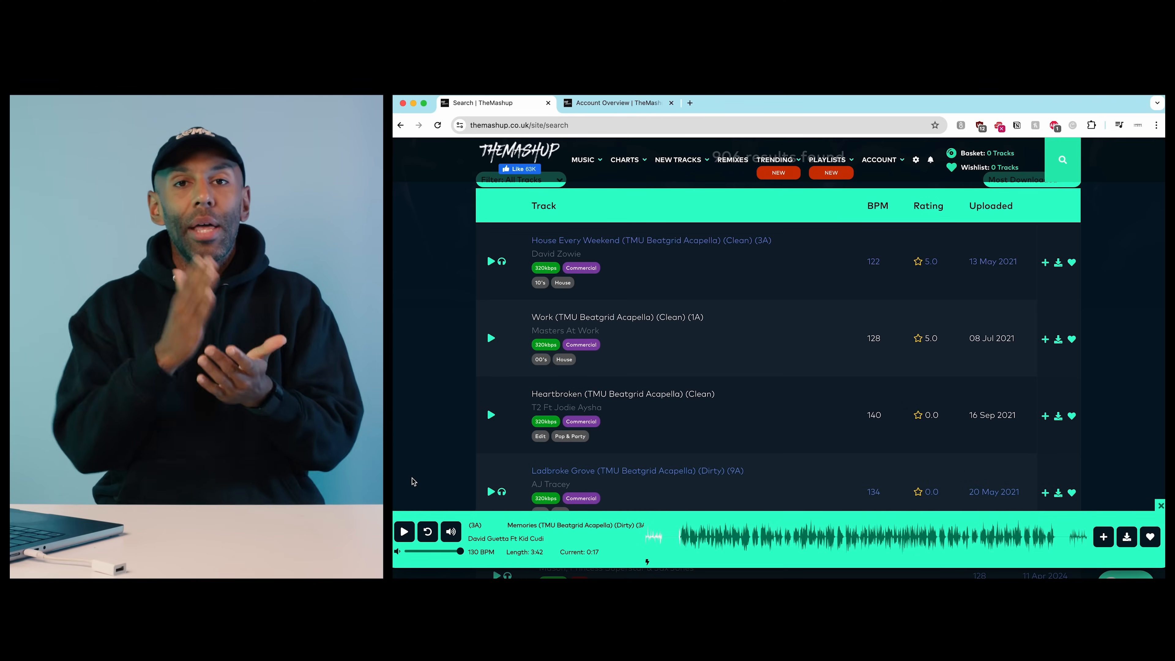
Browse the beatgrid acapella results and preview Calvin Harris's How Deep Is Your Love
{"action": "scroll", "scroll_direction": "down", "scroll_amount": 3}
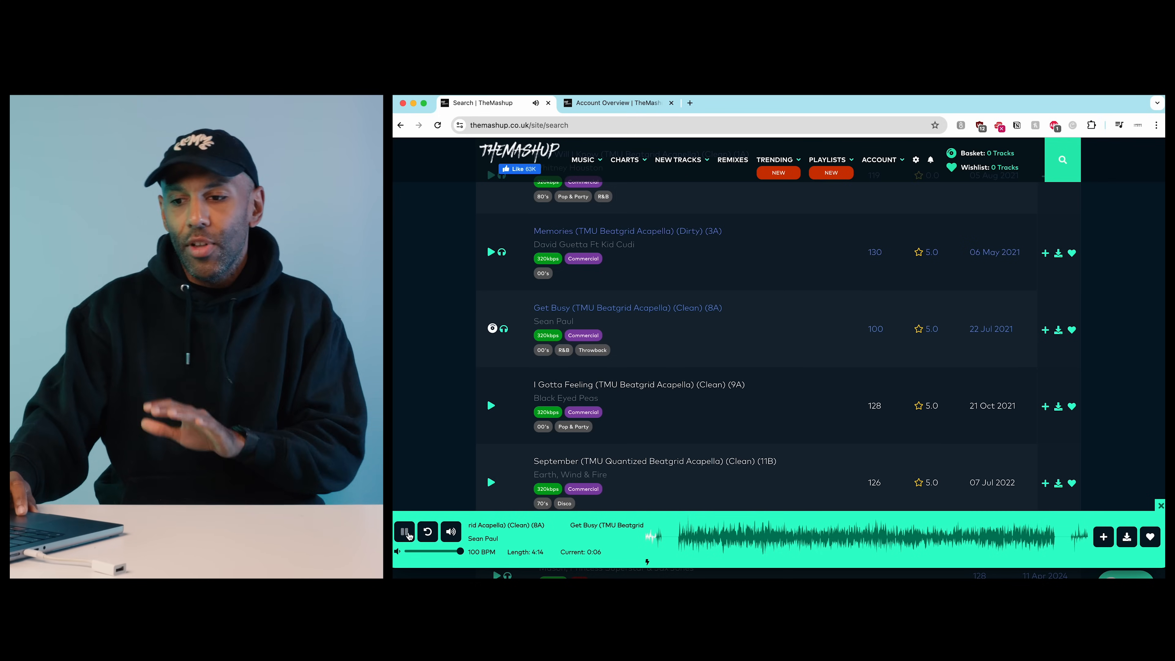
{"action": "scroll", "scroll_direction": "down", "scroll_amount": 3}
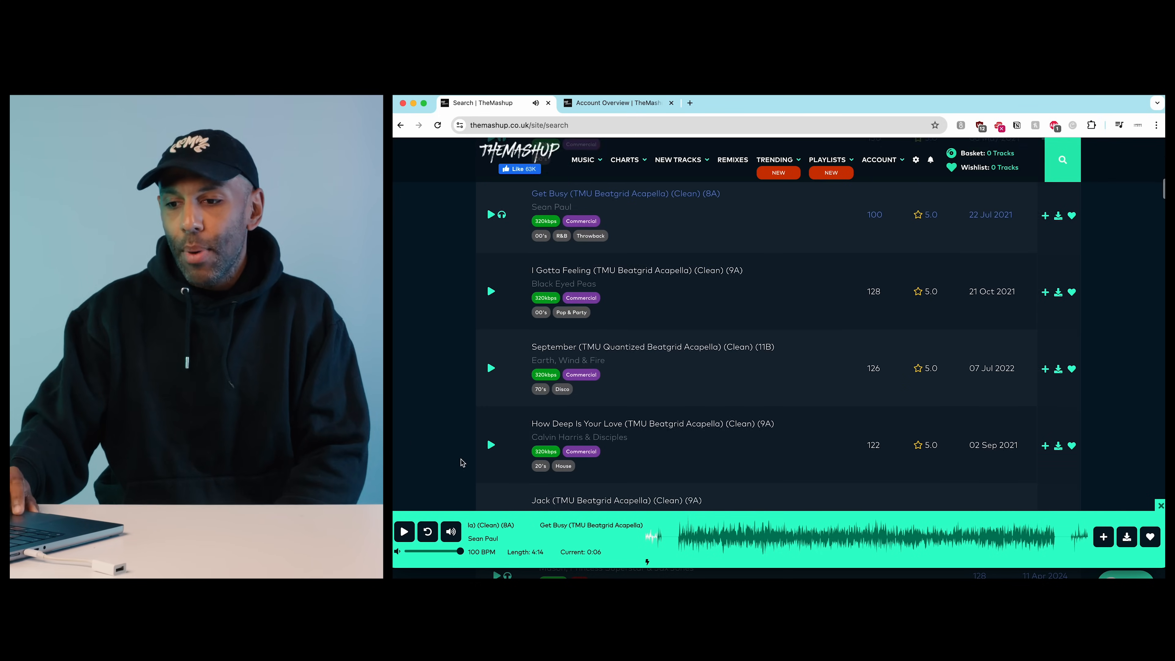
{"action": "left_click", "coordinate": [491, 445]}
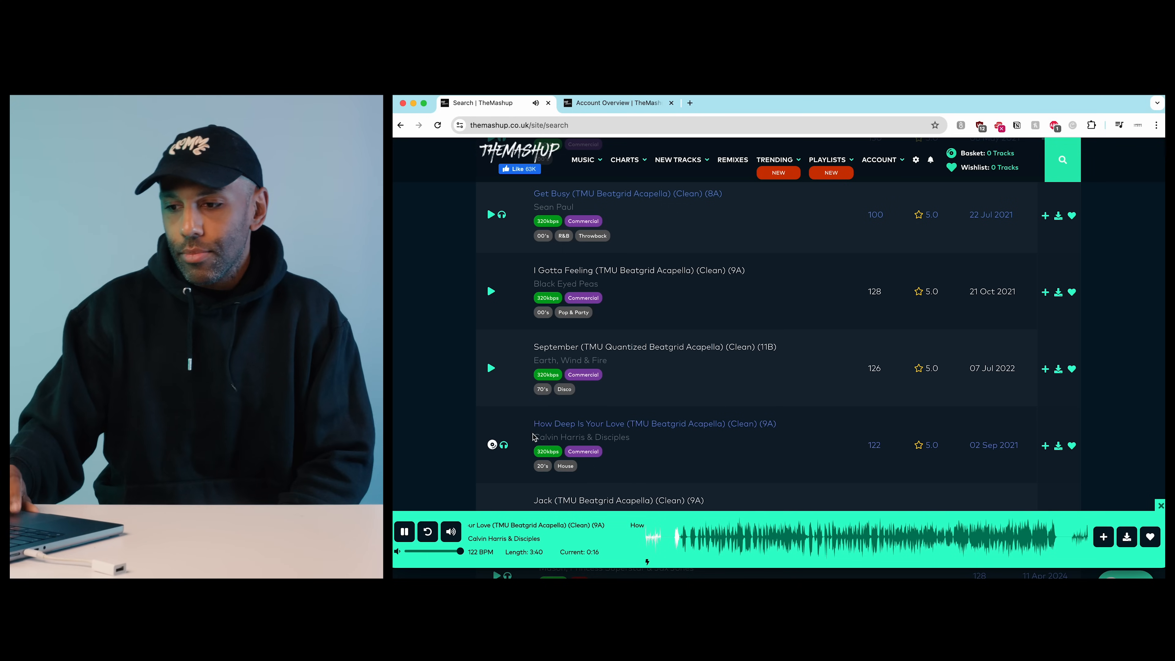
{"action": "scroll", "scroll_direction": "down", "scroll_amount": 3}
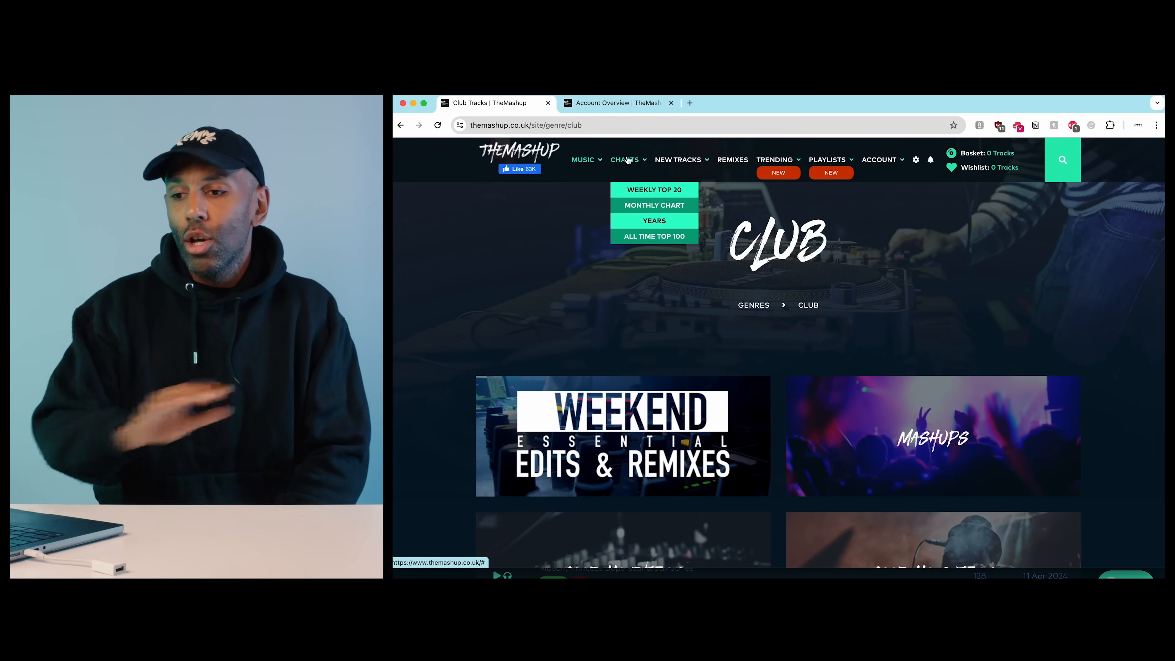
{"action": "mouse_move", "coordinate": [653, 189]}
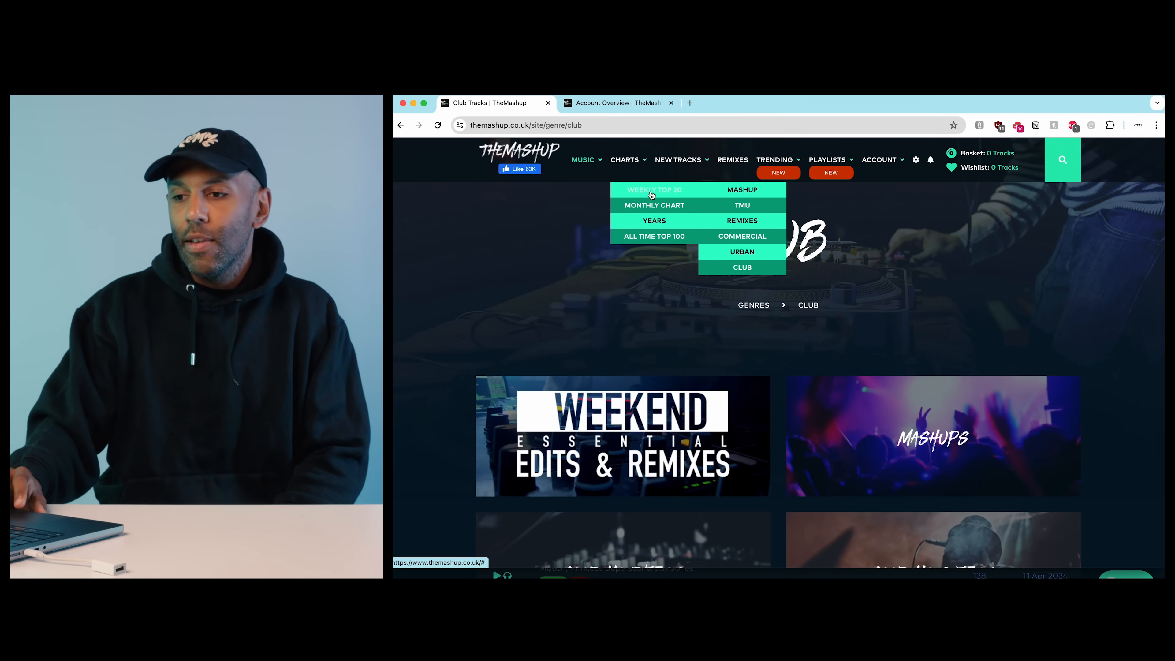
{"action": "mouse_move", "coordinate": [741, 251]}
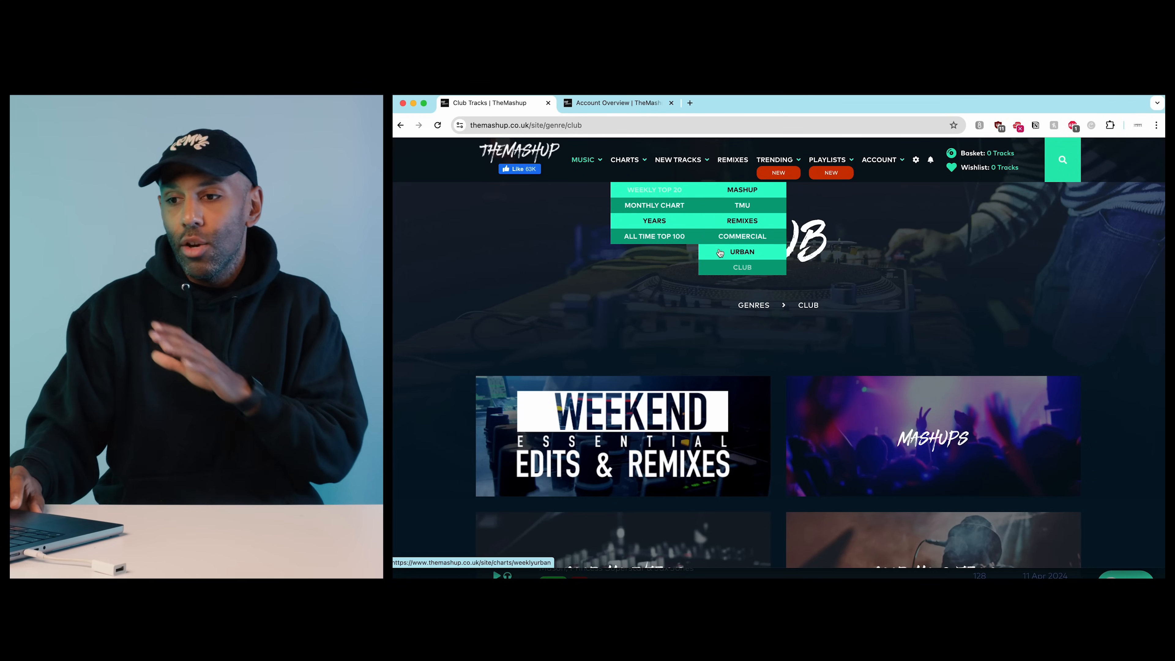
{"action": "mouse_move", "coordinate": [653, 220]}
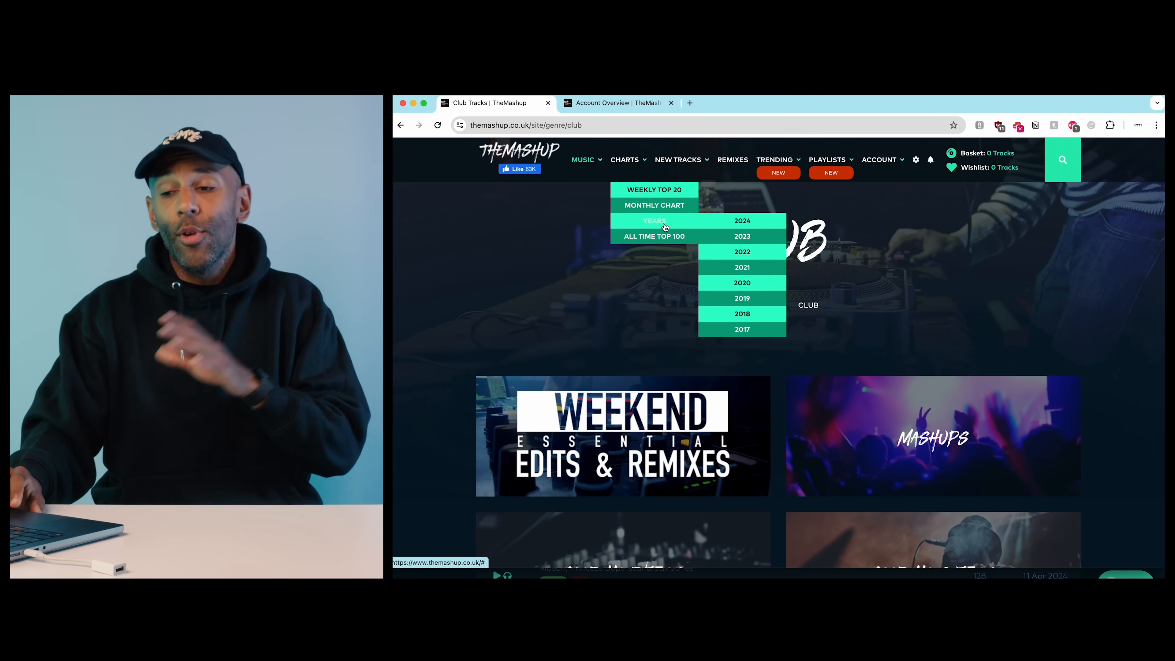
{"action": "mouse_move", "coordinate": [741, 329]}
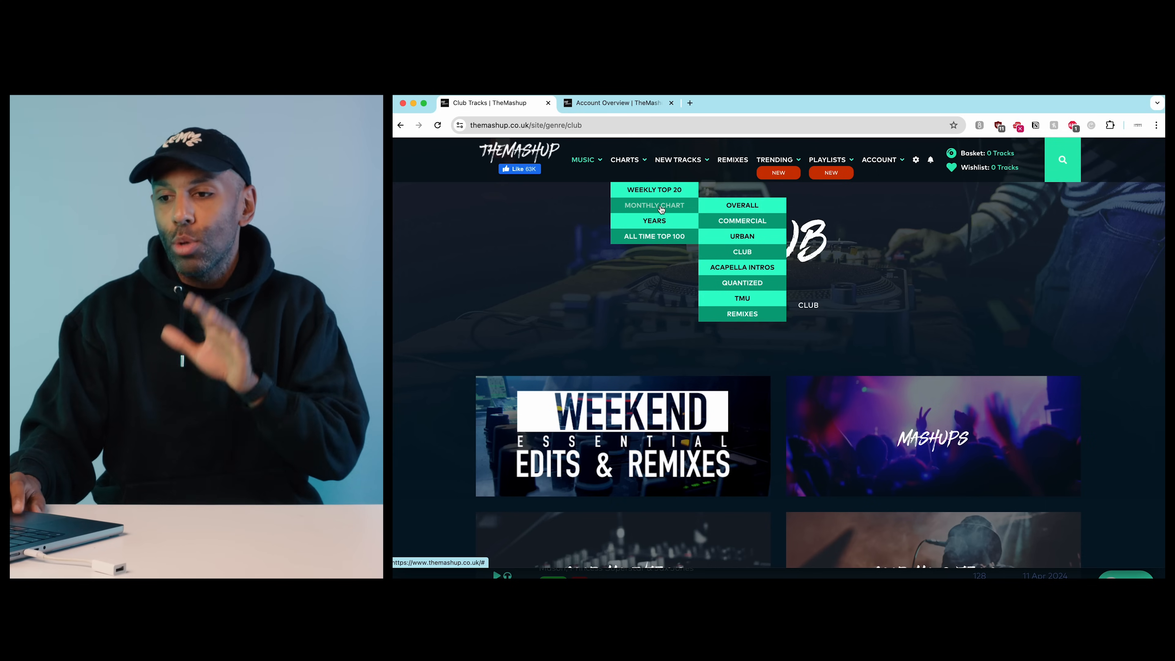
{"action": "mouse_move", "coordinate": [741, 251]}
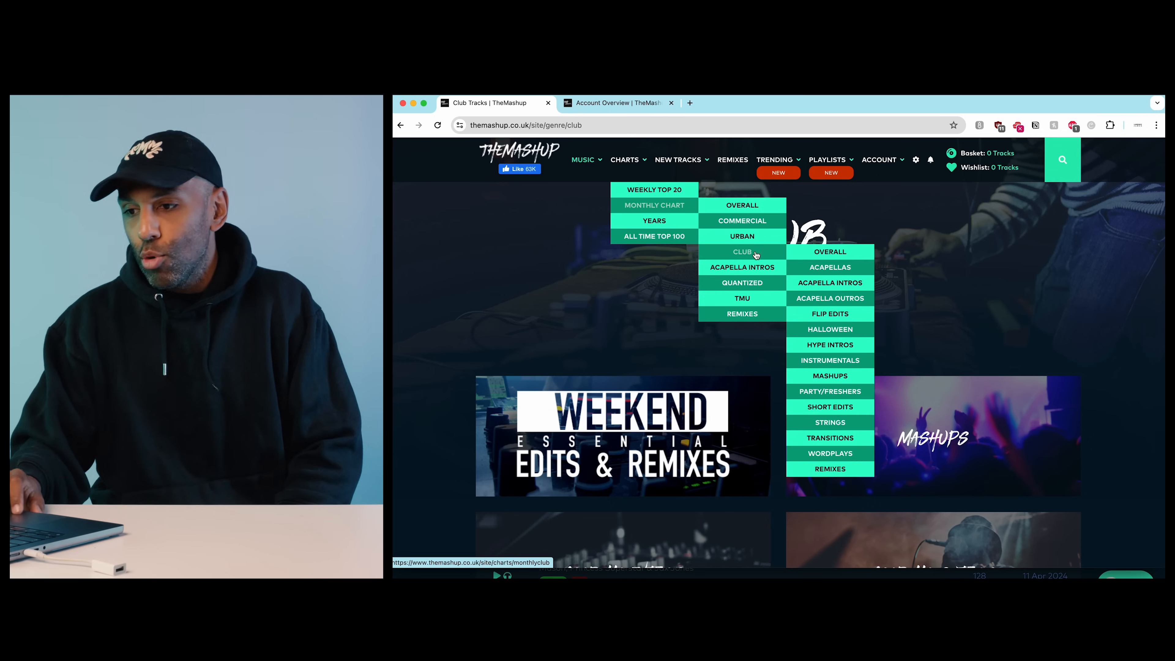
Choose the Overall monthly Club downloads chart from the Charts menu
{"action": "left_click", "coordinate": [830, 251]}
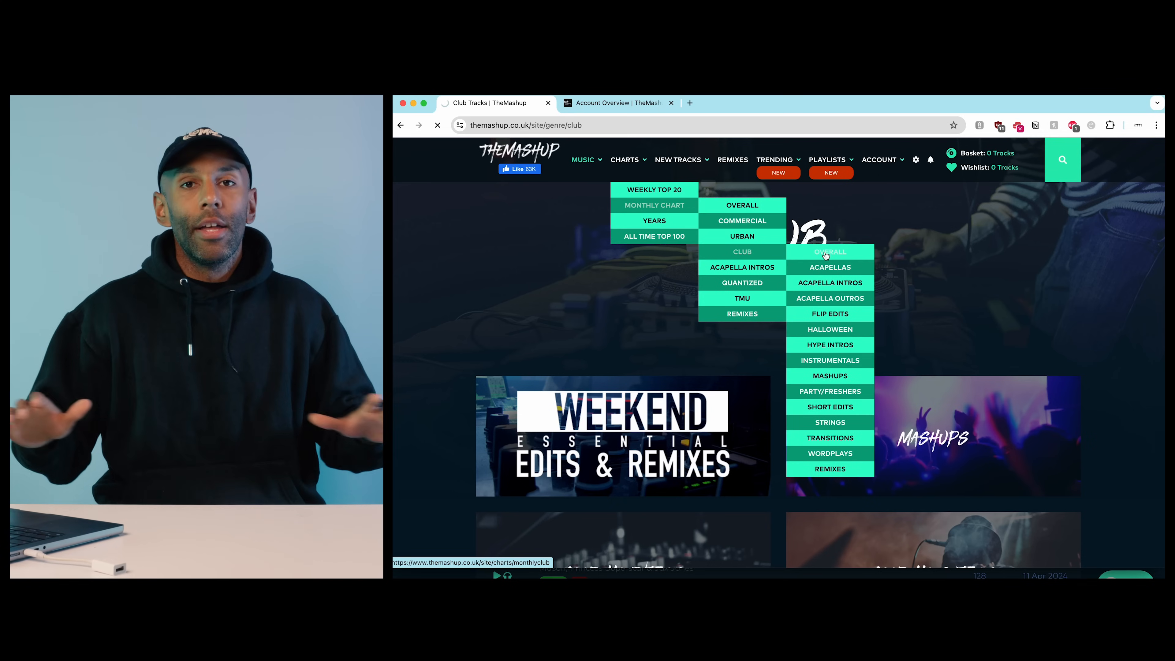
Load the Monthly Club Top 100 Downloads chart and browse its top-ranked tracks
{"action": "left_click", "coordinate": [654, 206]}
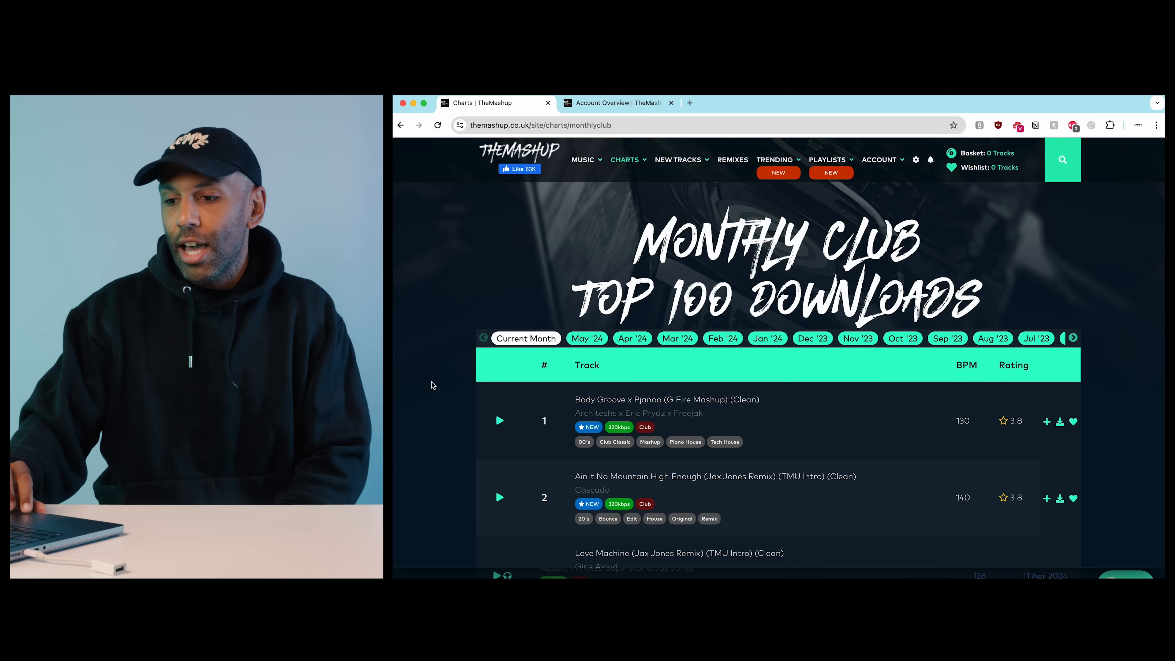
{"action": "scroll", "scroll_direction": "down", "scroll_amount": 3}
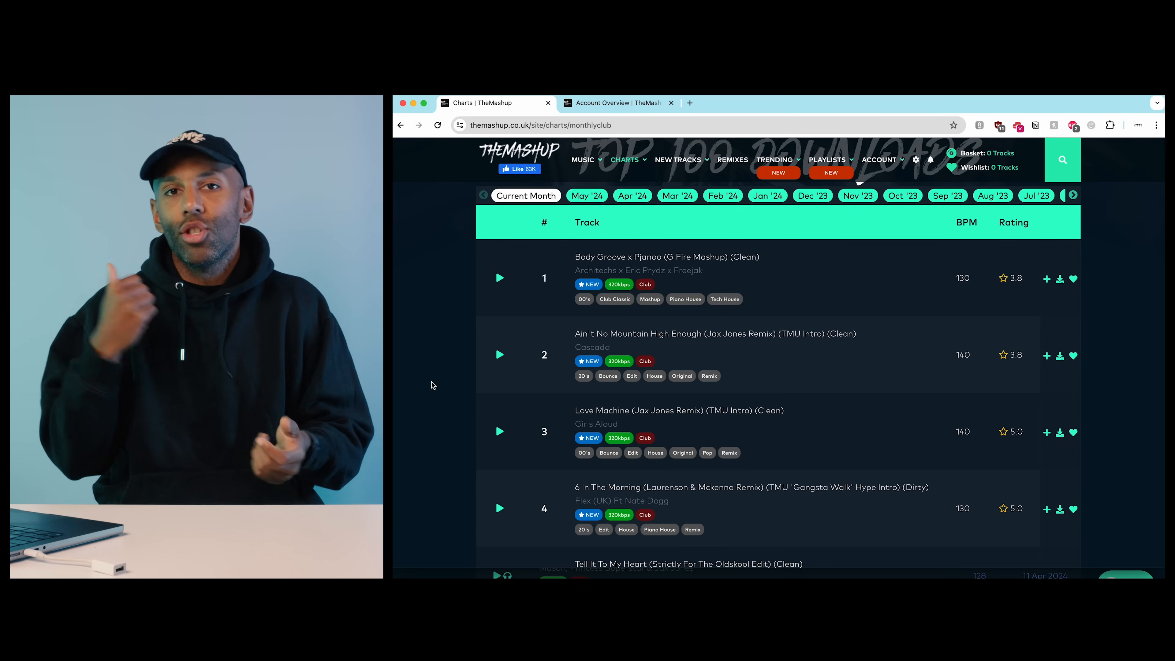
{"action": "scroll", "scroll_direction": "down", "scroll_amount": 3}
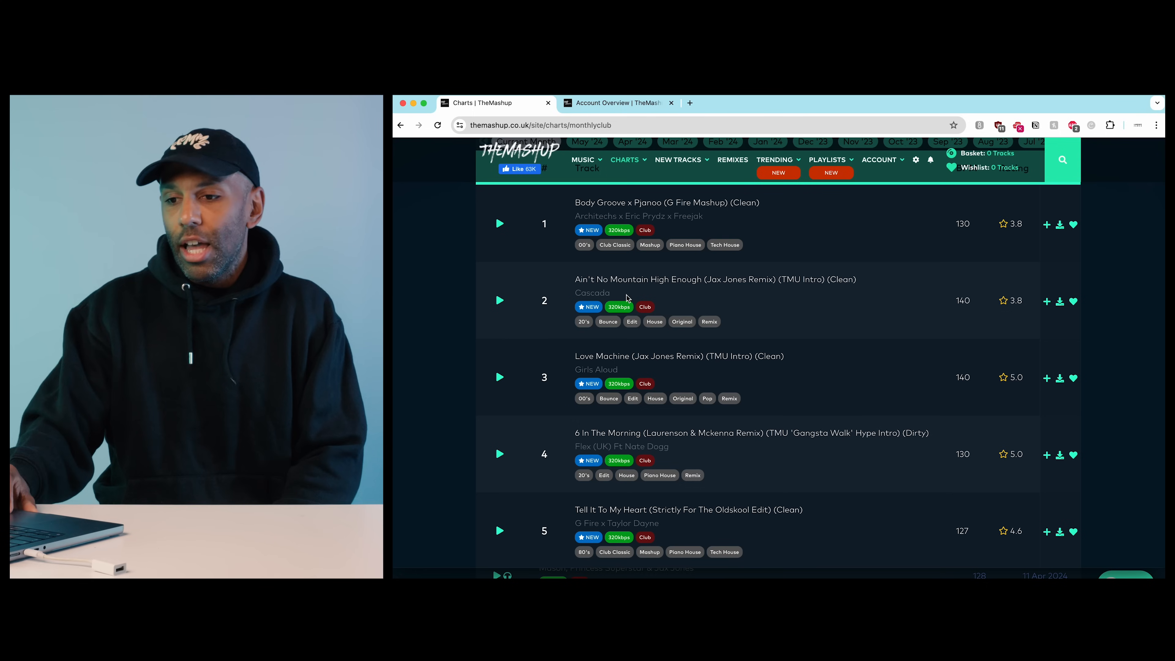
{"action": "mouse_move", "coordinate": [731, 295]}
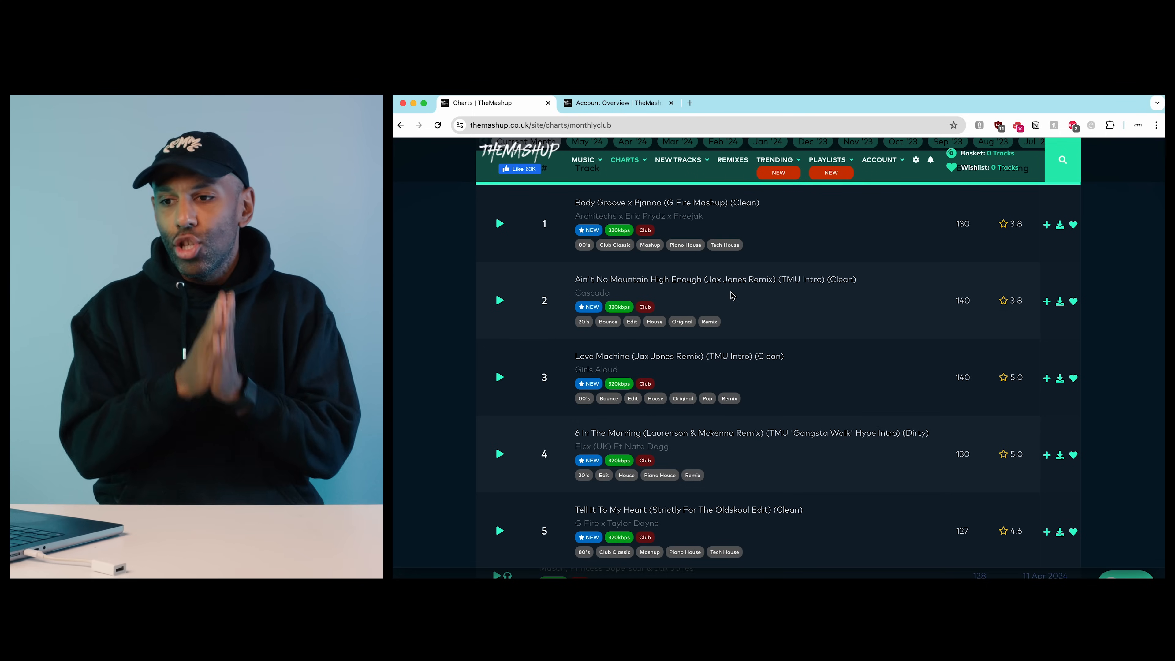
{"action": "scroll", "scroll_direction": "up", "scroll_amount": 3}
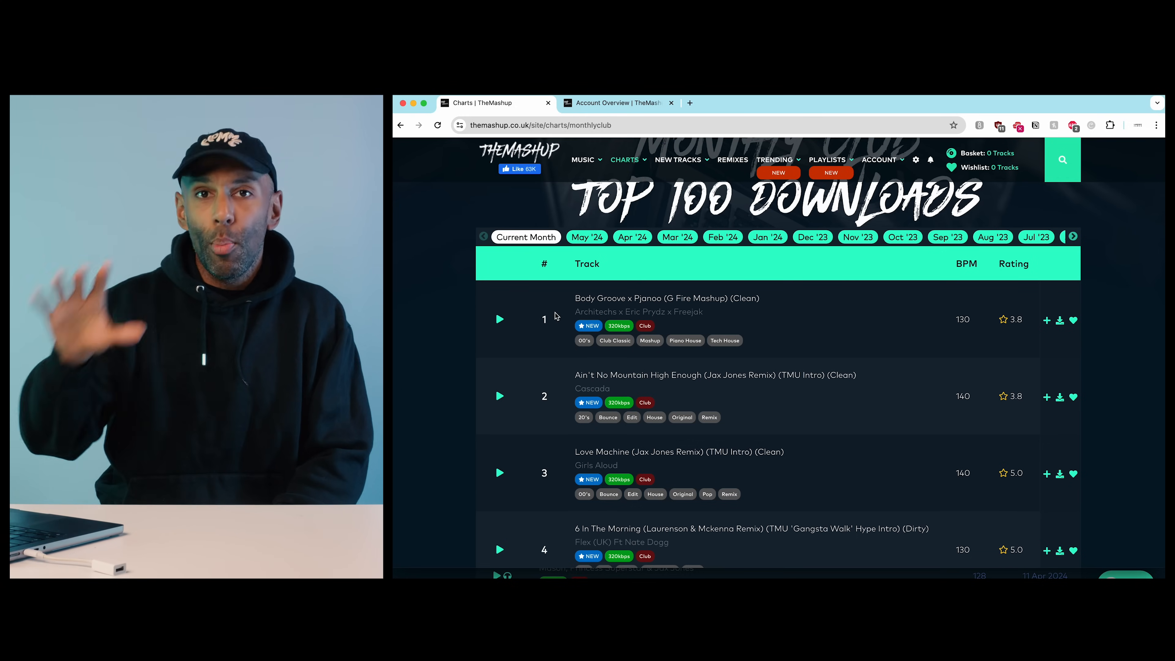
{"action": "scroll", "scroll_direction": "down", "scroll_amount": 3}
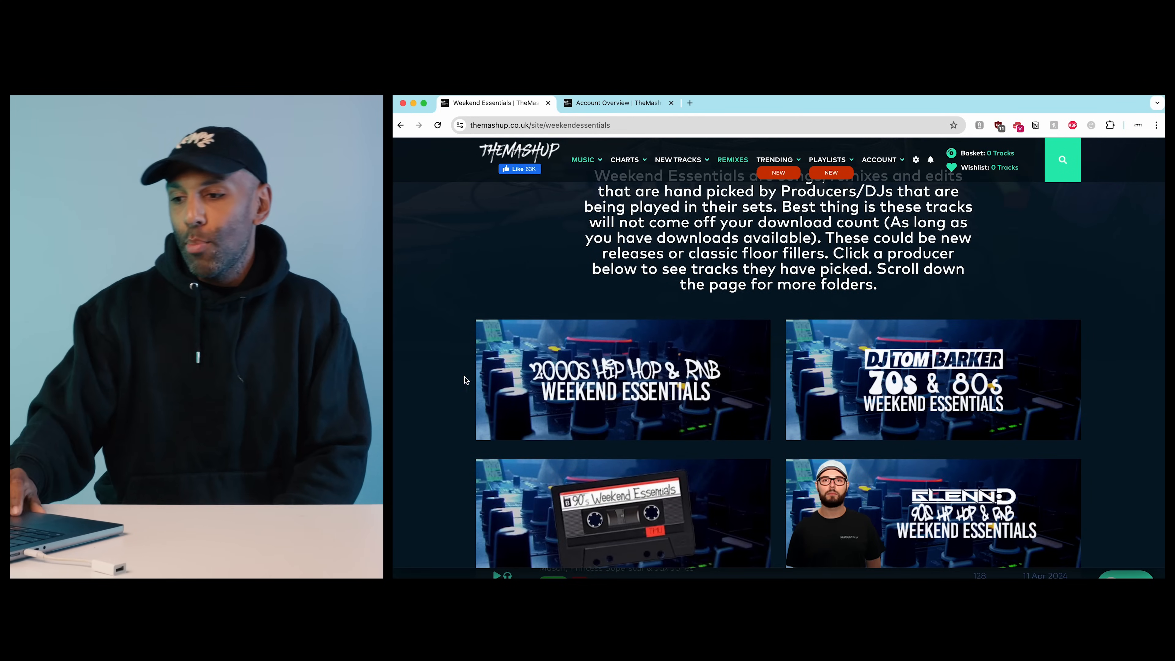
{"action": "scroll", "scroll_direction": "down", "scroll_amount": 3}
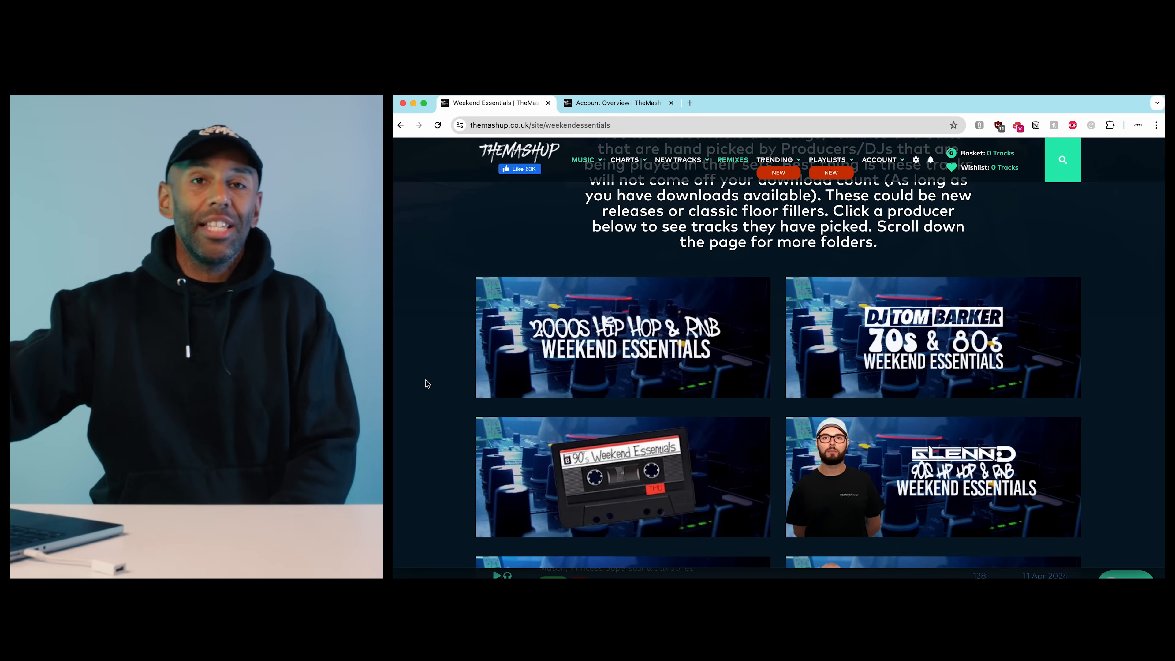
{"action": "scroll", "scroll_direction": "down", "scroll_amount": 3}
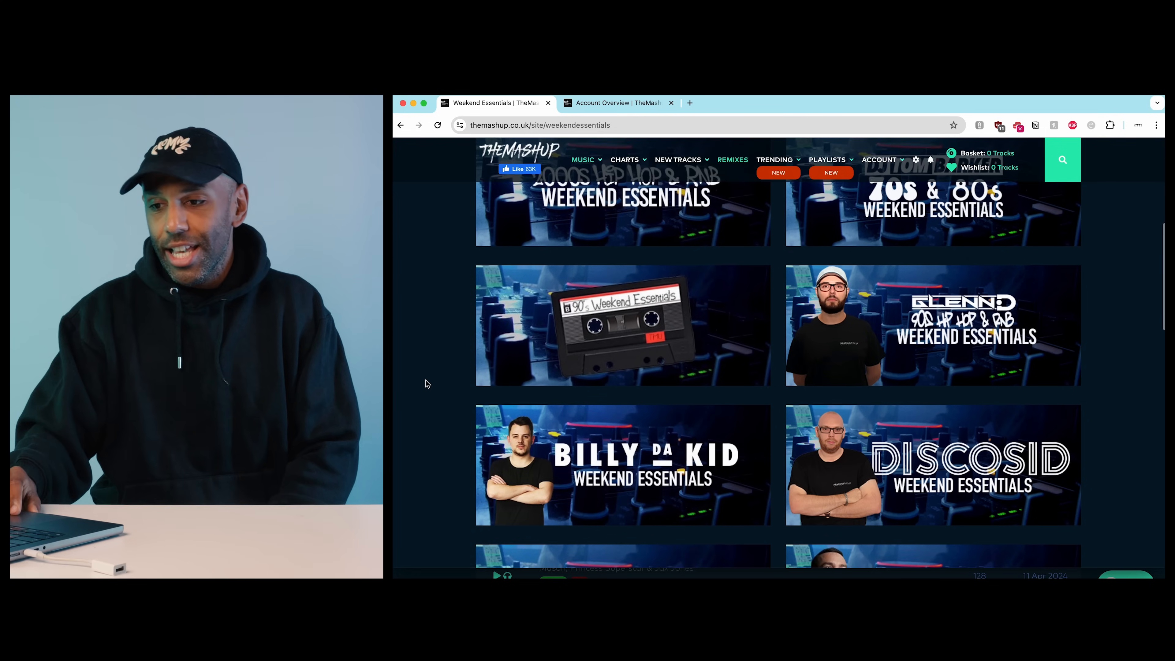
{"action": "scroll", "scroll_direction": "down", "scroll_amount": 3}
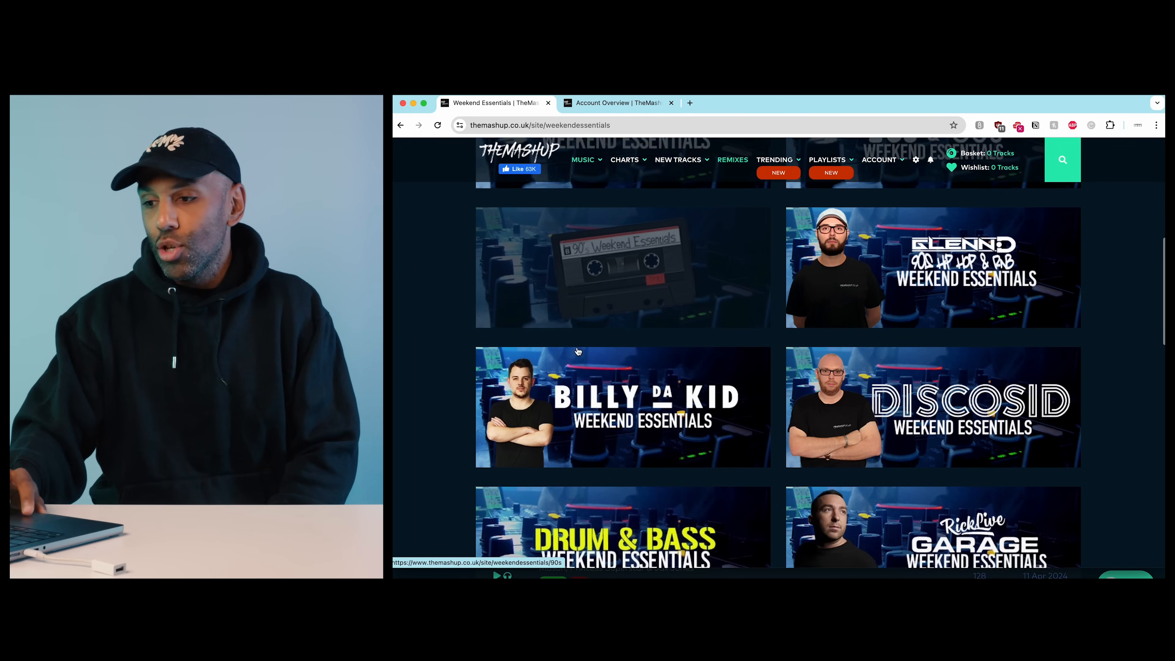
{"action": "scroll", "scroll_direction": "down", "scroll_amount": 3}
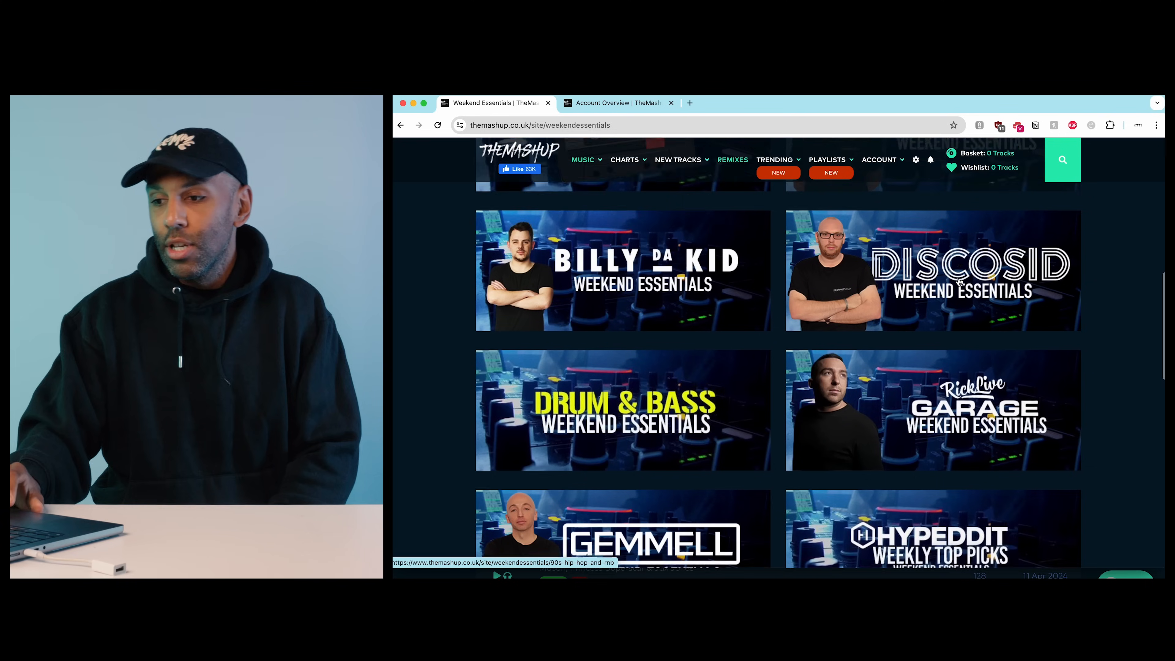
{"action": "scroll", "scroll_direction": "down", "scroll_amount": 3}
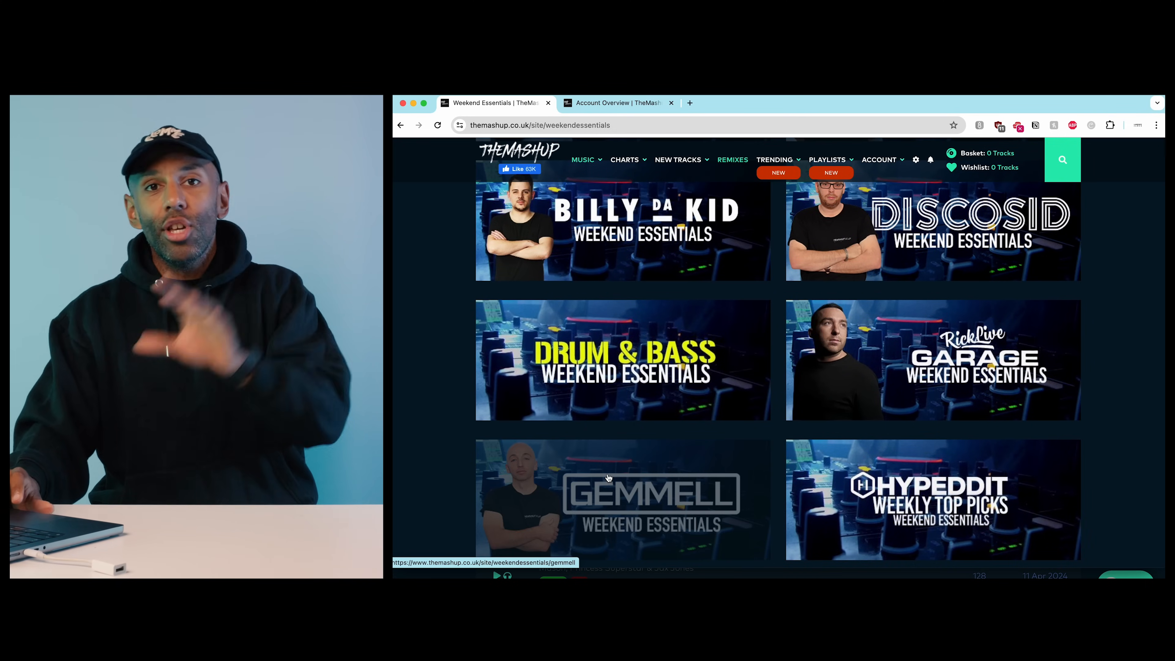
{"action": "mouse_move", "coordinate": [952, 368]}
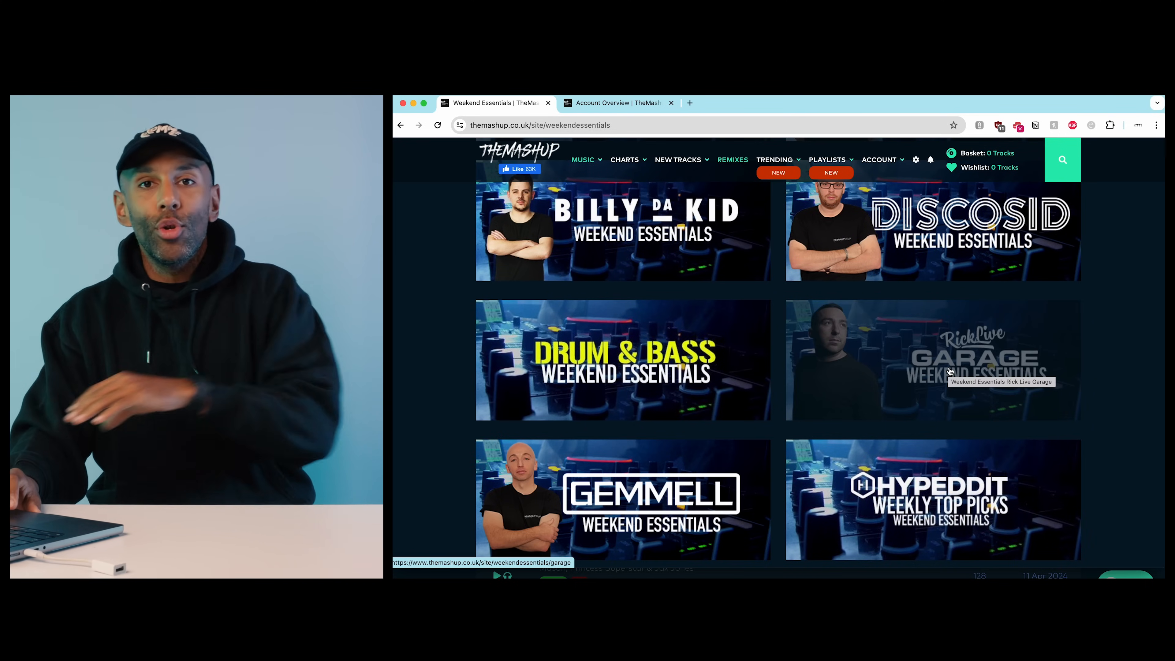
{"action": "scroll", "scroll_direction": "down", "scroll_amount": 3}
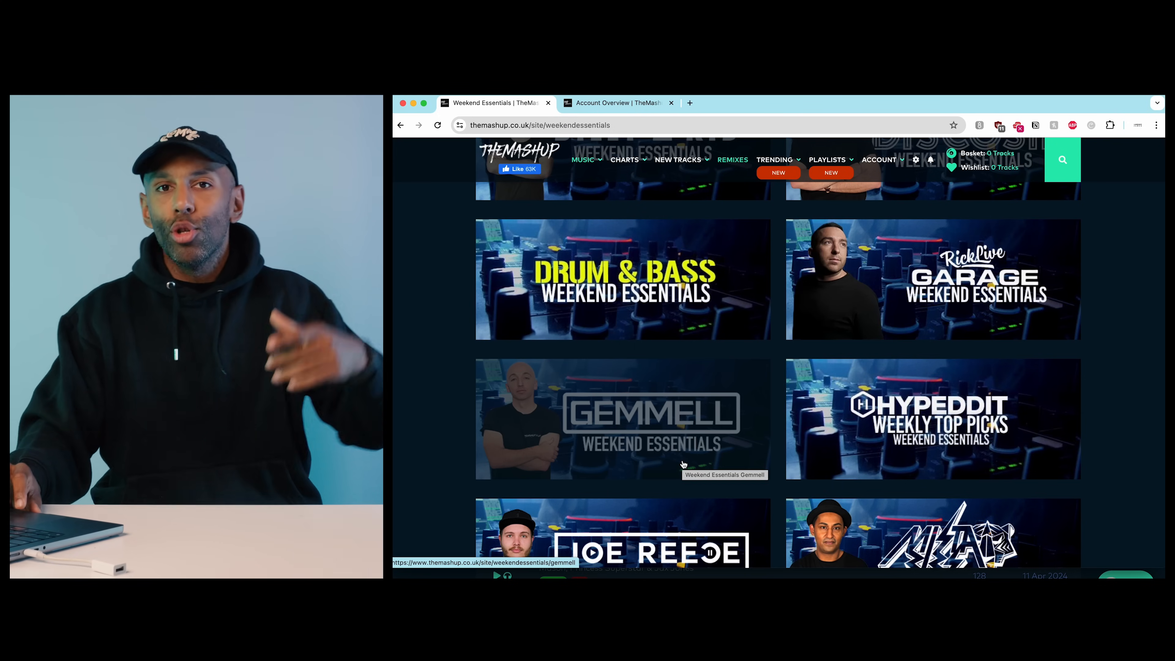
{"action": "scroll", "scroll_direction": "down", "scroll_amount": 3}
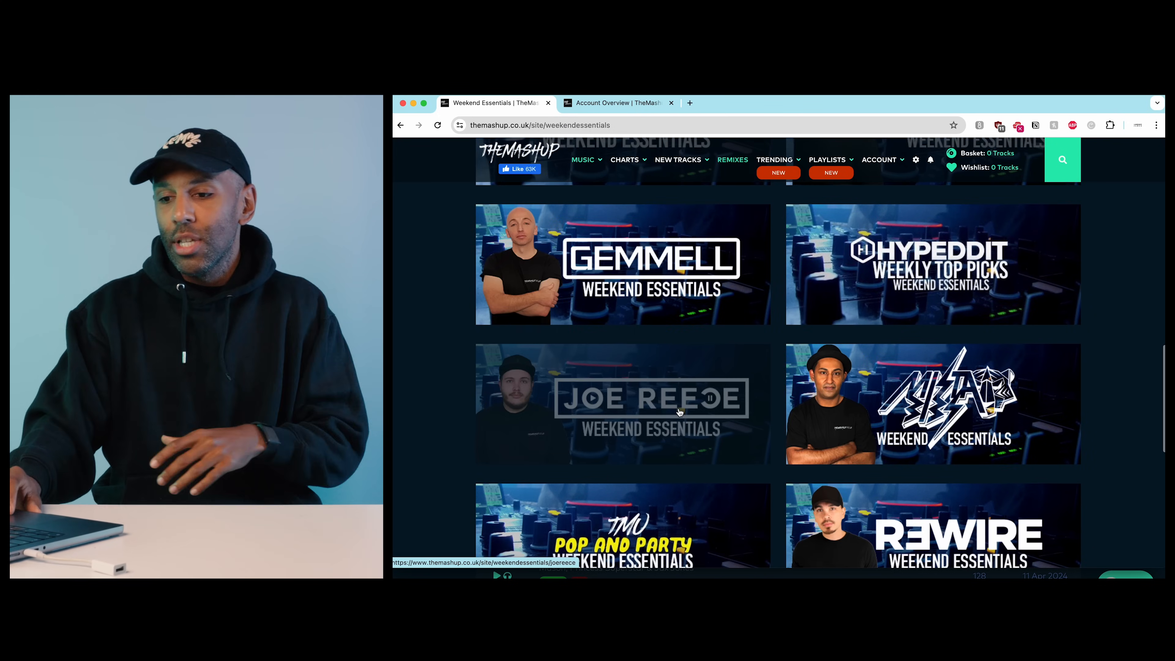
{"action": "scroll", "scroll_direction": "down", "scroll_amount": 3}
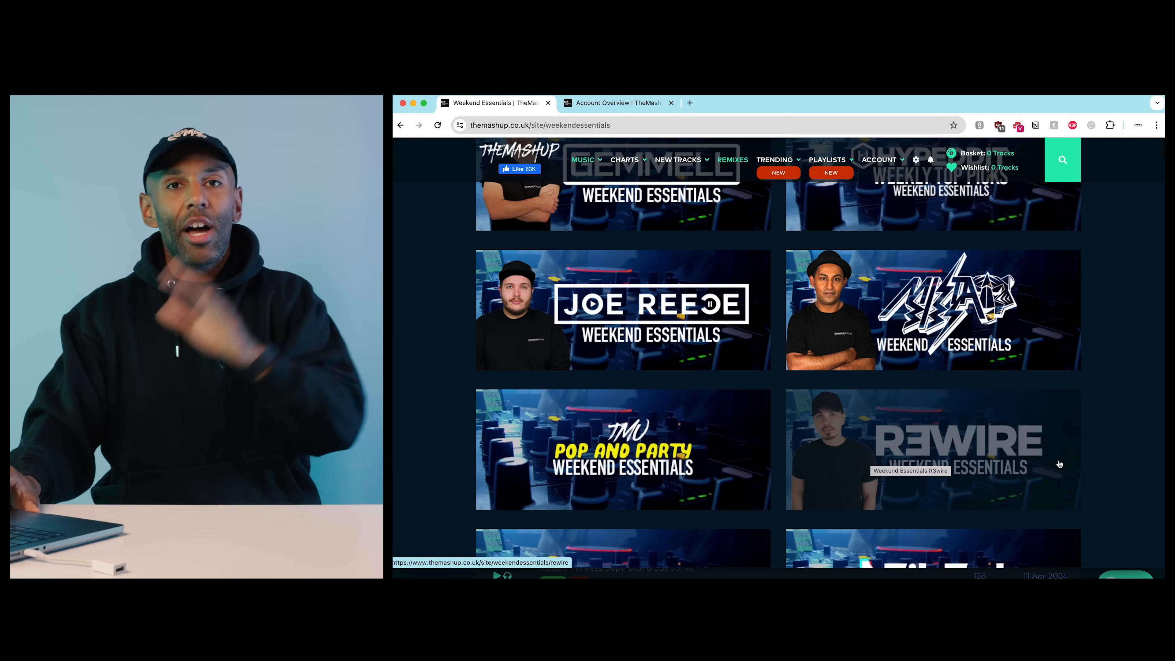
{"action": "mouse_move", "coordinate": [1115, 426]}
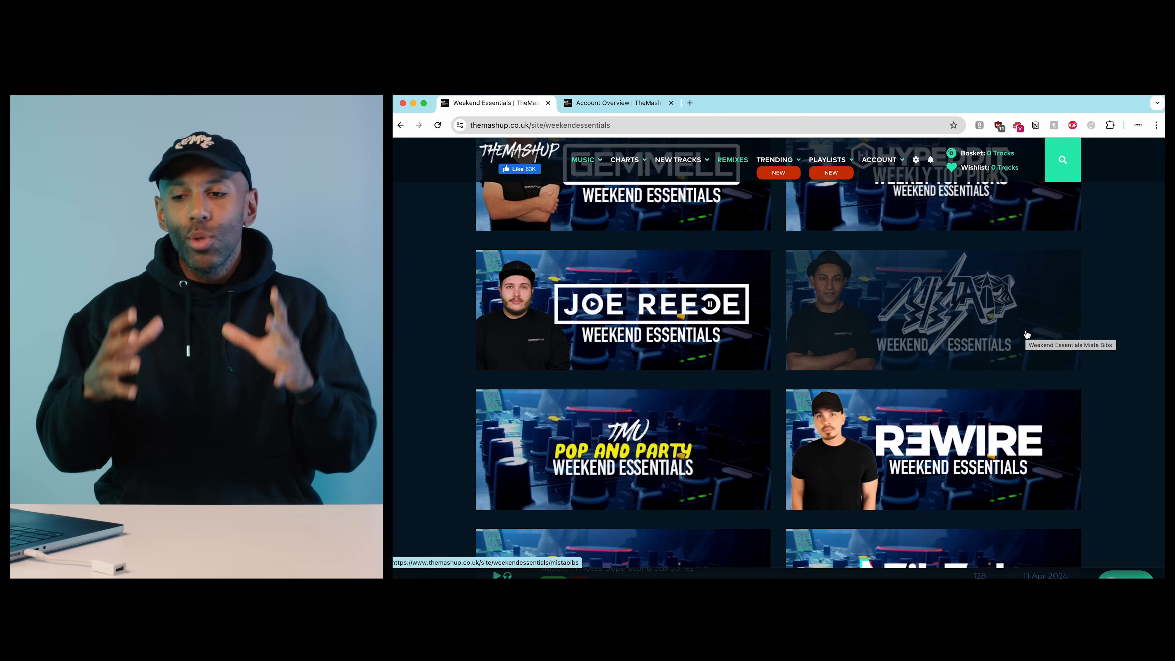
{"action": "scroll", "scroll_direction": "down", "scroll_amount": 3}
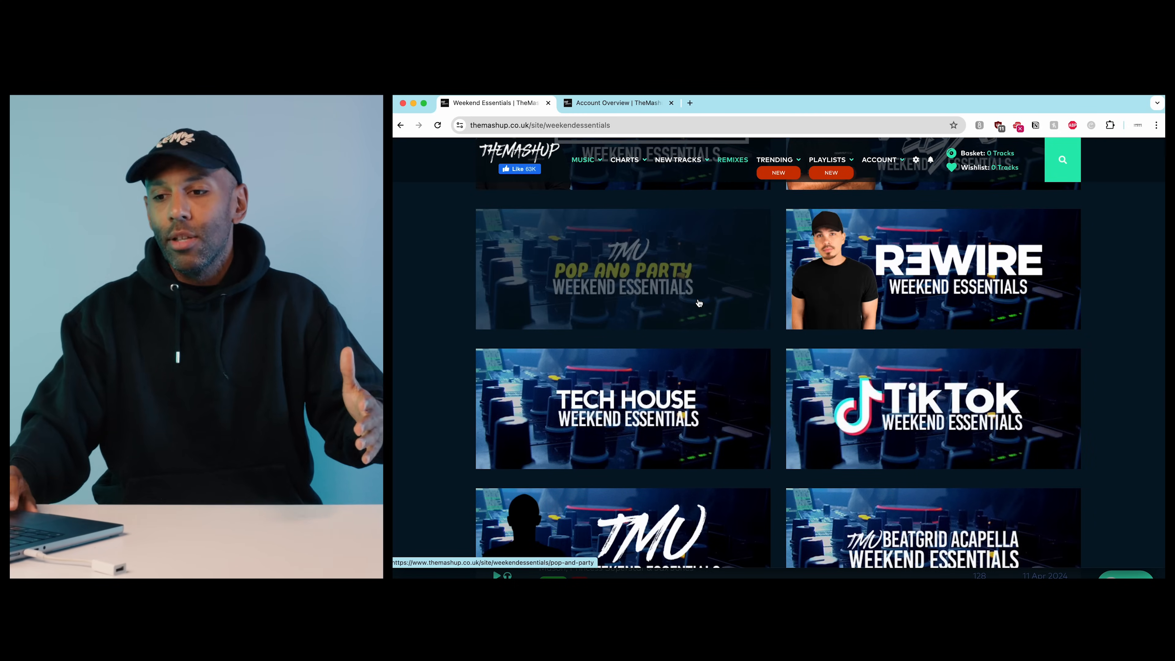
{"action": "scroll", "scroll_direction": "down", "scroll_amount": 3}
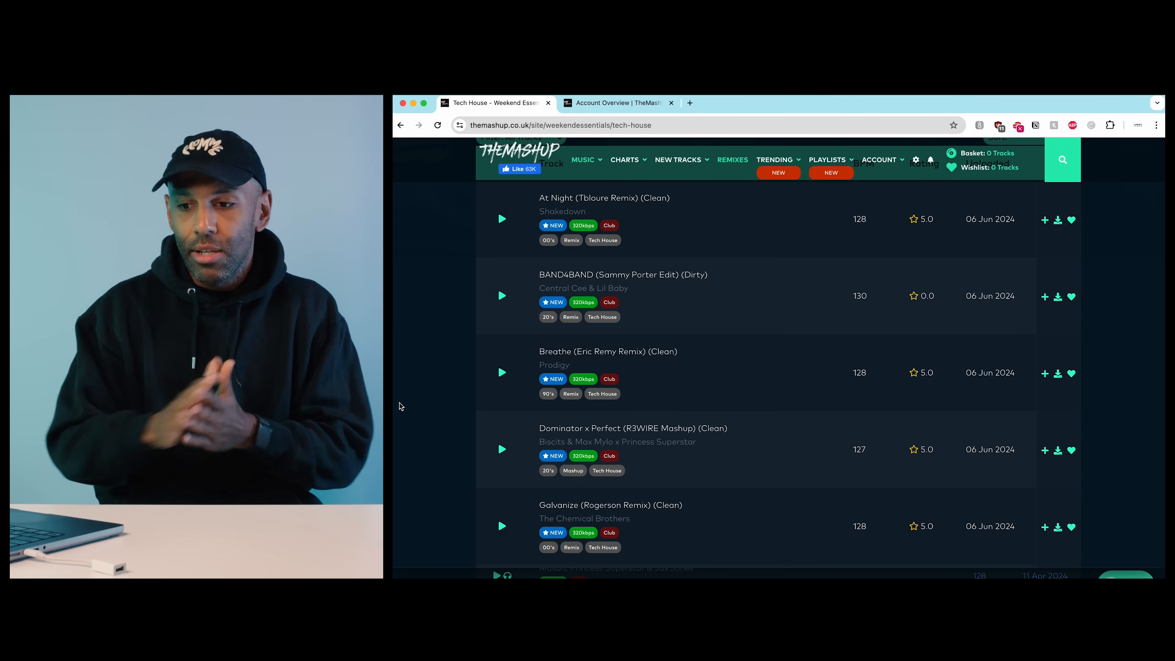
Start playing Jaydee's Plastic Dreams (Aresta Remix) from the Tech House Weekend Essentials list
{"action": "left_click", "coordinate": [502, 330]}
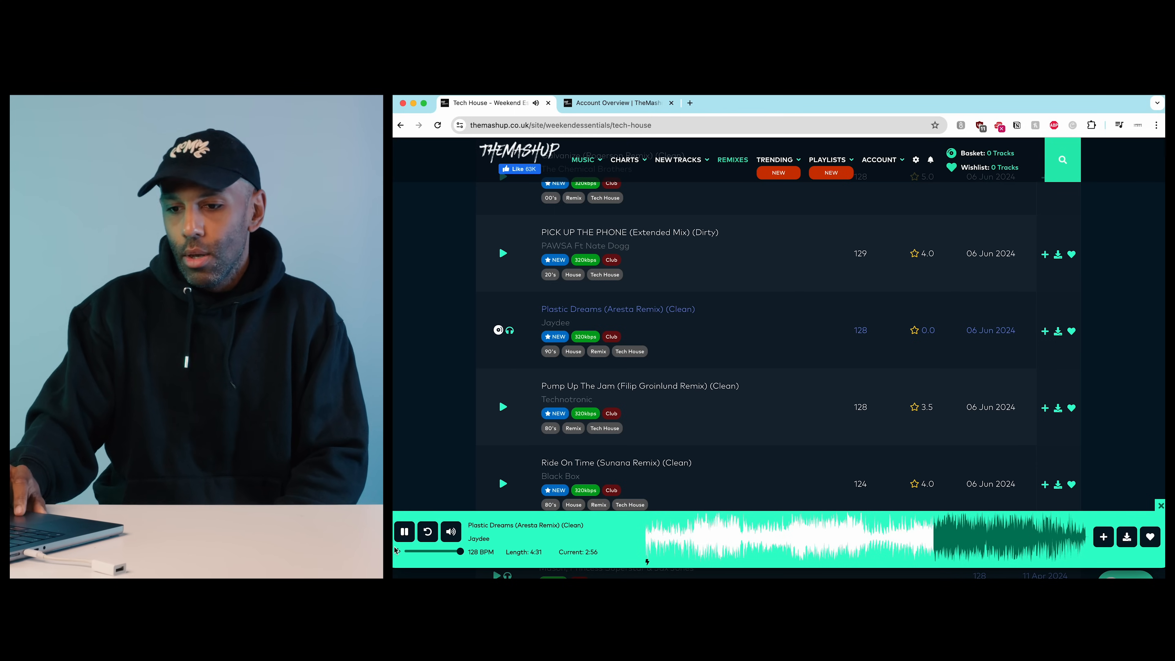
Pause Plastic Dreams and save it to the wishlist so it shows one track, basket left empty
{"action": "left_click", "coordinate": [404, 536]}
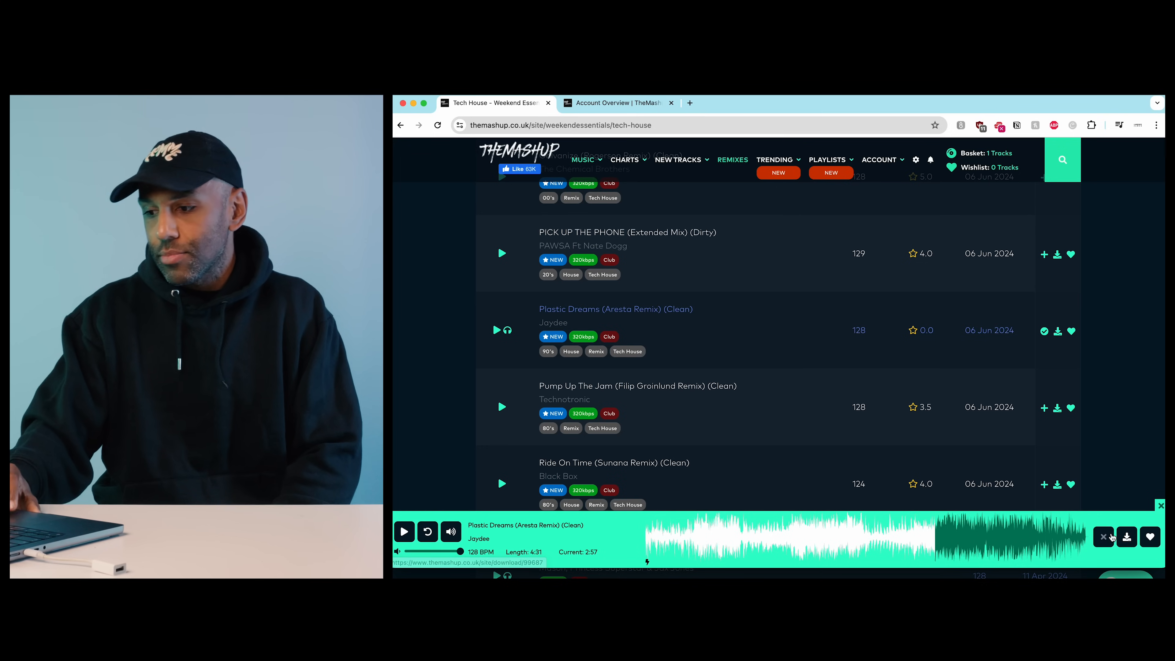
{"action": "left_click", "coordinate": [1103, 536]}
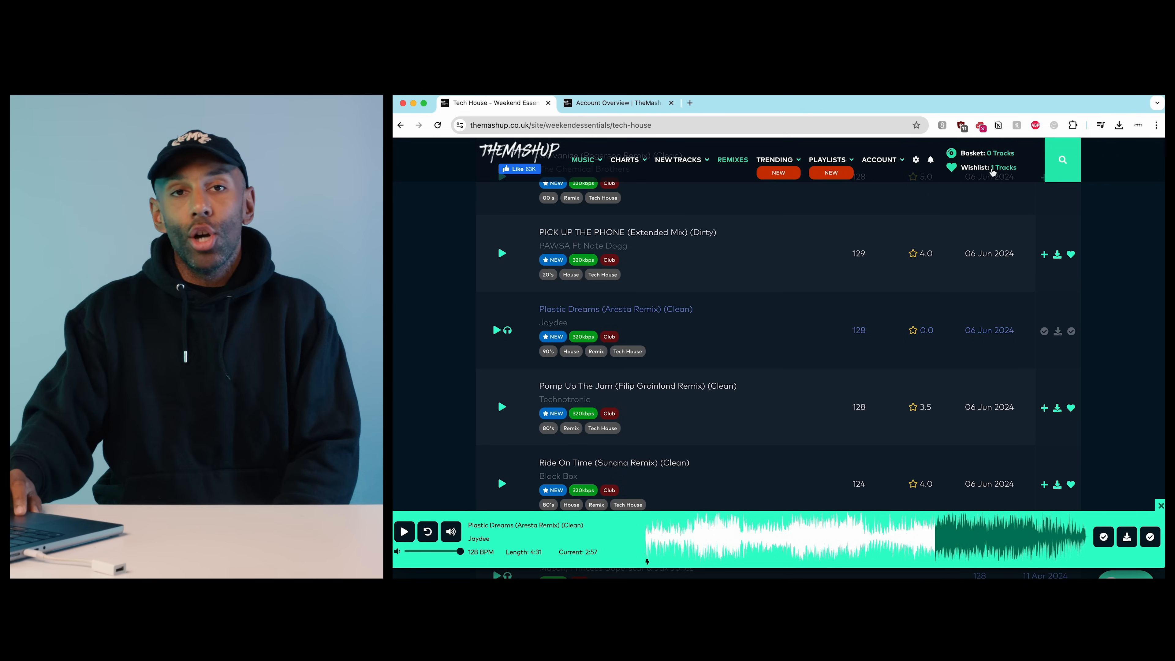
{"action": "mouse_move", "coordinate": [997, 167]}
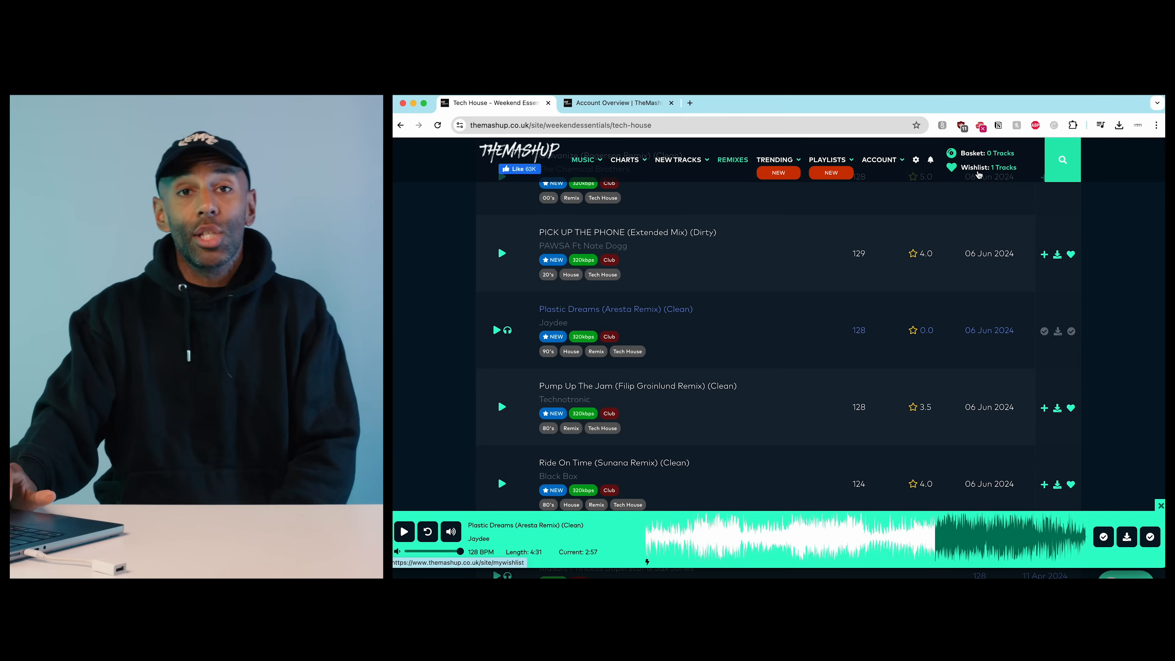
{"action": "scroll", "scroll_direction": "up", "scroll_amount": 3}
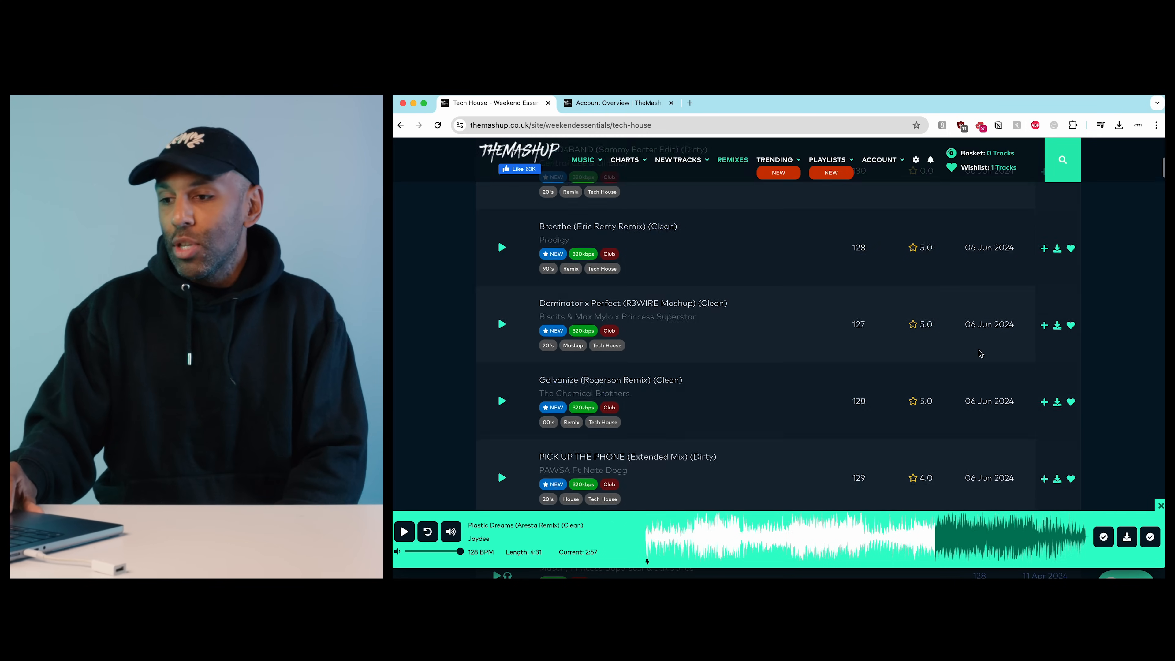
{"action": "scroll", "scroll_direction": "up", "scroll_amount": 3}
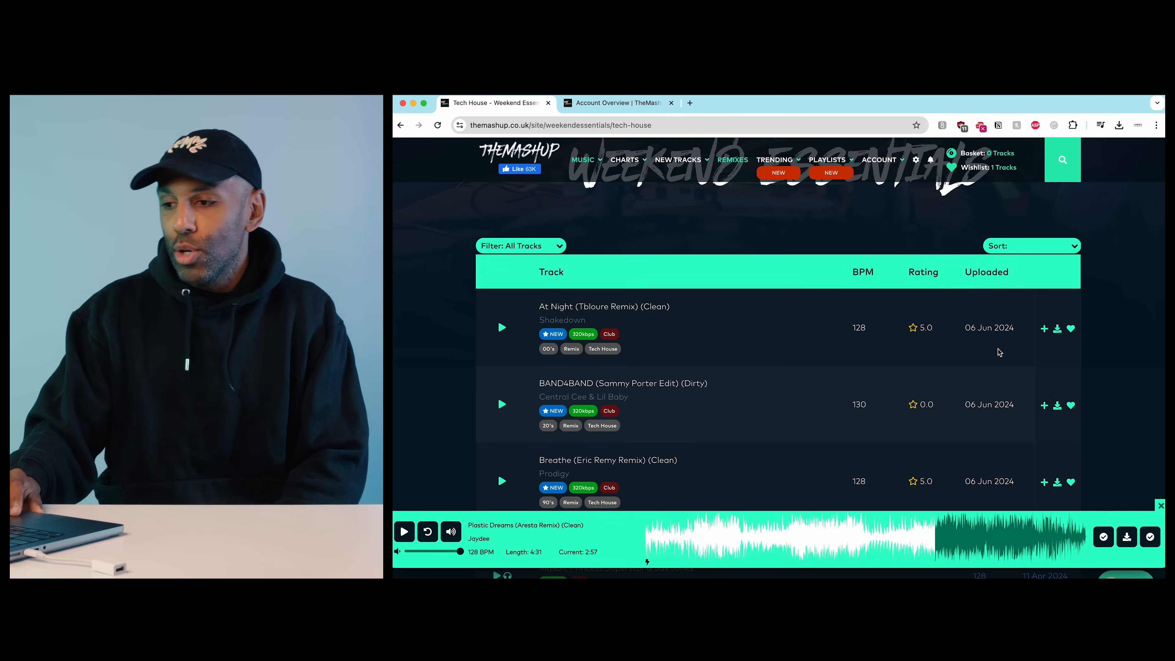
{"action": "mouse_move", "coordinate": [1048, 321]}
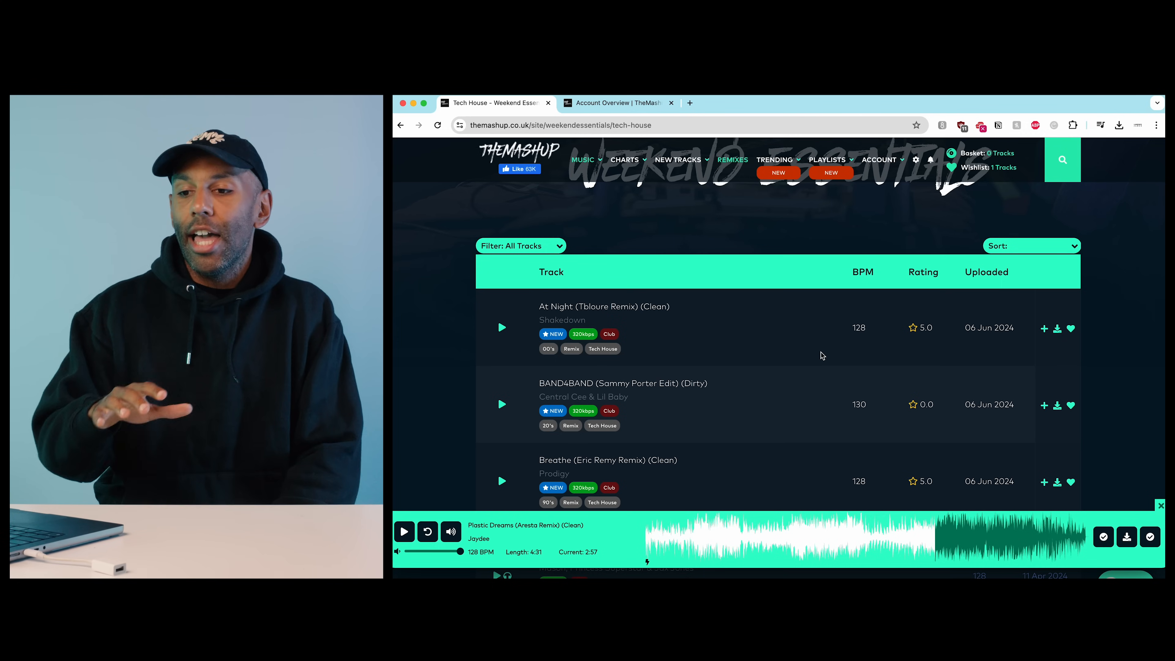
{"action": "scroll", "scroll_direction": "up", "scroll_amount": 3}
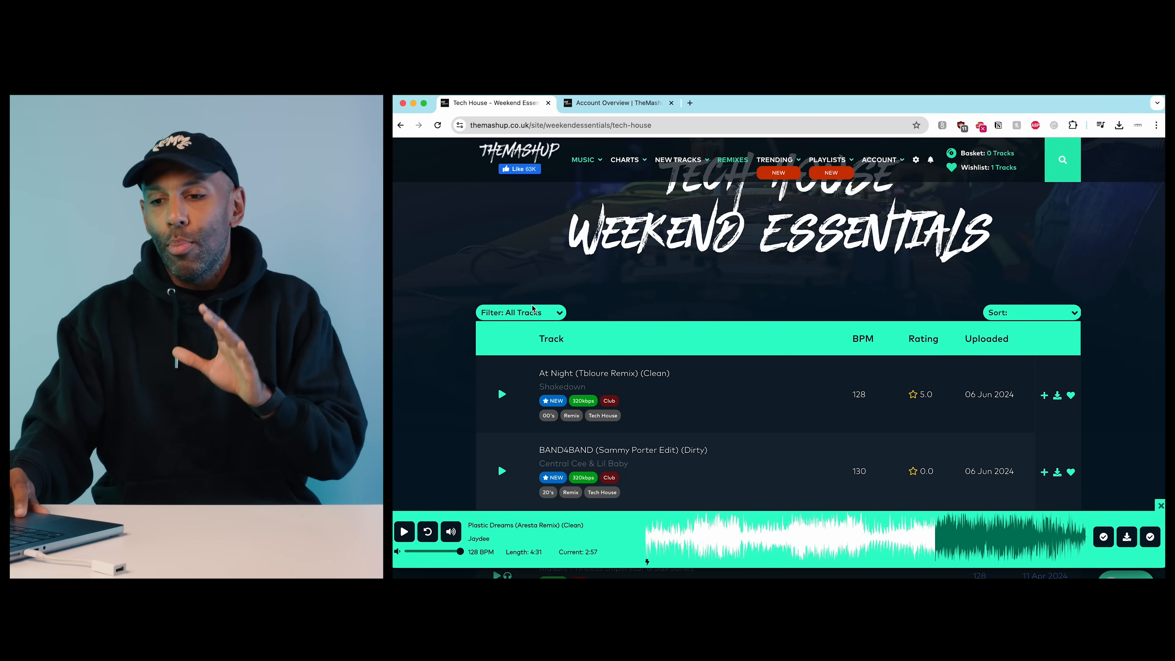
Review the genre filters and re-sort the Tech House list by most downloaded in the last 30 days
{"action": "left_click", "coordinate": [520, 313]}
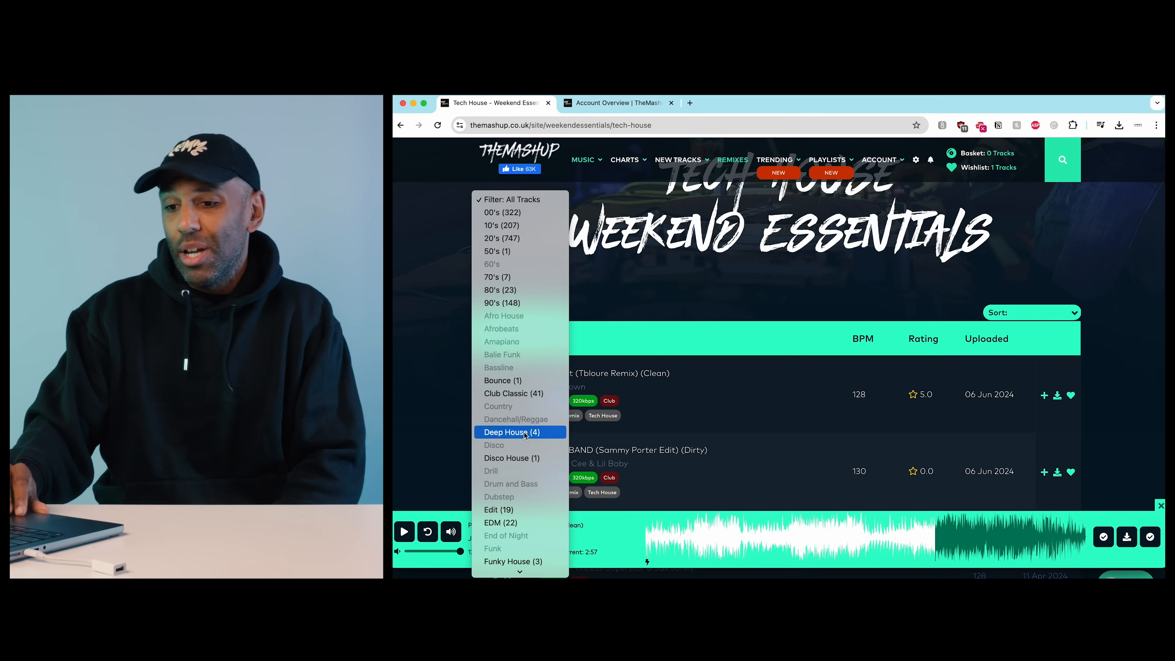
{"action": "scroll", "scroll_direction": "down", "scroll_amount": 3}
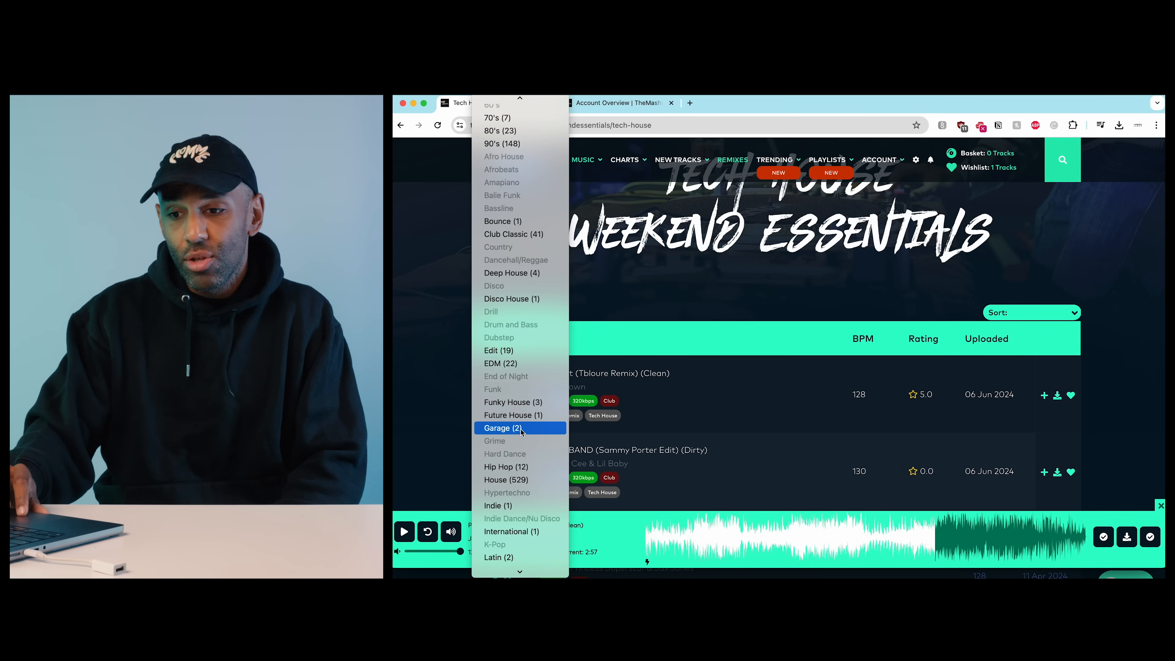
{"action": "mouse_move", "coordinate": [466, 460]}
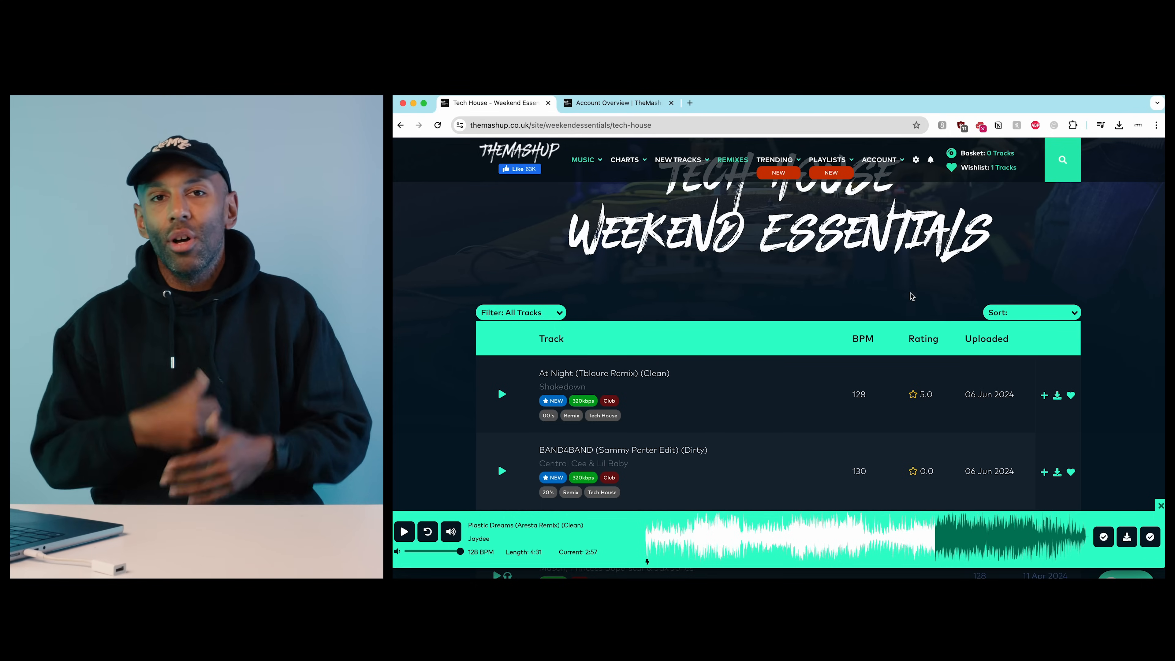
{"action": "left_click", "coordinate": [1030, 313]}
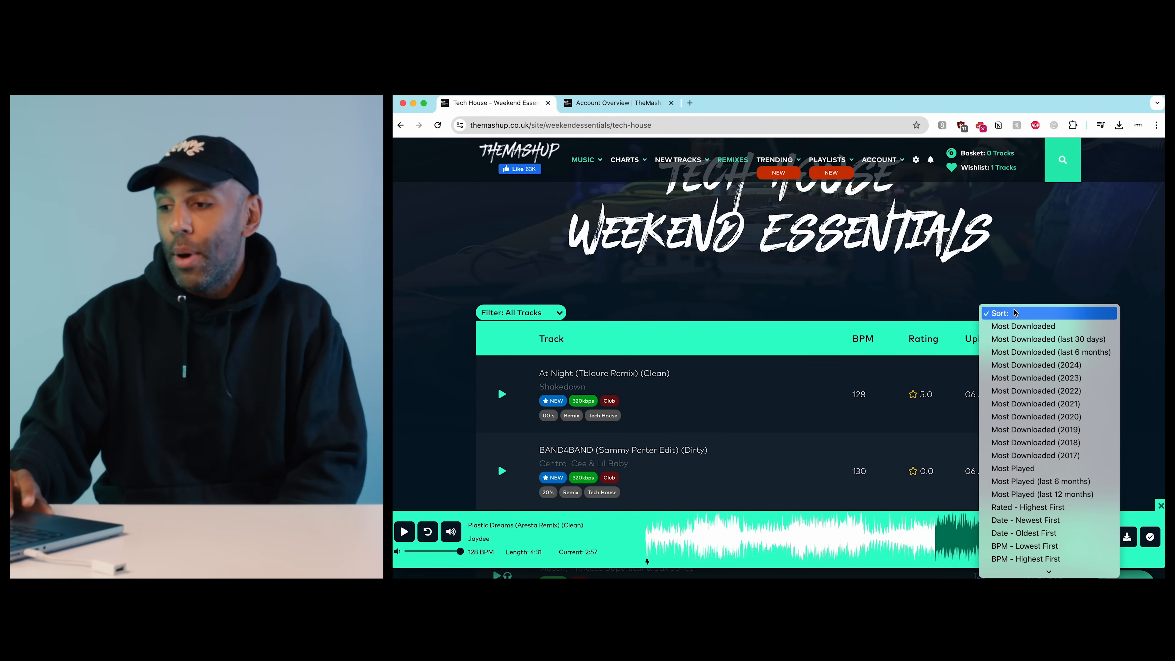
{"action": "mouse_move", "coordinate": [1049, 339]}
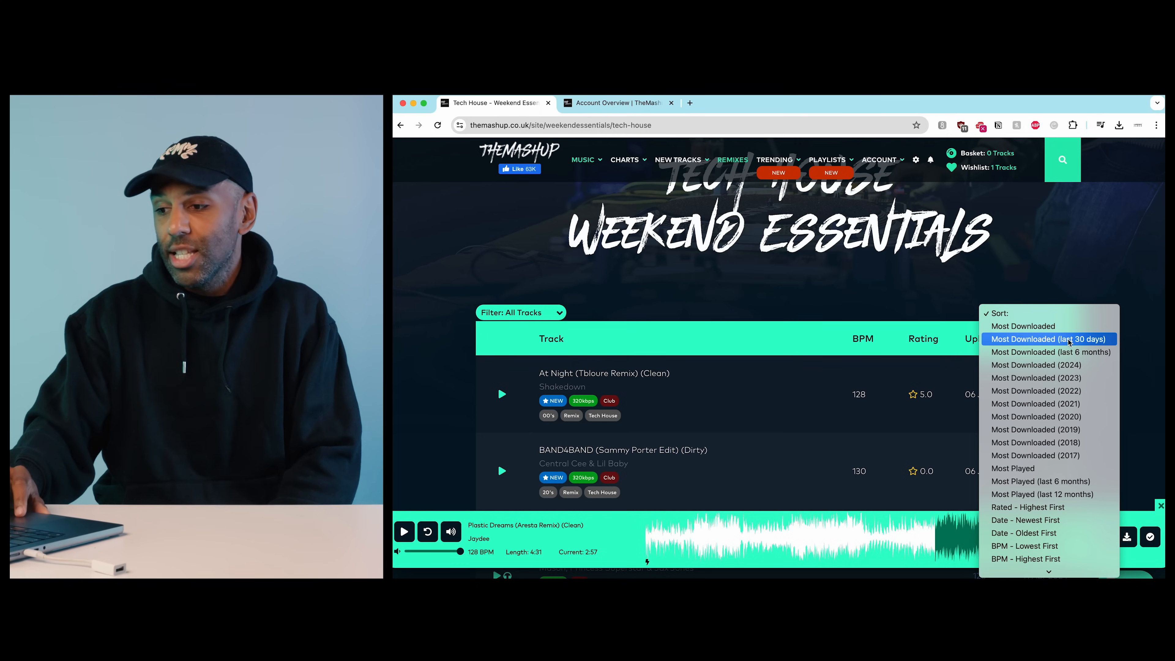
{"action": "mouse_move", "coordinate": [1050, 365]}
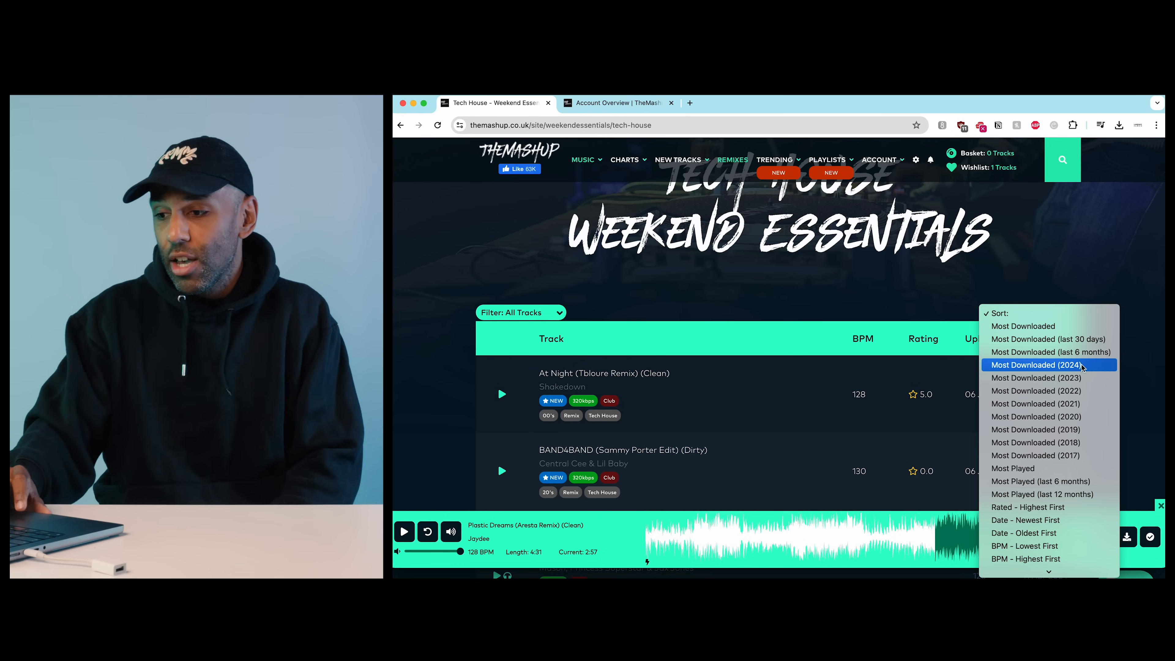
{"action": "mouse_move", "coordinate": [1049, 353]}
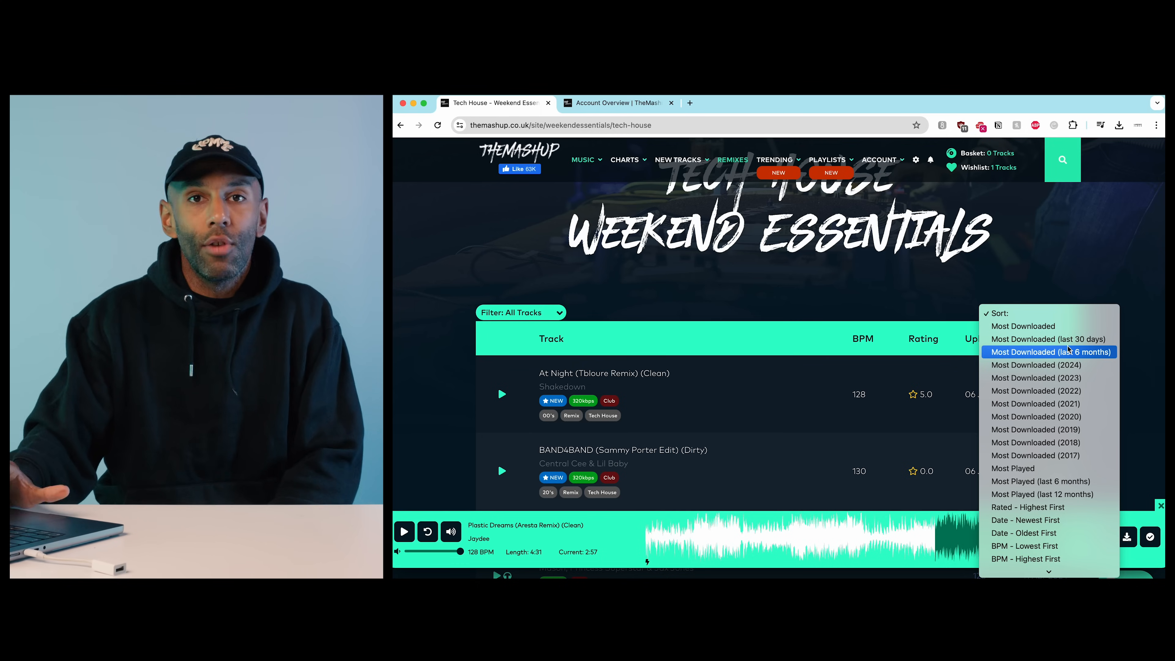
{"action": "mouse_move", "coordinate": [1048, 338]}
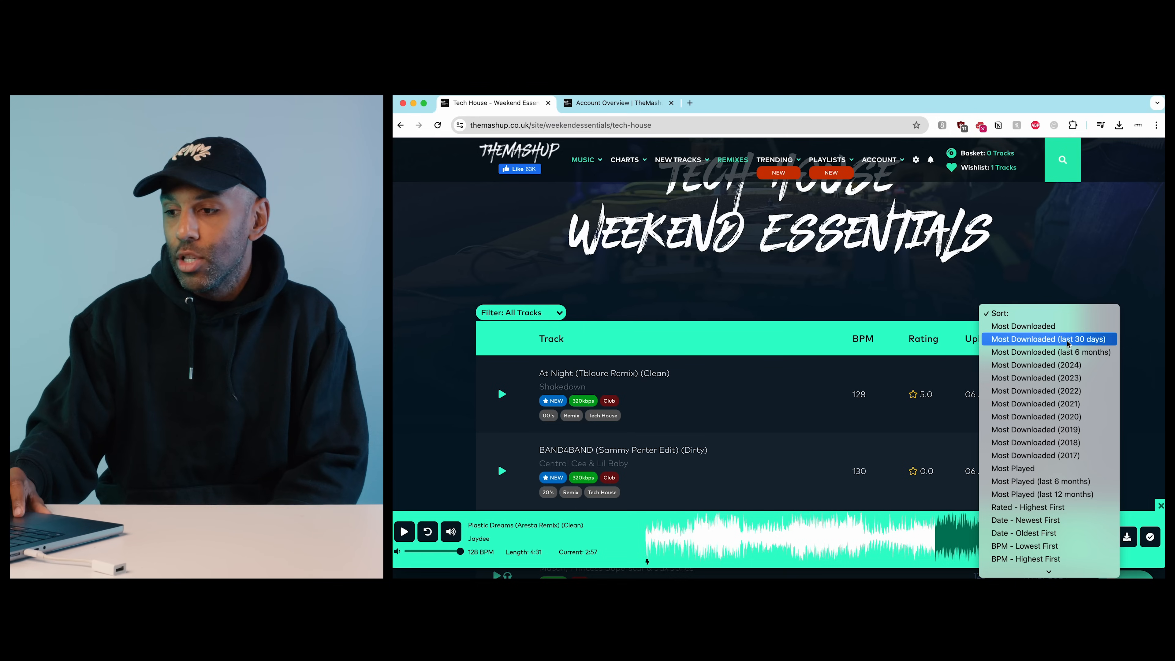
{"action": "left_click", "coordinate": [1048, 338]}
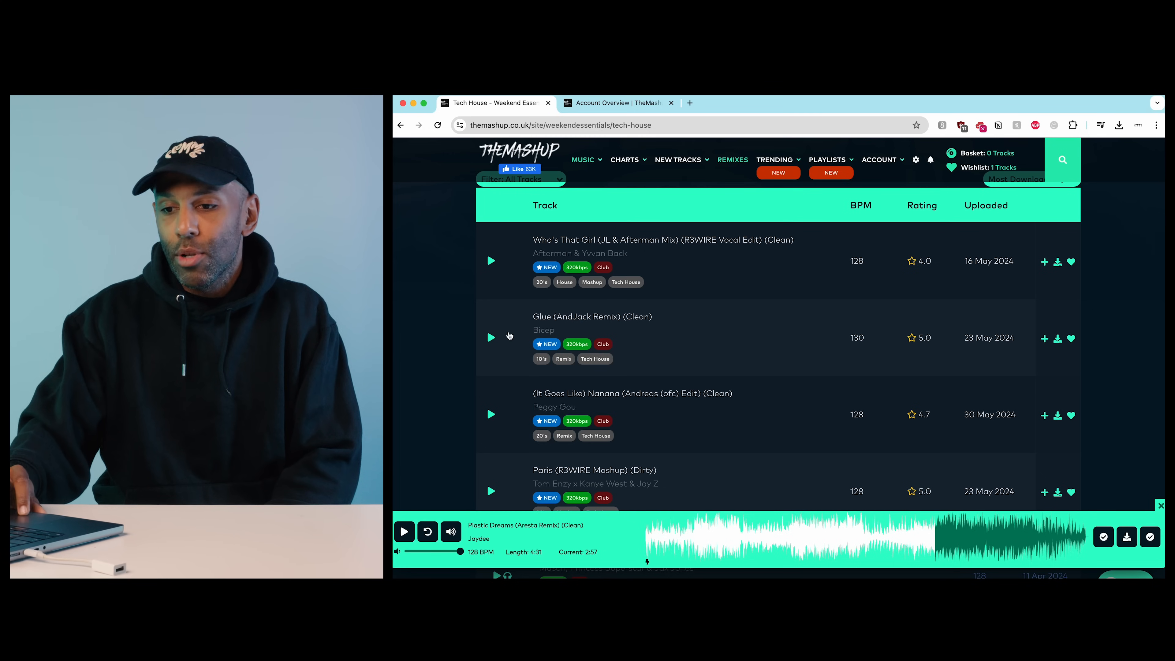
Preview Bicep's 'Glue (AndJack Remix)' and 'Paris (R3WIRE Mashup)', pausing each after a listen
{"action": "left_click", "coordinate": [490, 337]}
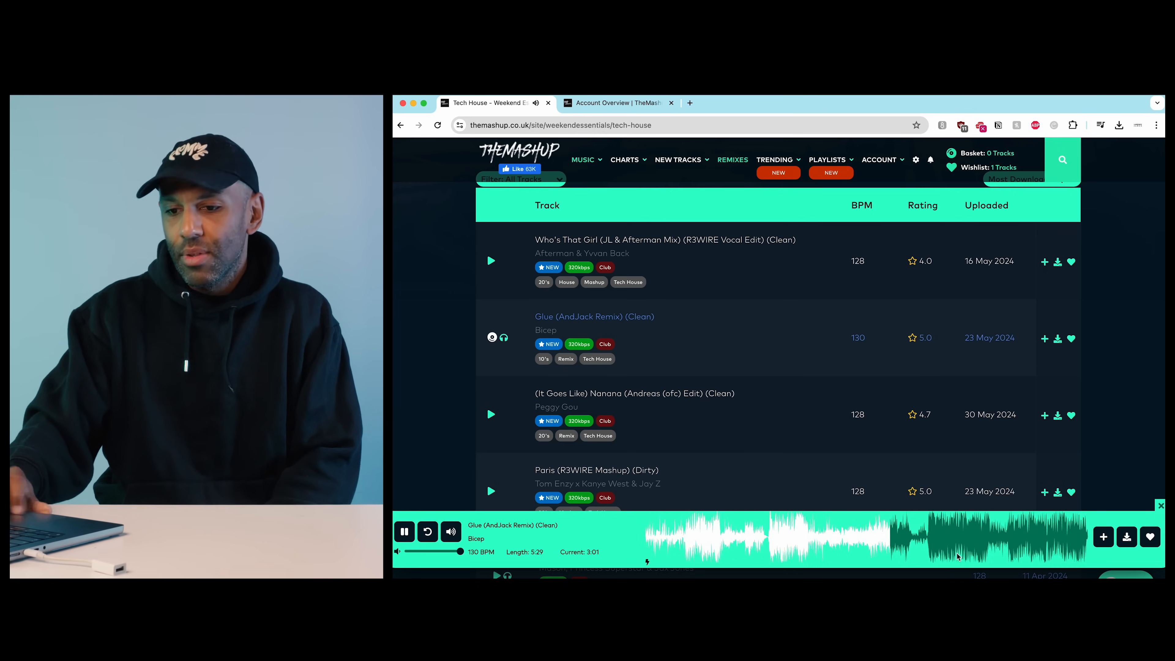
{"action": "left_click", "coordinate": [404, 537]}
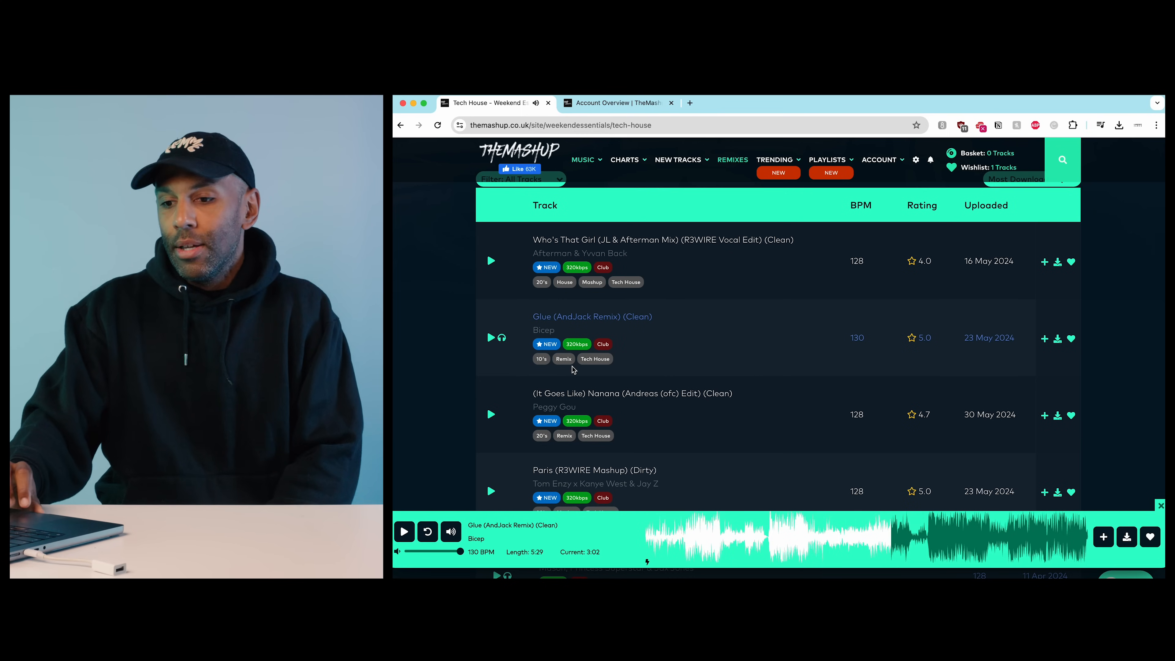
{"action": "scroll", "scroll_direction": "down", "scroll_amount": 3}
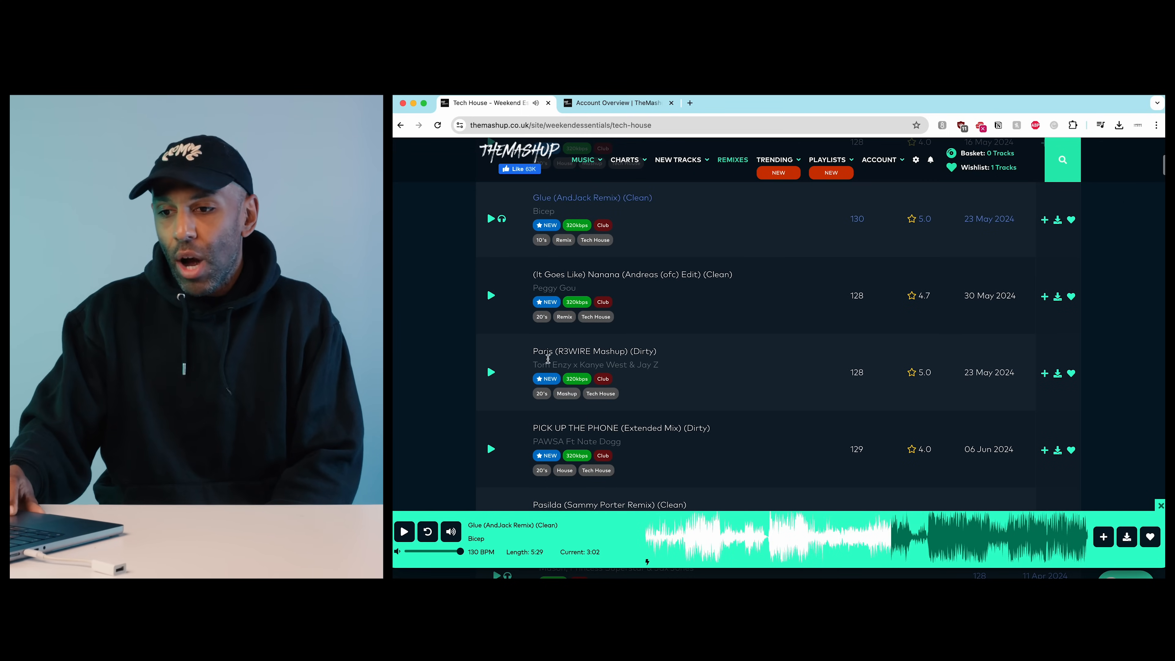
{"action": "left_click", "coordinate": [490, 372]}
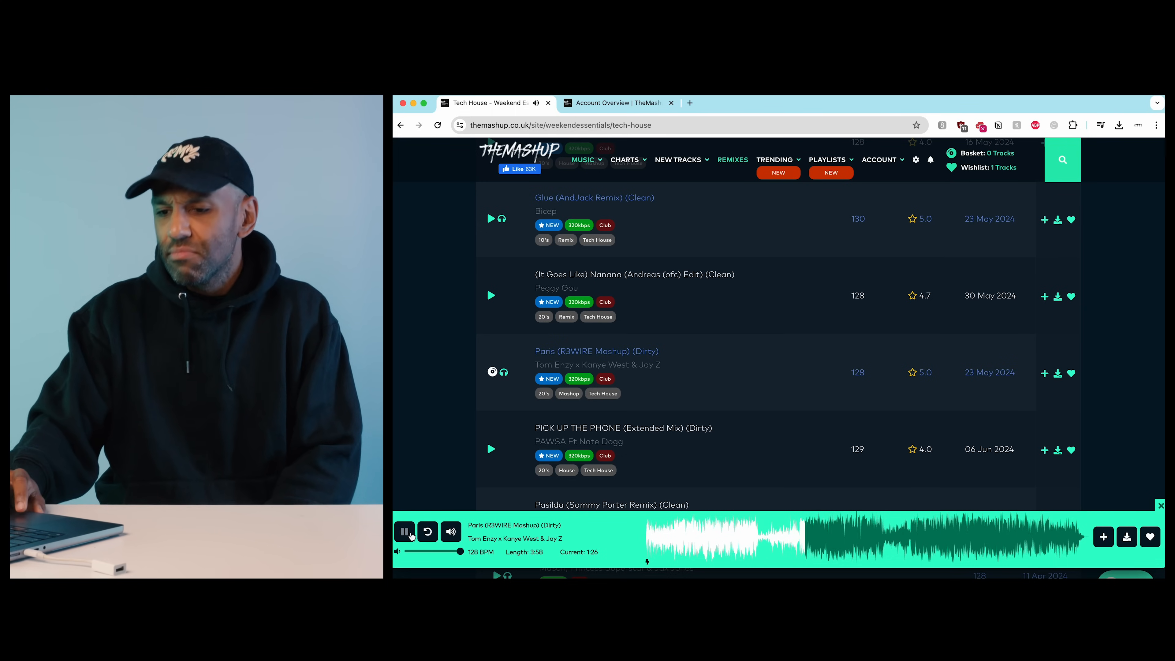
{"action": "left_click", "coordinate": [774, 159]}
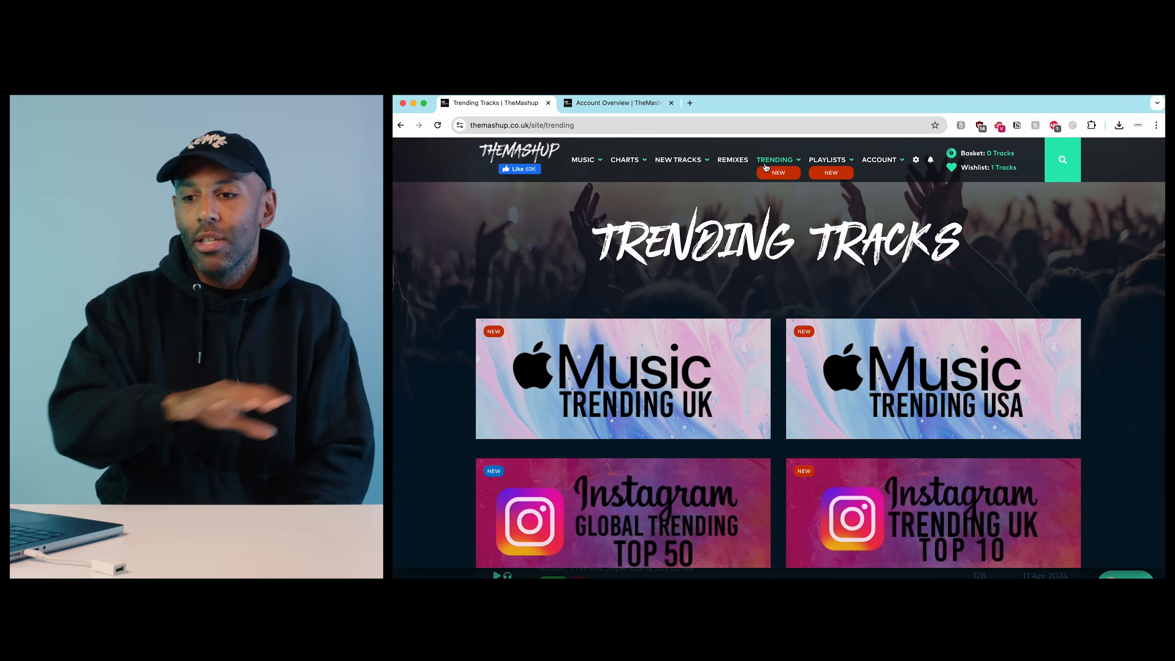
Scroll down the Trending Tracks tiles past Apple Music, Instagram, Shazam, Spotify, TikTok and YouTube charts
{"action": "scroll", "scroll_direction": "down", "scroll_amount": 3}
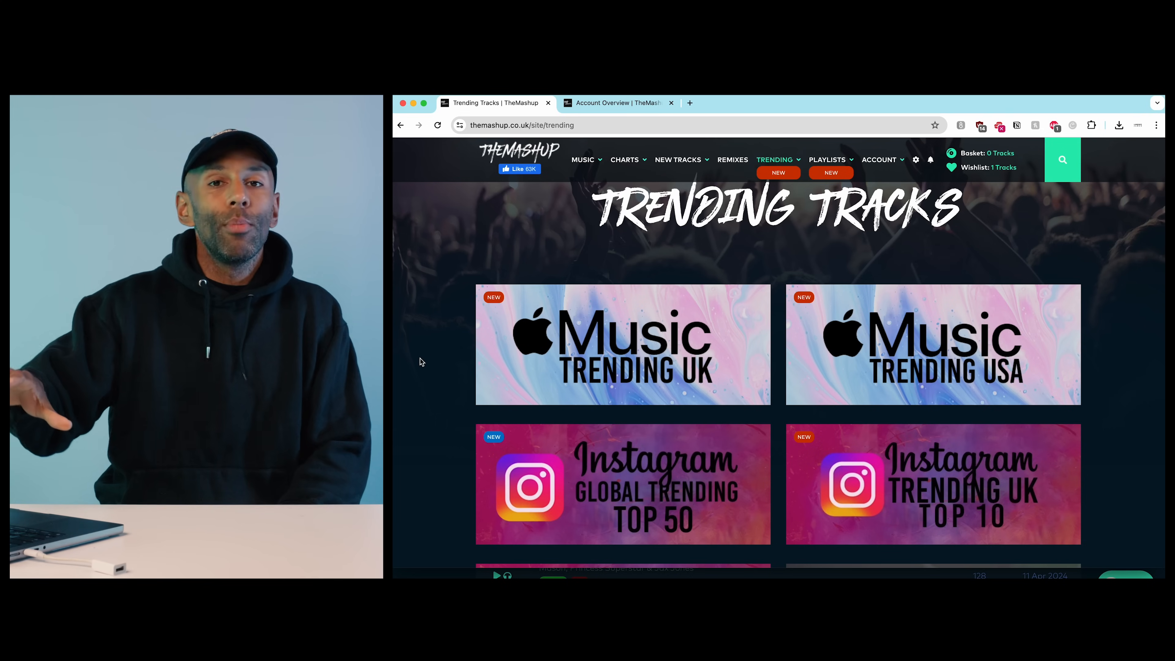
{"action": "scroll", "scroll_direction": "down", "scroll_amount": 3}
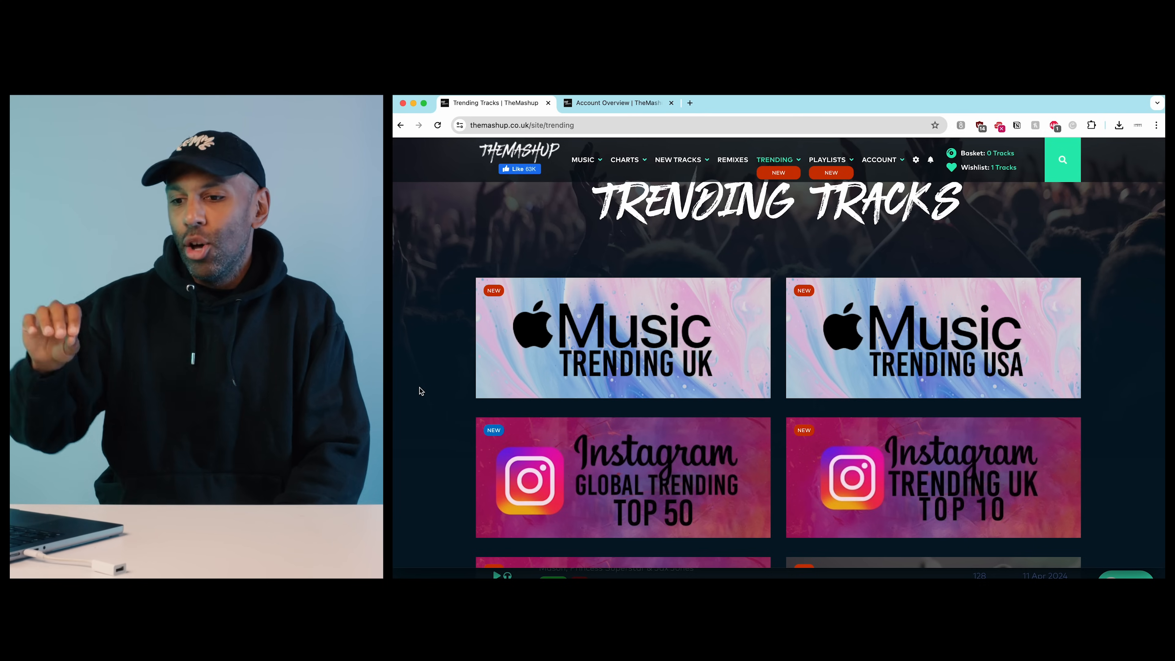
{"action": "scroll", "scroll_direction": "down", "scroll_amount": 3}
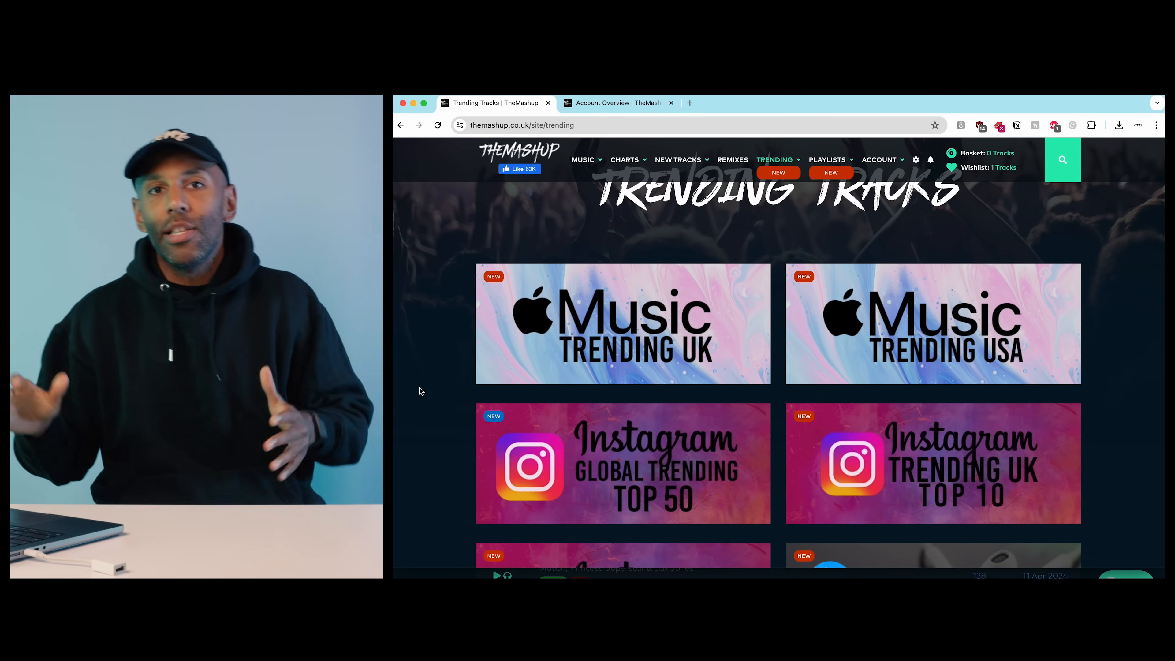
{"action": "scroll", "scroll_direction": "down", "scroll_amount": 3}
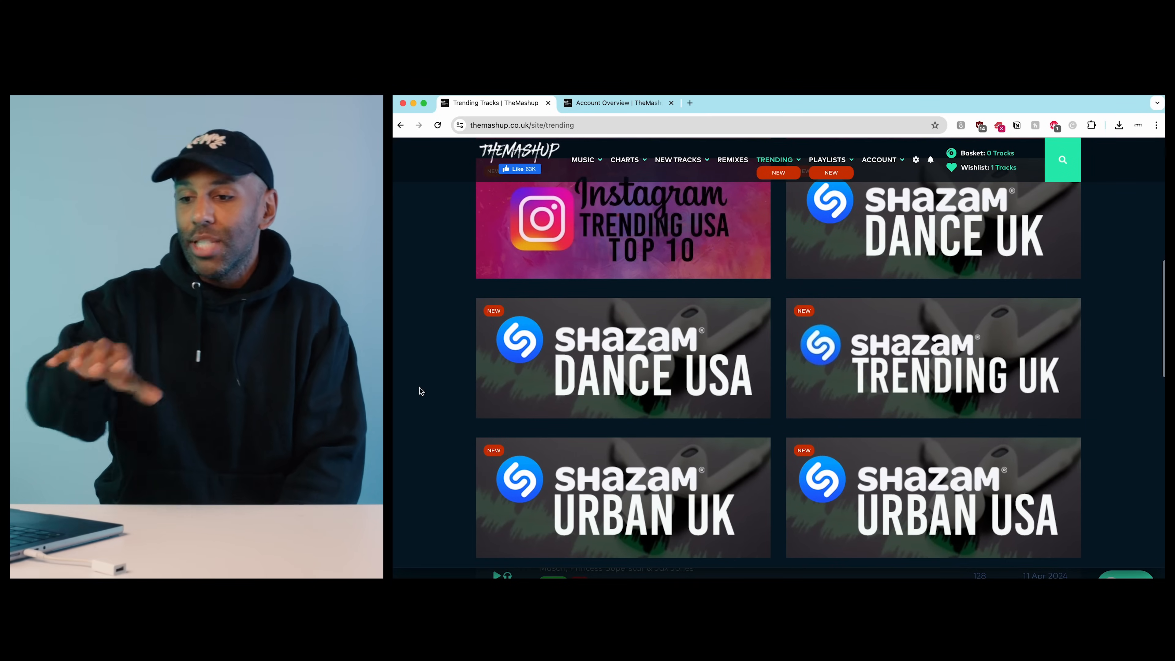
{"action": "scroll", "scroll_direction": "down", "scroll_amount": 3}
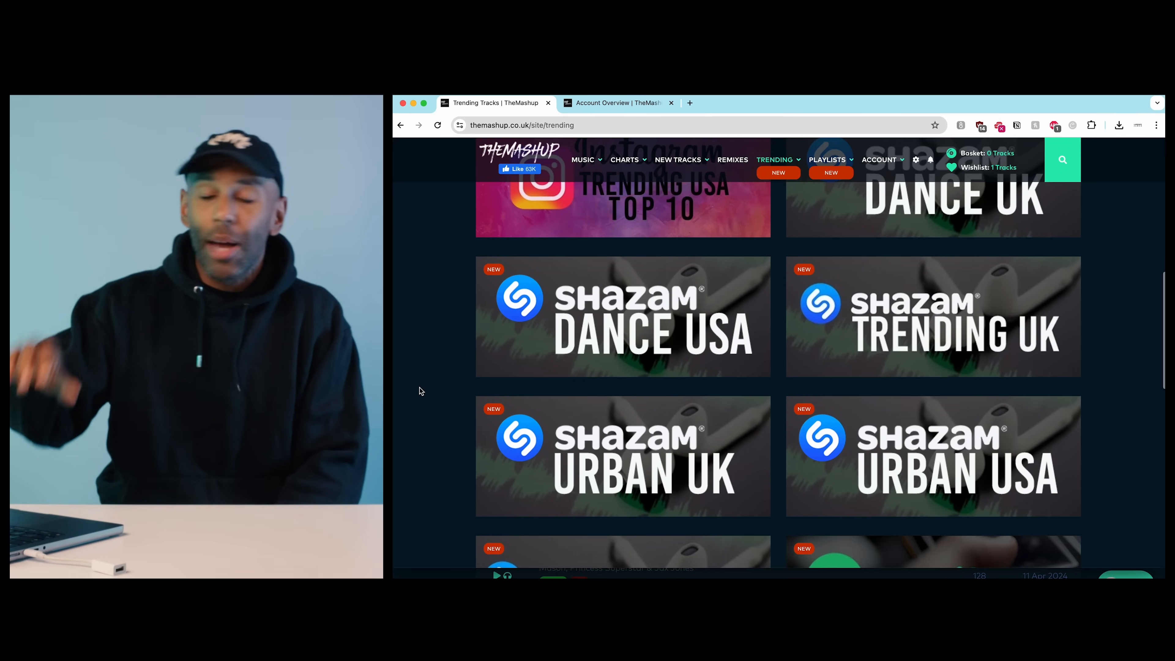
{"action": "scroll", "scroll_direction": "down", "scroll_amount": 3}
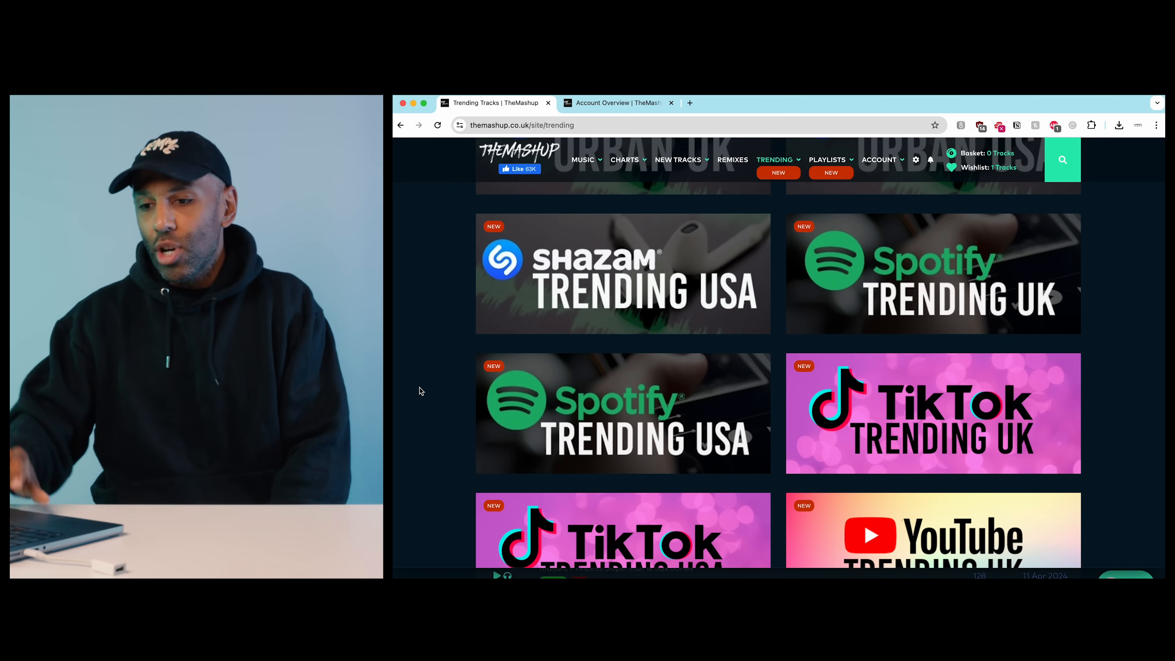
{"action": "scroll", "scroll_direction": "down", "scroll_amount": 3}
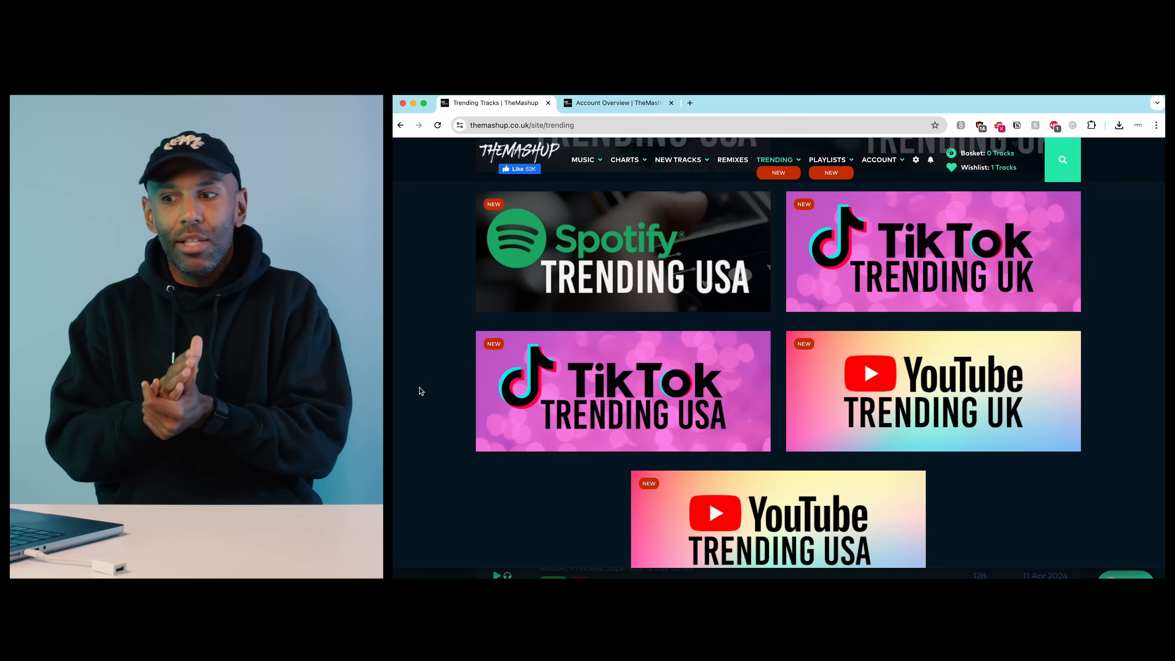
{"action": "scroll", "scroll_direction": "down", "scroll_amount": 3}
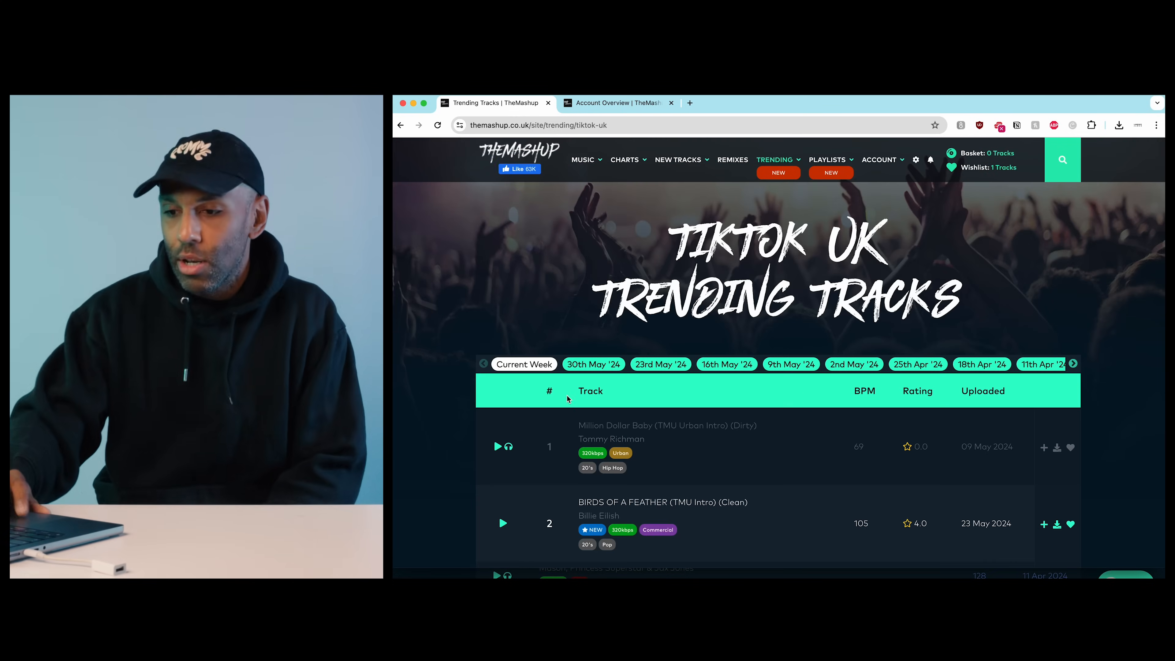
{"action": "scroll", "scroll_direction": "down", "scroll_amount": 3}
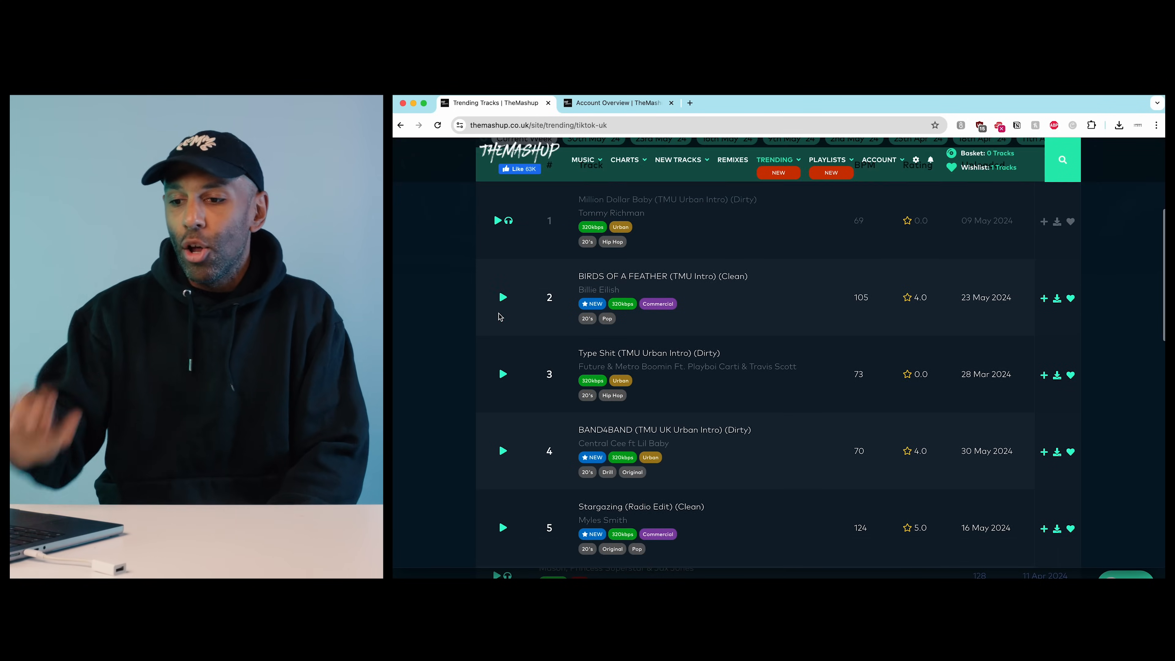
{"action": "scroll", "scroll_direction": "up", "scroll_amount": 3}
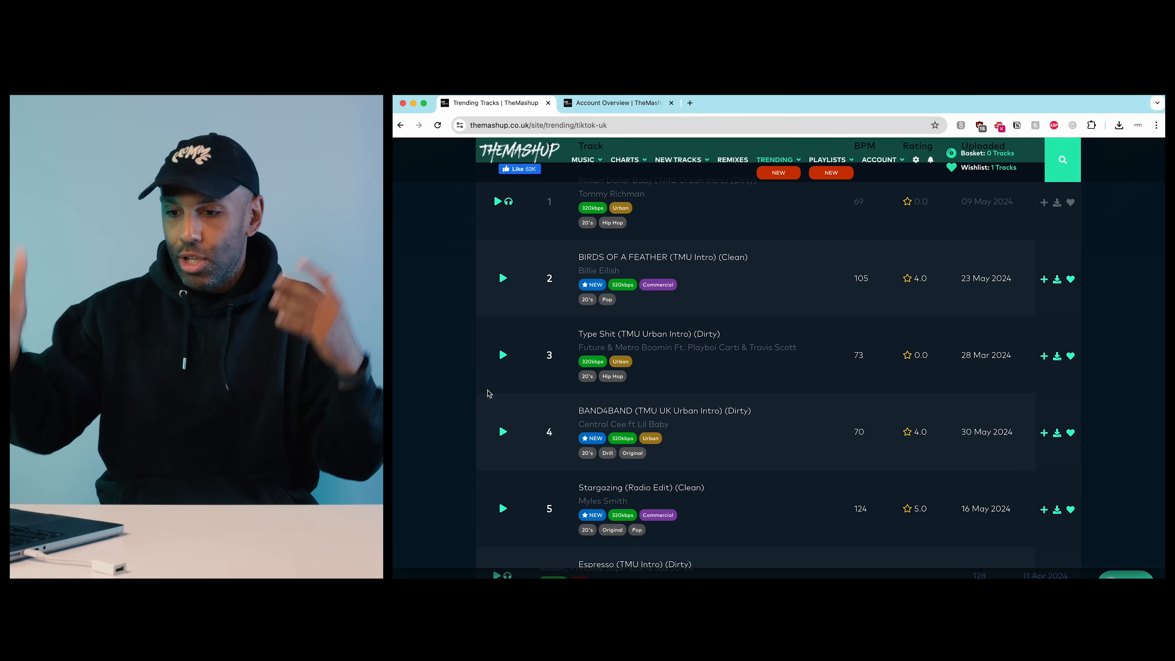
{"action": "scroll", "scroll_direction": "down", "scroll_amount": 3}
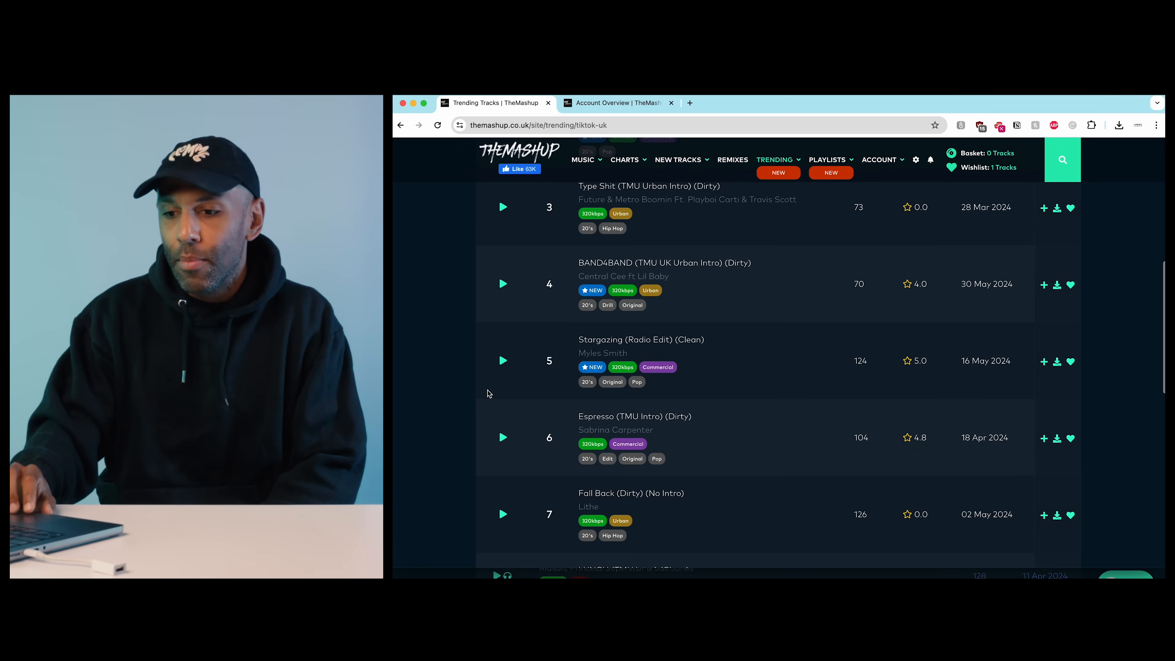
{"action": "scroll", "scroll_direction": "down", "scroll_amount": 3}
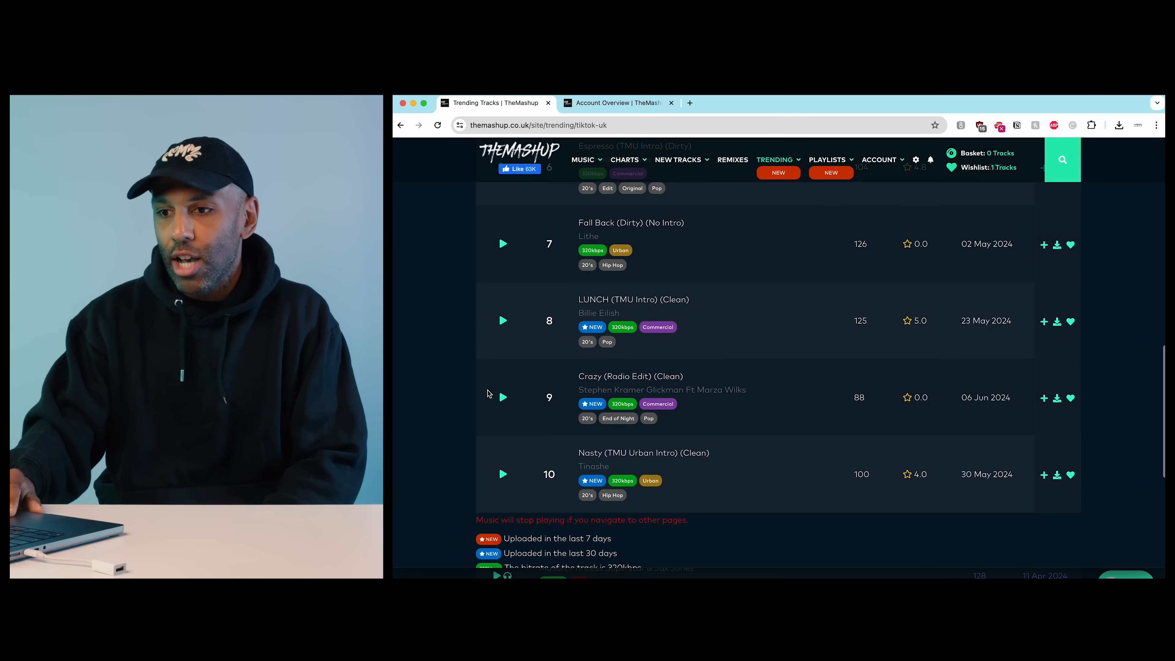
{"action": "scroll", "scroll_direction": "up", "scroll_amount": 3}
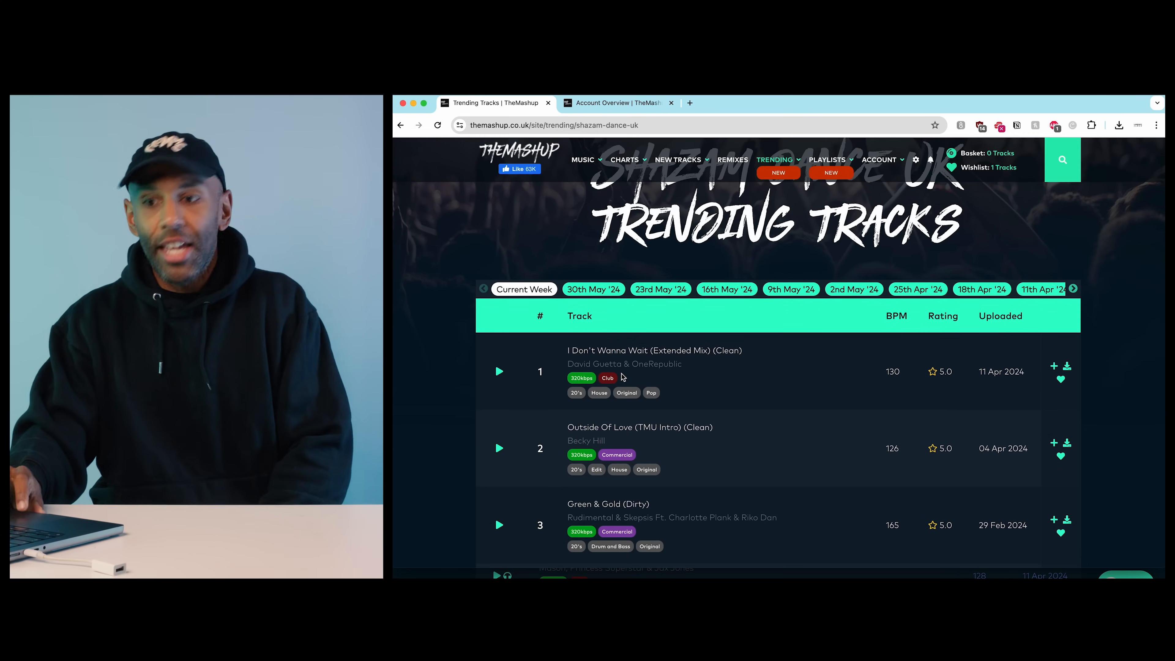
Scroll down the Shazam Dance UK chart to number 10, John Summit & Sub Focus's 'Go Back'
{"action": "scroll", "scroll_direction": "down", "scroll_amount": 3}
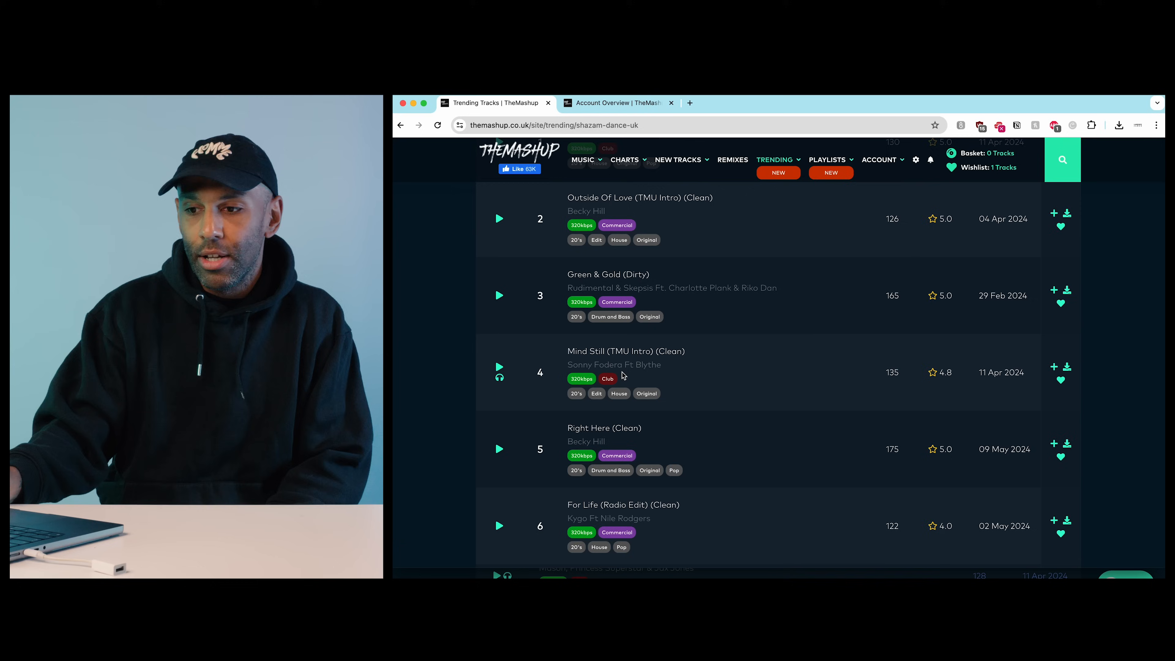
{"action": "scroll", "scroll_direction": "down", "scroll_amount": 3}
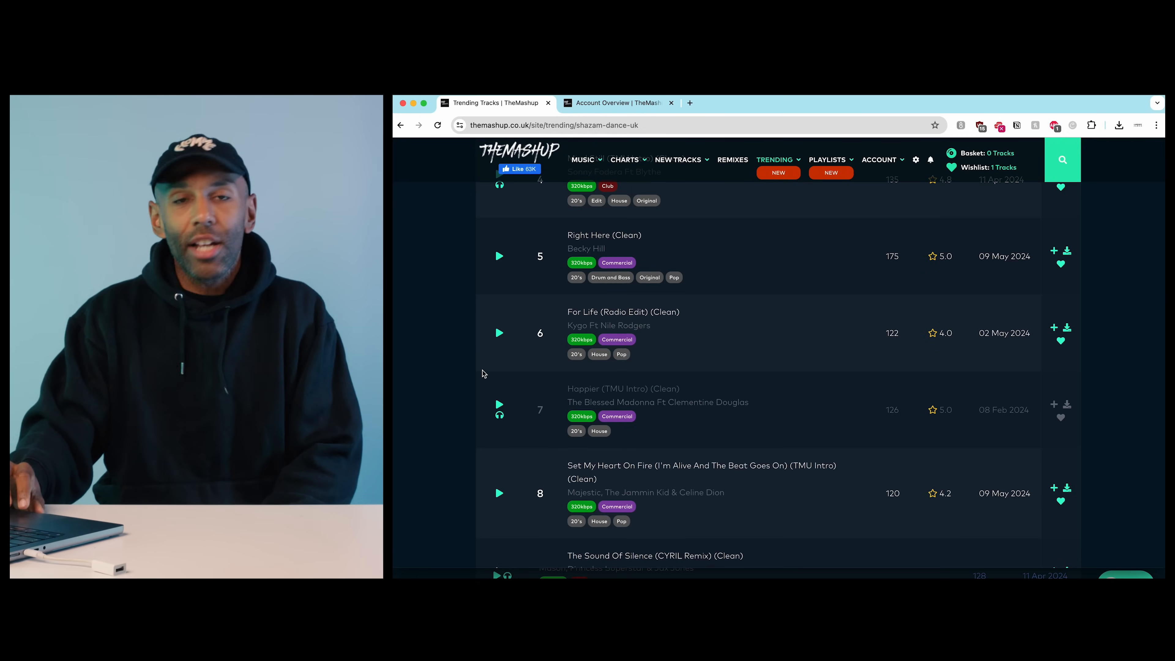
{"action": "scroll", "scroll_direction": "down", "scroll_amount": 3}
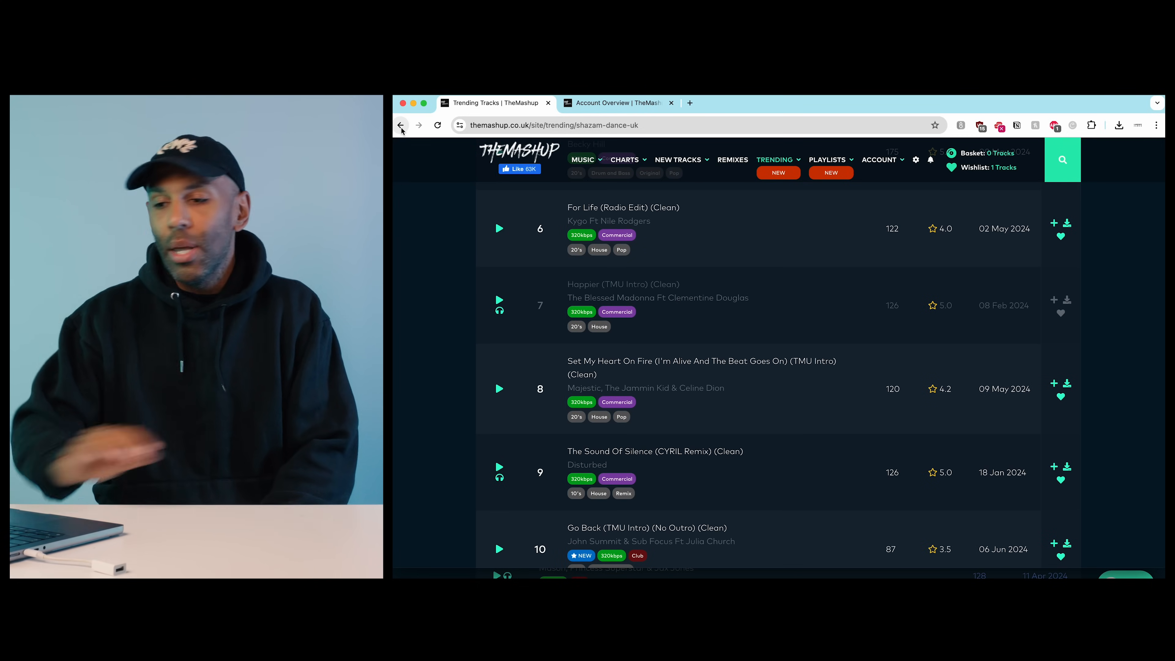
{"action": "mouse_move", "coordinate": [401, 125]}
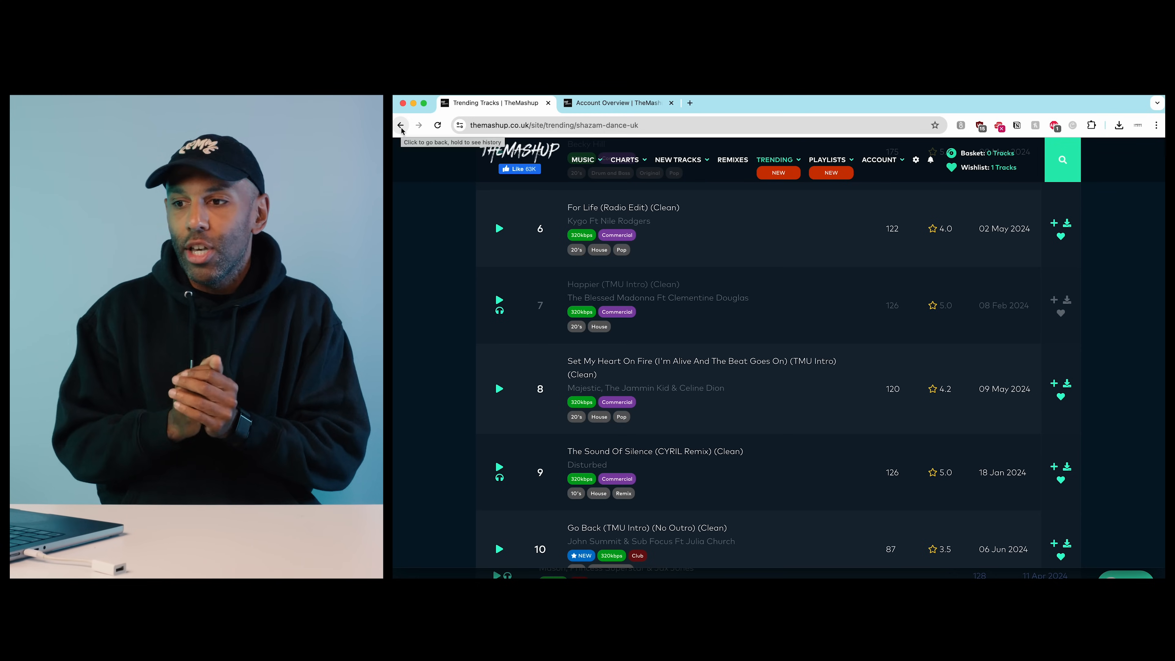
Go back to the trending overview and enter the SoundCloud Trending genre collections
{"action": "left_click", "coordinate": [402, 125]}
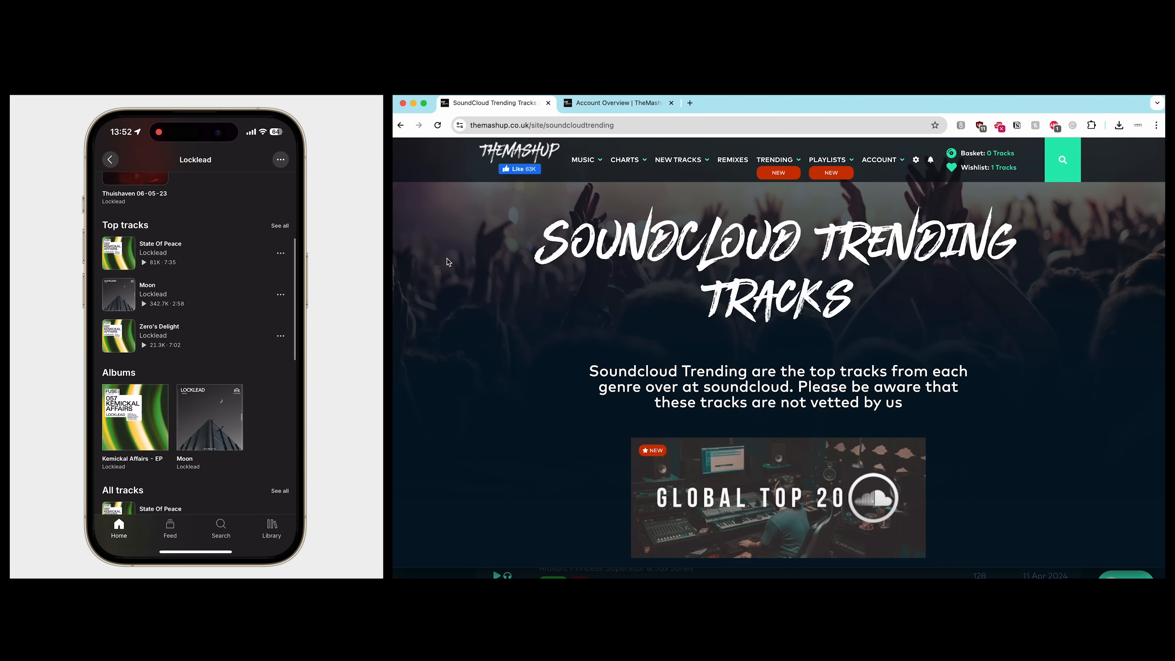
{"action": "scroll", "scroll_direction": "down", "scroll_amount": 3}
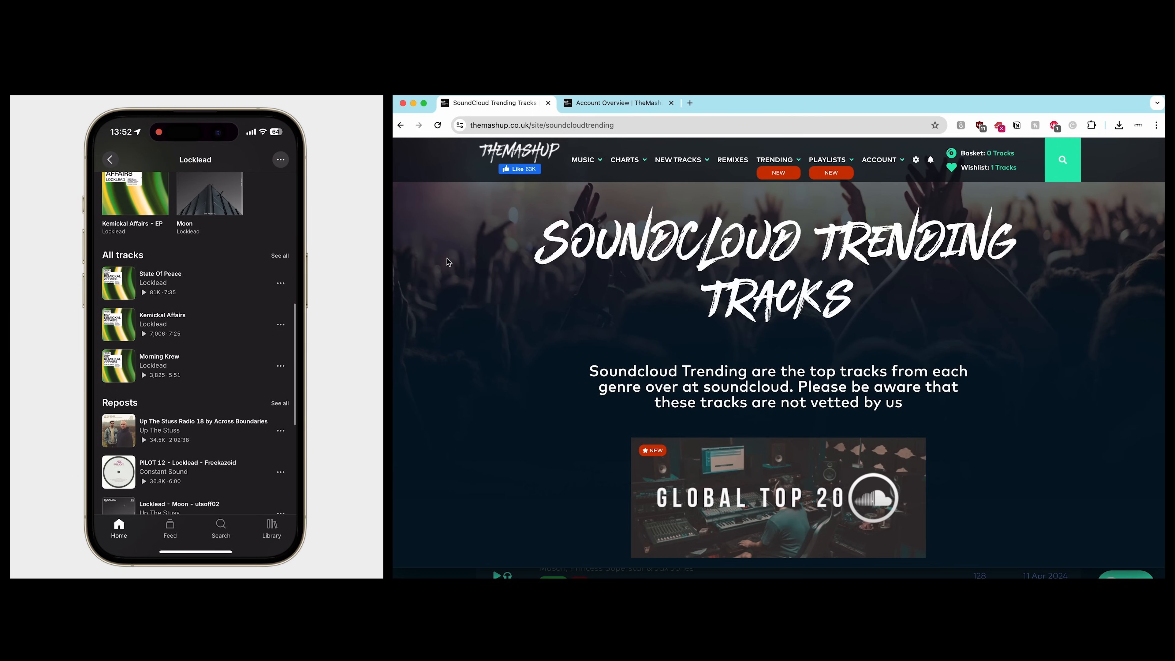
{"action": "scroll", "scroll_direction": "down", "scroll_amount": 3}
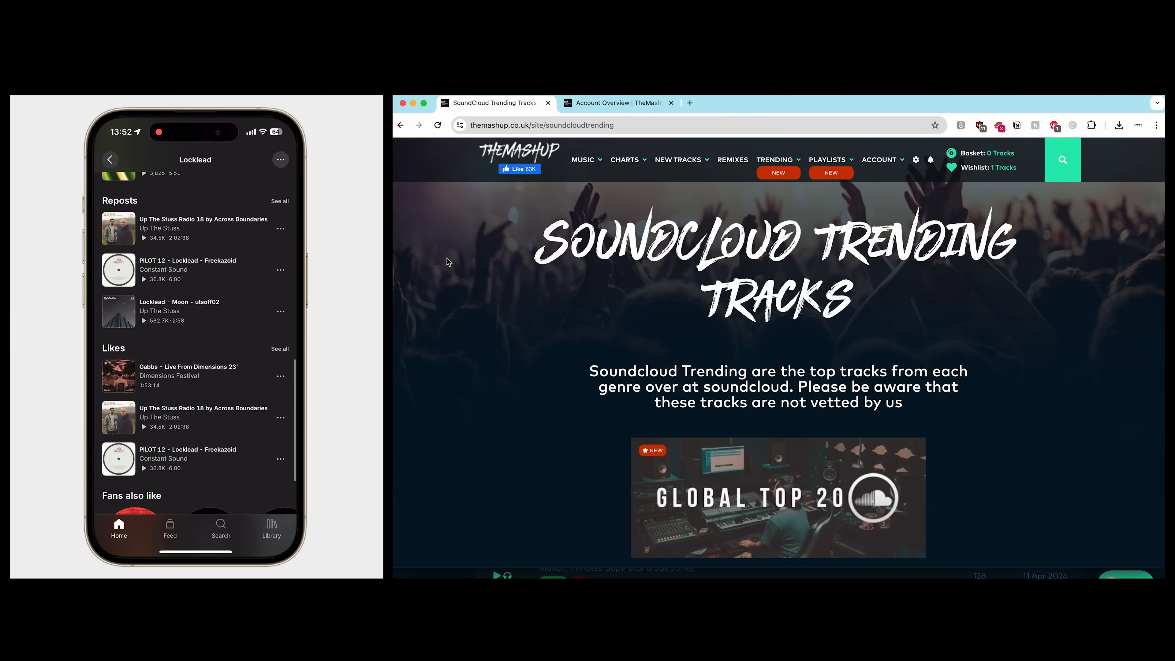
{"action": "left_click", "coordinate": [142, 427]}
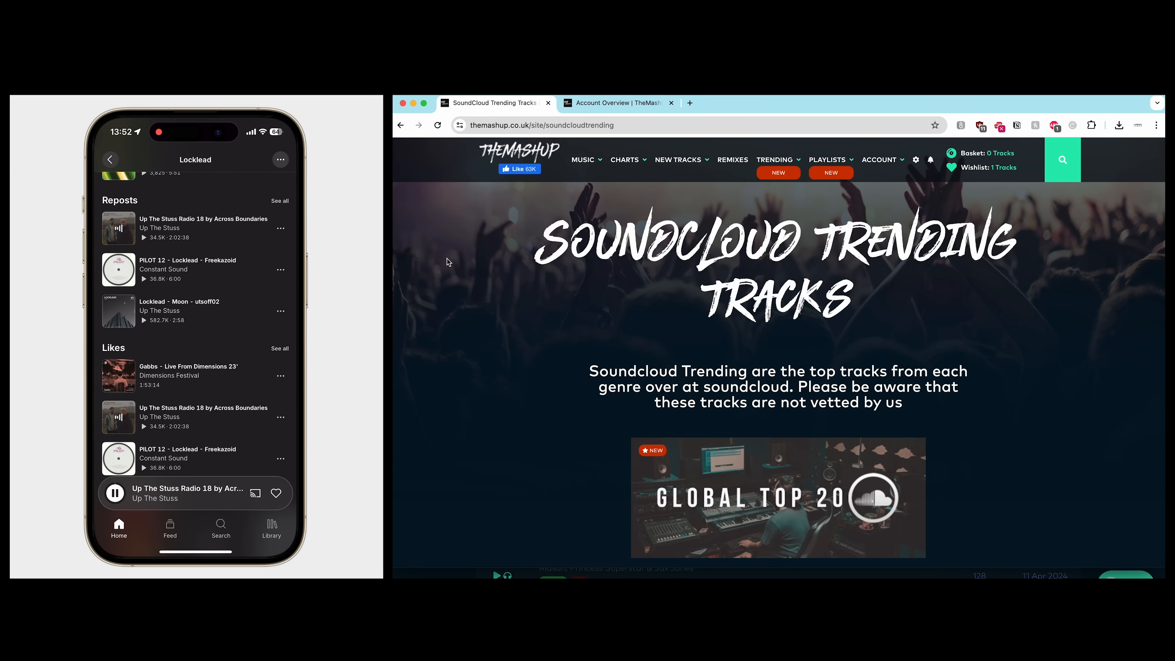
{"action": "left_click", "coordinate": [271, 528]}
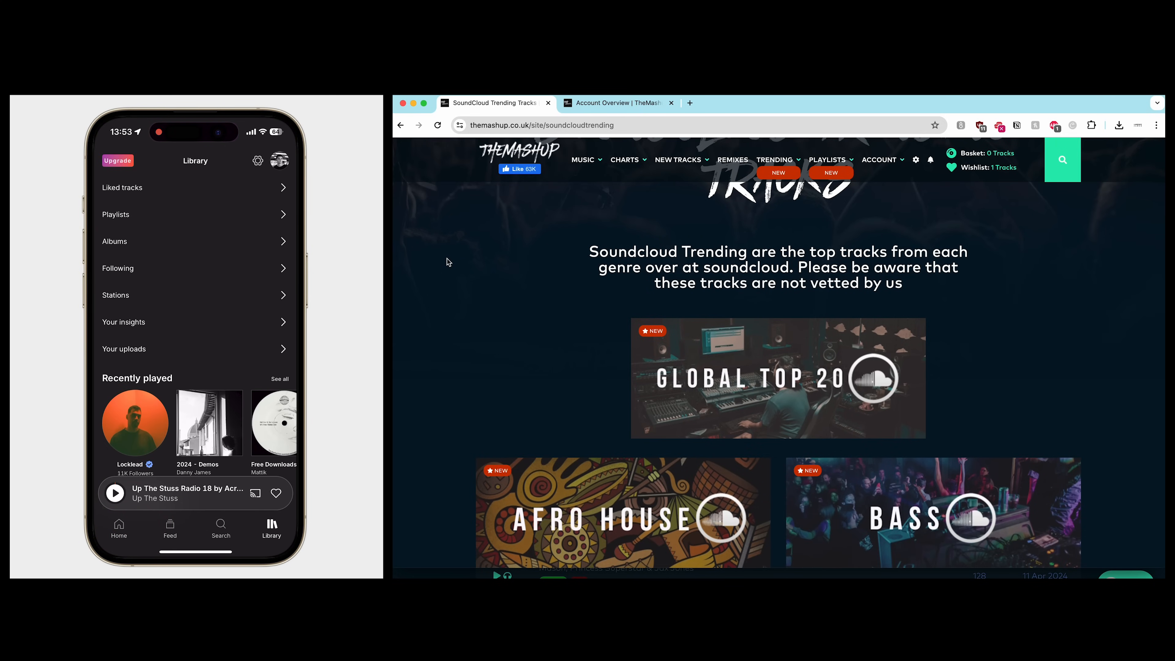
{"action": "left_click", "coordinate": [170, 528]}
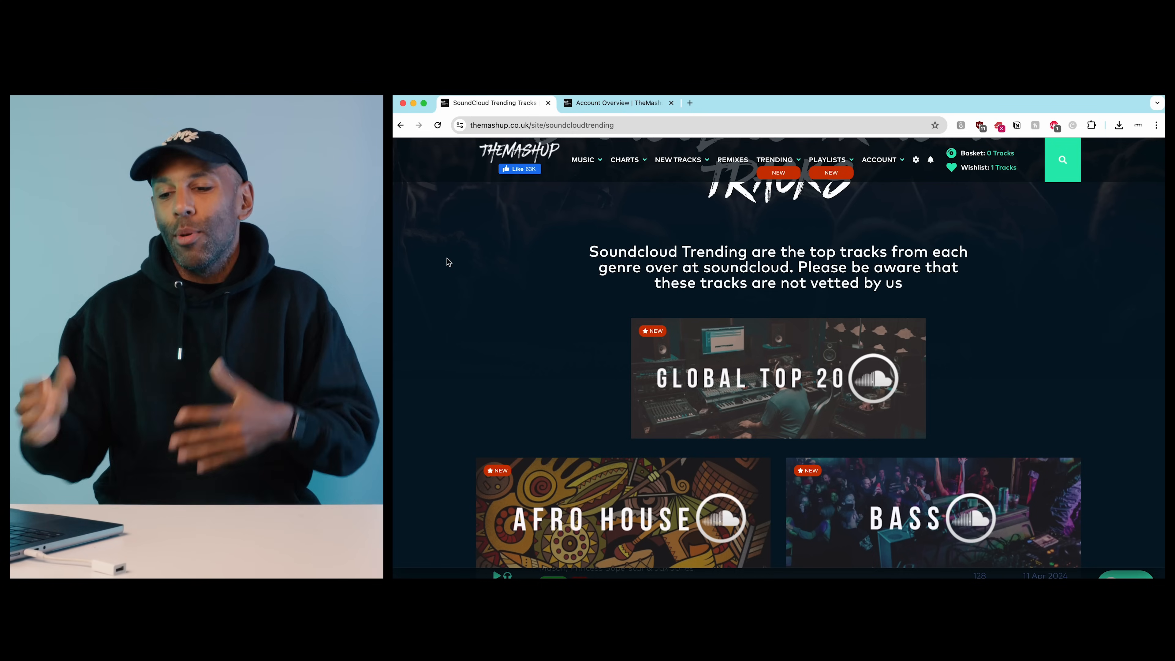
Scroll through the SoundCloud genre tiles such as Bass House, Country, Dancehall and Deep House
{"action": "scroll", "scroll_direction": "down", "scroll_amount": 3}
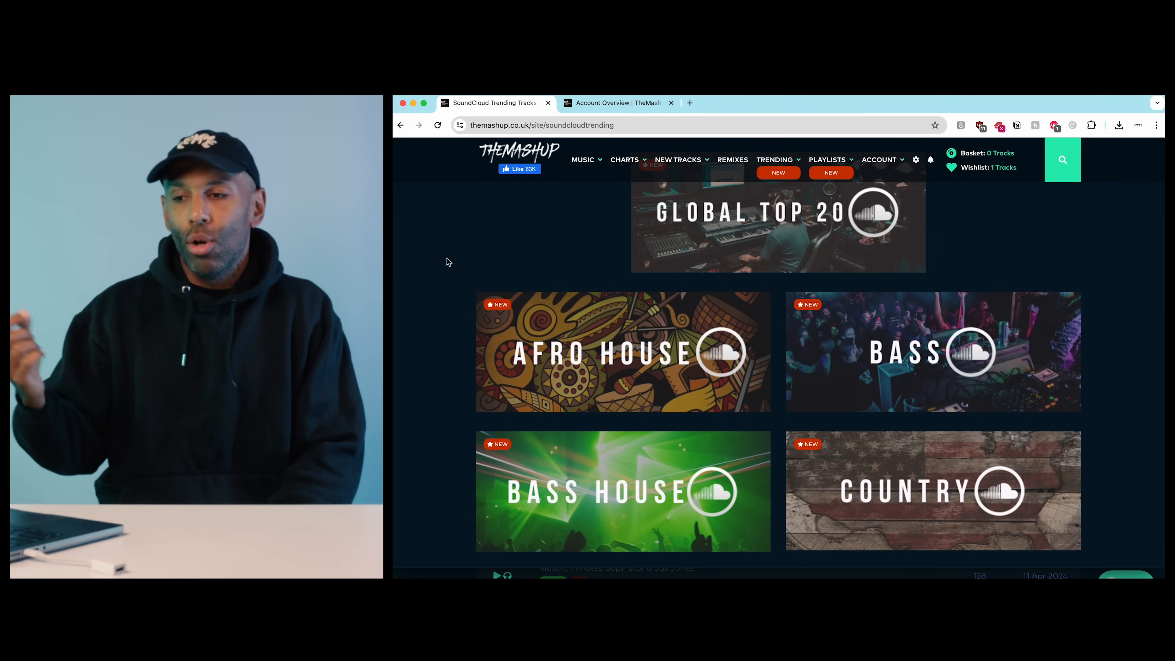
{"action": "scroll", "scroll_direction": "down", "scroll_amount": 3}
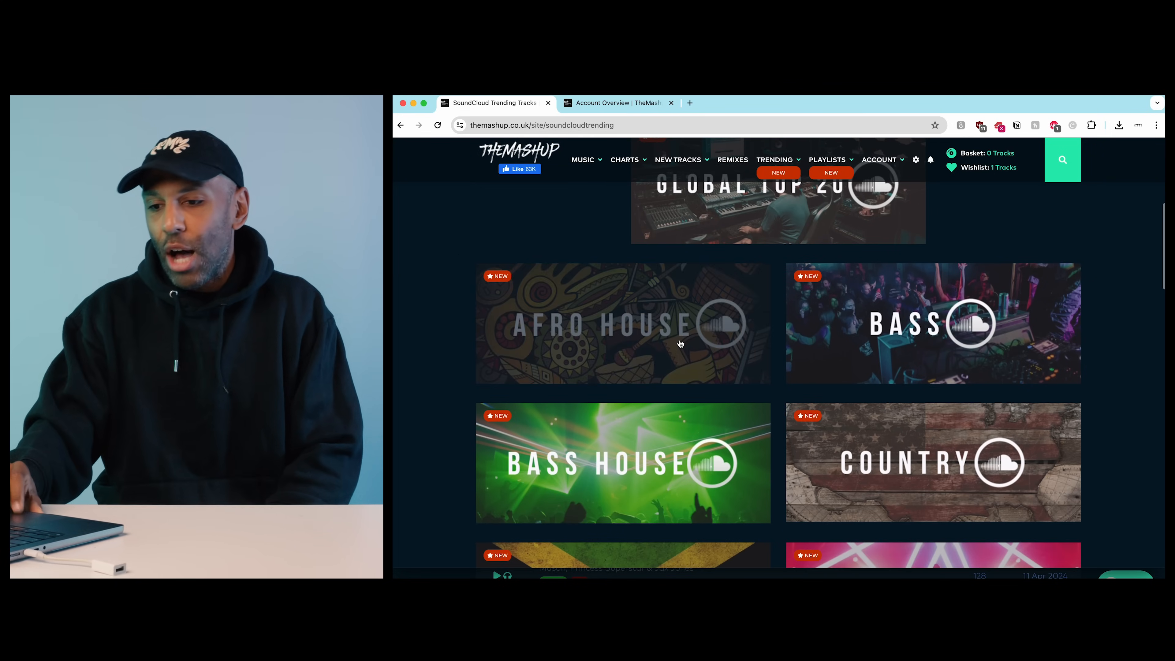
{"action": "scroll", "scroll_direction": "down", "scroll_amount": 3}
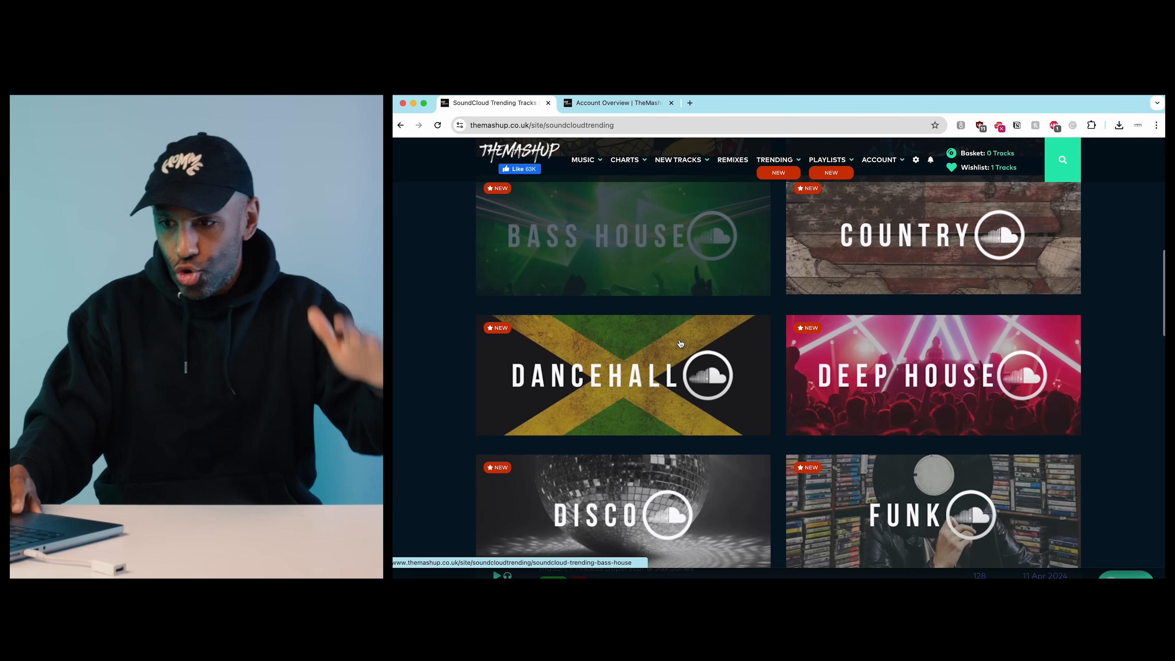
{"action": "scroll", "scroll_direction": "down", "scroll_amount": 3}
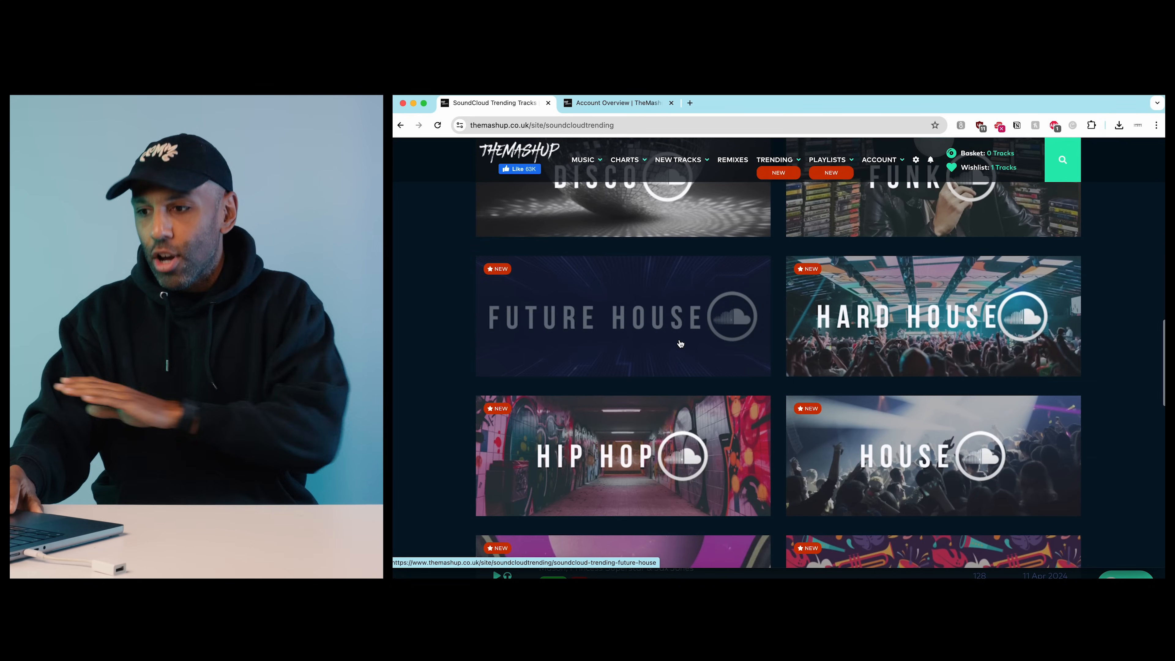
{"action": "scroll", "scroll_direction": "down", "scroll_amount": 3}
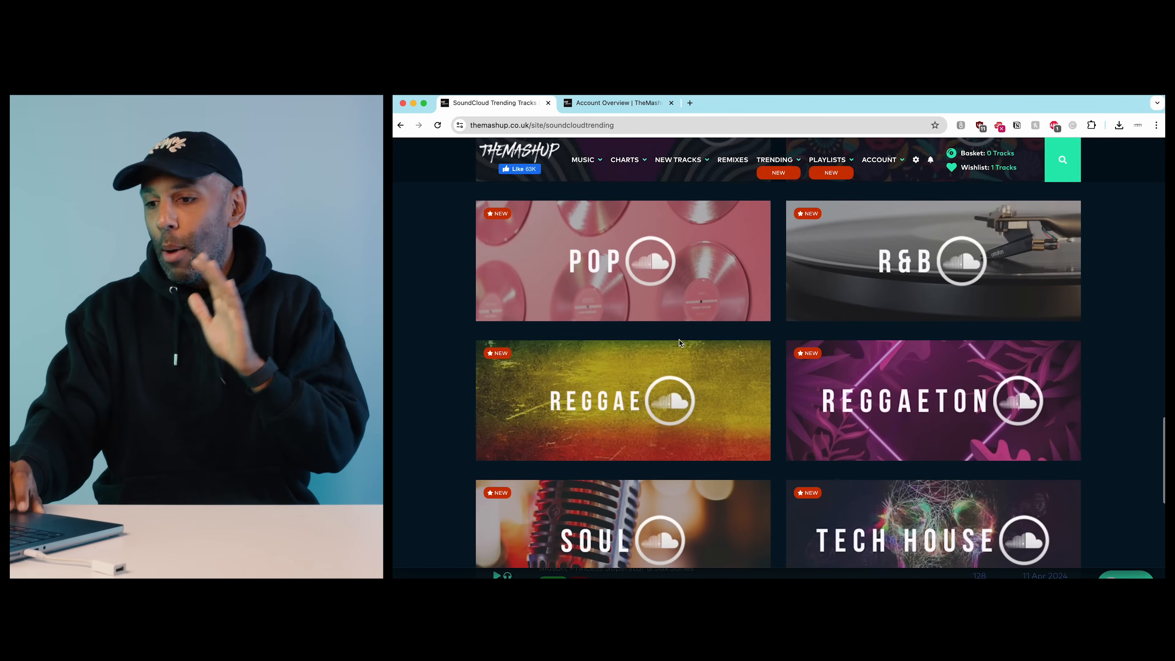
{"action": "scroll", "scroll_direction": "down", "scroll_amount": 3}
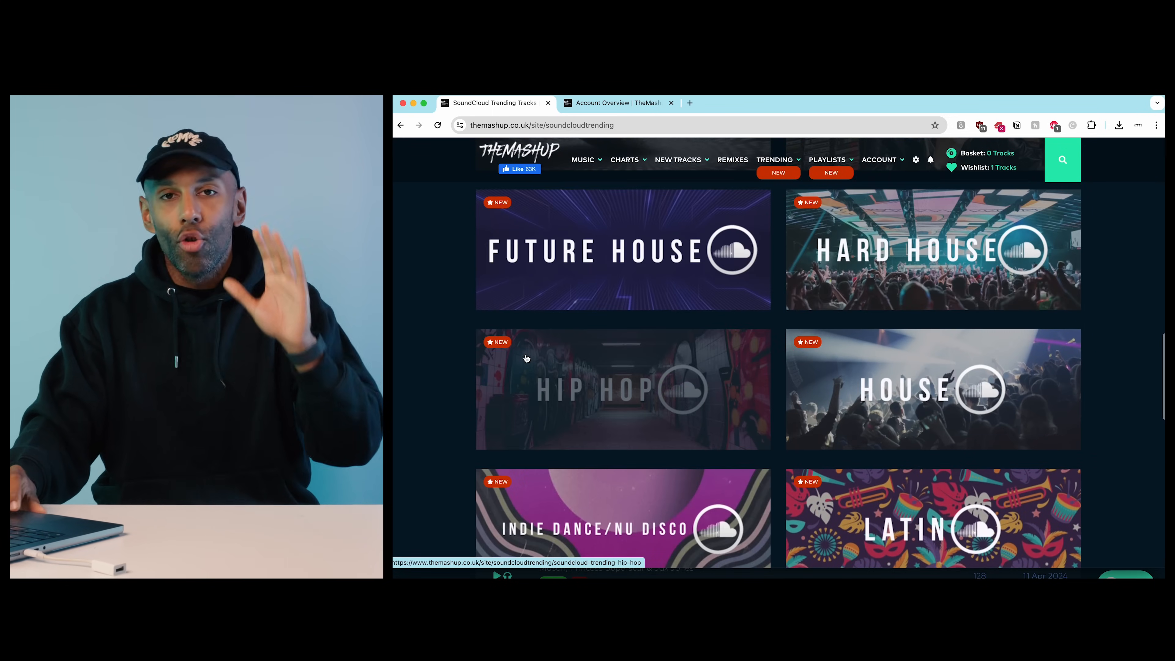
{"action": "scroll", "scroll_direction": "down", "scroll_amount": 3}
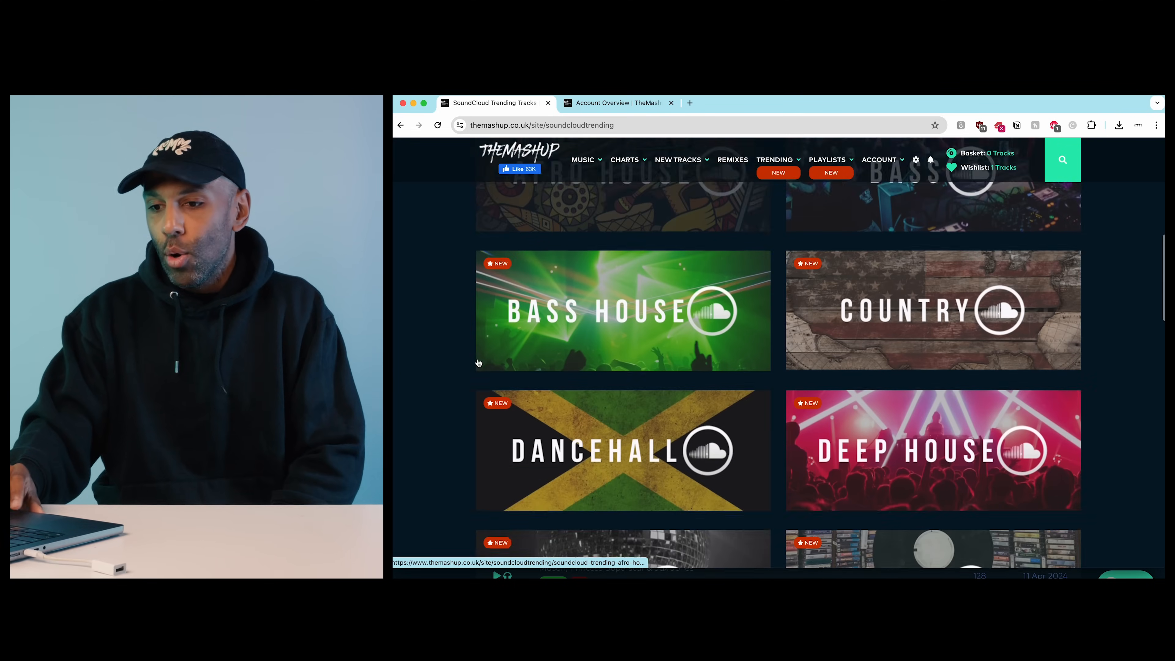
{"action": "scroll", "scroll_direction": "down", "scroll_amount": 3}
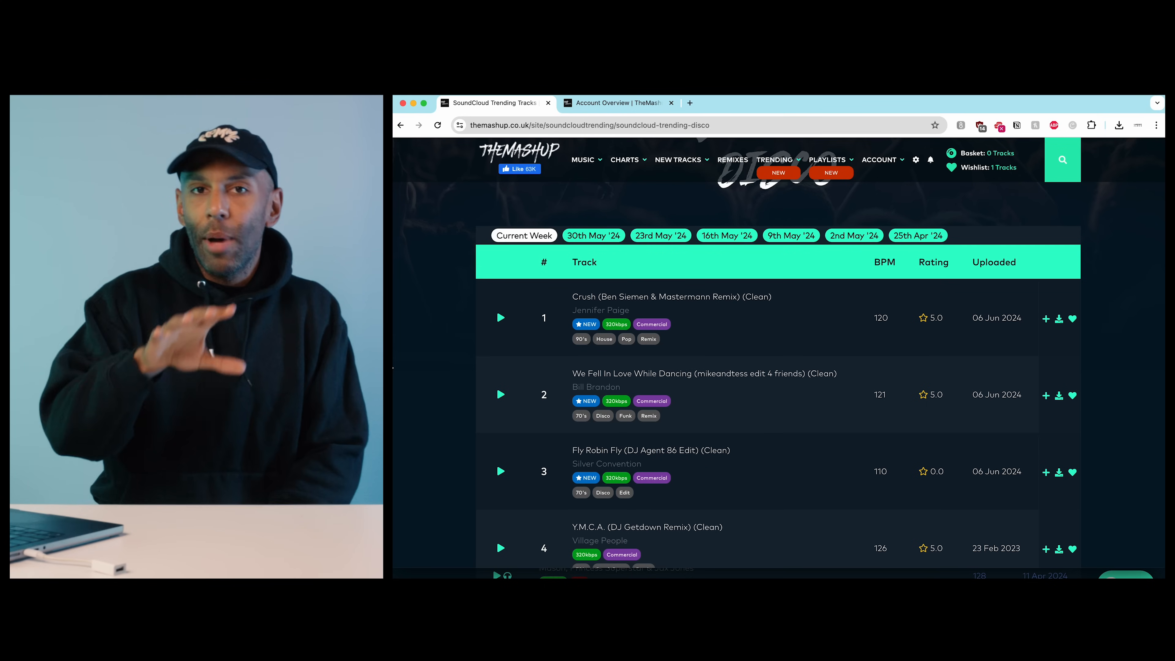
View the SoundCloud Disco chart for the earlier weeks of 30th May and 23rd May
{"action": "scroll", "scroll_direction": "up", "scroll_amount": 3}
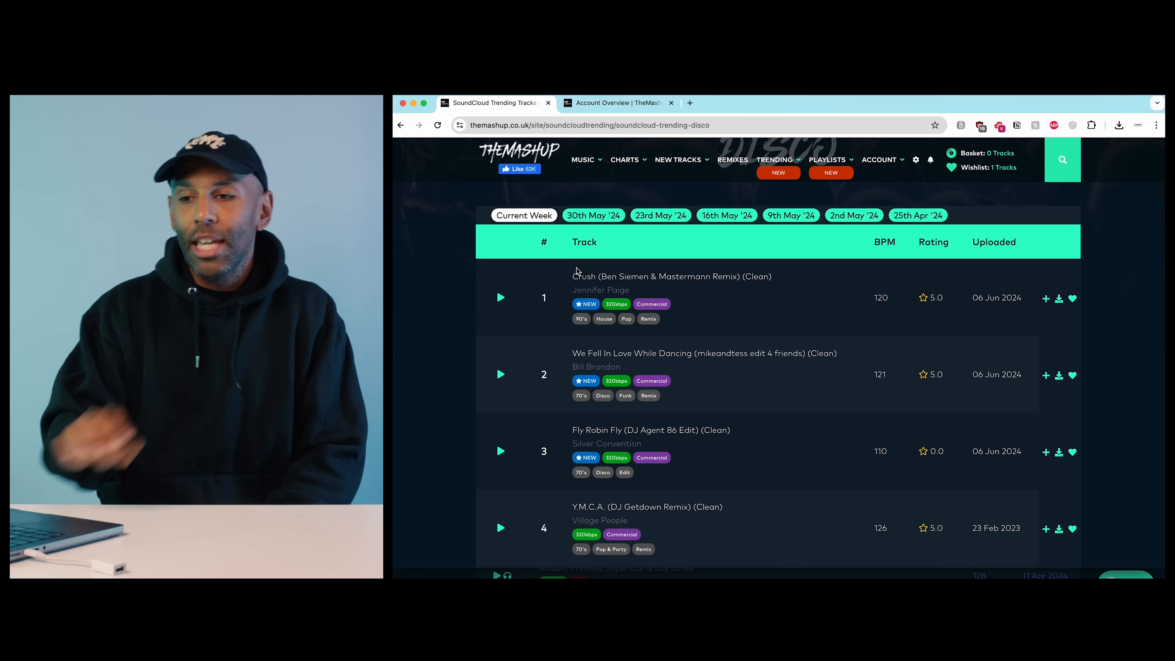
{"action": "left_click", "coordinate": [593, 215]}
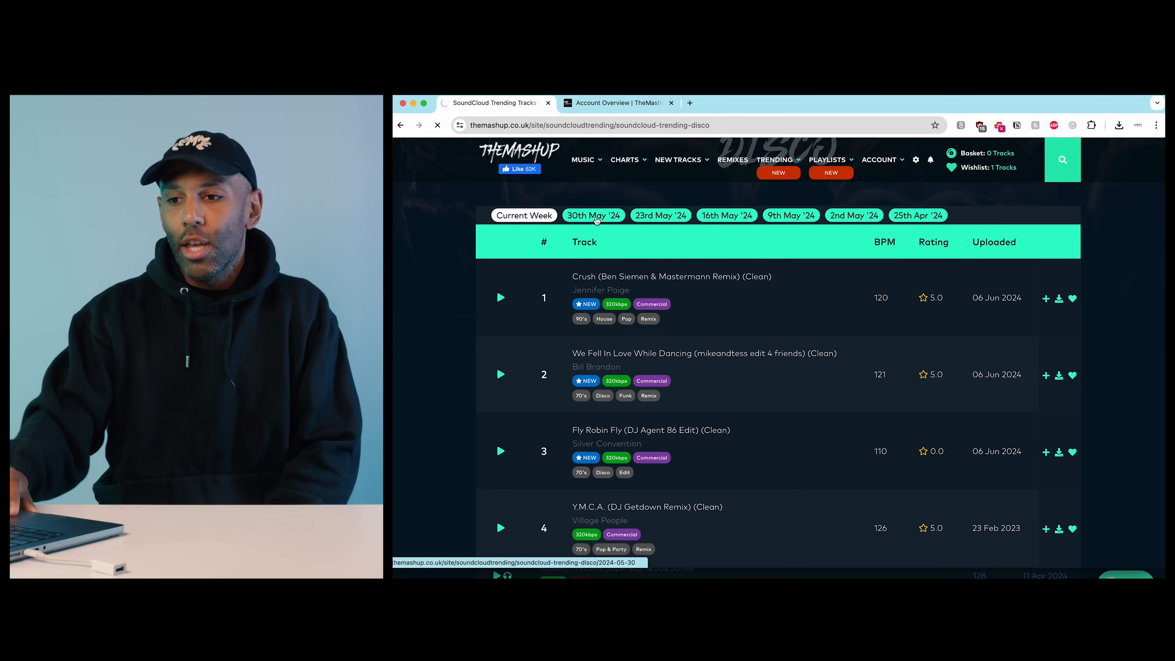
{"action": "left_click", "coordinate": [593, 215]}
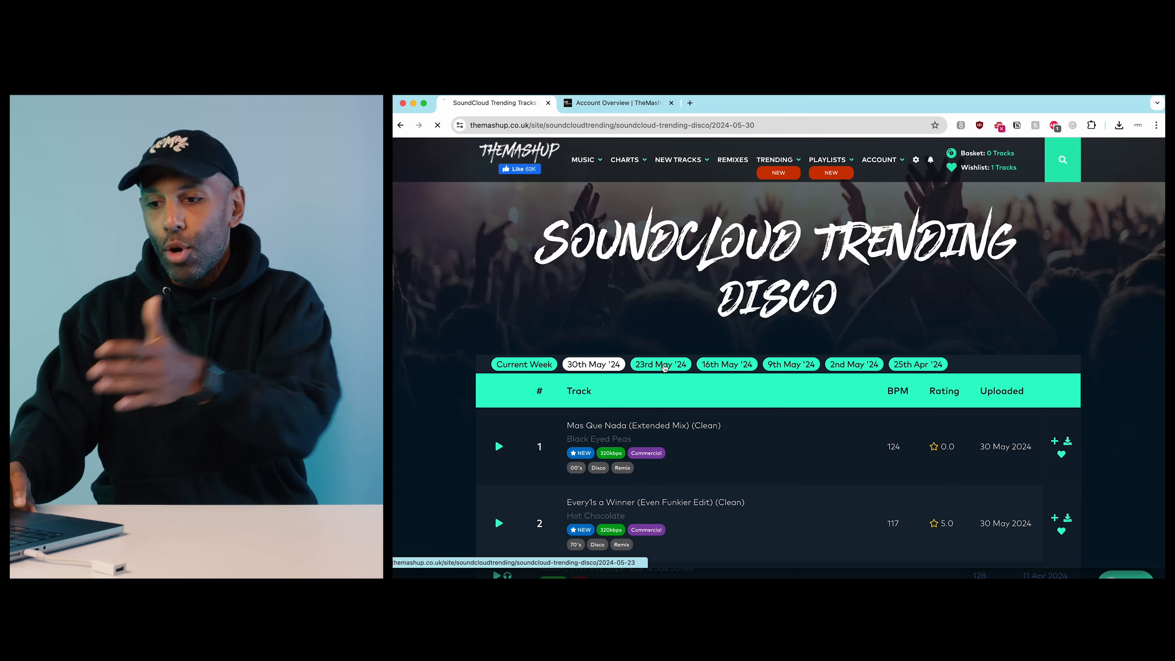
{"action": "left_click", "coordinate": [660, 364]}
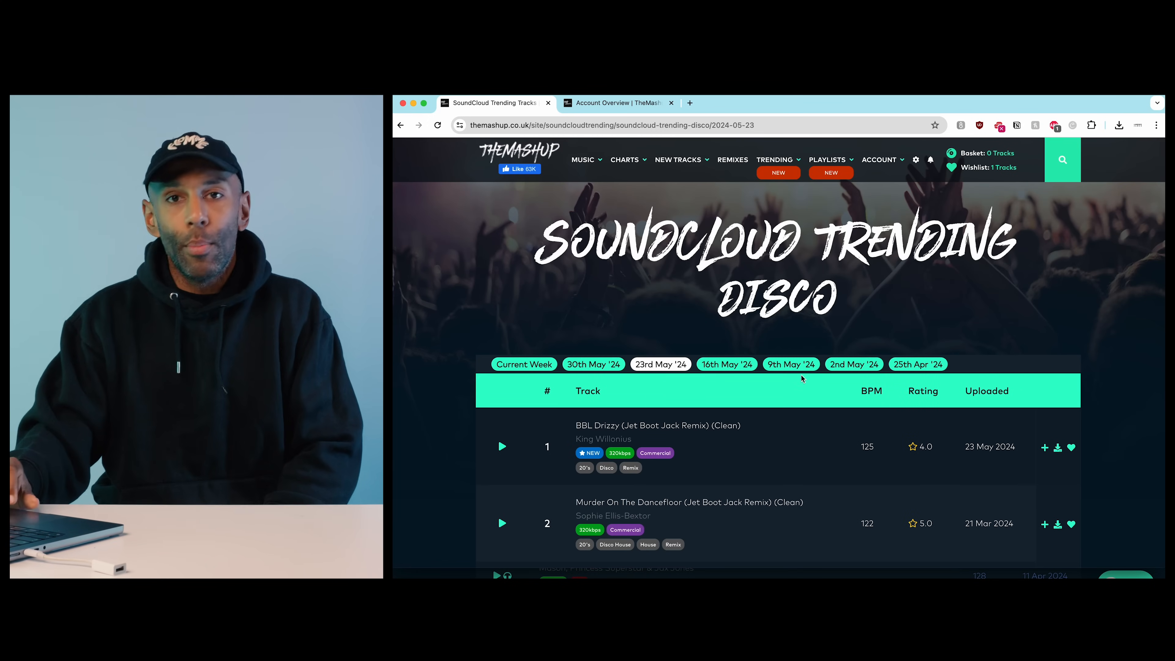
{"action": "scroll", "scroll_direction": "down", "scroll_amount": 3}
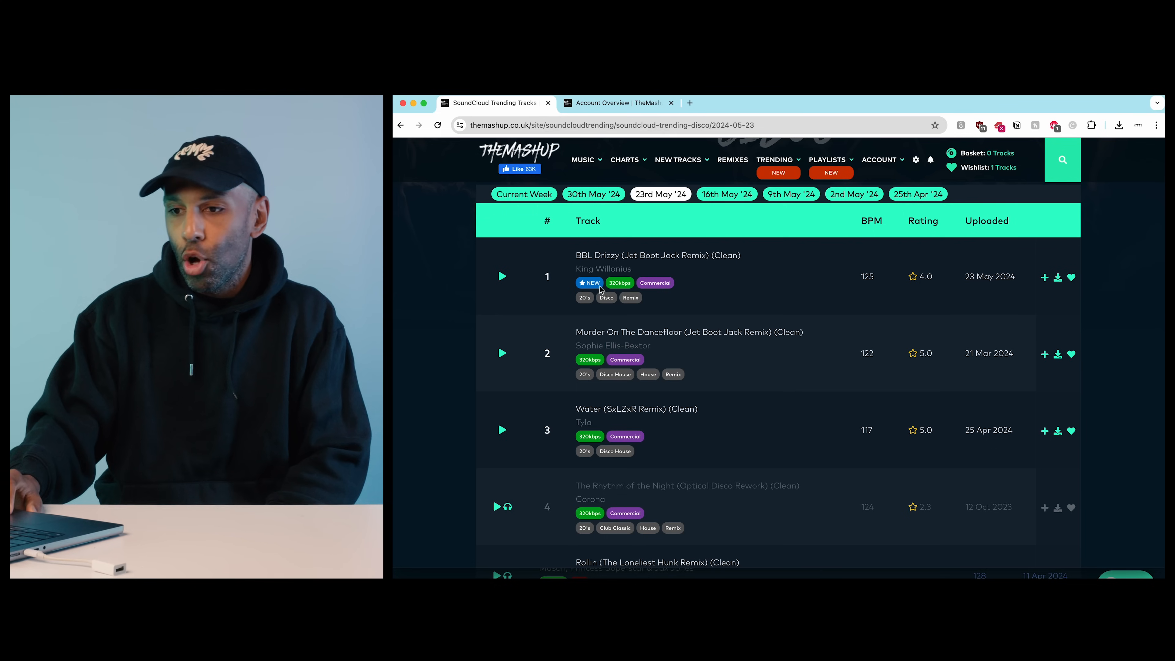
Return the Disco chart to the current week and scroll back to the top
{"action": "left_click", "coordinate": [523, 194]}
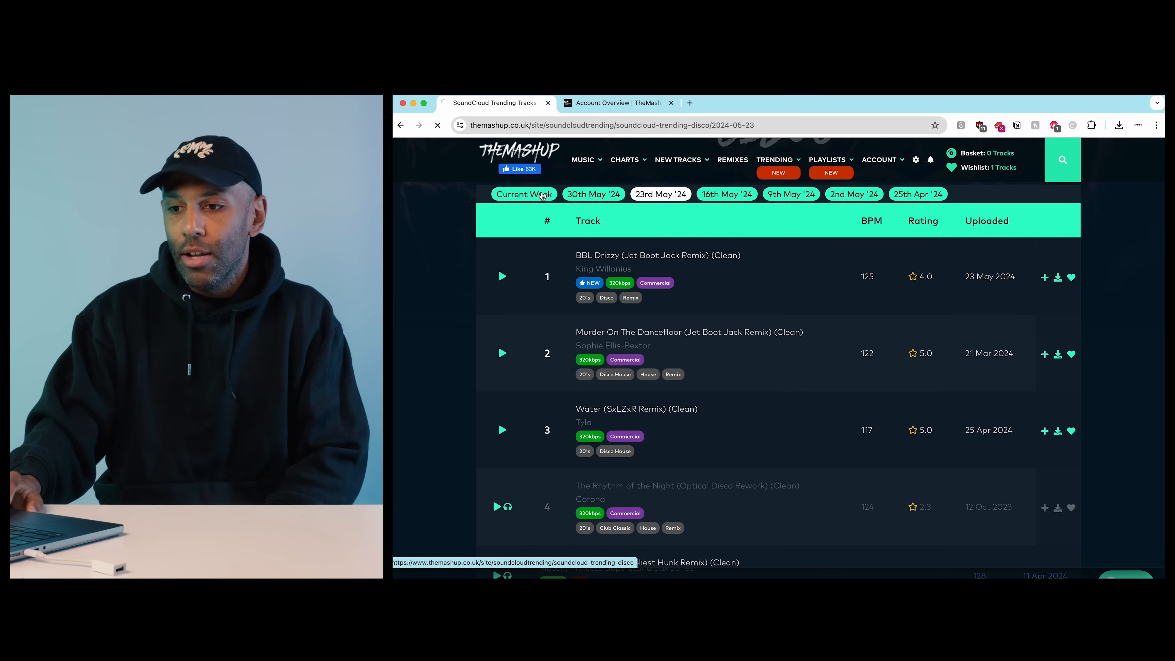
{"action": "left_click", "coordinate": [523, 194]}
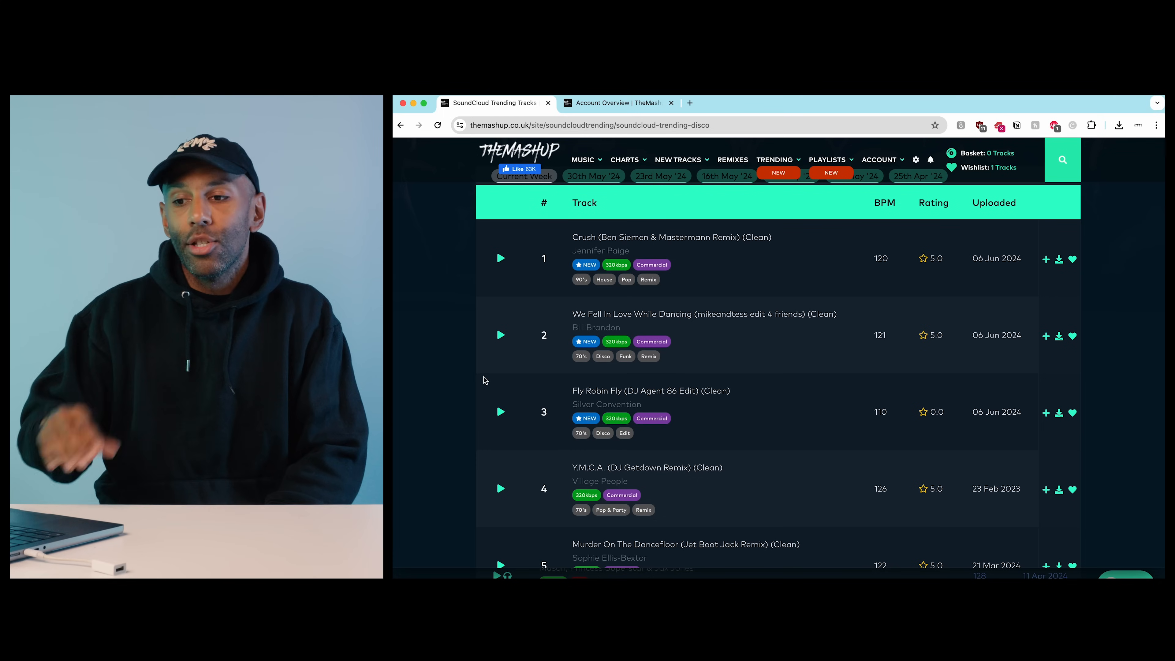
{"action": "scroll", "scroll_direction": "up", "scroll_amount": 3}
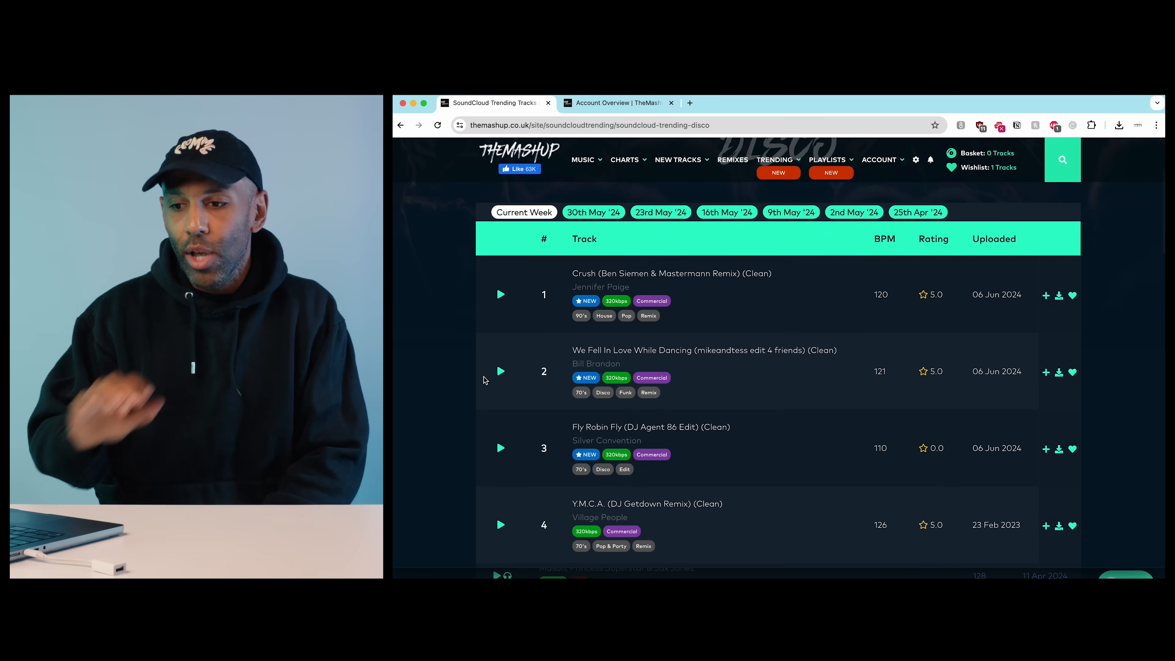
{"action": "scroll", "scroll_direction": "up", "scroll_amount": 3}
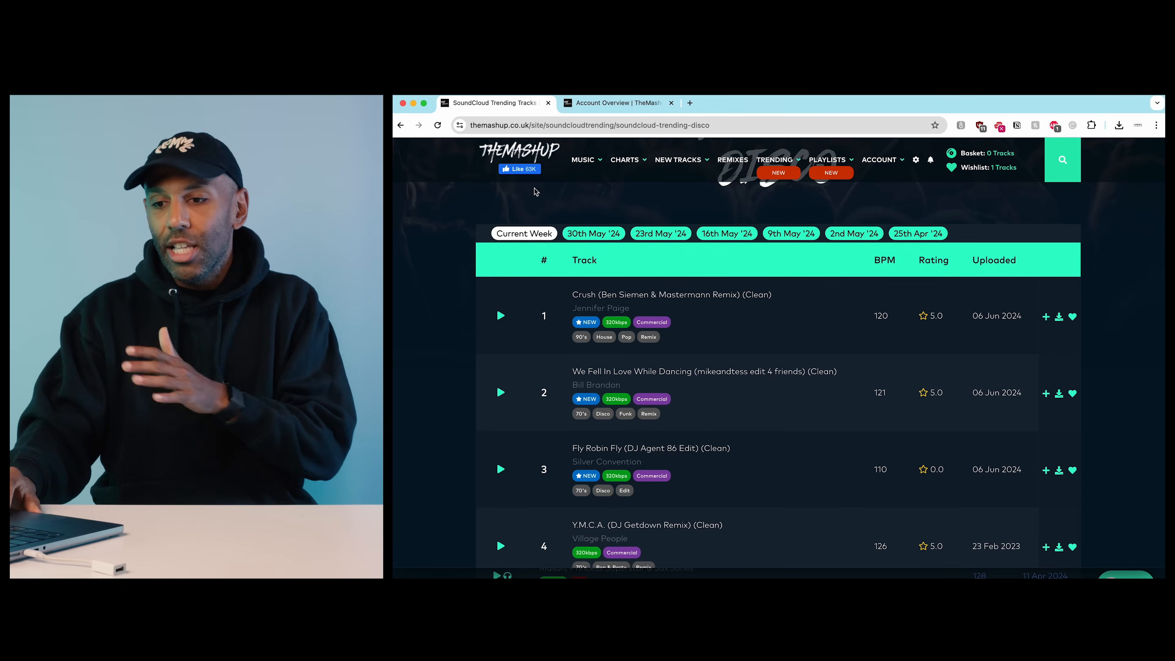
Go to the SoundCloud Global Top 20 and preview 'Lose My Breath' and 'Last Night'
{"action": "left_click", "coordinate": [774, 160]}
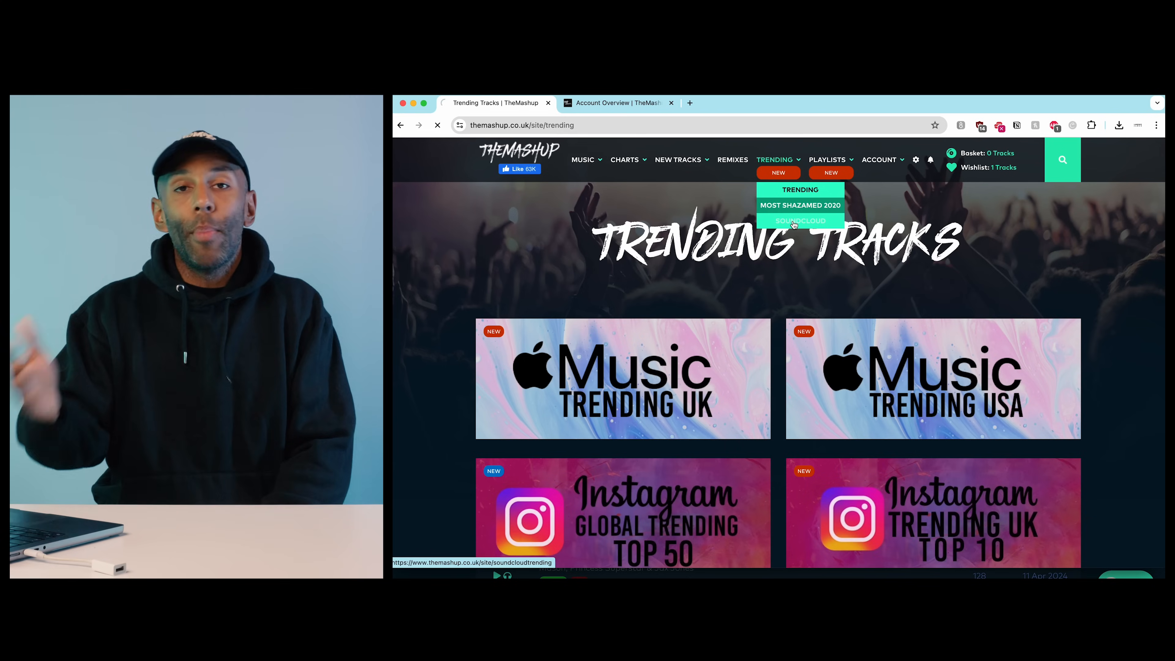
{"action": "left_click", "coordinate": [799, 220]}
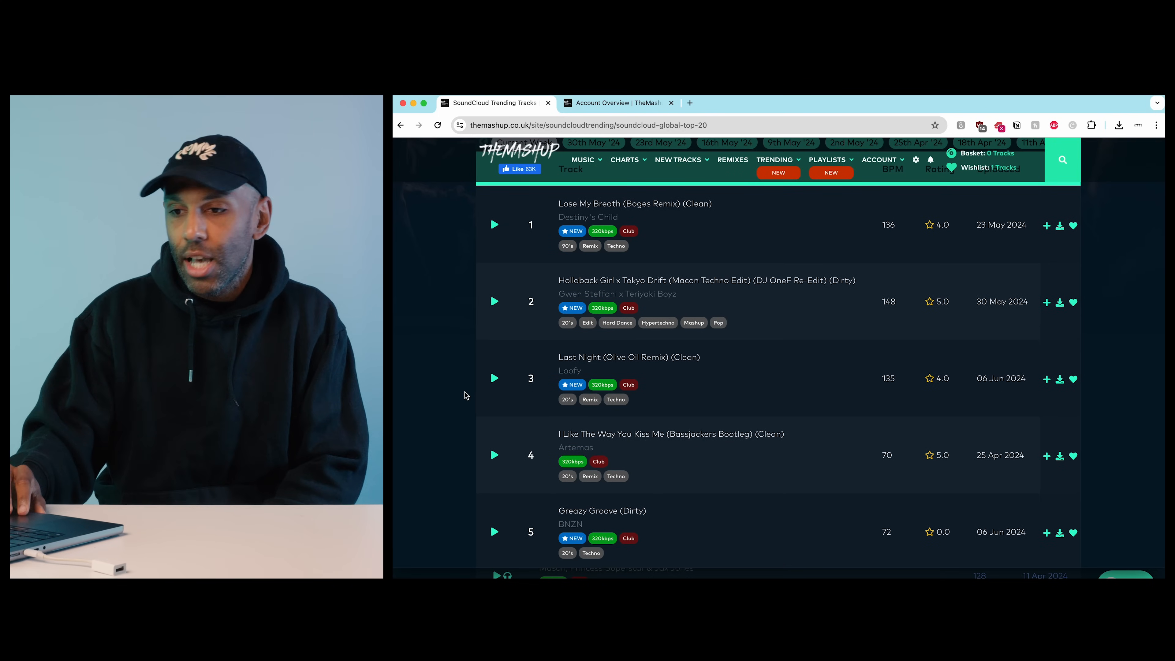
{"action": "left_click", "coordinate": [494, 224]}
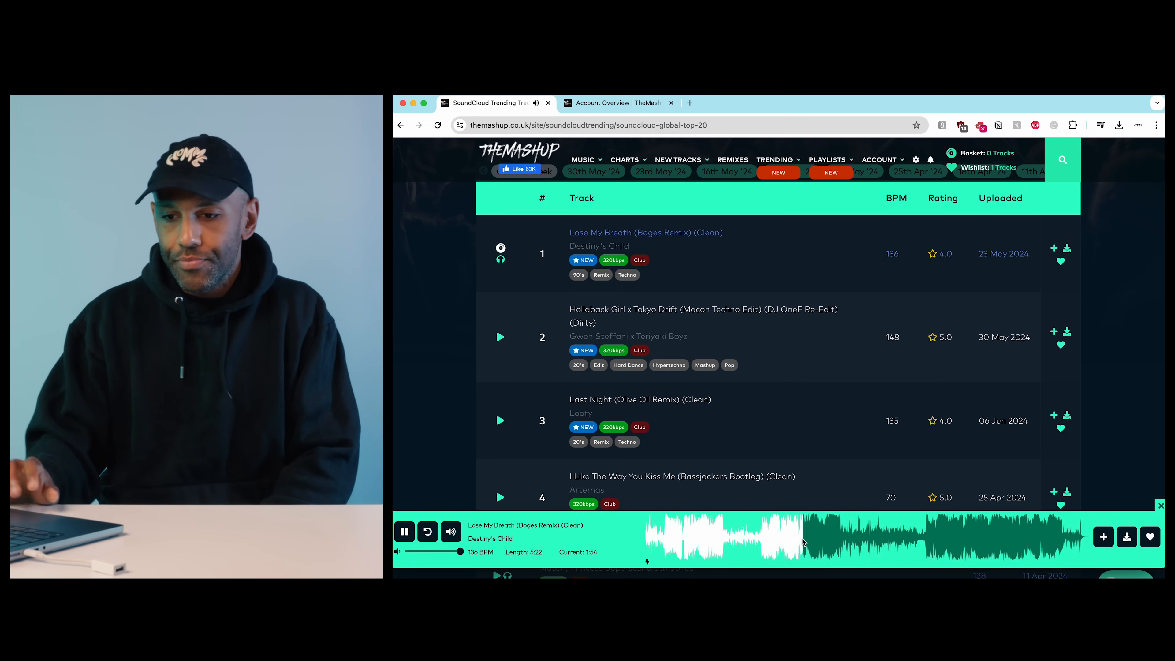
{"action": "scroll", "scroll_direction": "down", "scroll_amount": 3}
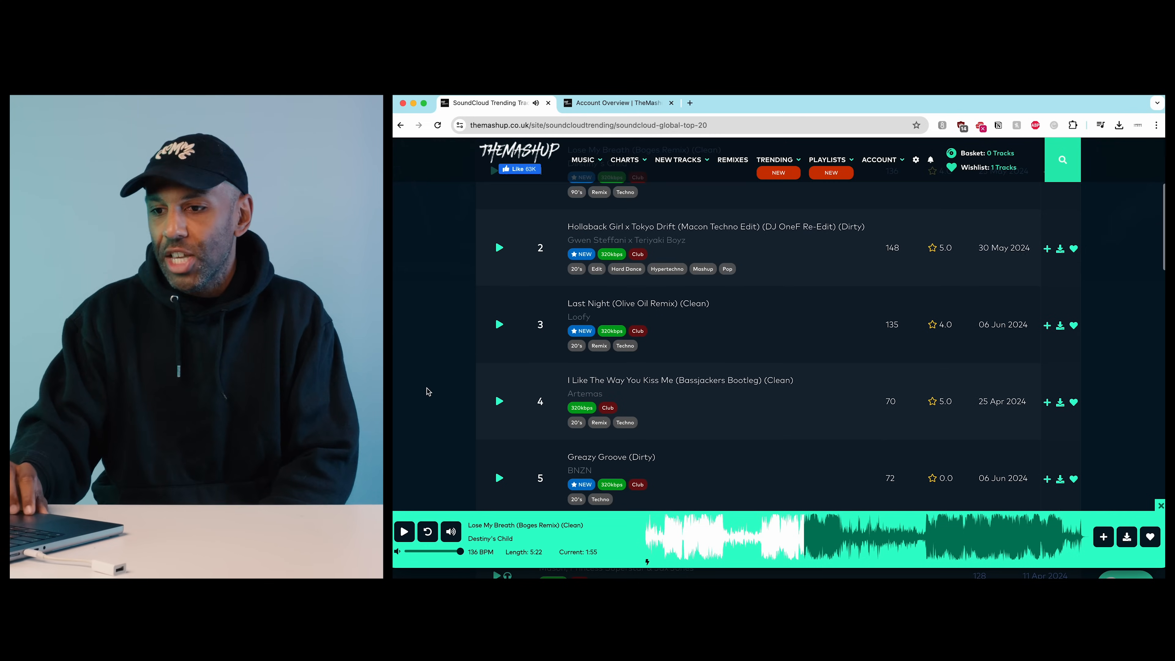
{"action": "left_click", "coordinate": [499, 324]}
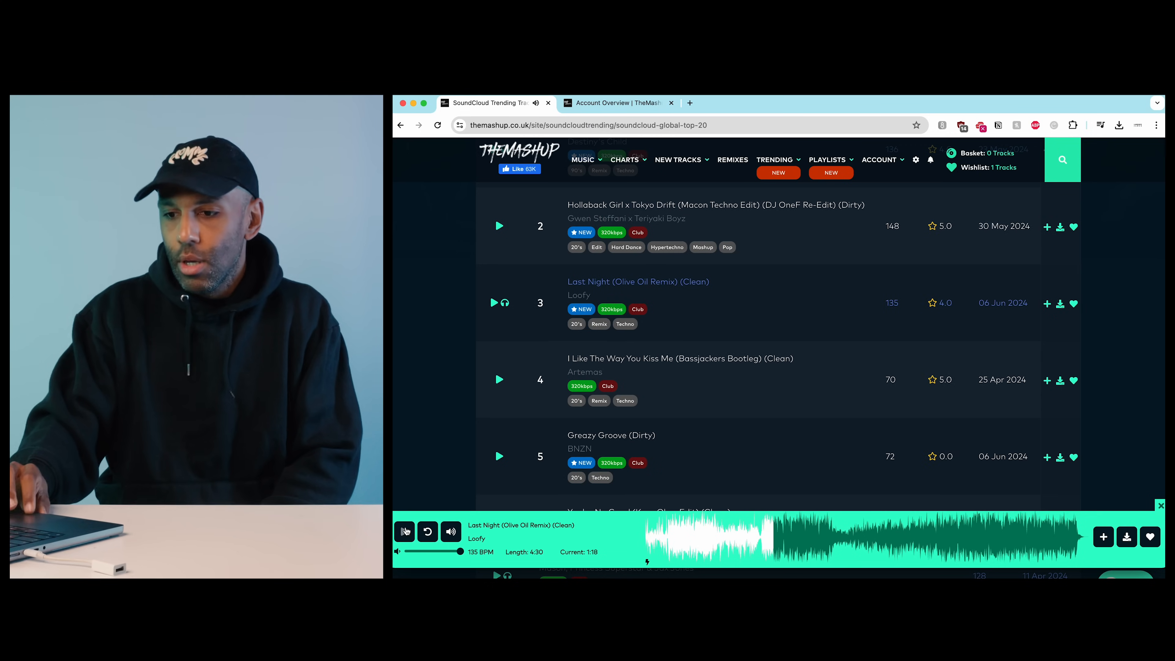
{"action": "scroll", "scroll_direction": "down", "scroll_amount": 3}
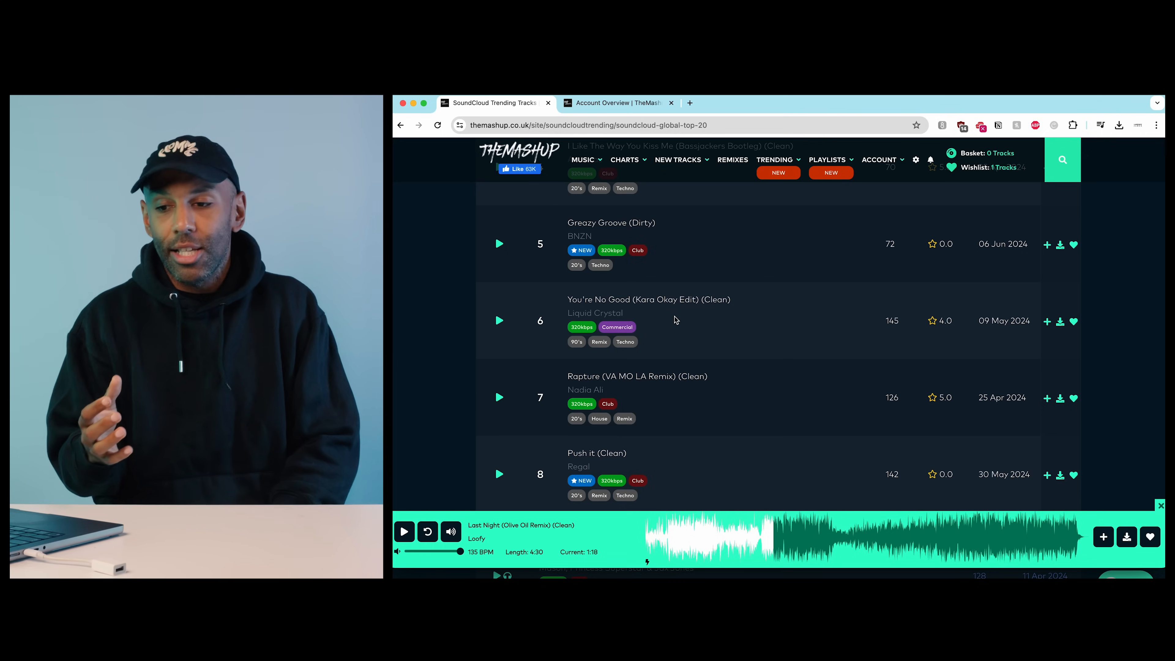
{"action": "left_click", "coordinate": [828, 160]}
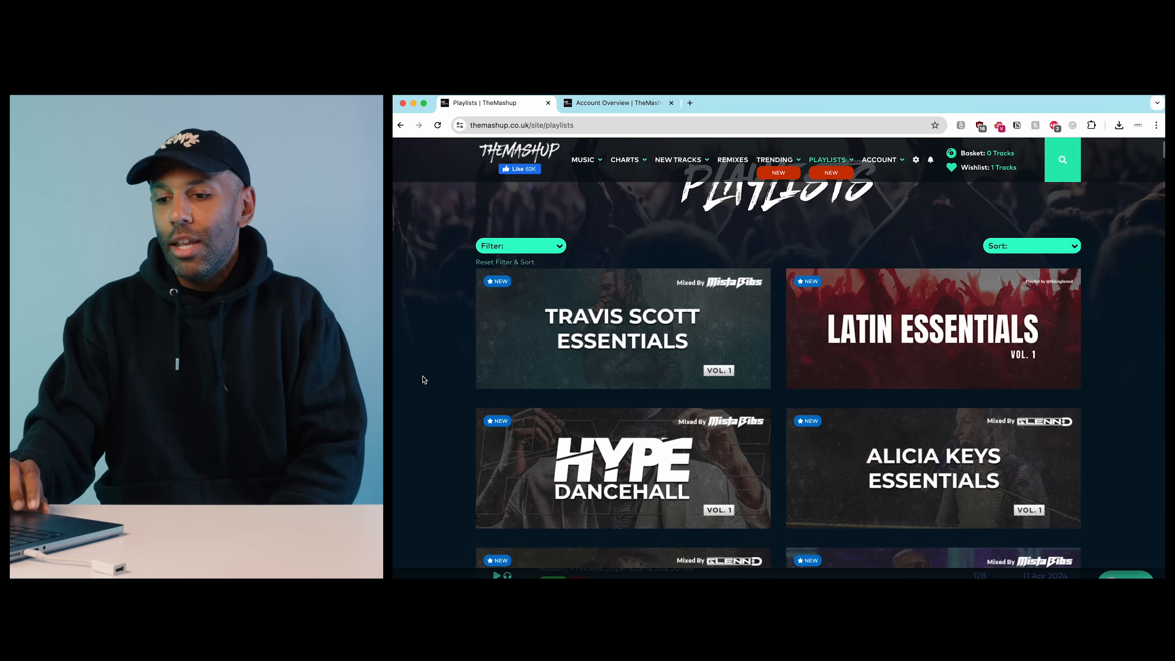
Scroll down the Playlists tiles from Travis Scott Essentials to Warm Up Crates, Ibiza Classics and Afro Swing
{"action": "scroll", "scroll_direction": "down", "scroll_amount": 3}
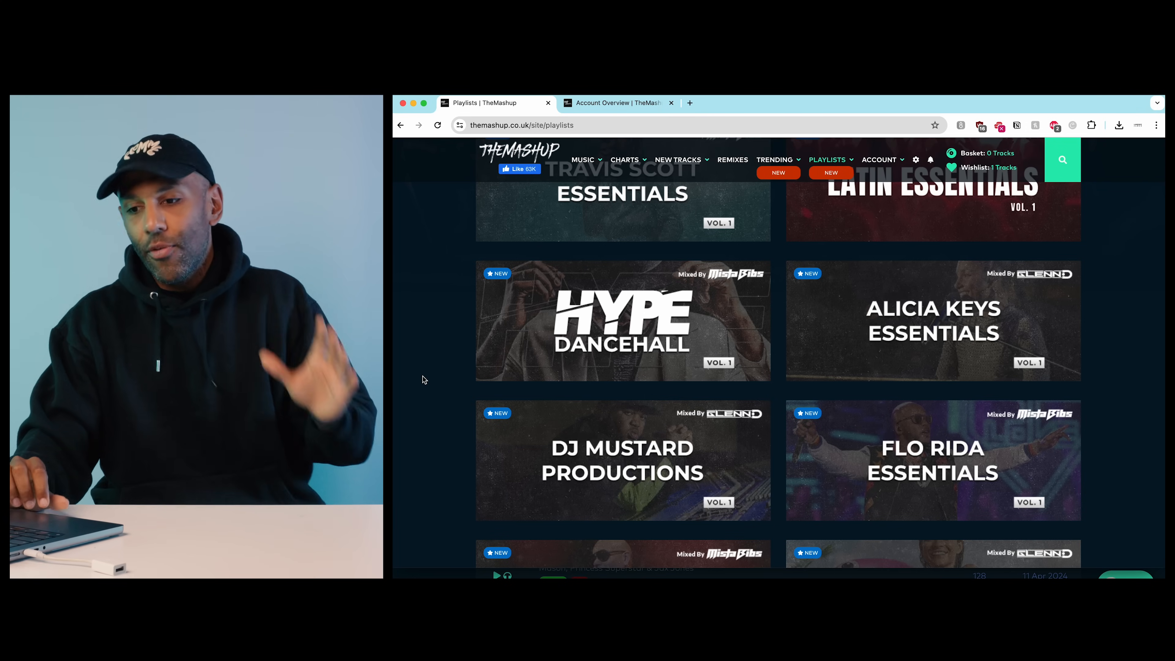
{"action": "scroll", "scroll_direction": "down", "scroll_amount": 3}
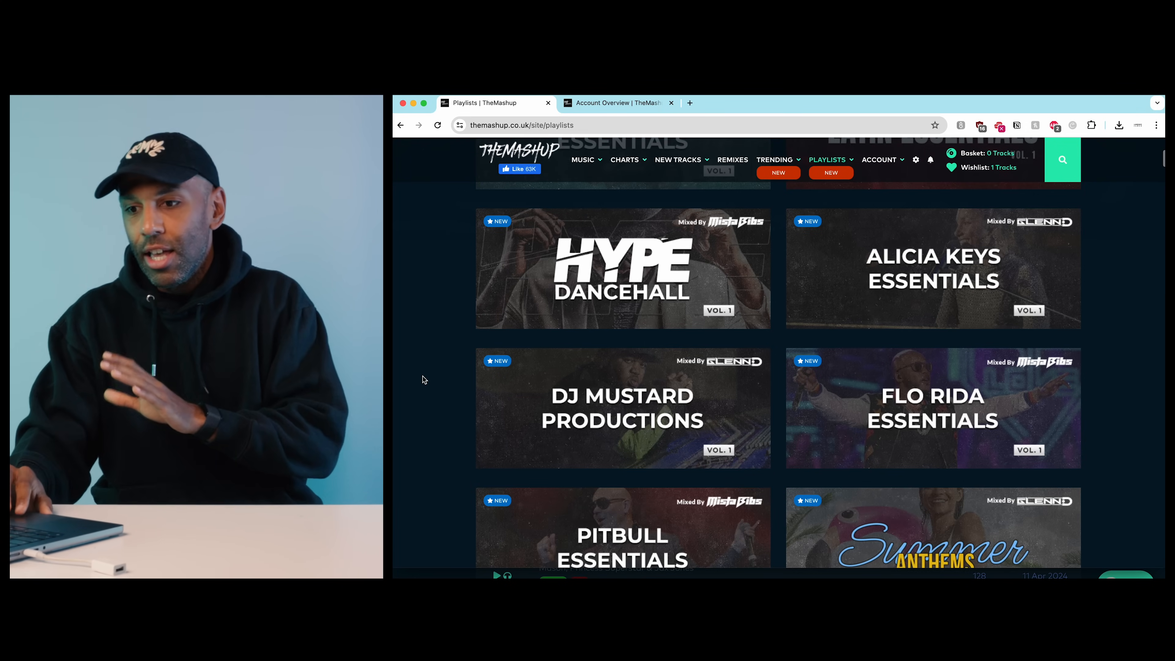
{"action": "scroll", "scroll_direction": "down", "scroll_amount": 3}
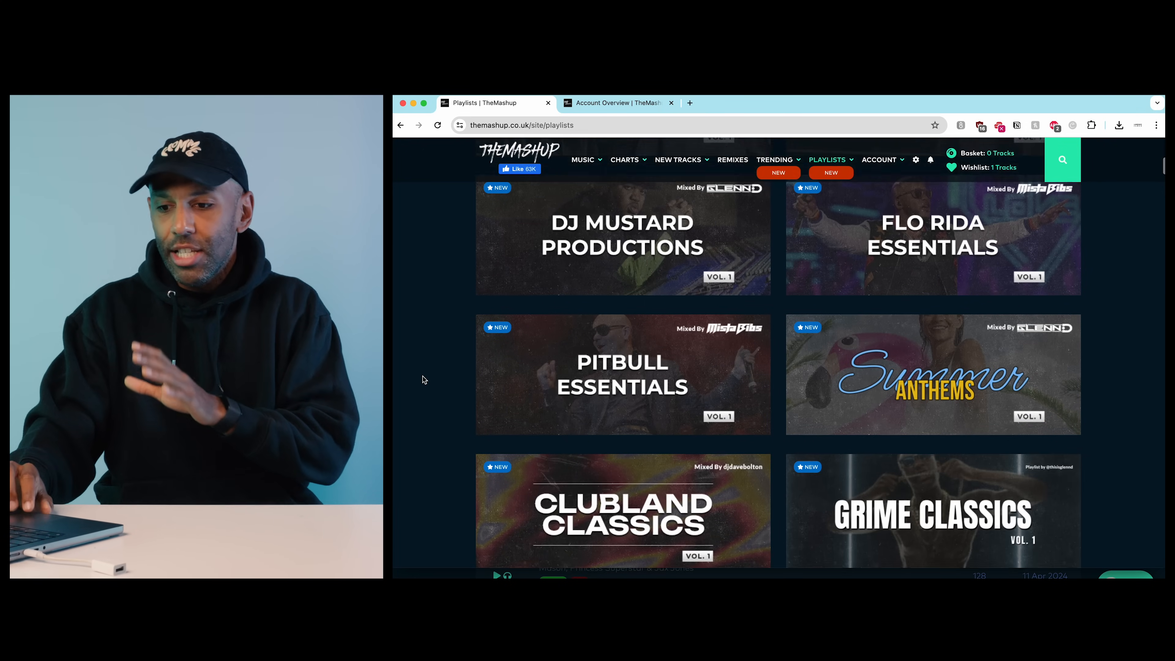
{"action": "scroll", "scroll_direction": "down", "scroll_amount": 3}
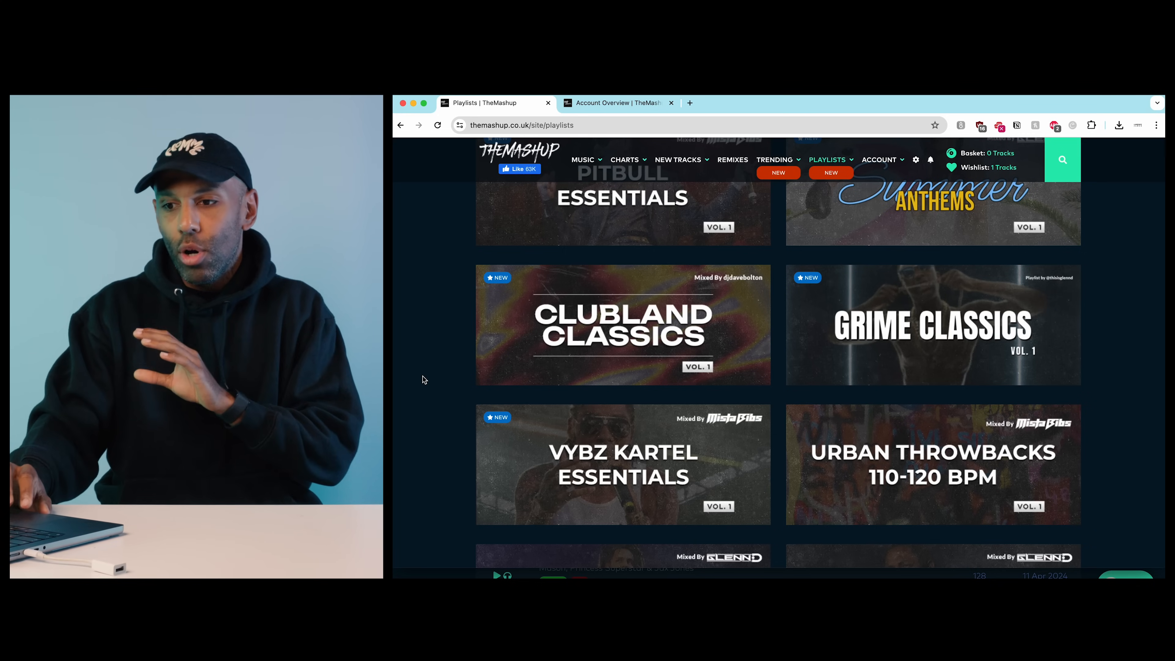
{"action": "scroll", "scroll_direction": "down", "scroll_amount": 3}
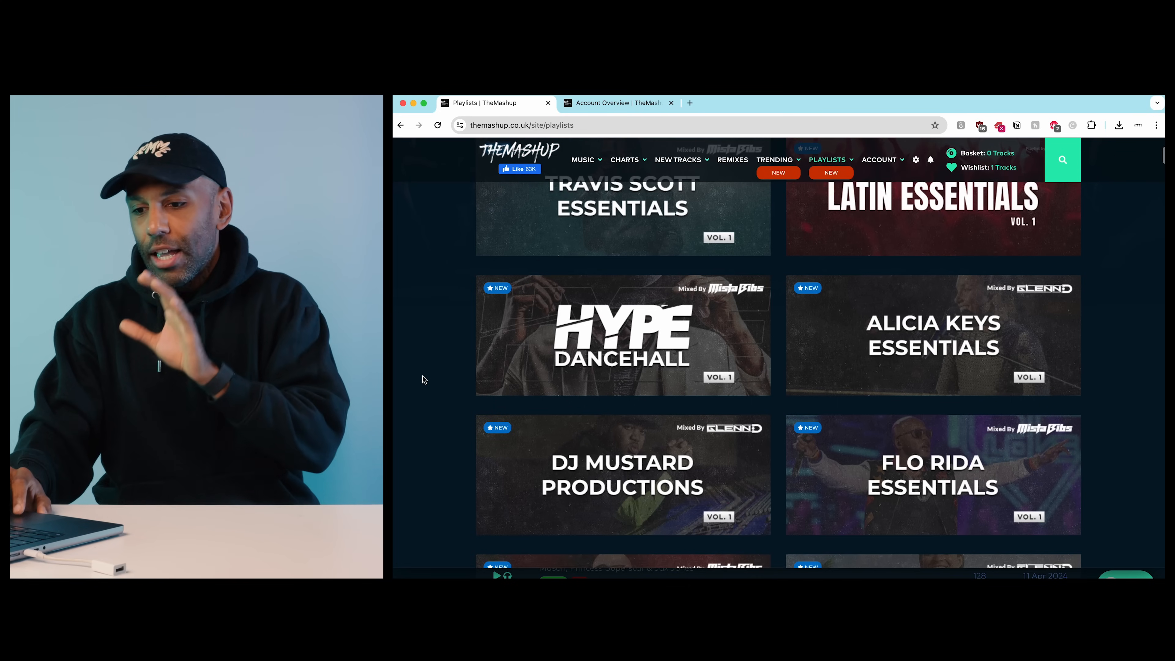
{"action": "scroll", "scroll_direction": "down", "scroll_amount": 3}
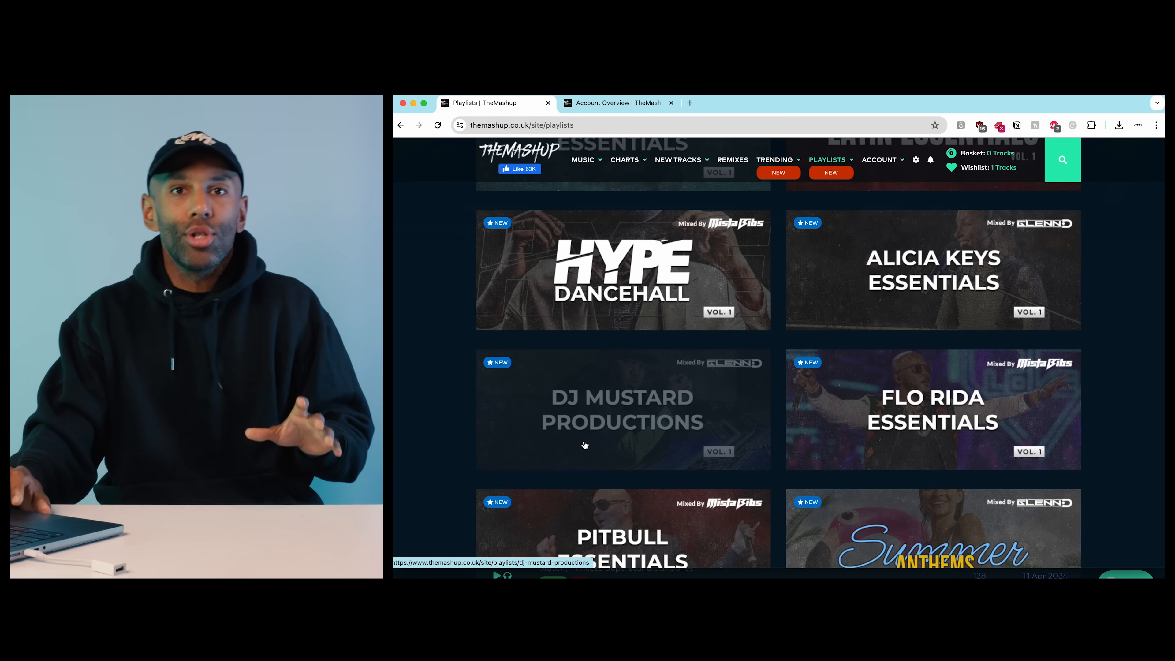
{"action": "mouse_move", "coordinate": [443, 396]}
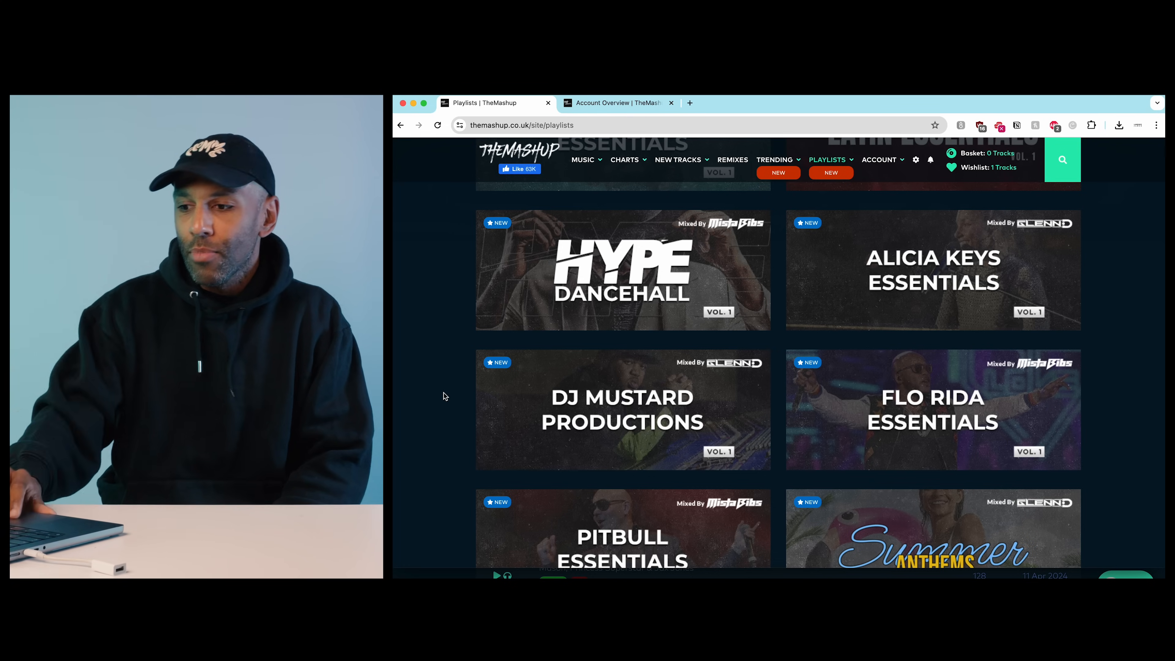
{"action": "scroll", "scroll_direction": "down", "scroll_amount": 3}
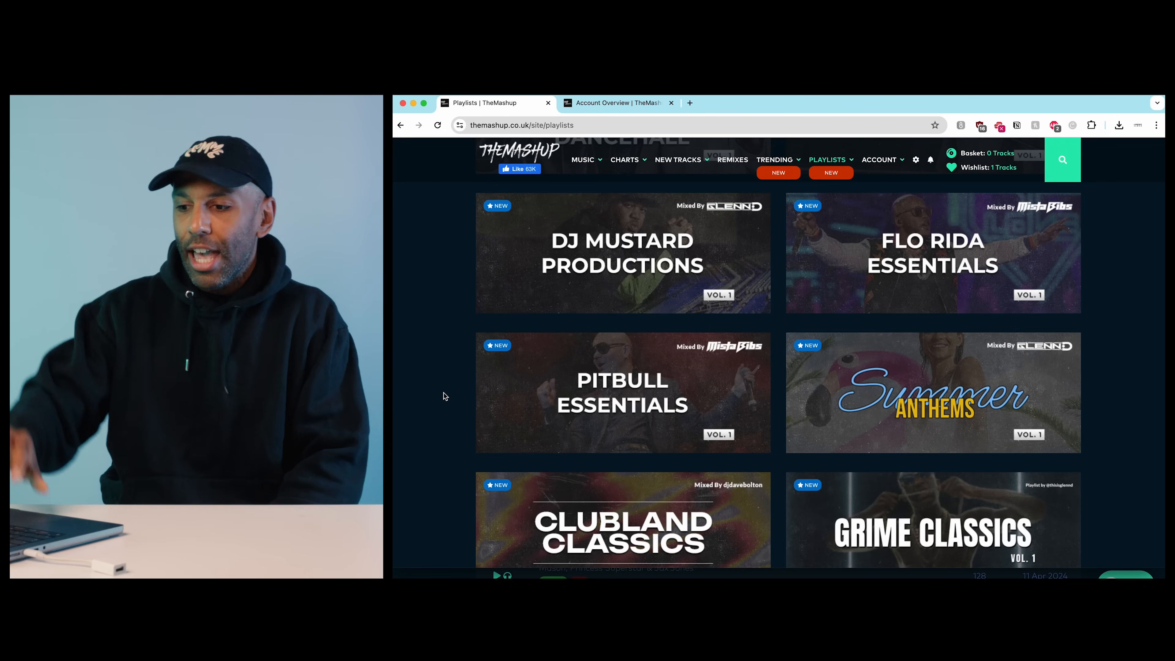
{"action": "scroll", "scroll_direction": "down", "scroll_amount": 3}
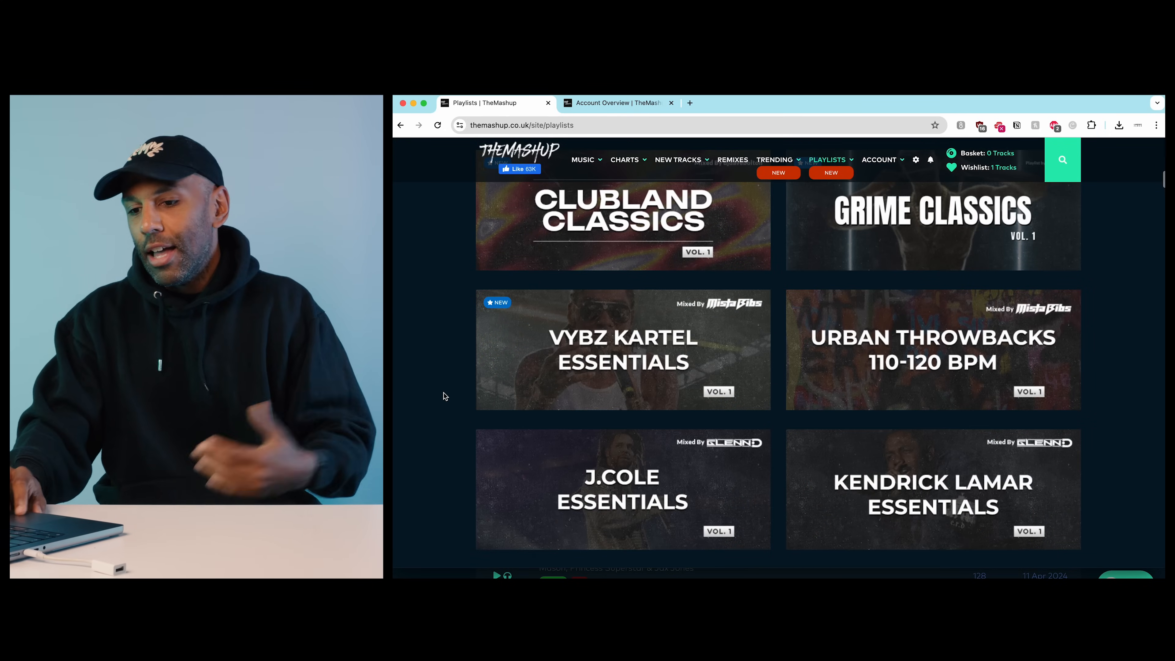
{"action": "scroll", "scroll_direction": "down", "scroll_amount": 3}
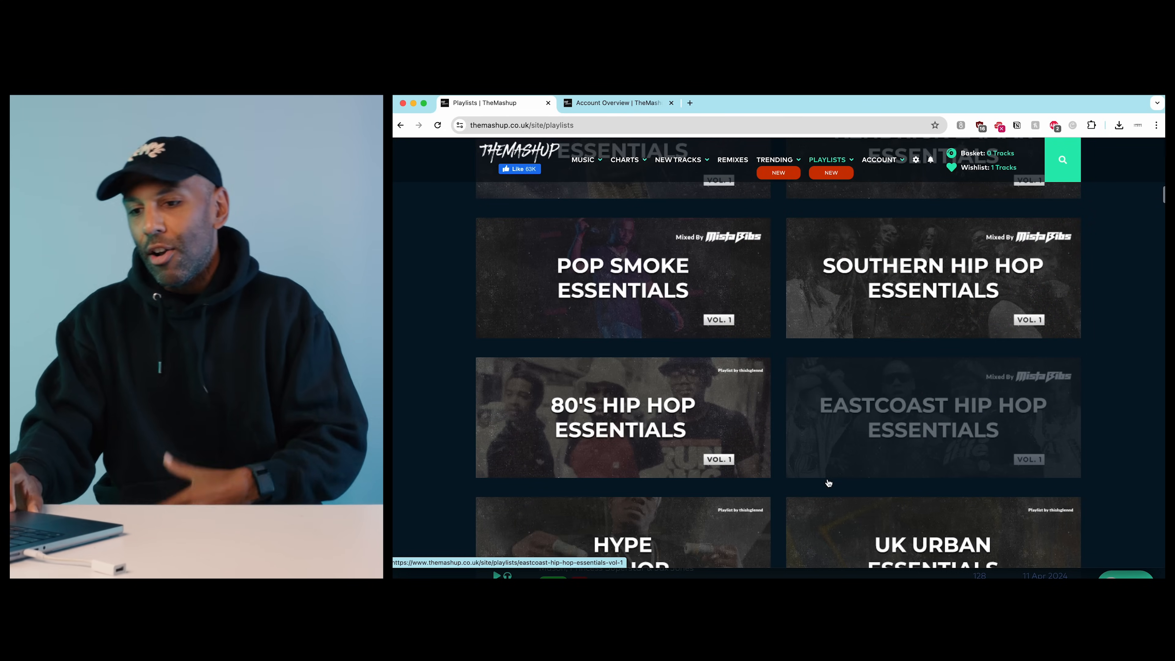
{"action": "scroll", "scroll_direction": "down", "scroll_amount": 3}
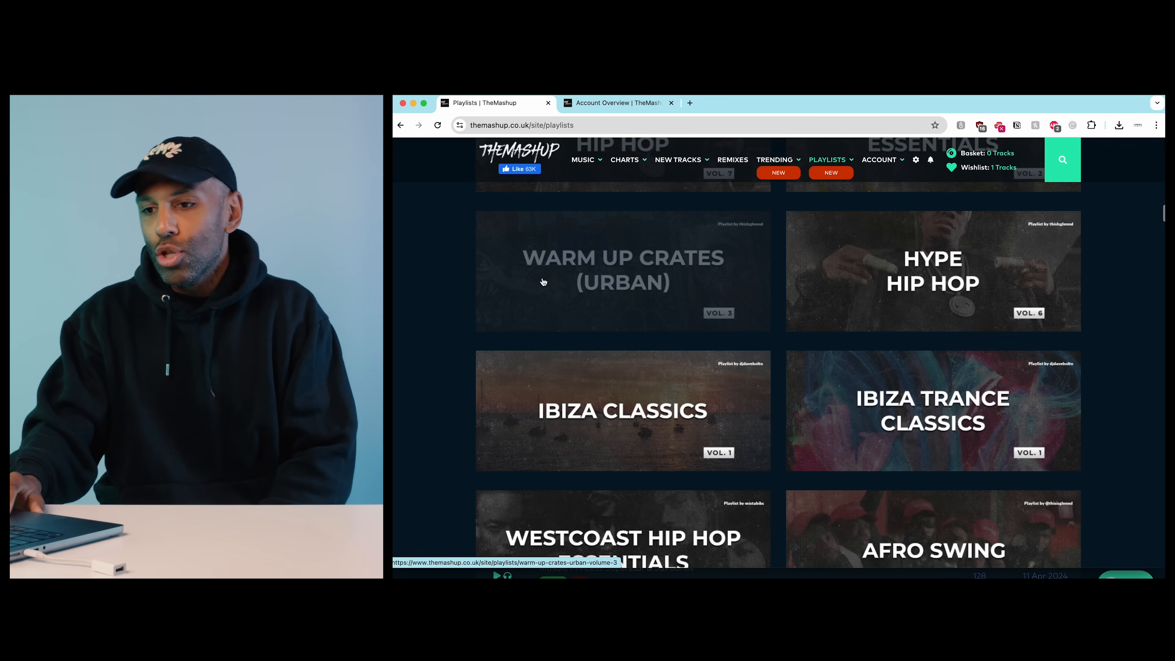
{"action": "mouse_move", "coordinate": [410, 295]}
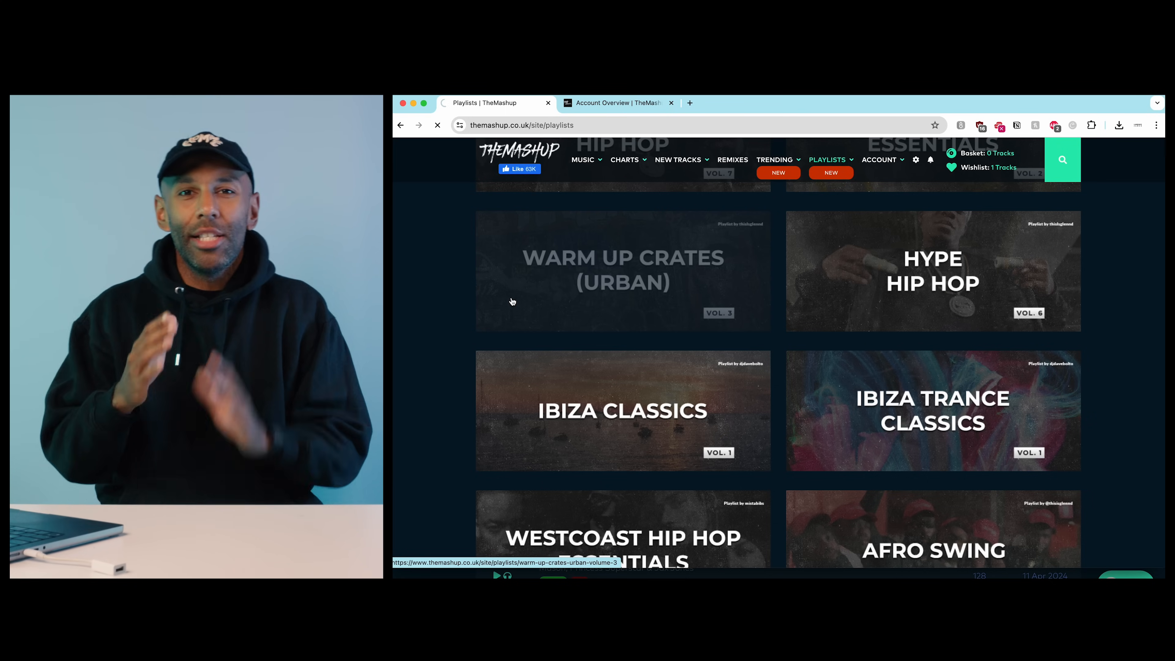
Enter Warm Up Crates (Urban) Vol. 3, preview Future's 'Wait For U', then head back
{"action": "left_click", "coordinate": [622, 269]}
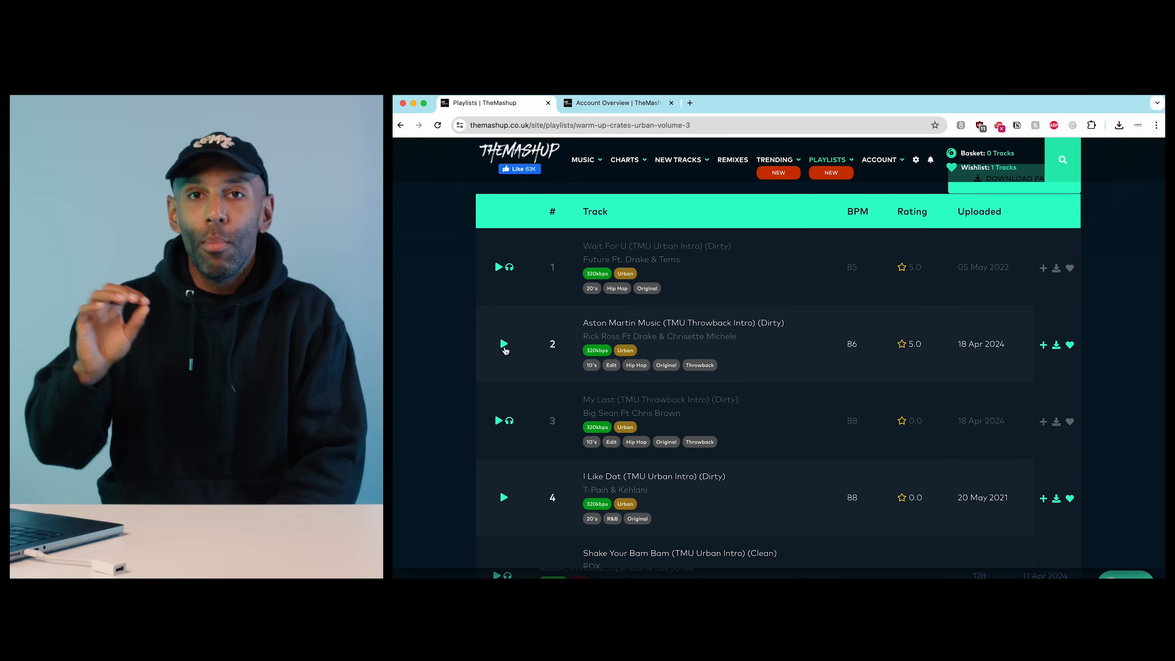
{"action": "mouse_move", "coordinate": [504, 345]}
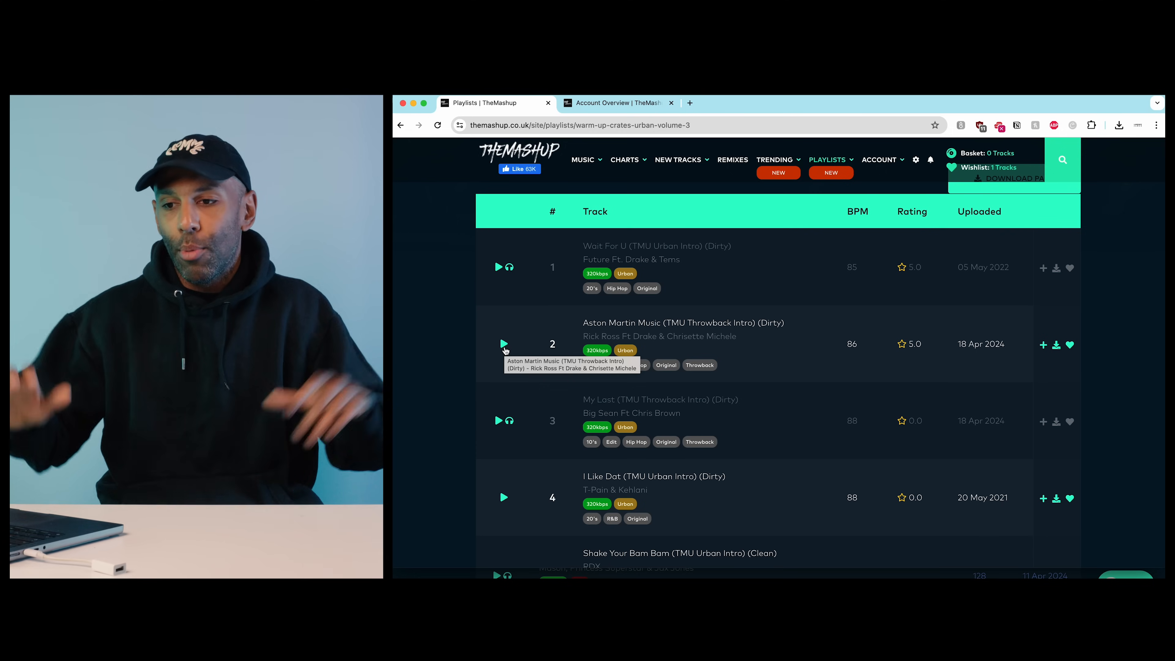
{"action": "left_click", "coordinate": [497, 267]}
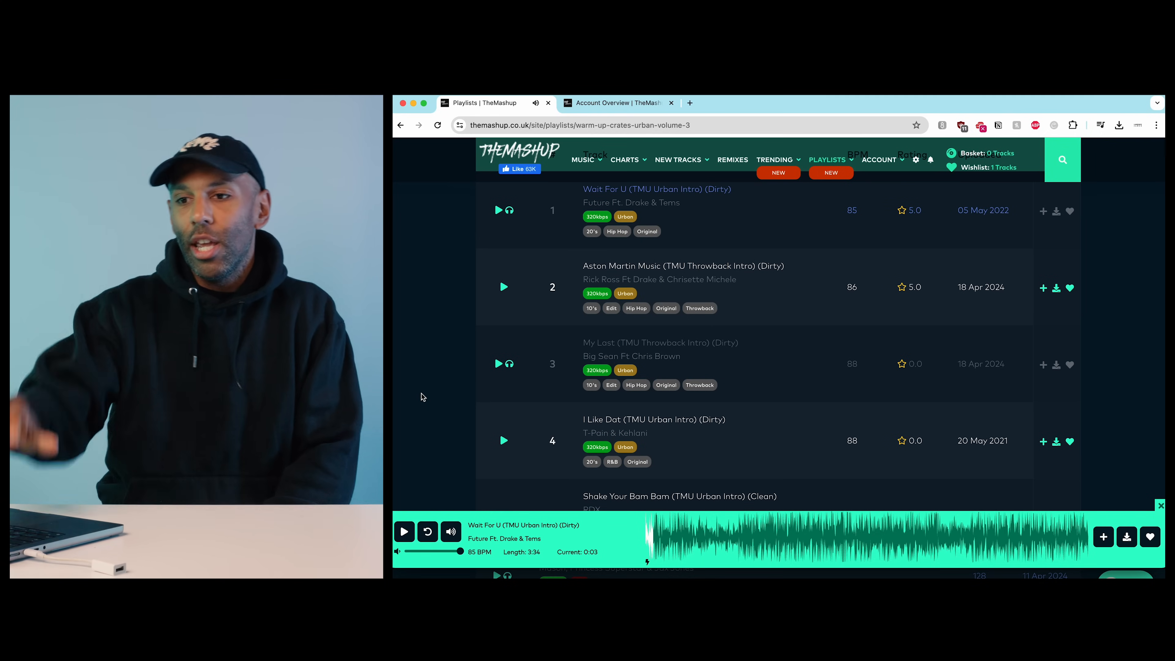
{"action": "left_click", "coordinate": [402, 125]}
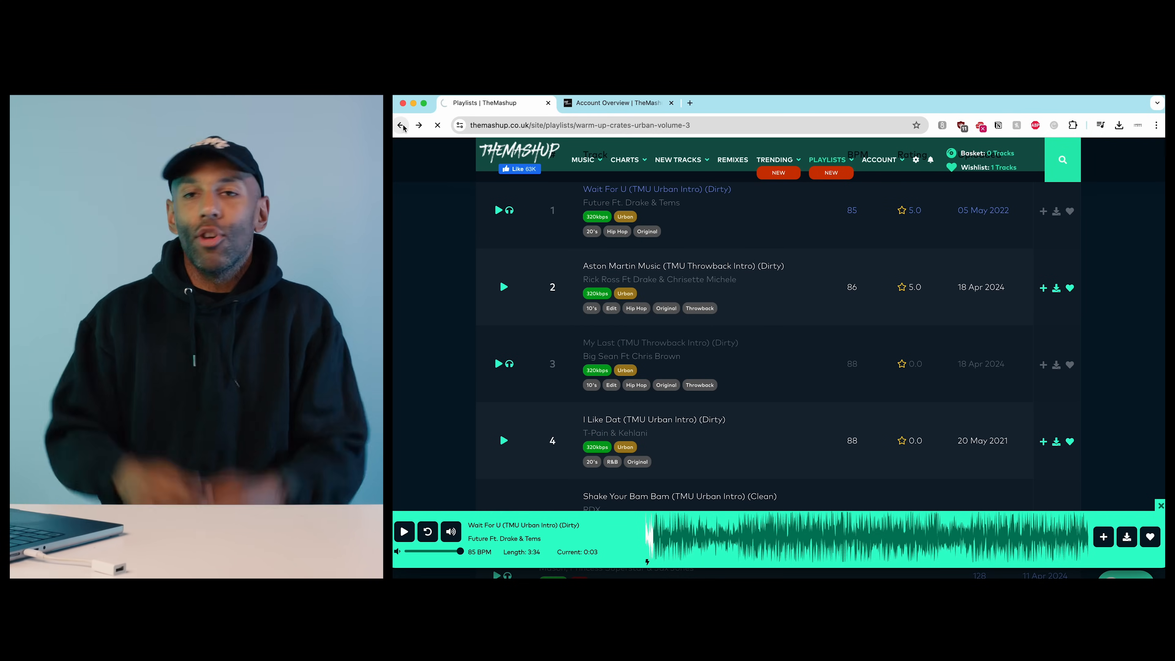
Return to the Playlists overview and scroll from 90's Hip Hop Essentials down to the New Years Eve collections
{"action": "left_click", "coordinate": [401, 125]}
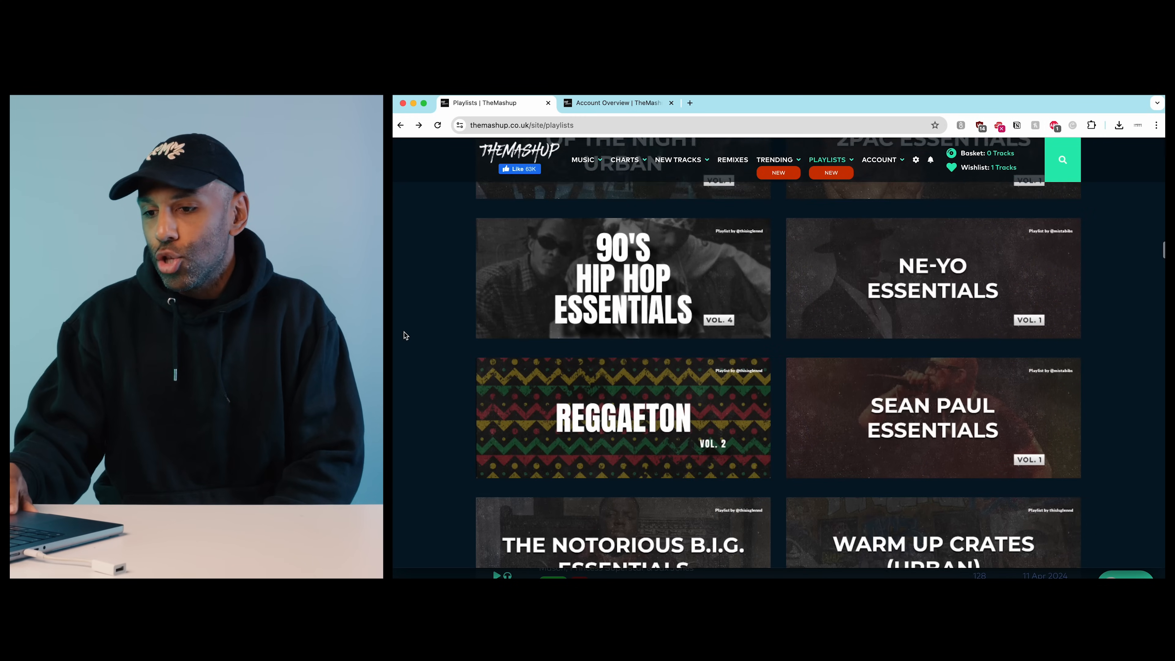
{"action": "scroll", "scroll_direction": "down", "scroll_amount": 3}
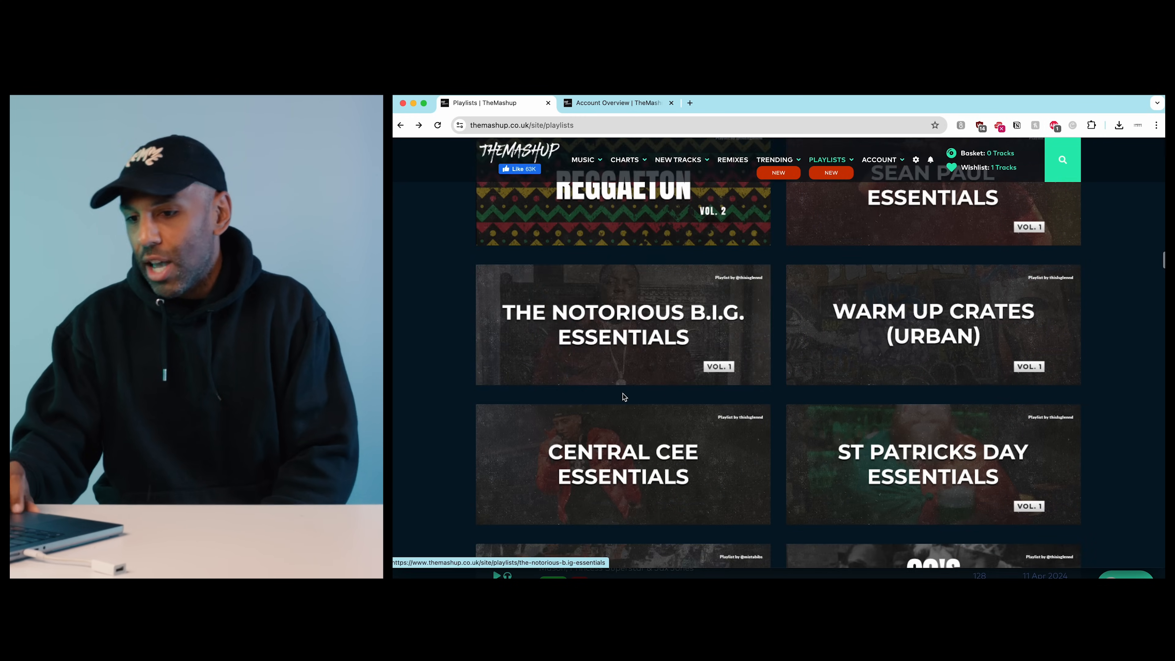
{"action": "scroll", "scroll_direction": "down", "scroll_amount": 3}
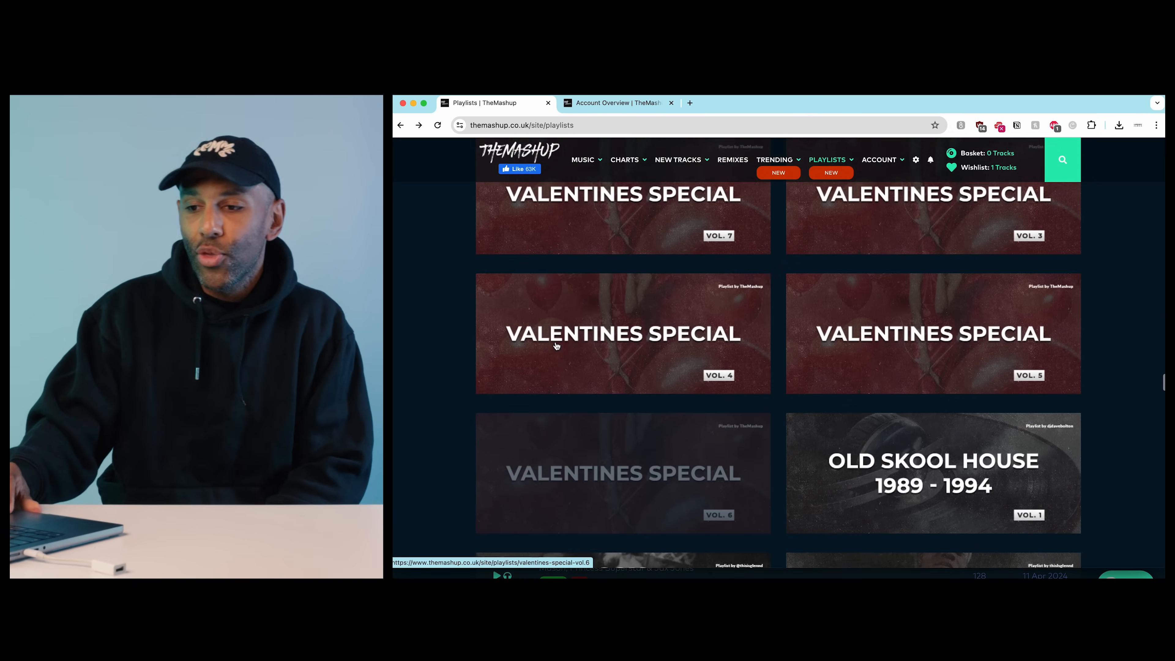
{"action": "scroll", "scroll_direction": "up", "scroll_amount": 3}
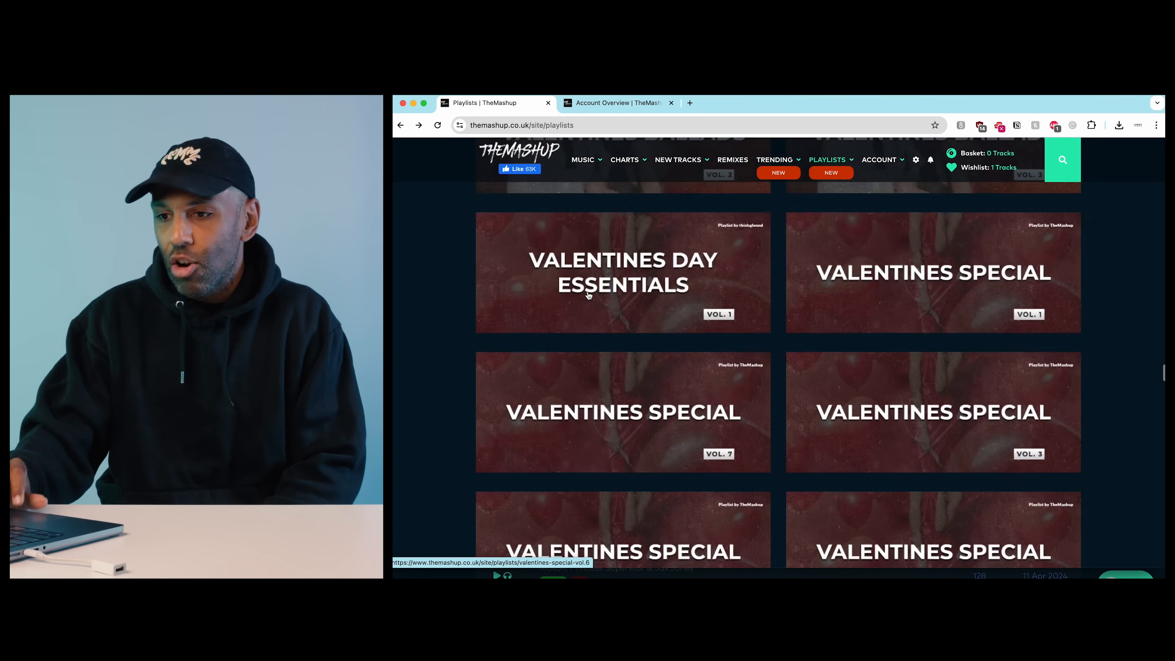
{"action": "scroll", "scroll_direction": "down", "scroll_amount": 3}
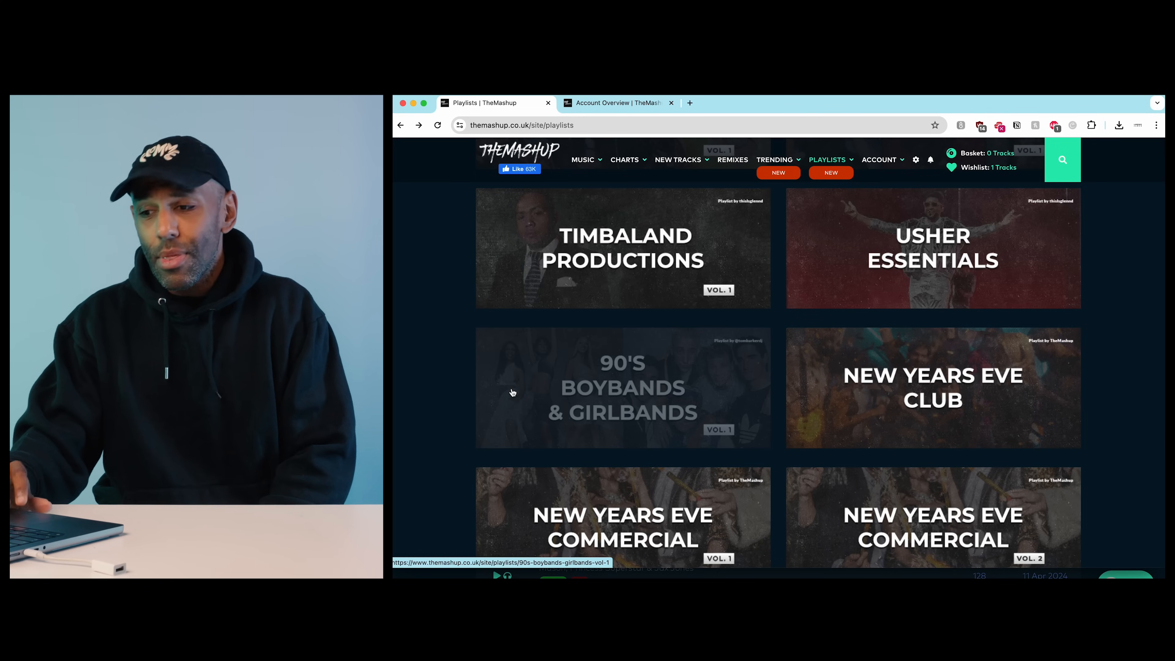
{"action": "scroll", "scroll_direction": "down", "scroll_amount": 3}
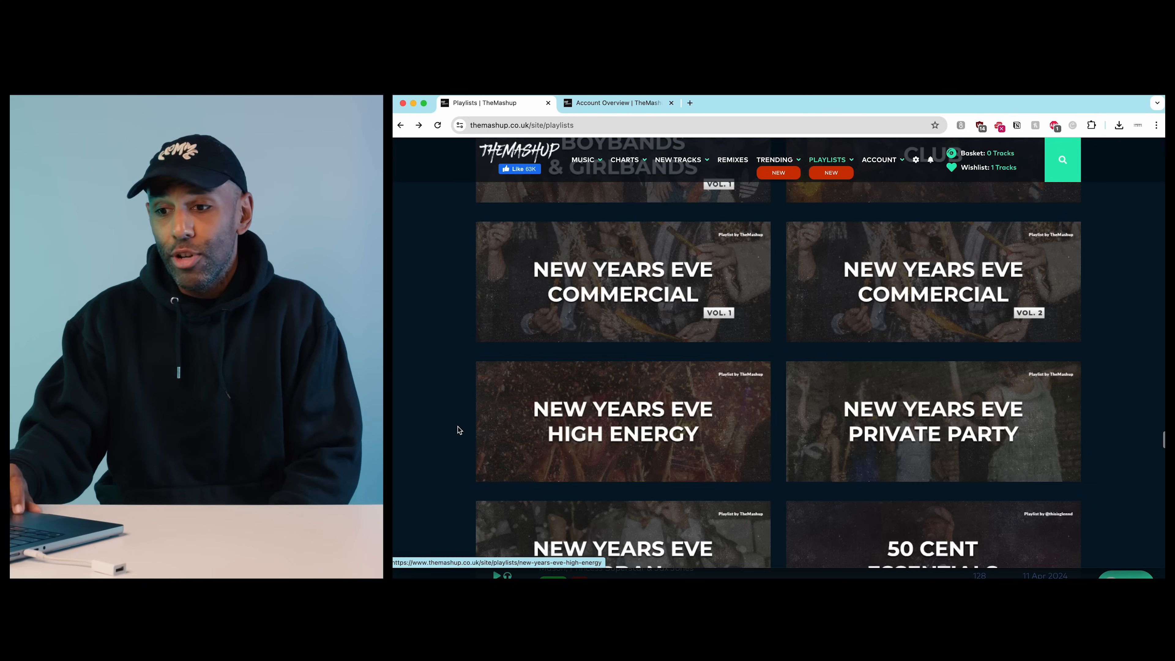
{"action": "scroll", "scroll_direction": "down", "scroll_amount": 3}
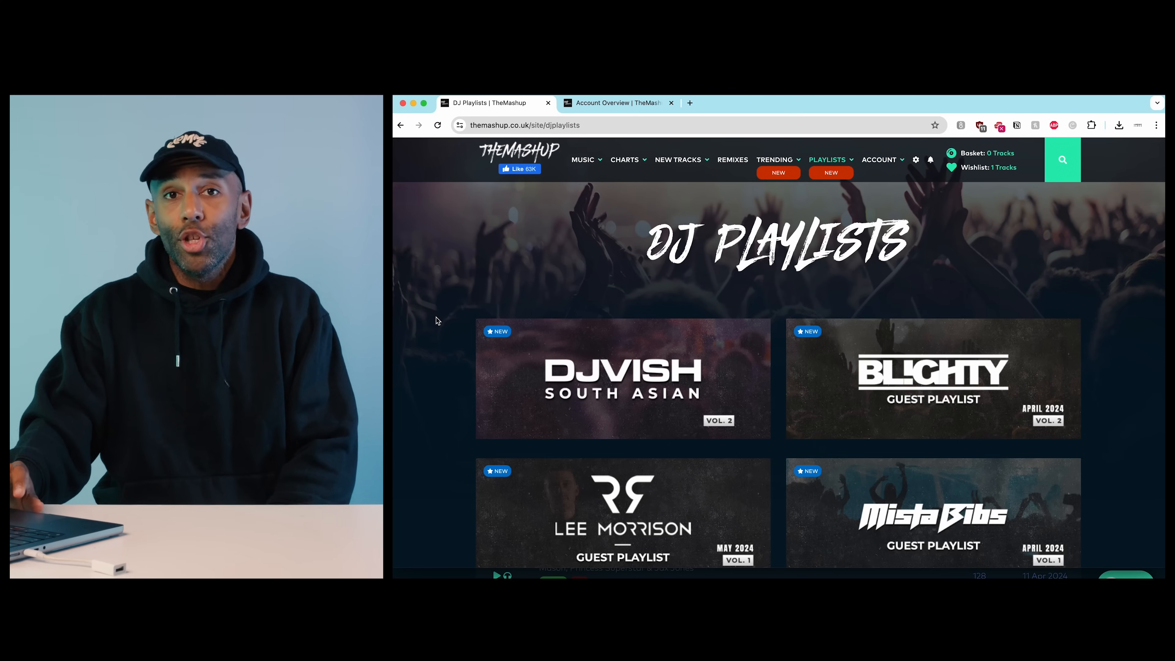
Scroll the DJ Playlists page to guest sets by Triple A Sounds, R3WIRE, Alfie Cridland, Ironik and Policy
{"action": "scroll", "scroll_direction": "down", "scroll_amount": 3}
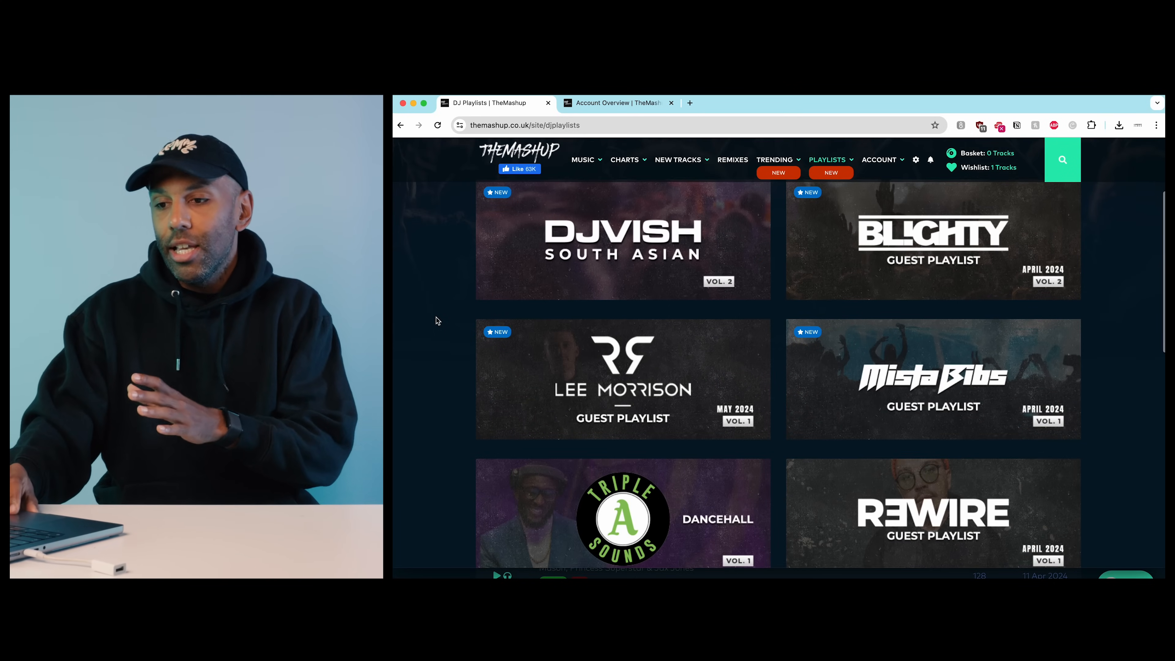
{"action": "scroll", "scroll_direction": "down", "scroll_amount": 3}
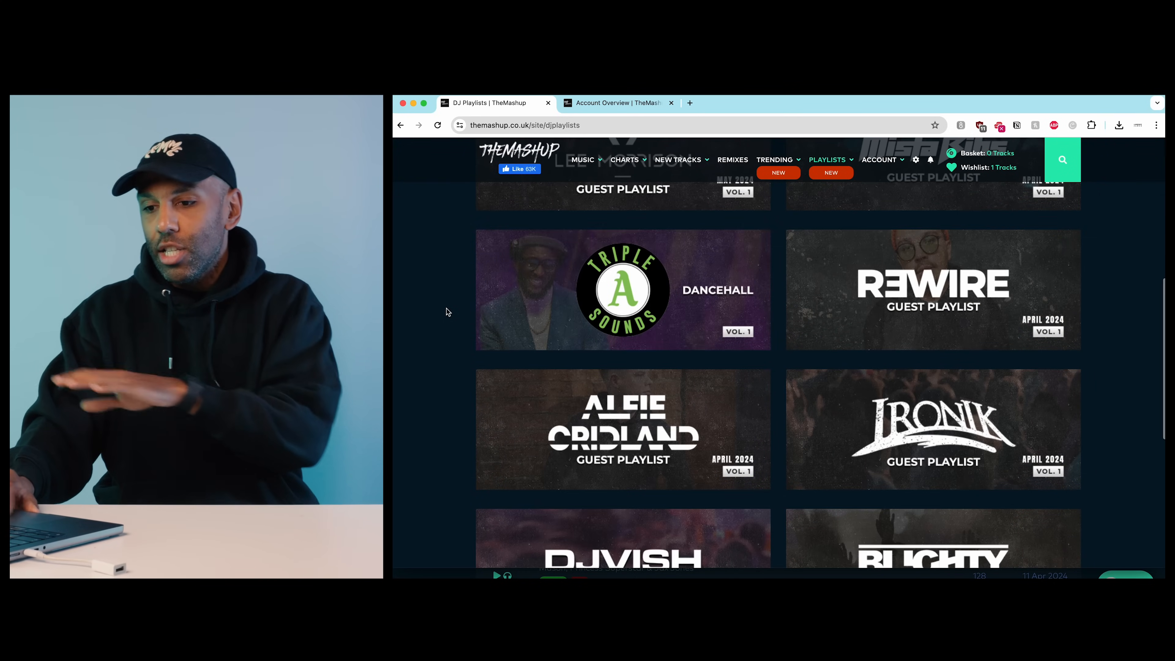
{"action": "scroll", "scroll_direction": "down", "scroll_amount": 3}
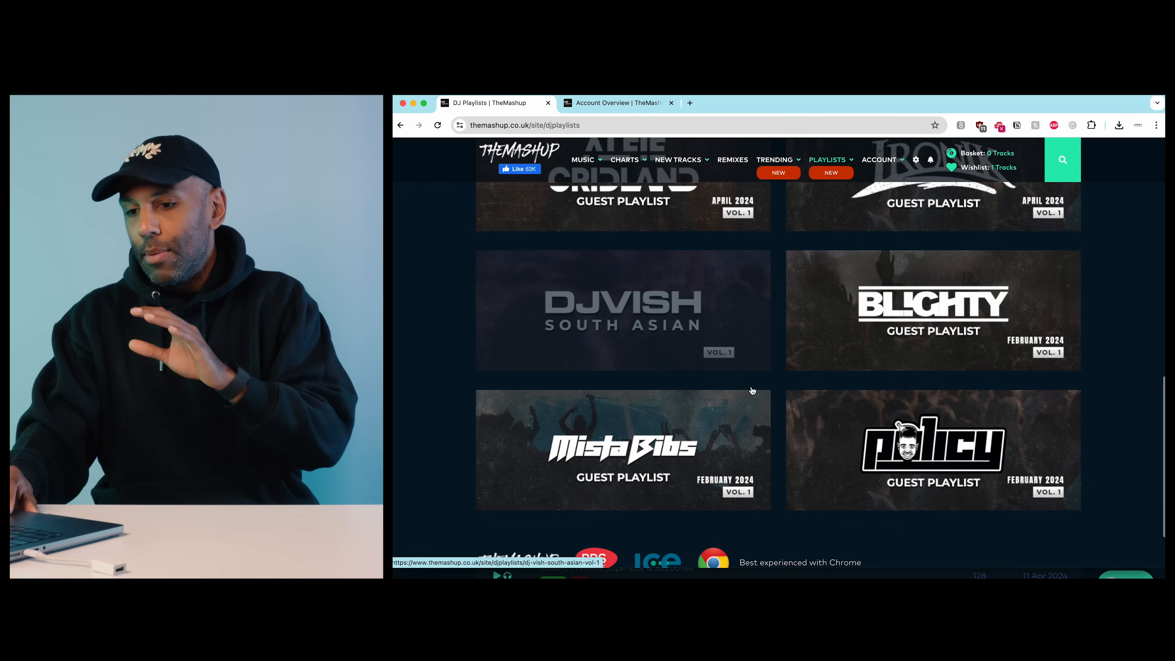
{"action": "scroll", "scroll_direction": "up", "scroll_amount": 3}
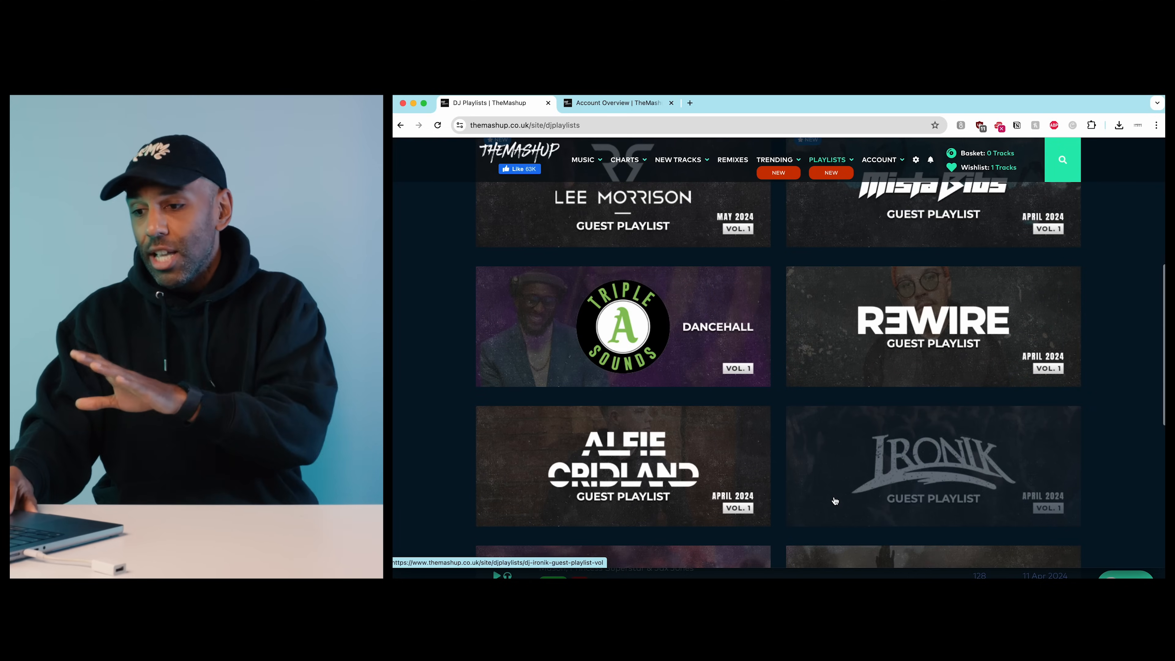
{"action": "scroll", "scroll_direction": "down", "scroll_amount": 3}
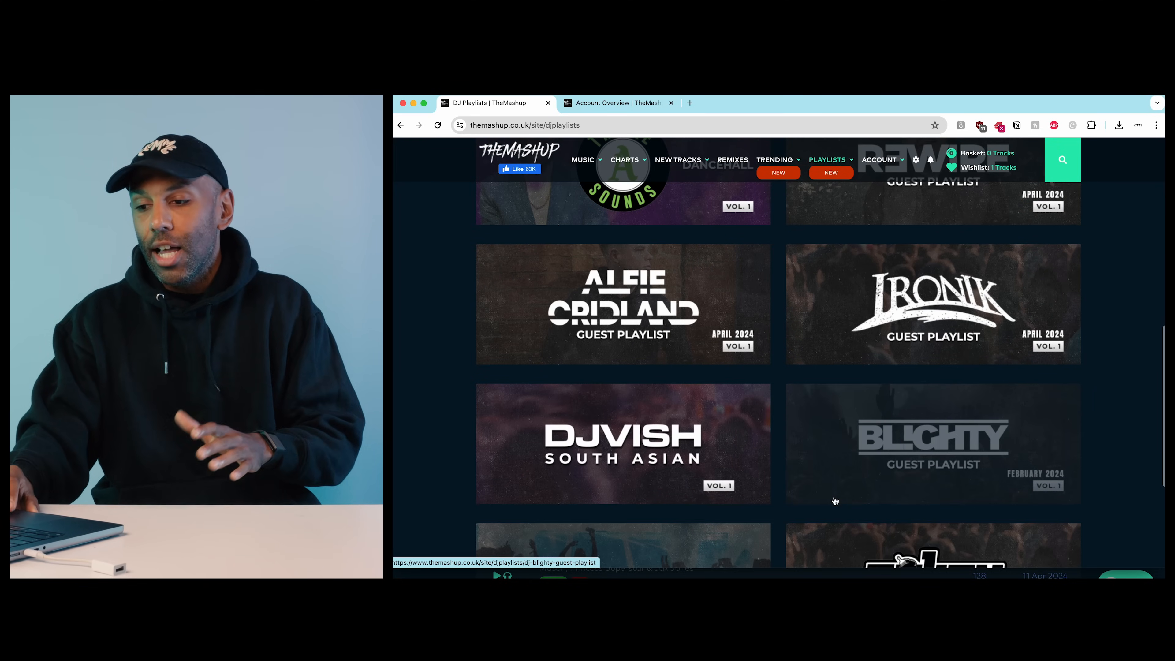
{"action": "mouse_move", "coordinate": [1015, 466]}
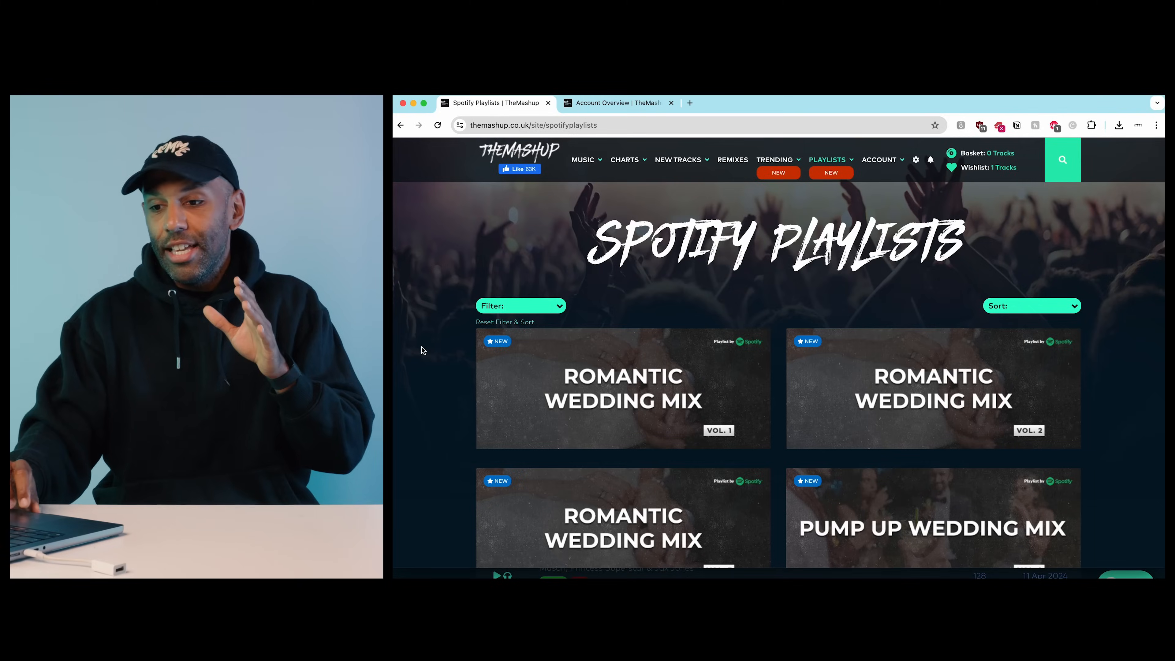
Browse the Spotify Playlists tiles — wedding mixes, UK hits, African Heat and 'This Is' artist playlists
{"action": "scroll", "scroll_direction": "down", "scroll_amount": 3}
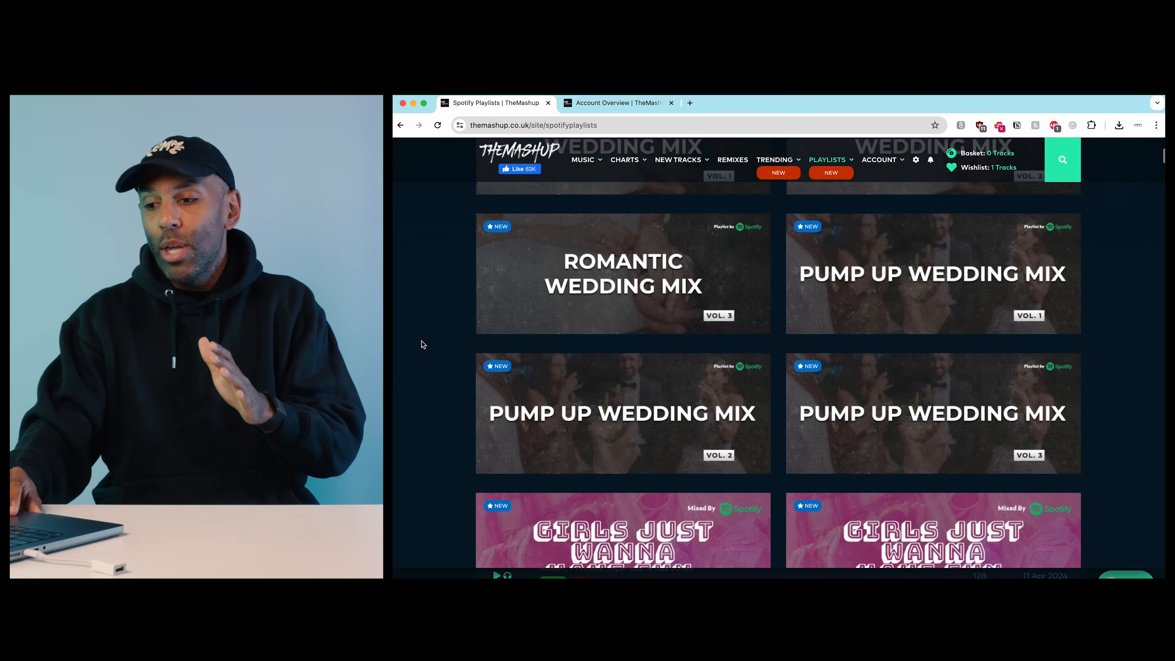
{"action": "scroll", "scroll_direction": "down", "scroll_amount": 3}
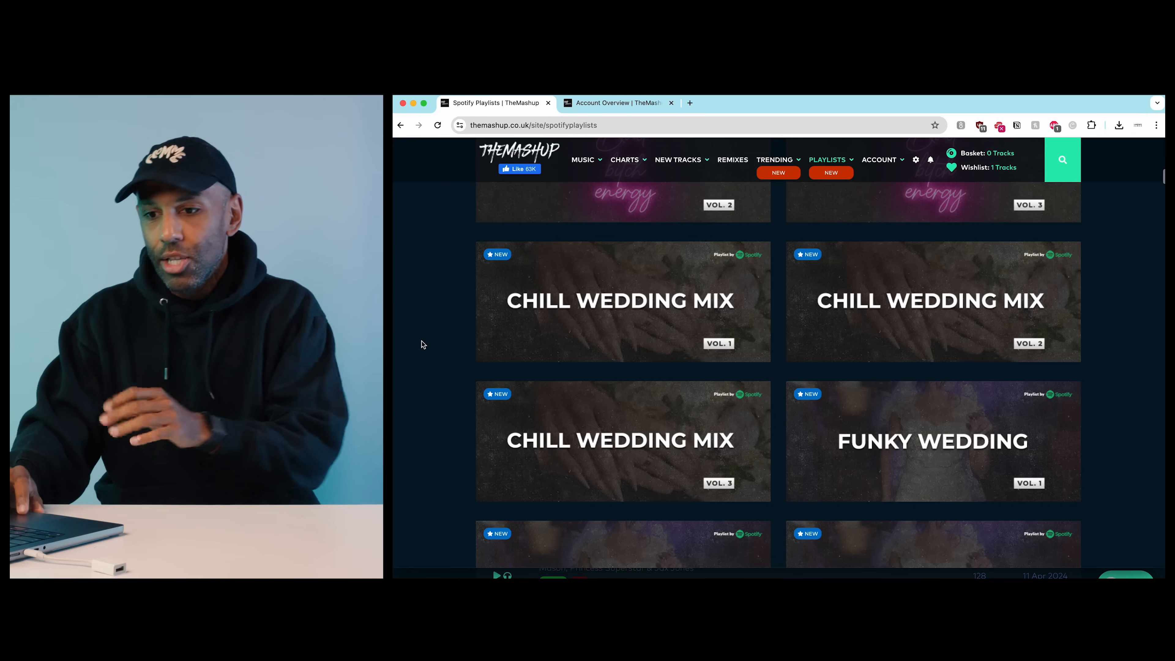
{"action": "scroll", "scroll_direction": "down", "scroll_amount": 3}
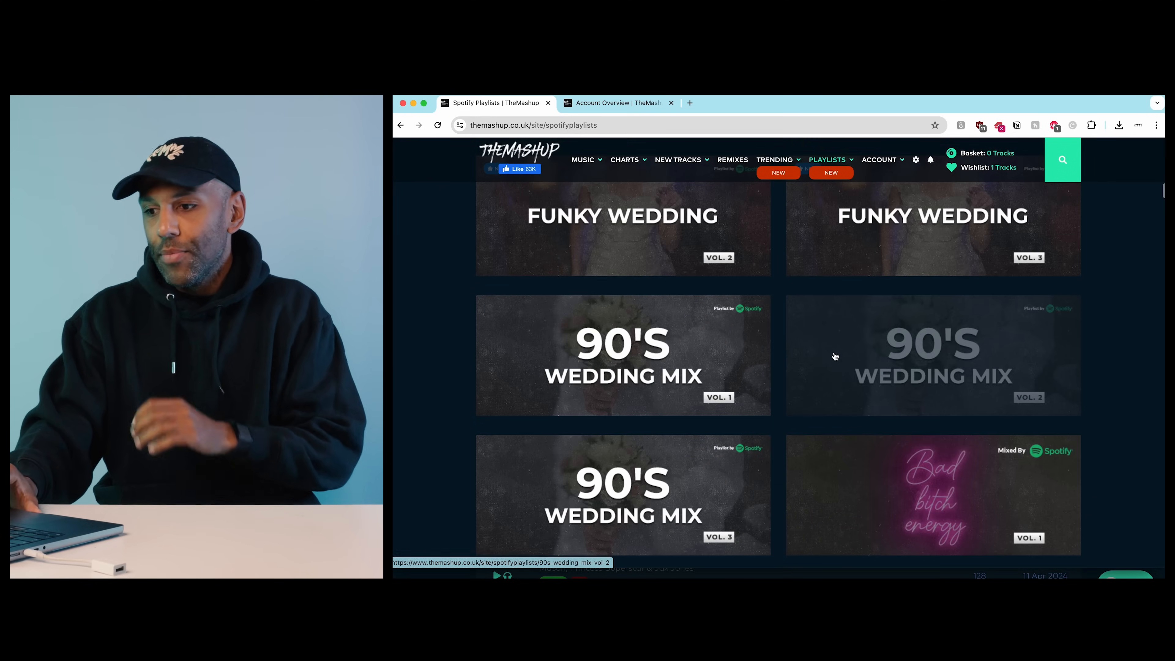
{"action": "scroll", "scroll_direction": "down", "scroll_amount": 3}
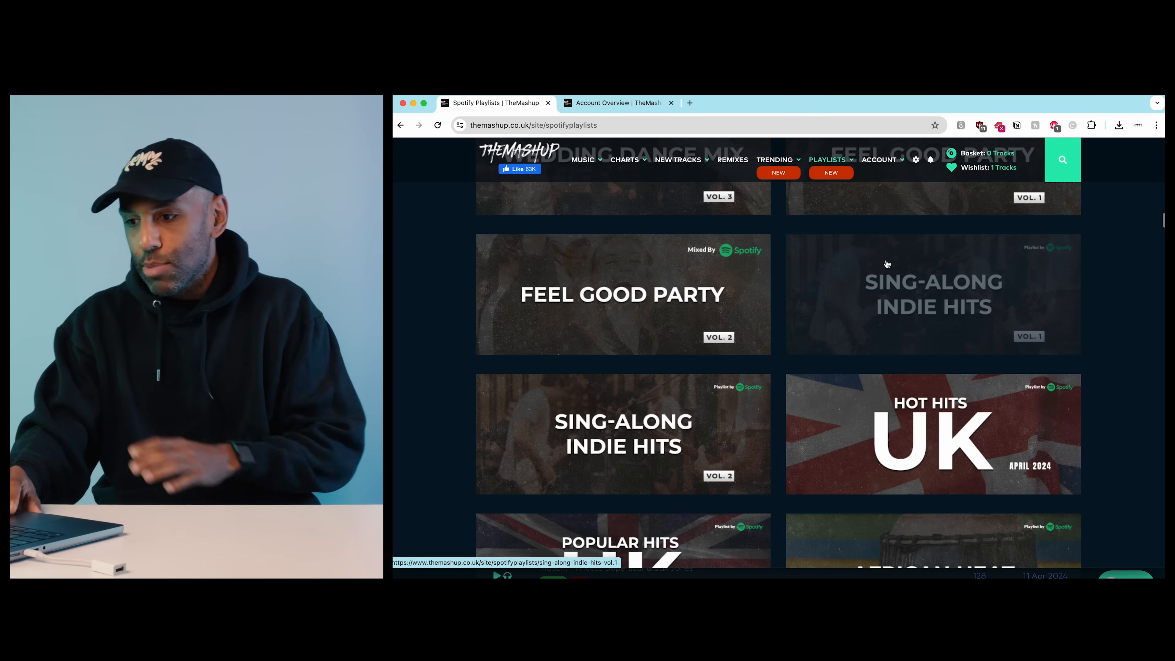
{"action": "scroll", "scroll_direction": "down", "scroll_amount": 3}
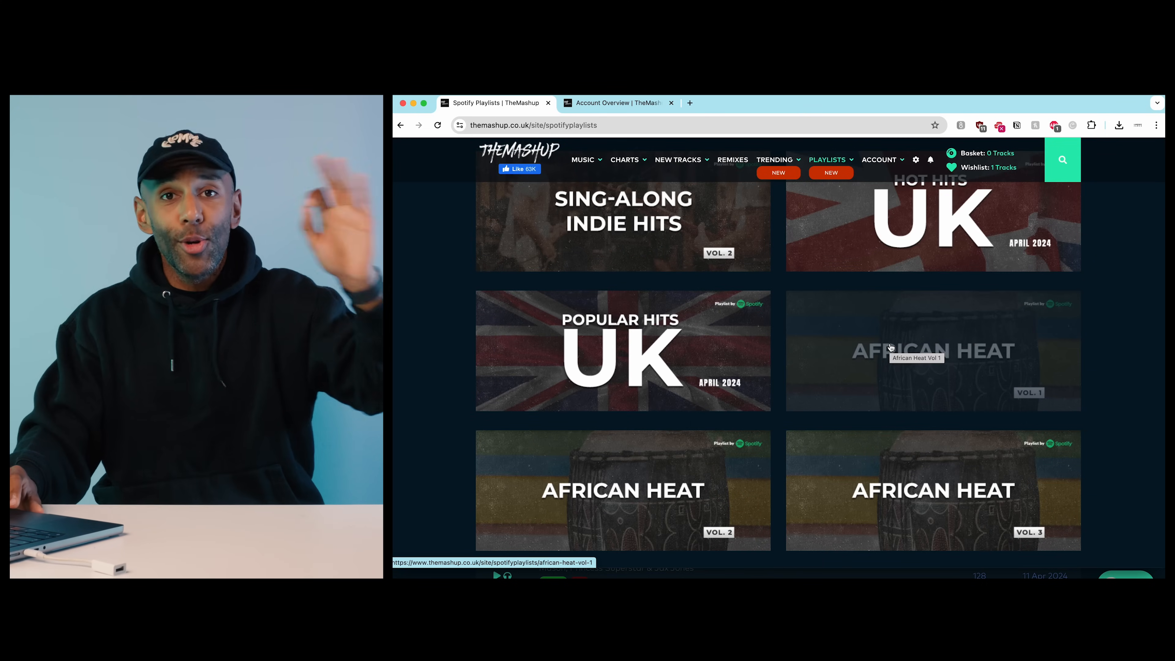
{"action": "scroll", "scroll_direction": "down", "scroll_amount": 3}
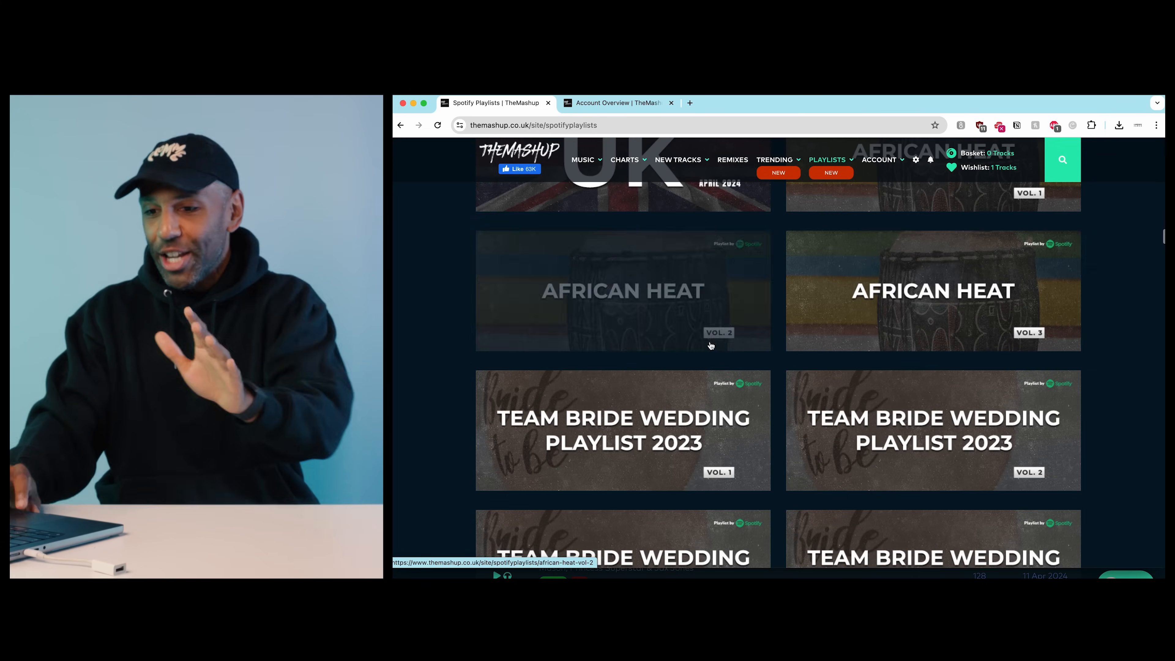
{"action": "scroll", "scroll_direction": "down", "scroll_amount": 3}
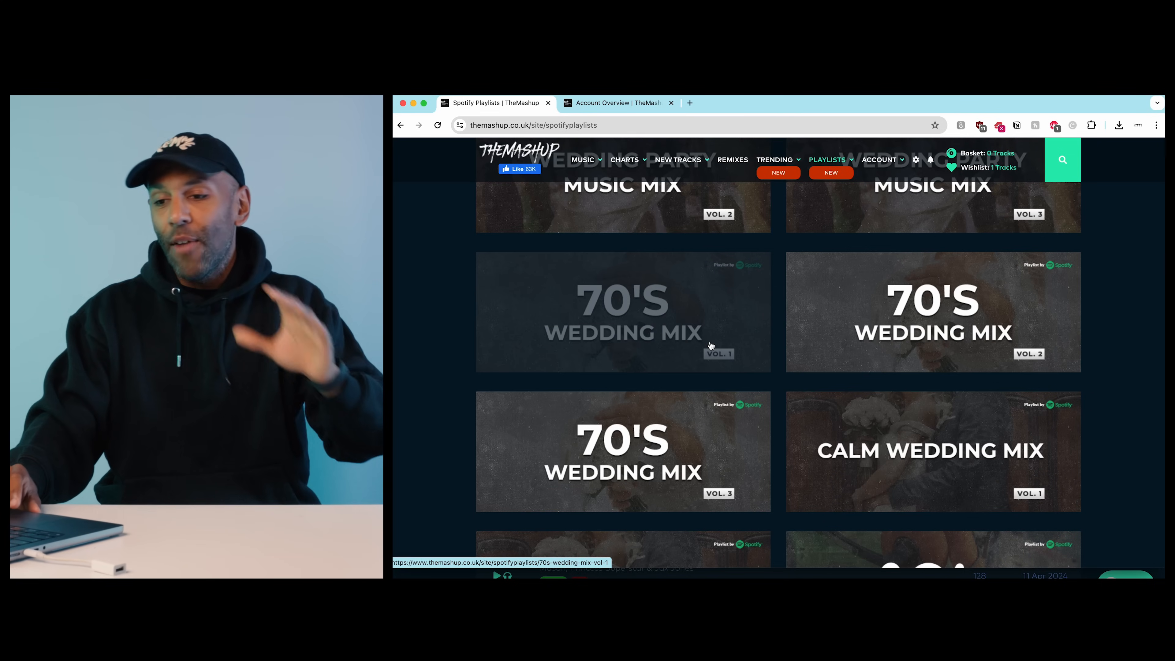
{"action": "mouse_move", "coordinate": [461, 368]}
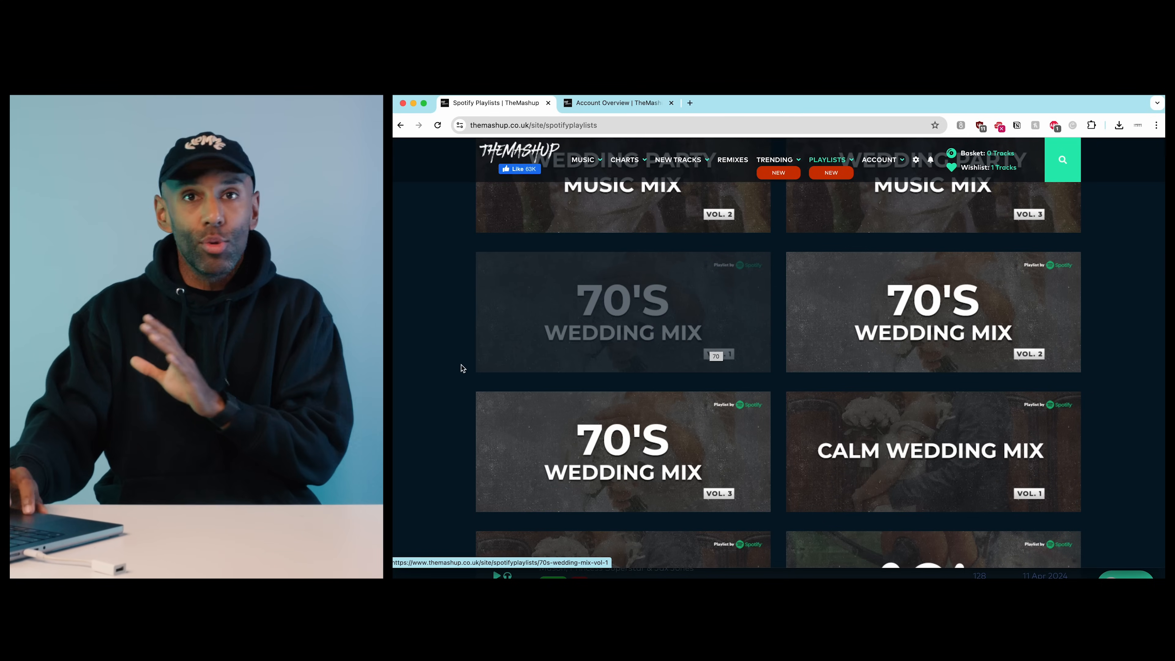
{"action": "left_click", "coordinate": [882, 160]}
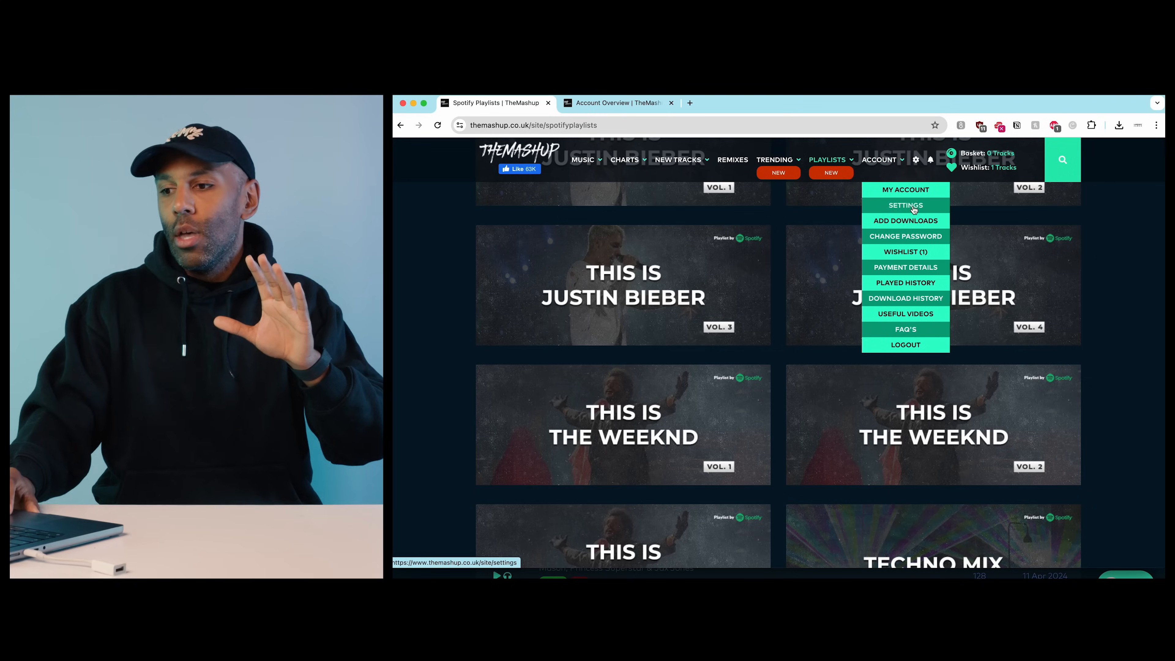
Go to Account > Settings and view the Zip Folder Structure options from Classic to Genre folders
{"action": "left_click", "coordinate": [905, 205]}
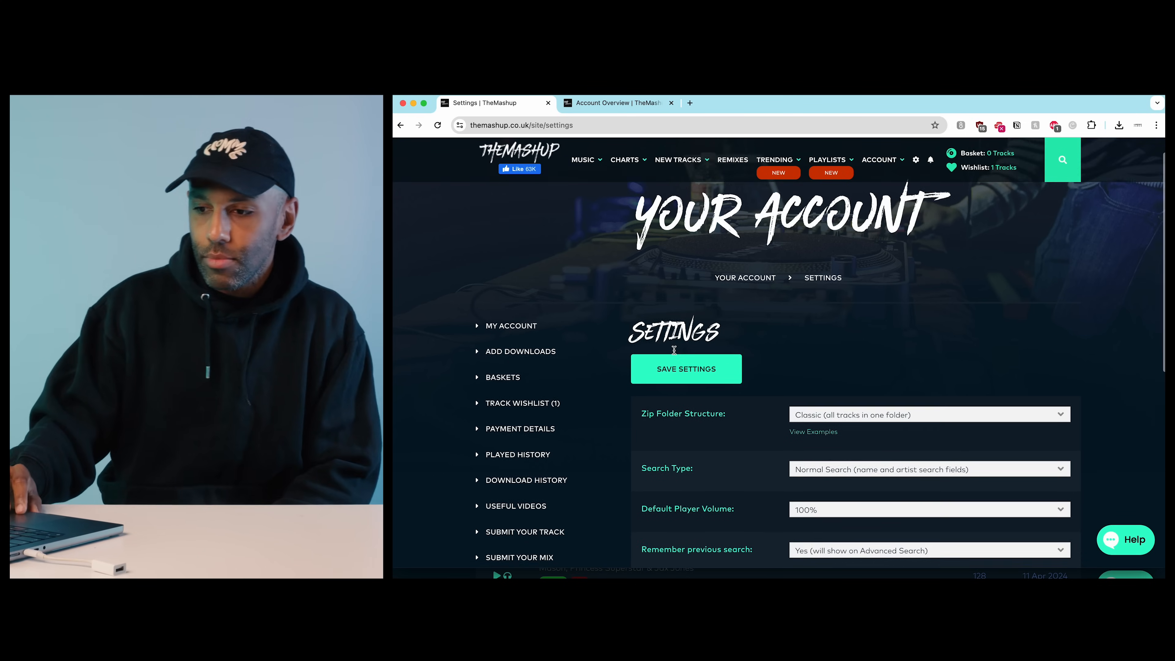
{"action": "scroll", "scroll_direction": "down", "scroll_amount": 3}
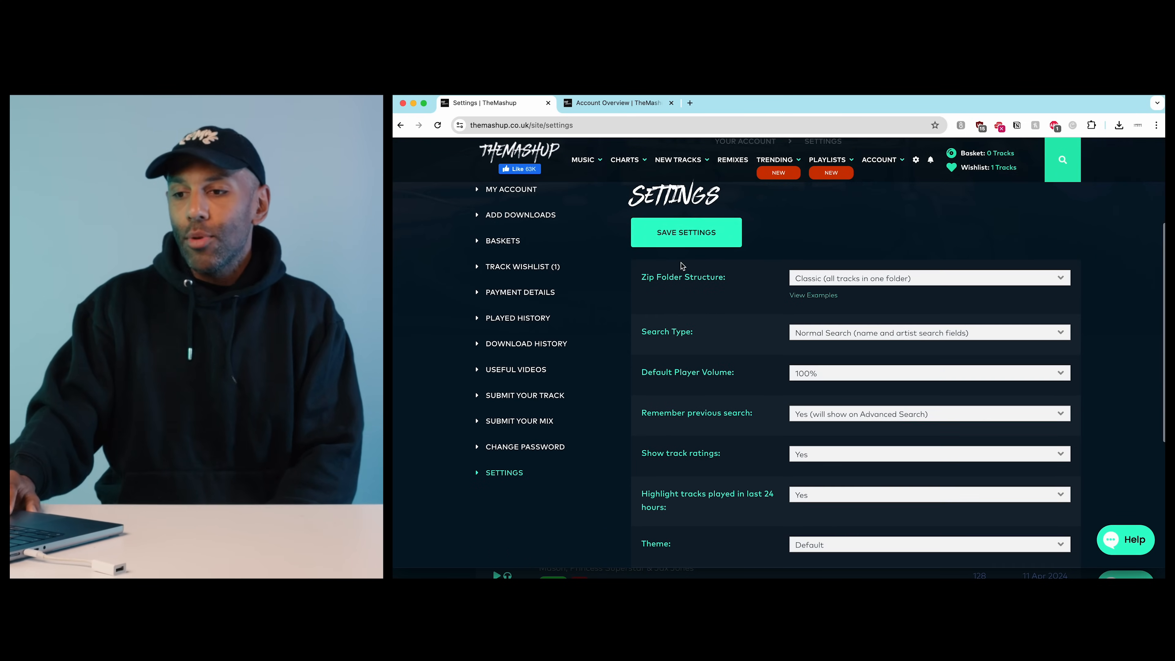
{"action": "scroll", "scroll_direction": "up", "scroll_amount": 3}
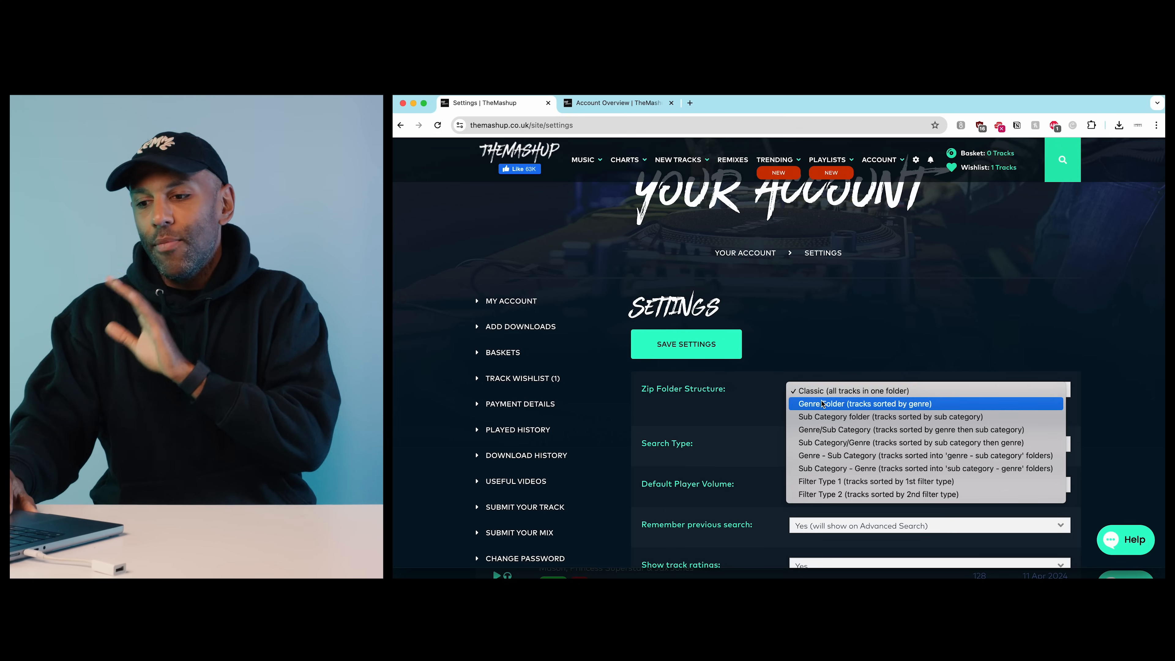
{"action": "left_click", "coordinate": [850, 390]}
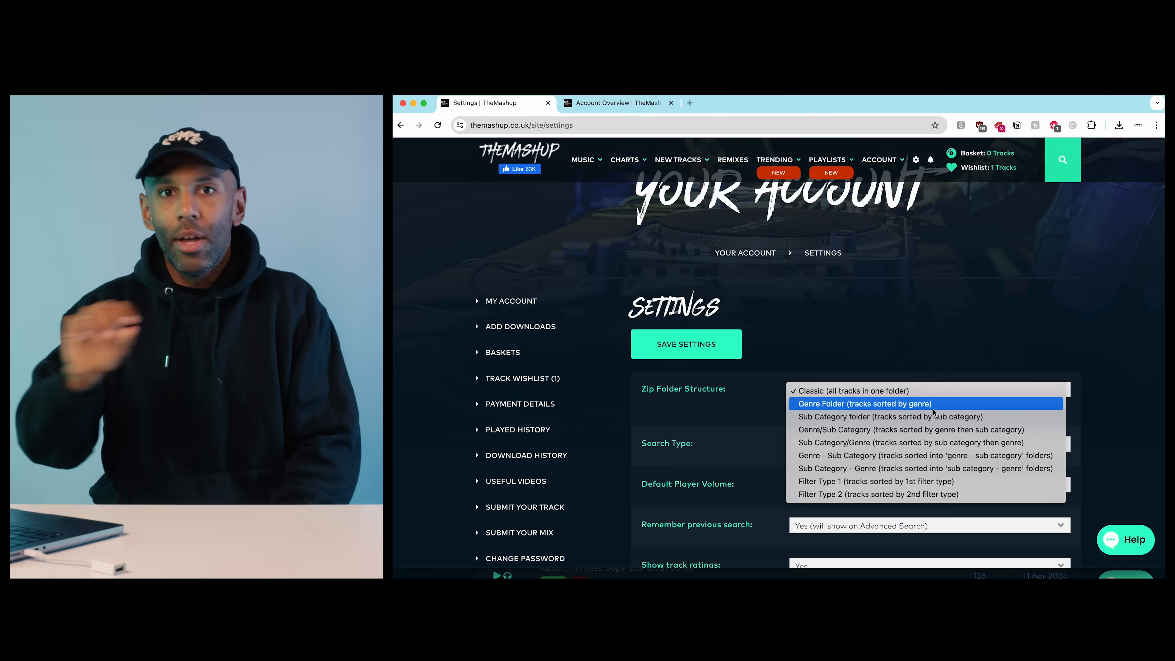
{"action": "mouse_move", "coordinate": [918, 417]}
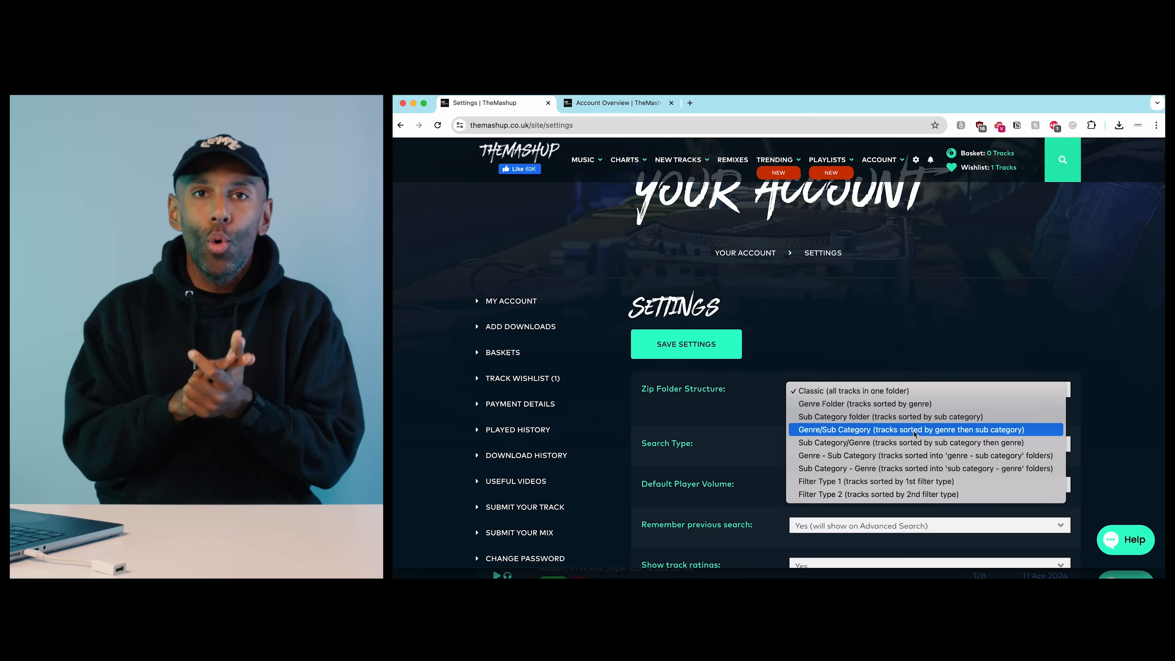
{"action": "left_click", "coordinate": [851, 390]}
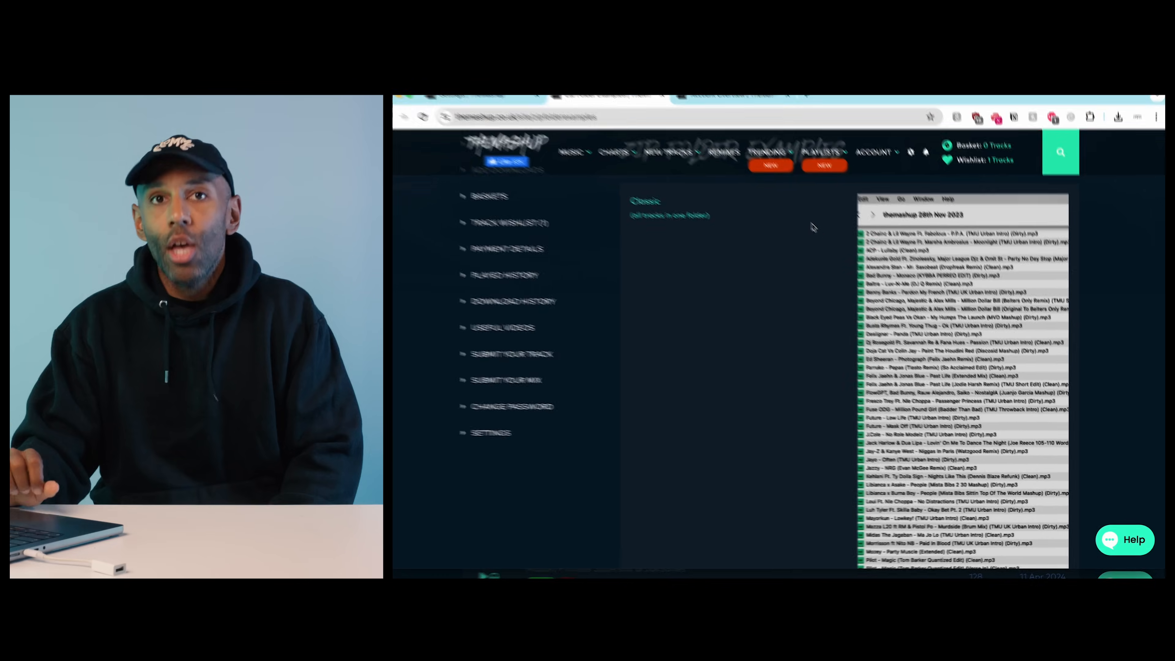
{"action": "scroll", "scroll_direction": "down", "scroll_amount": 3}
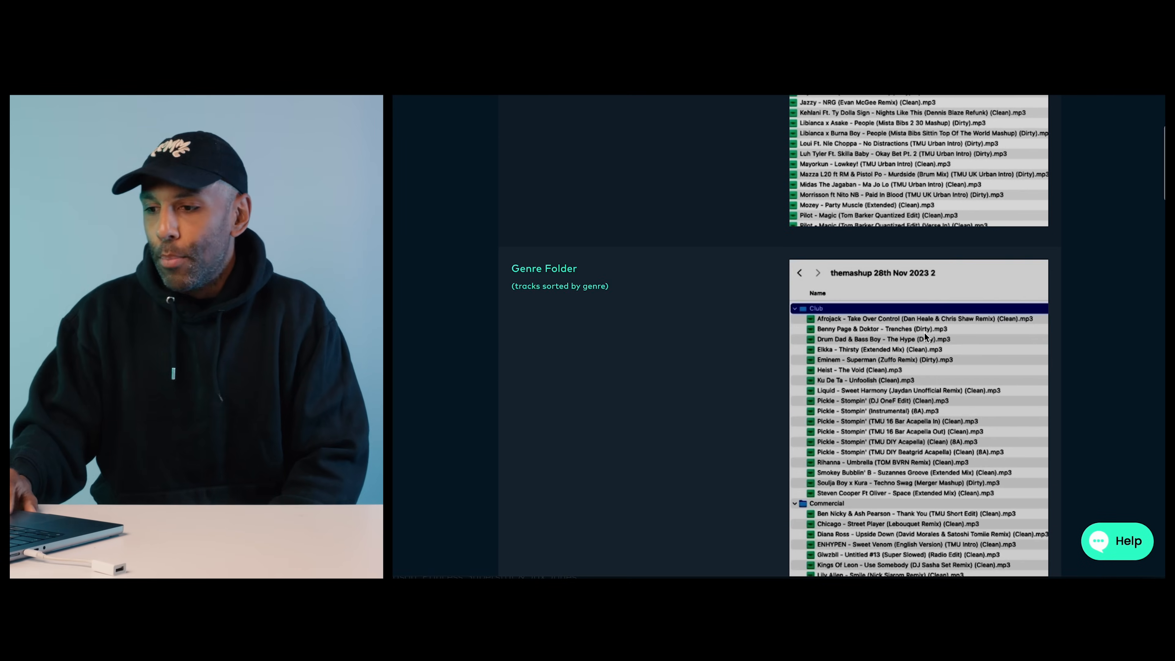
{"action": "scroll", "scroll_direction": "down", "scroll_amount": 3}
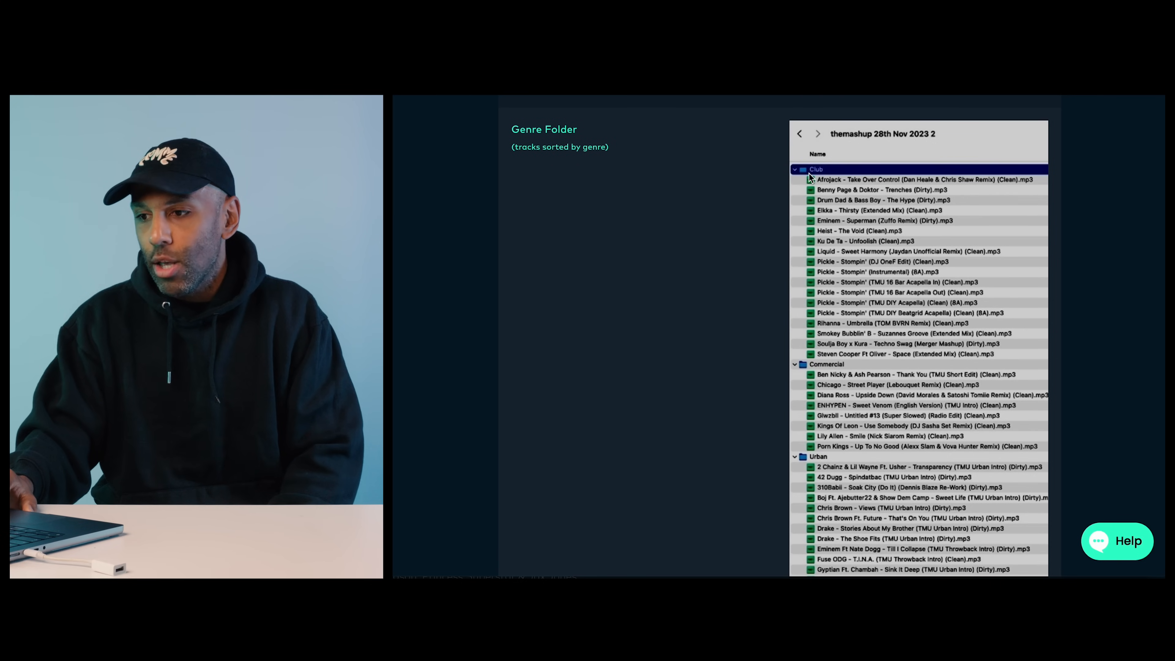
{"action": "scroll", "scroll_direction": "down", "scroll_amount": 3}
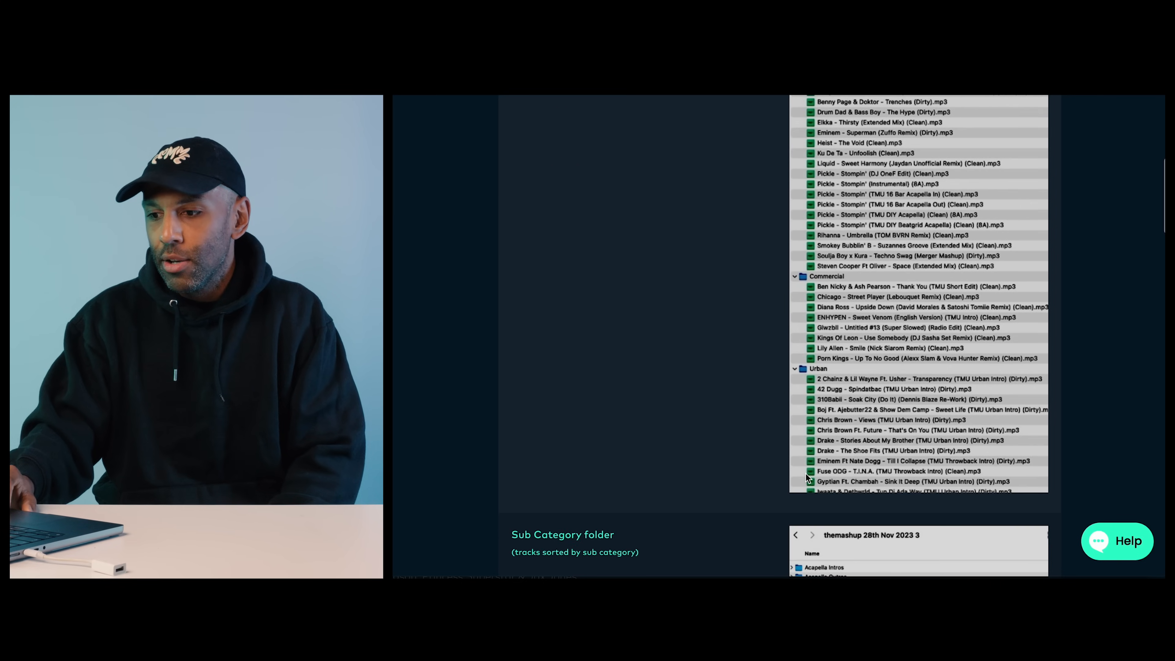
{"action": "scroll", "scroll_direction": "down", "scroll_amount": 3}
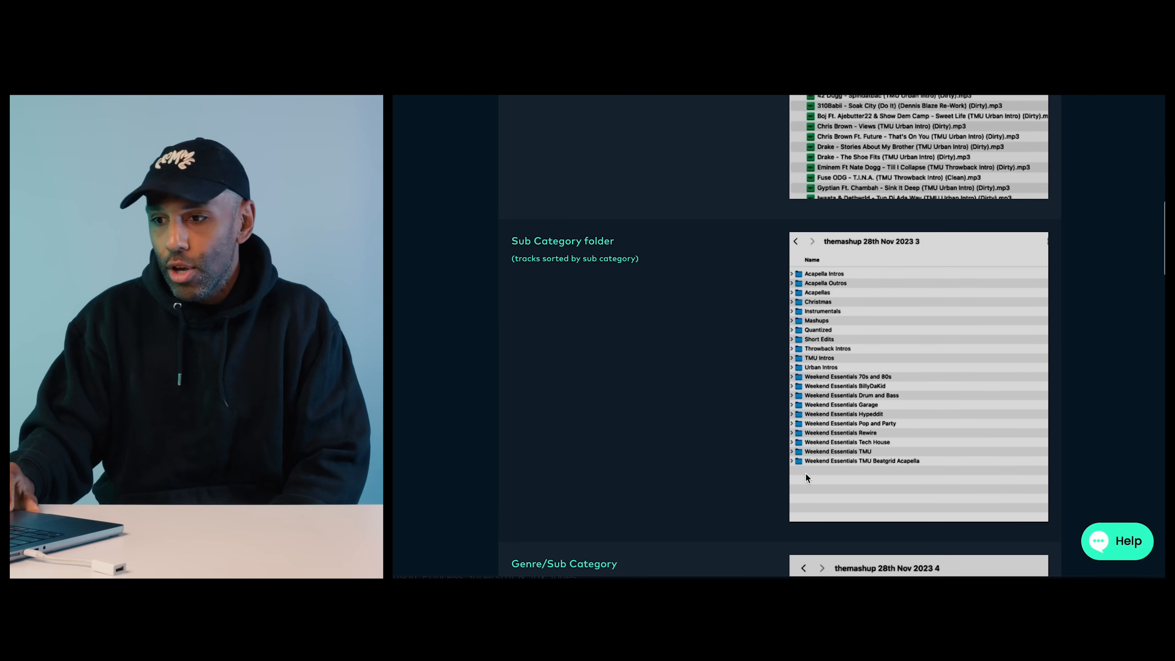
{"action": "mouse_move", "coordinate": [577, 282]}
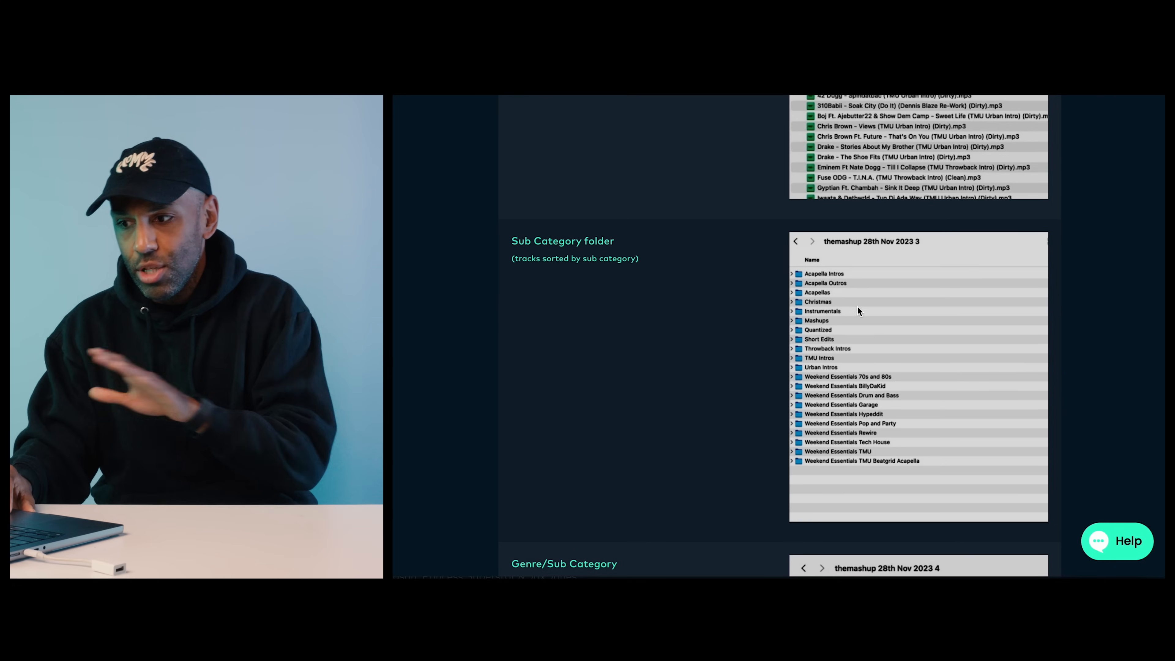
{"action": "scroll", "scroll_direction": "down", "scroll_amount": 3}
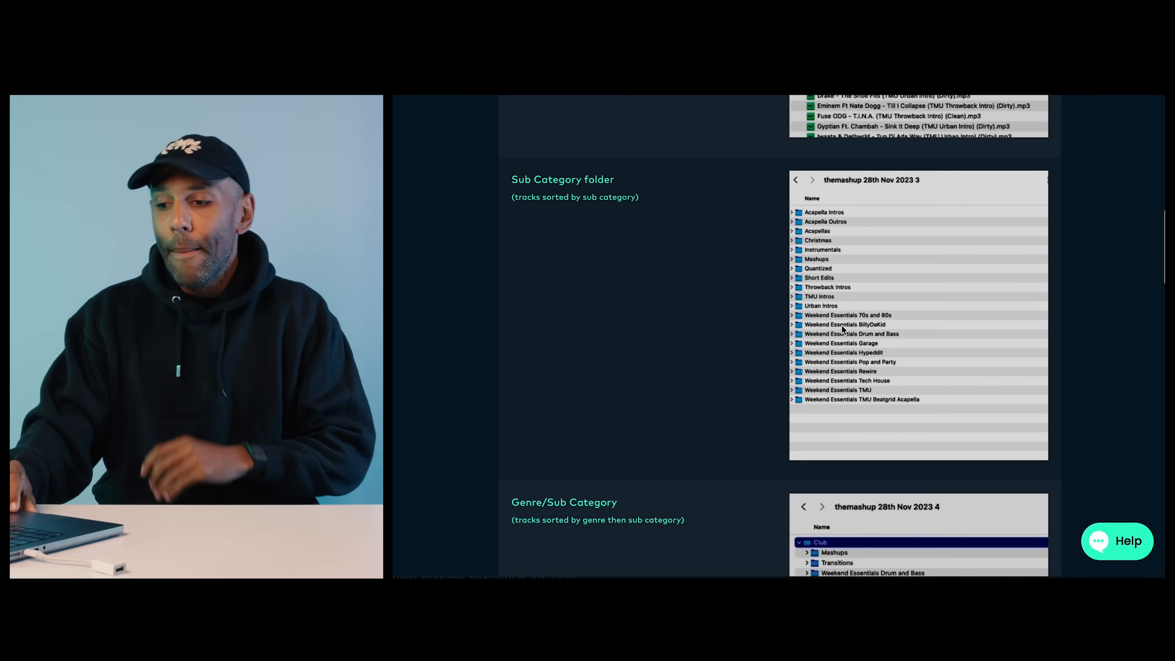
{"action": "scroll", "scroll_direction": "down", "scroll_amount": 3}
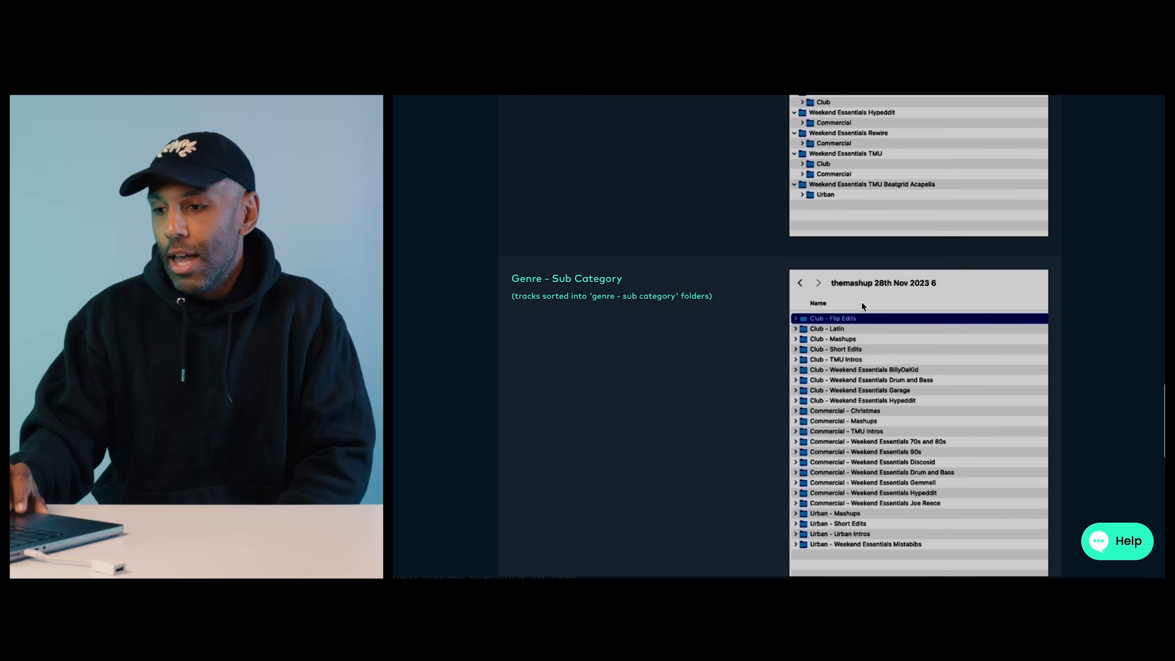
{"action": "scroll", "scroll_direction": "up", "scroll_amount": 3}
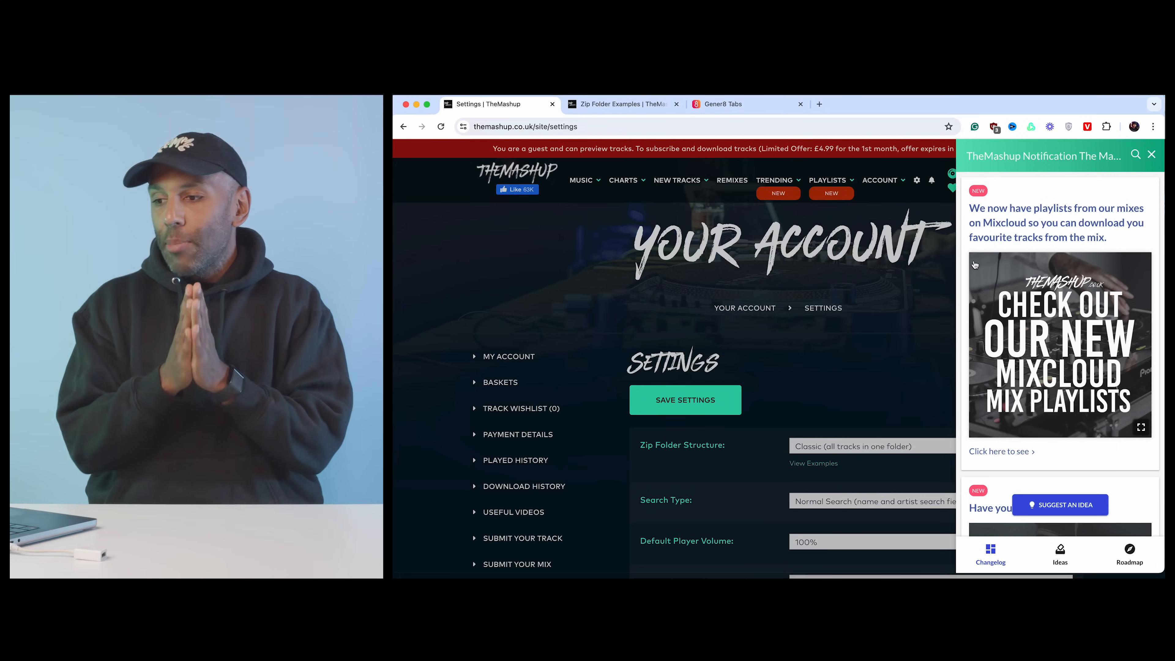
Reopen the site updates panel from the notification bell and scroll the changelog
{"action": "left_click", "coordinate": [1152, 155]}
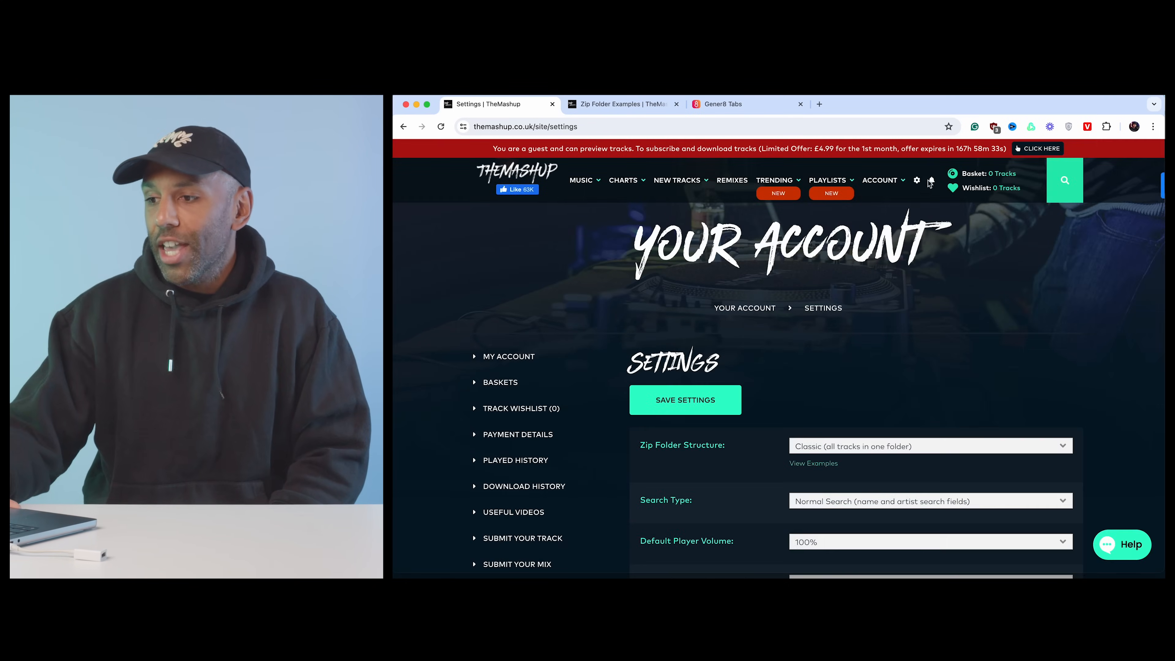
{"action": "left_click", "coordinate": [933, 180]}
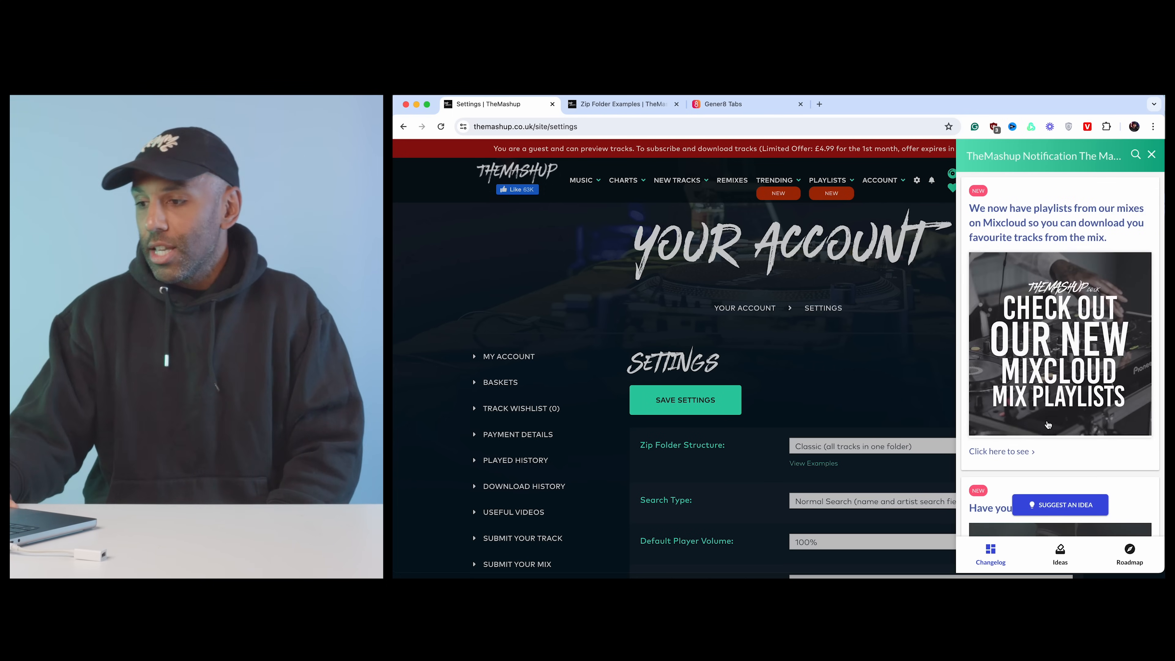
{"action": "scroll", "scroll_direction": "down", "scroll_amount": 3}
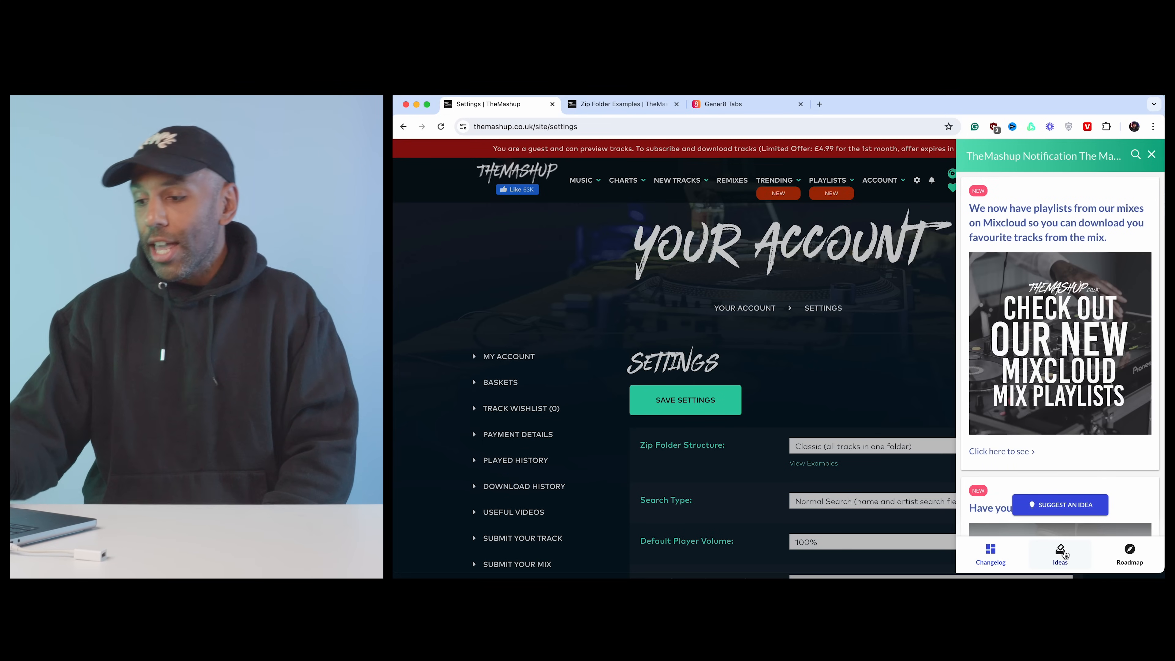
View the members' feature Ideas board, then the planned Roadmap
{"action": "left_click", "coordinate": [1059, 554]}
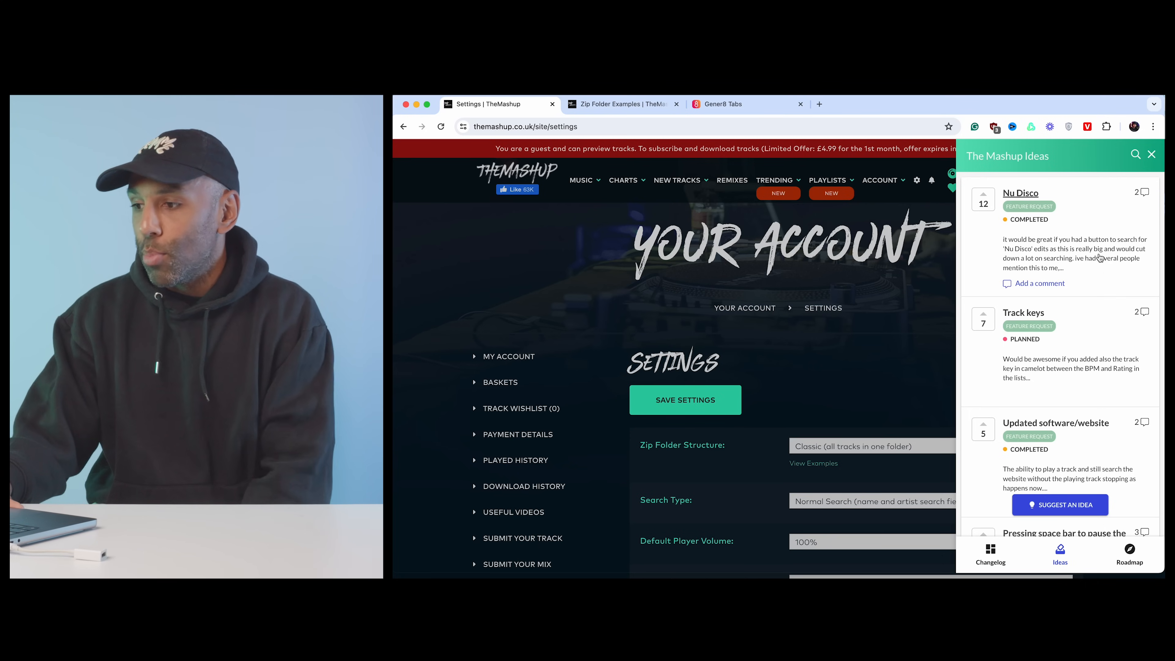
{"action": "mouse_move", "coordinate": [1066, 261]}
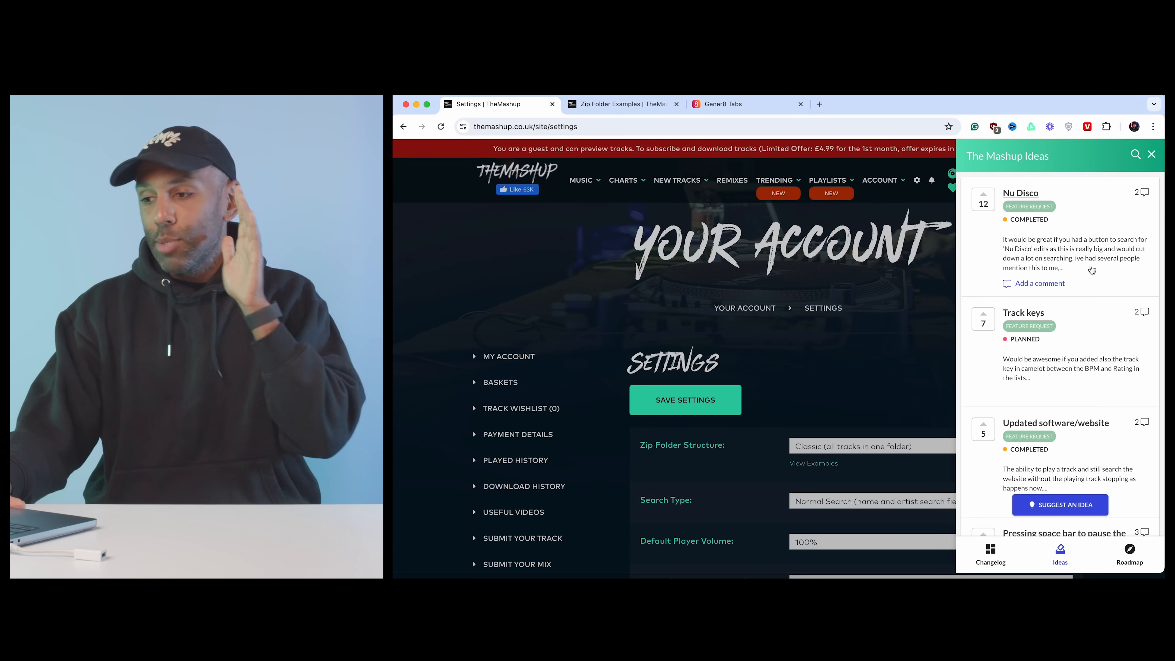
{"action": "scroll", "scroll_direction": "down", "scroll_amount": 3}
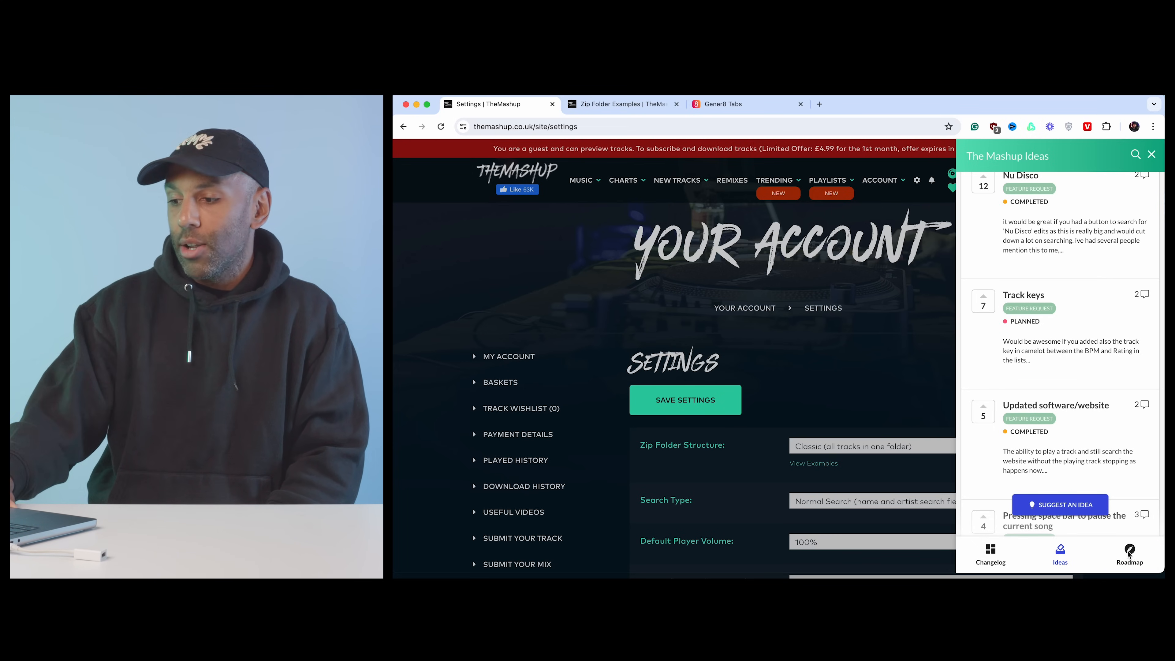
{"action": "left_click", "coordinate": [1128, 553]}
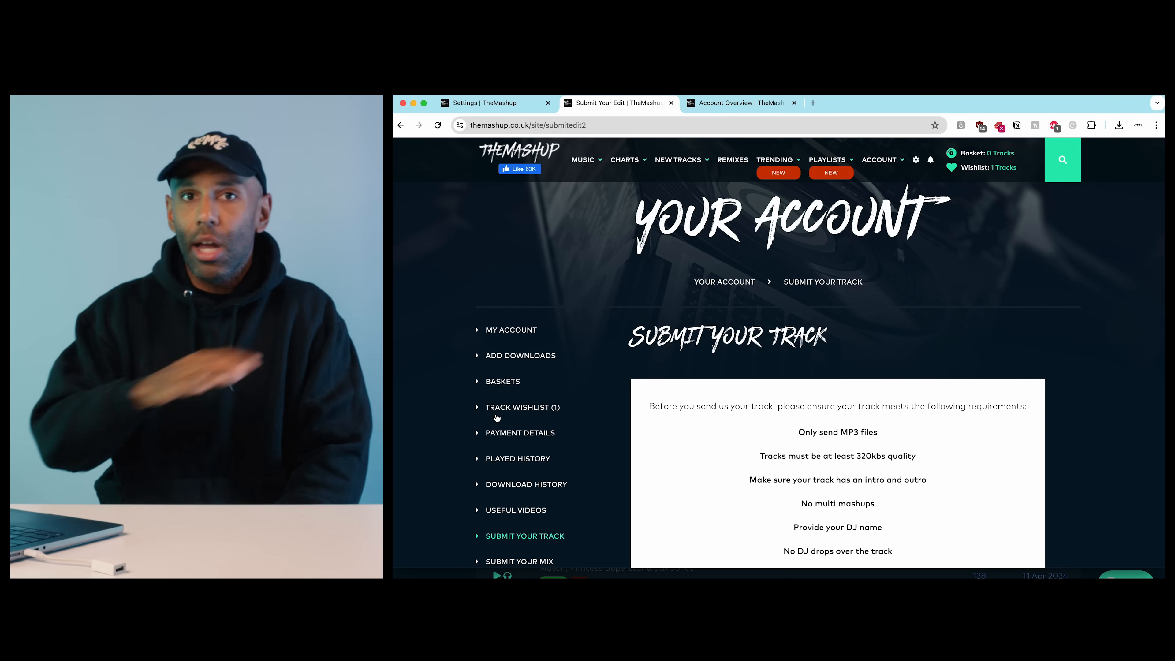
Leave the Submit Your Track requirements and return to the account Settings page
{"action": "scroll", "scroll_direction": "down", "scroll_amount": 3}
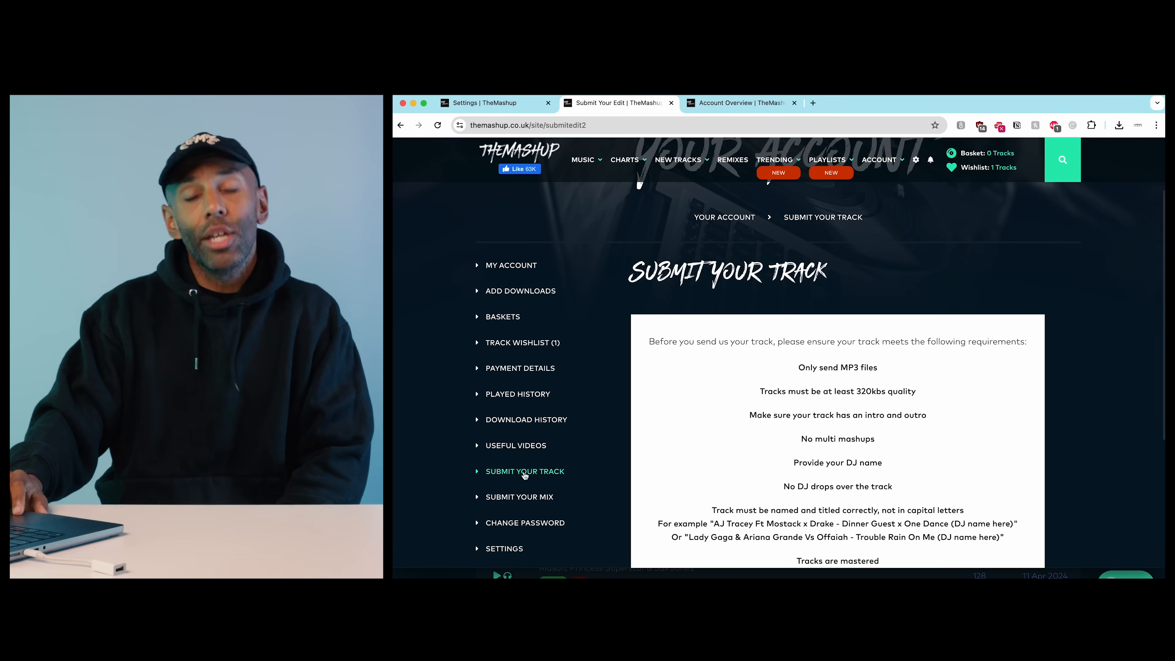
{"action": "left_click", "coordinate": [519, 497]}
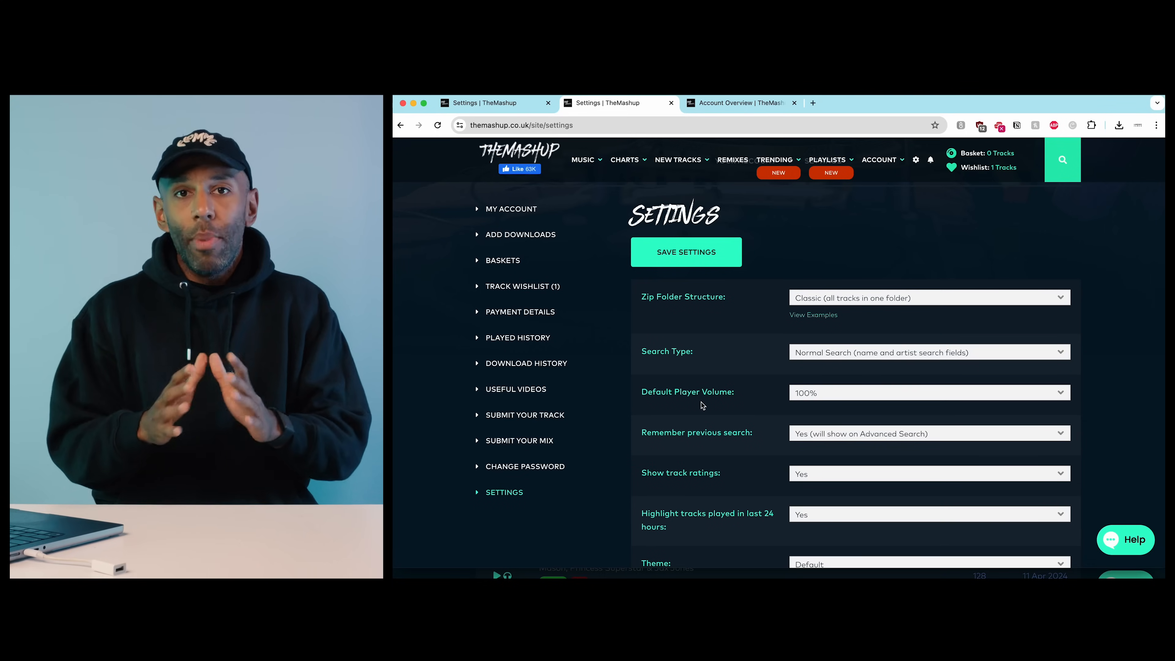
Set the Start Page to New Tracks (last 30 days) and save the settings
{"action": "scroll", "scroll_direction": "down", "scroll_amount": 3}
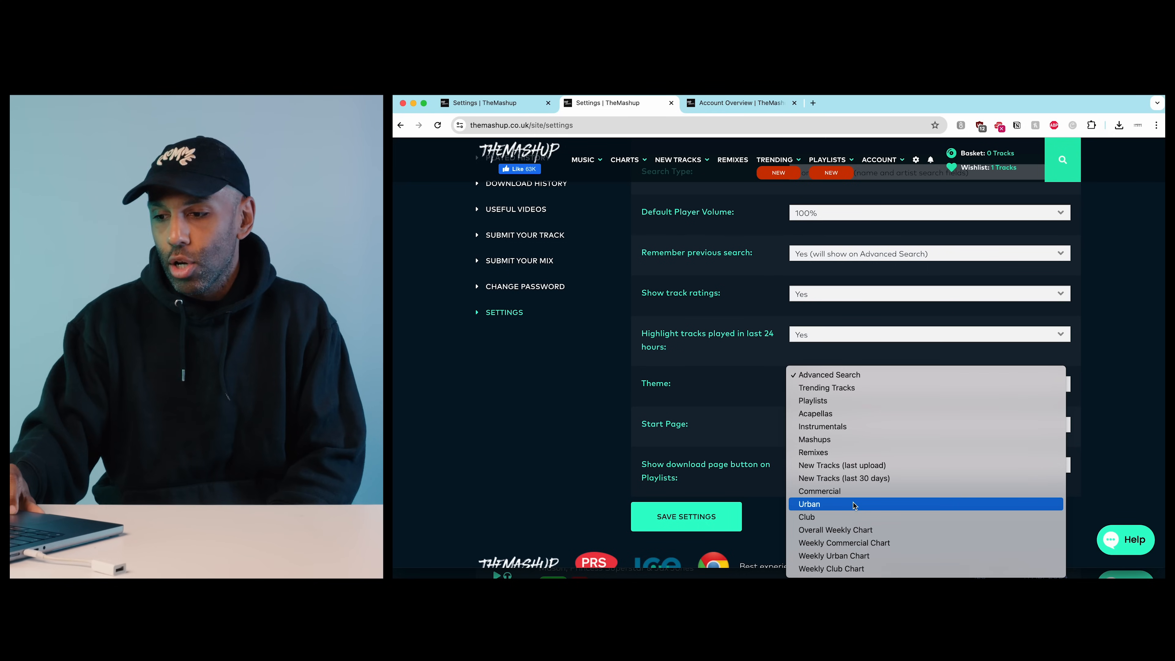
{"action": "mouse_move", "coordinate": [843, 477]}
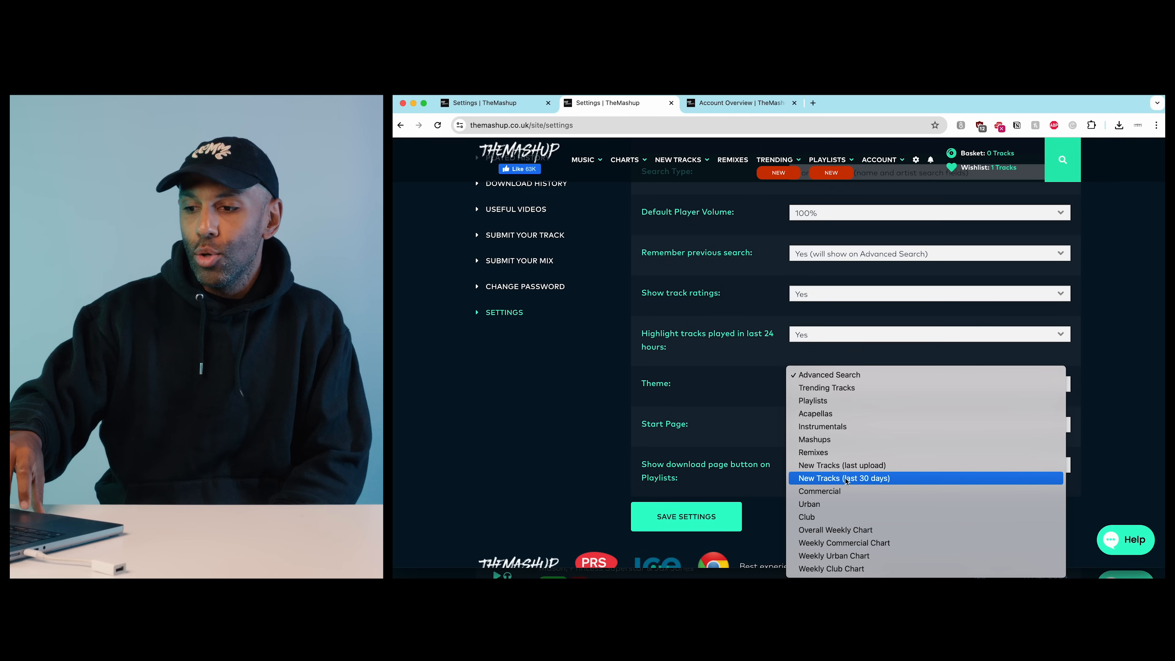
{"action": "left_click", "coordinate": [844, 478]}
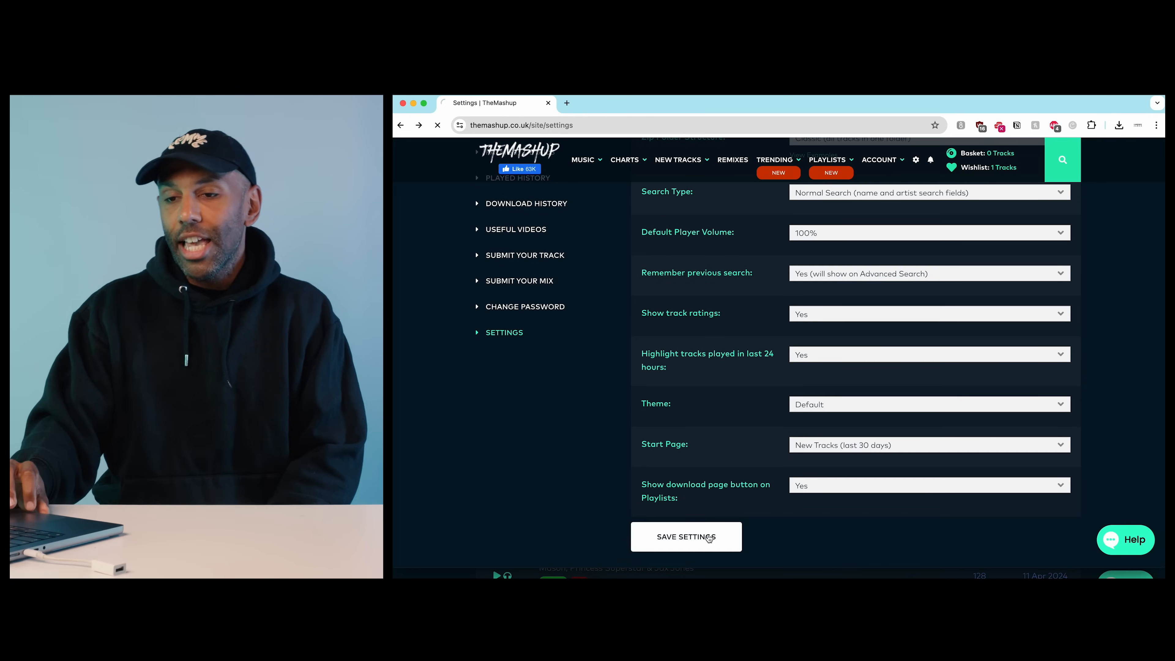
{"action": "left_click", "coordinate": [685, 537]}
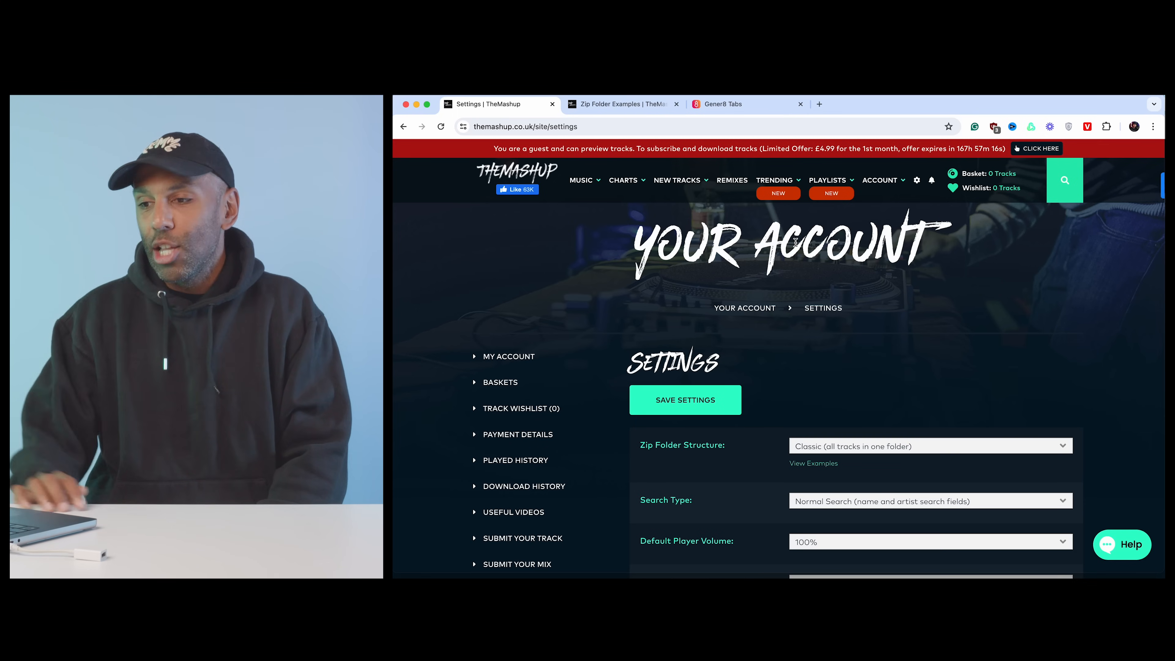
Go to Playlists > Trending and browse the Instagram, Shazam, Spotify, TikTok and YouTube charts
{"action": "left_click", "coordinate": [827, 180]}
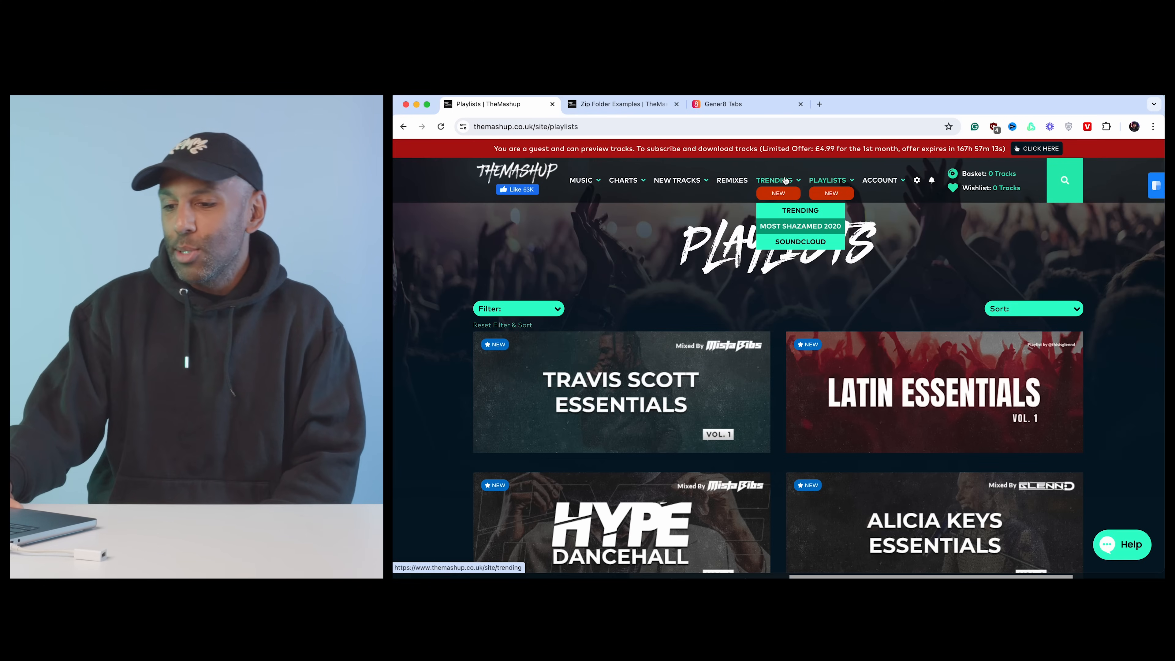
{"action": "left_click", "coordinate": [800, 210]}
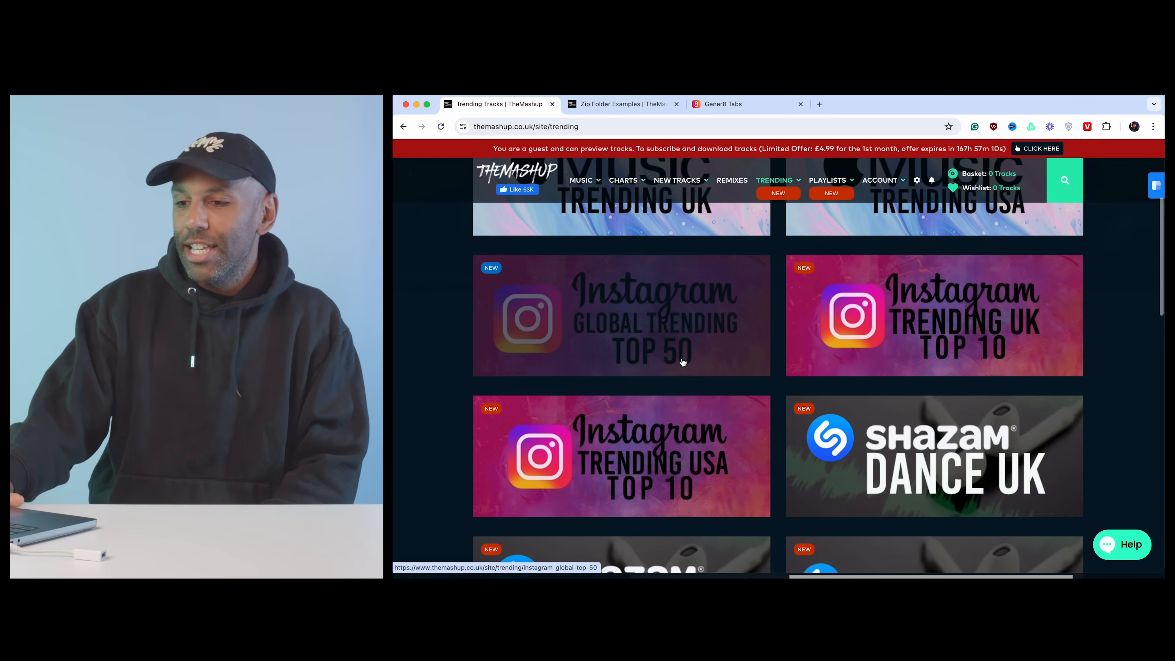
{"action": "scroll", "scroll_direction": "down", "scroll_amount": 3}
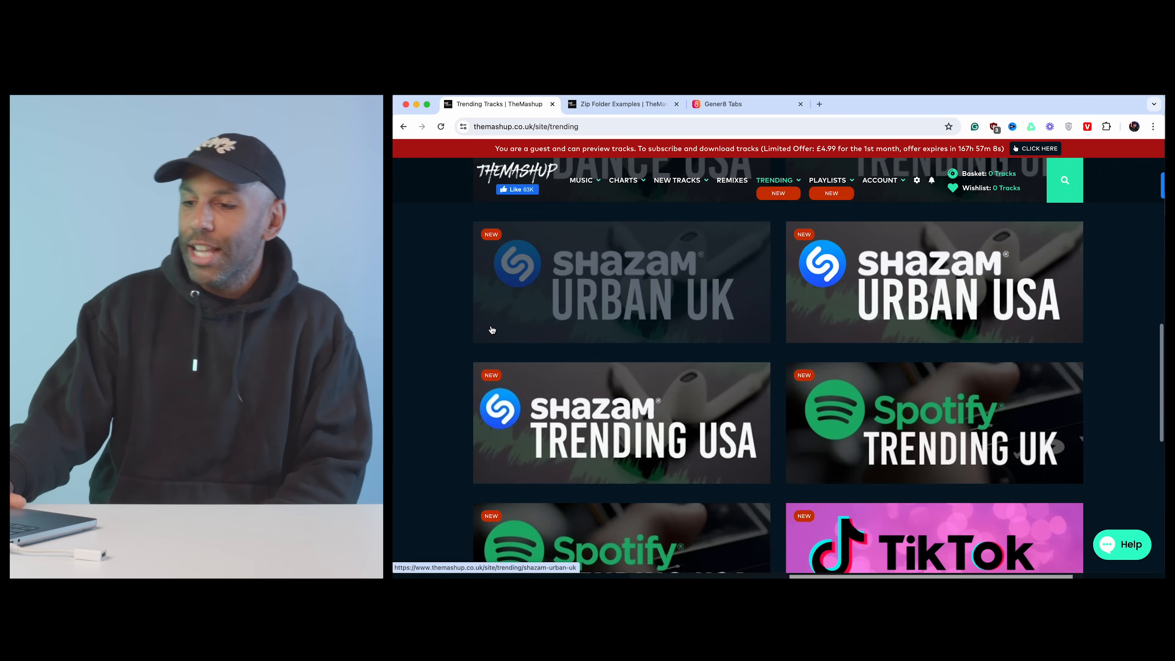
{"action": "scroll", "scroll_direction": "down", "scroll_amount": 3}
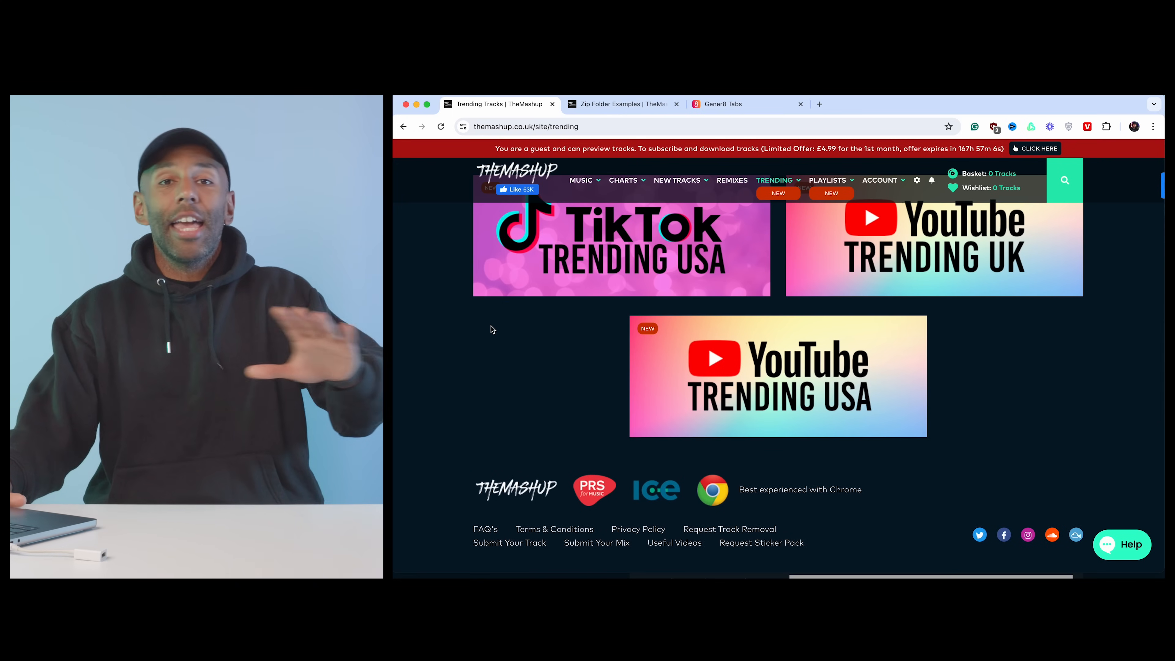
{"action": "scroll", "scroll_direction": "up", "scroll_amount": 3}
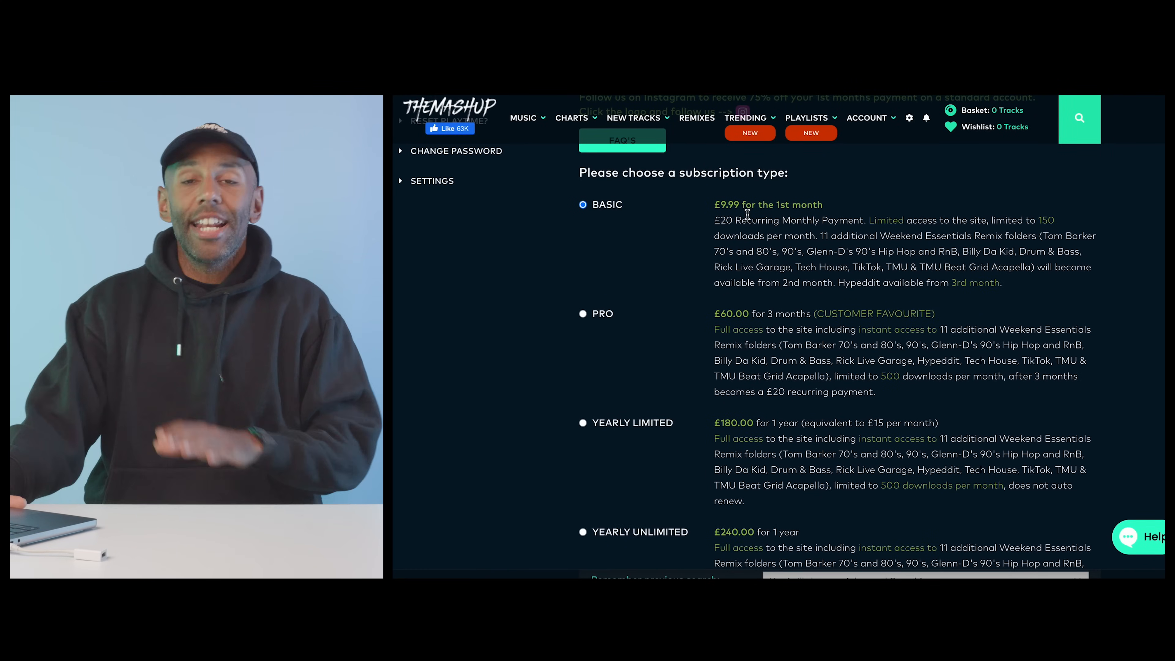
Review the Basic, Pro and Yearly plan prices, then follow themashupuk on Instagram for the discount
{"action": "scroll", "scroll_direction": "up", "scroll_amount": 3}
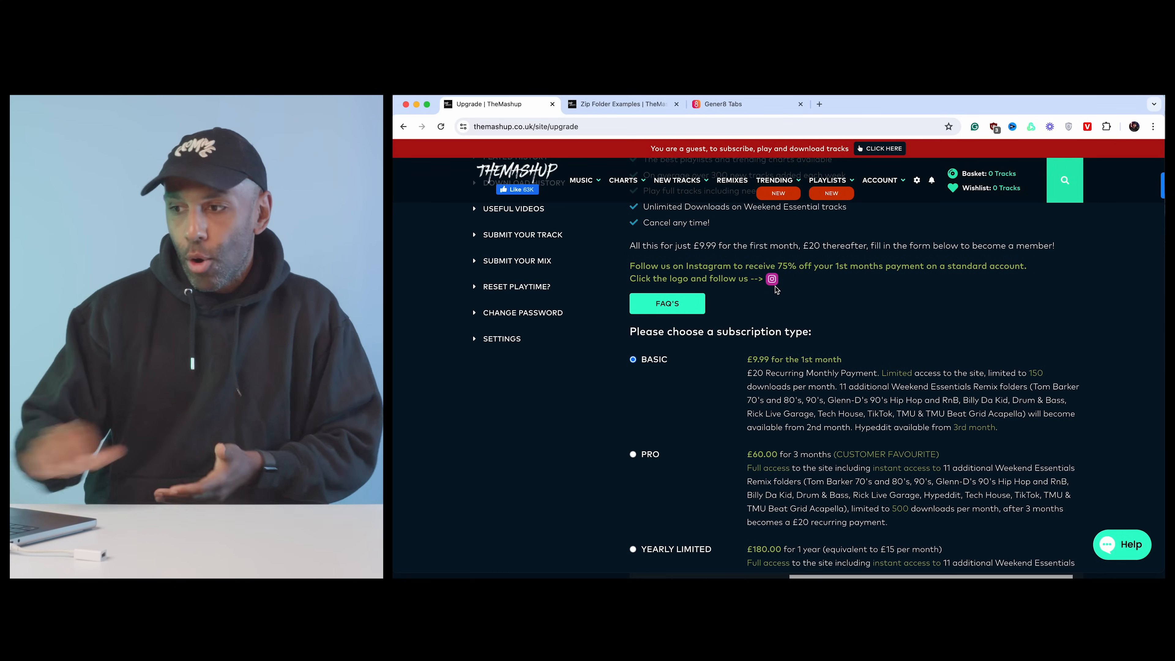
{"action": "left_click", "coordinate": [771, 279]}
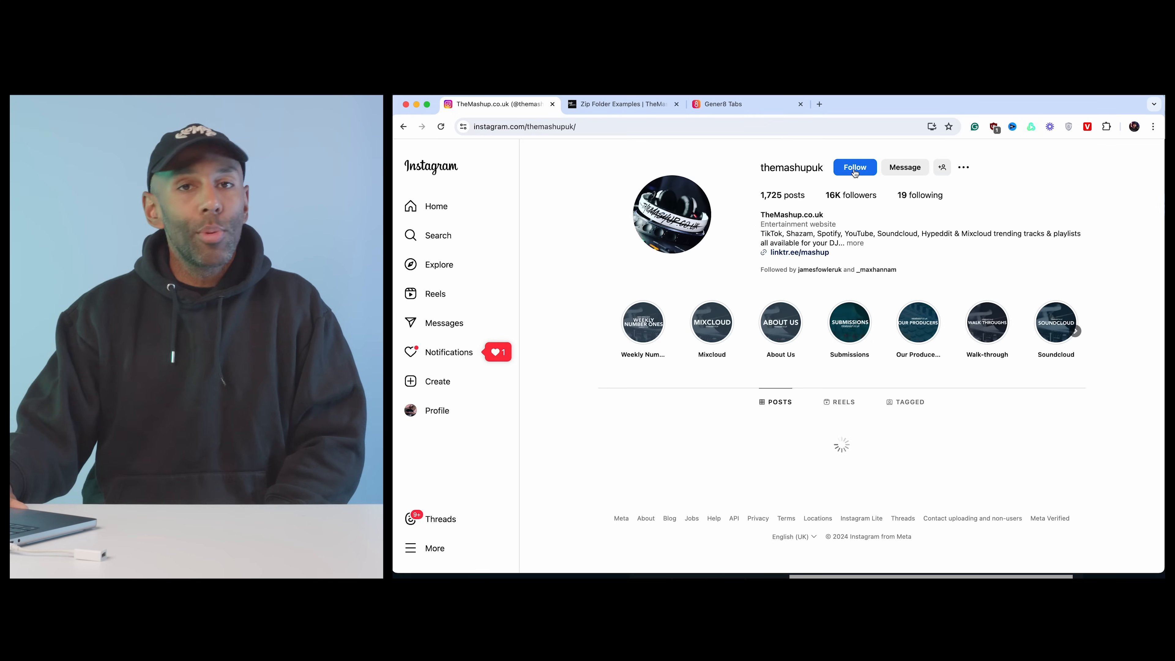
{"action": "left_click", "coordinate": [855, 167]}
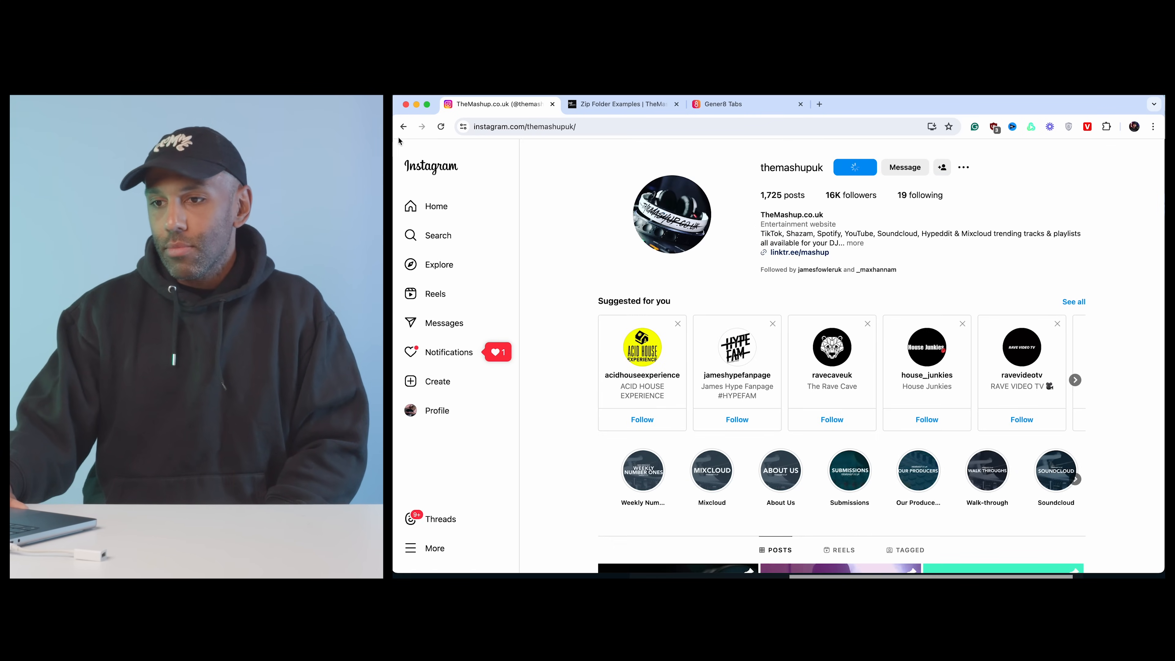